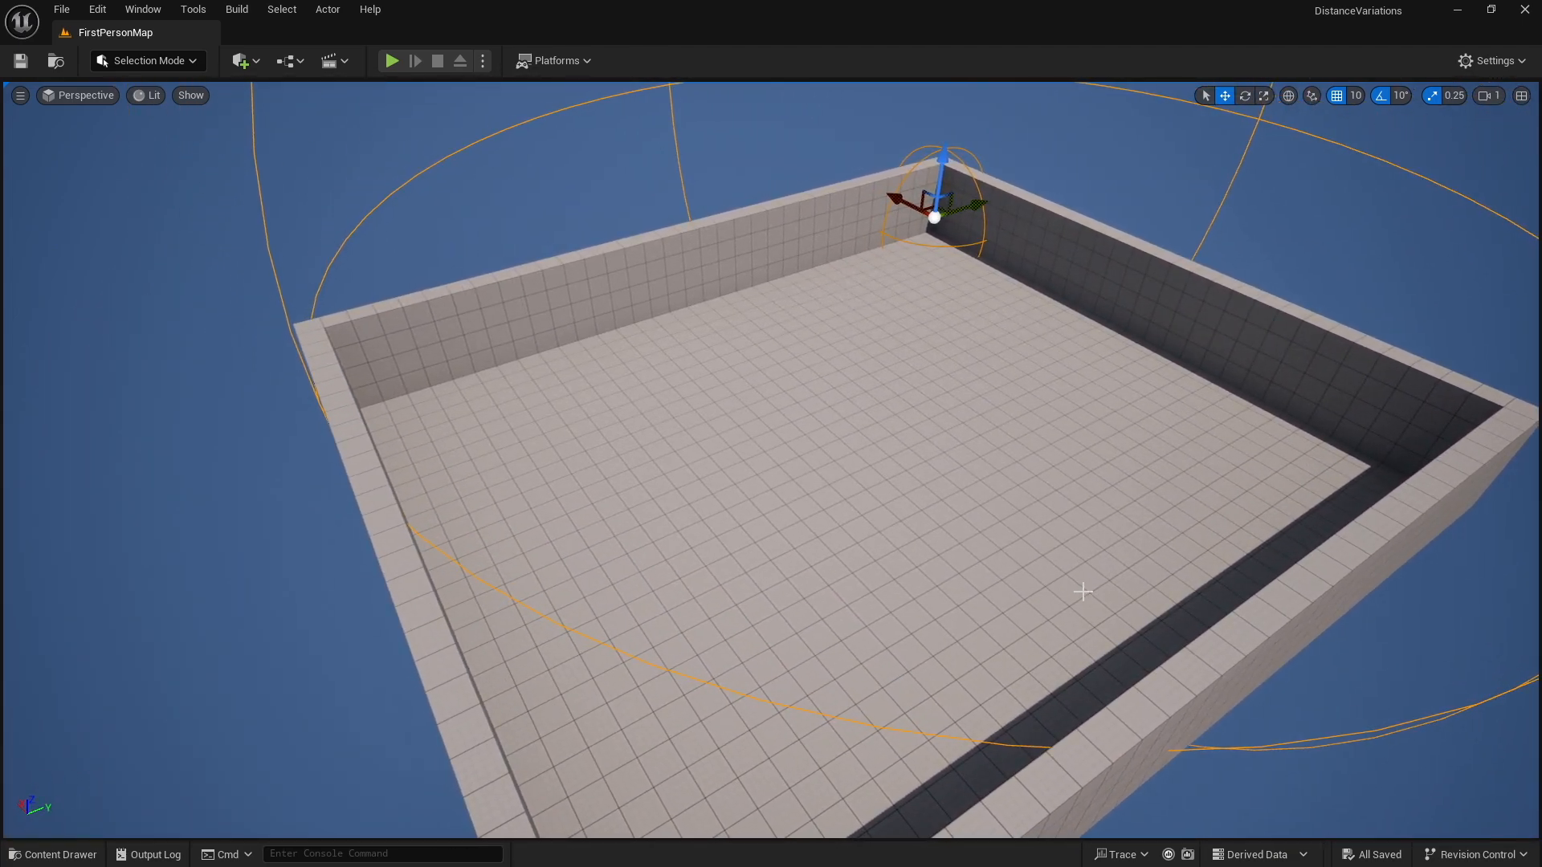
pyautogui.moveTo(991, 276)
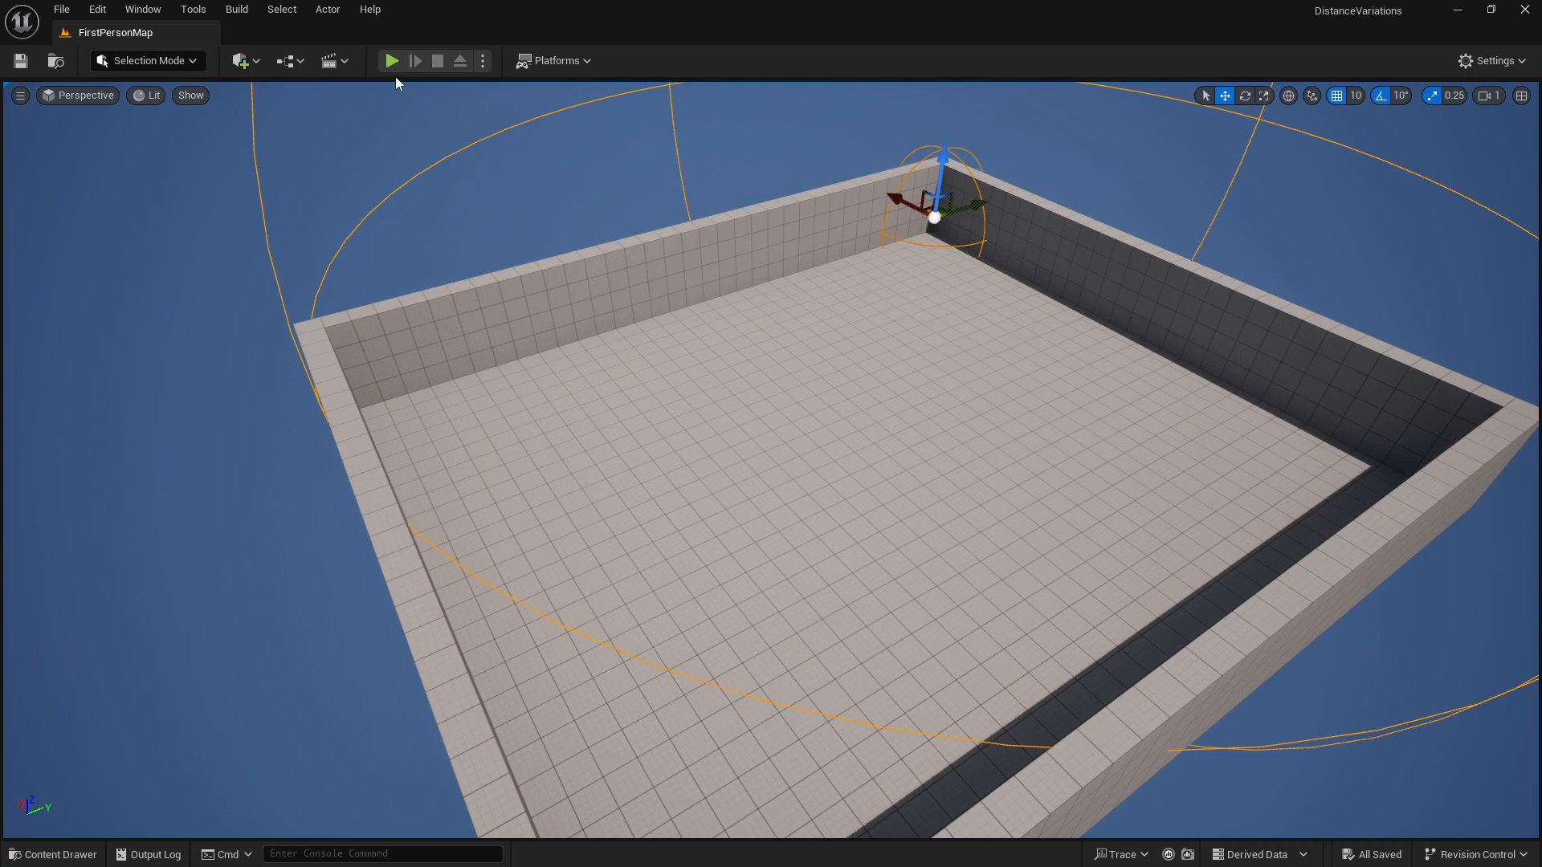
# Play-test the walled room and fire the weapon to hear the MSS_Shotgun gunshot
pyautogui.click(390, 60)
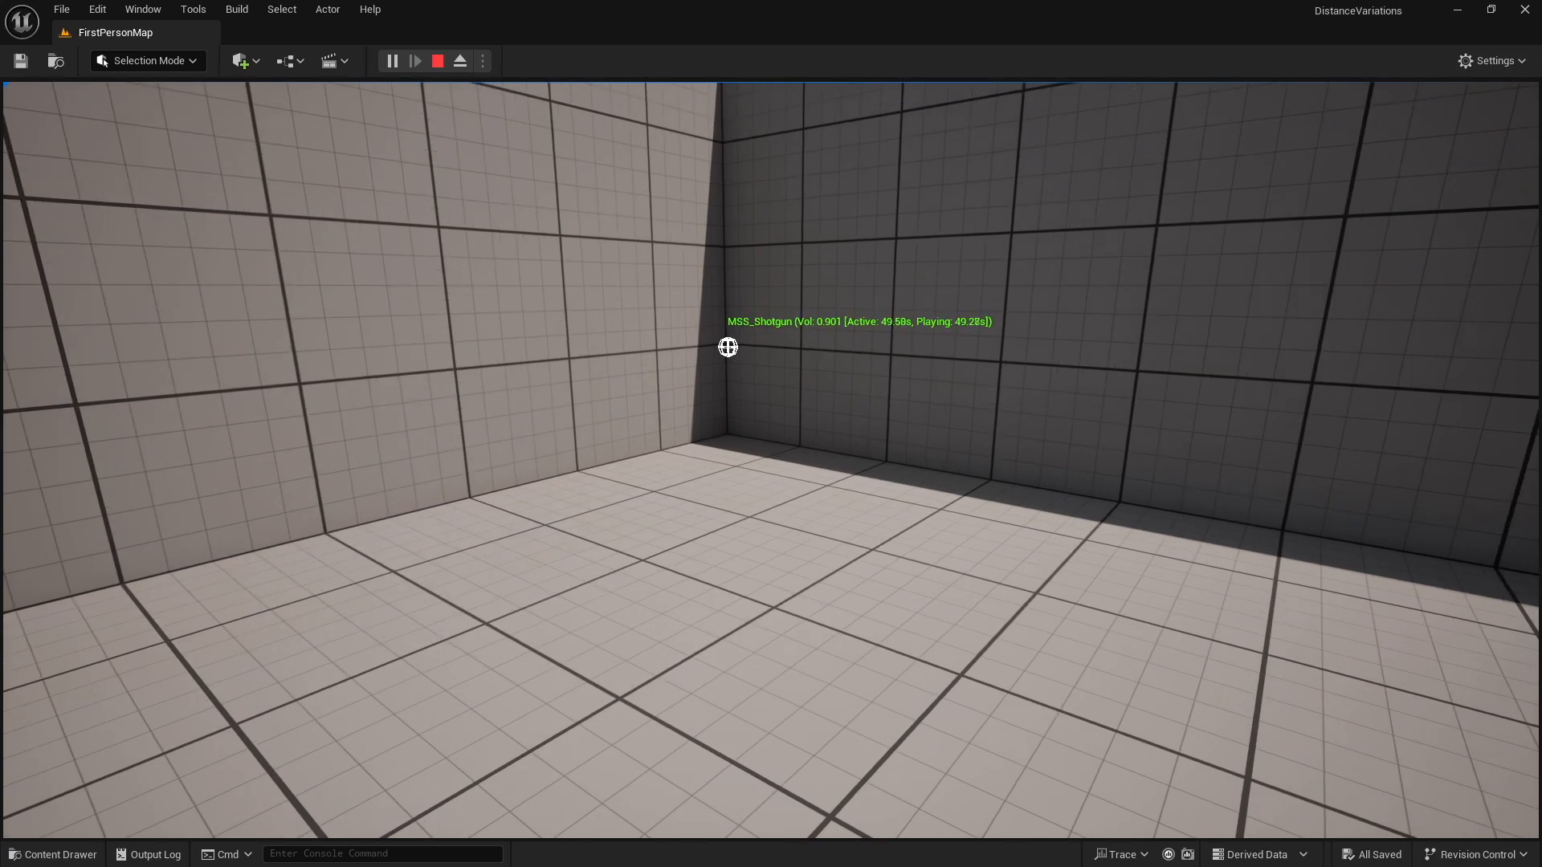
pyautogui.click(437, 61)
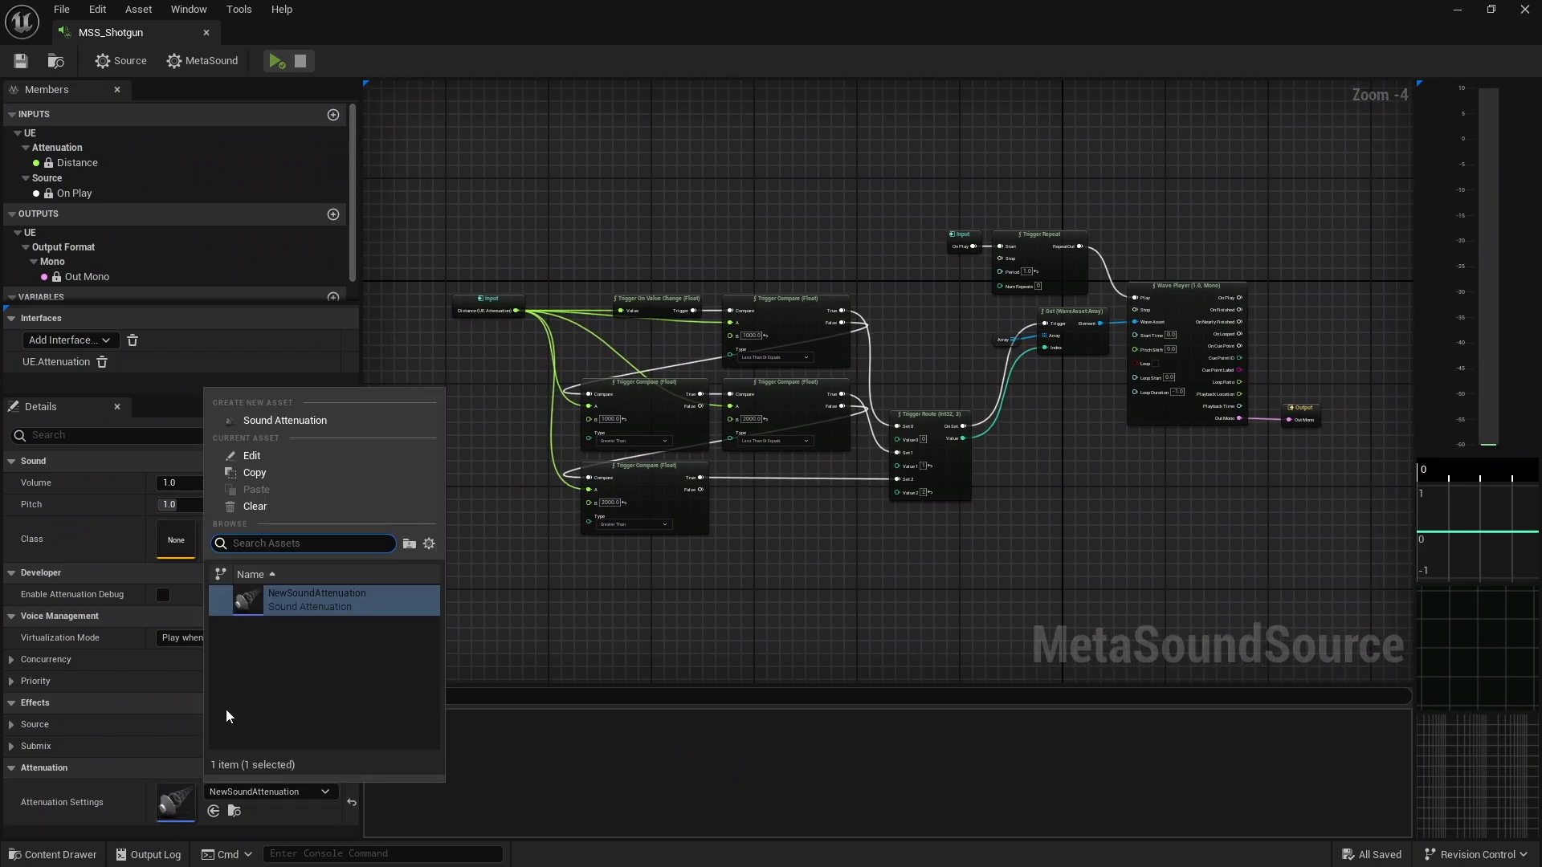
# Close the MSS_Shotgun Attenuation Settings picker and return to the FirstPersonMap tab
pyautogui.click(254, 505)
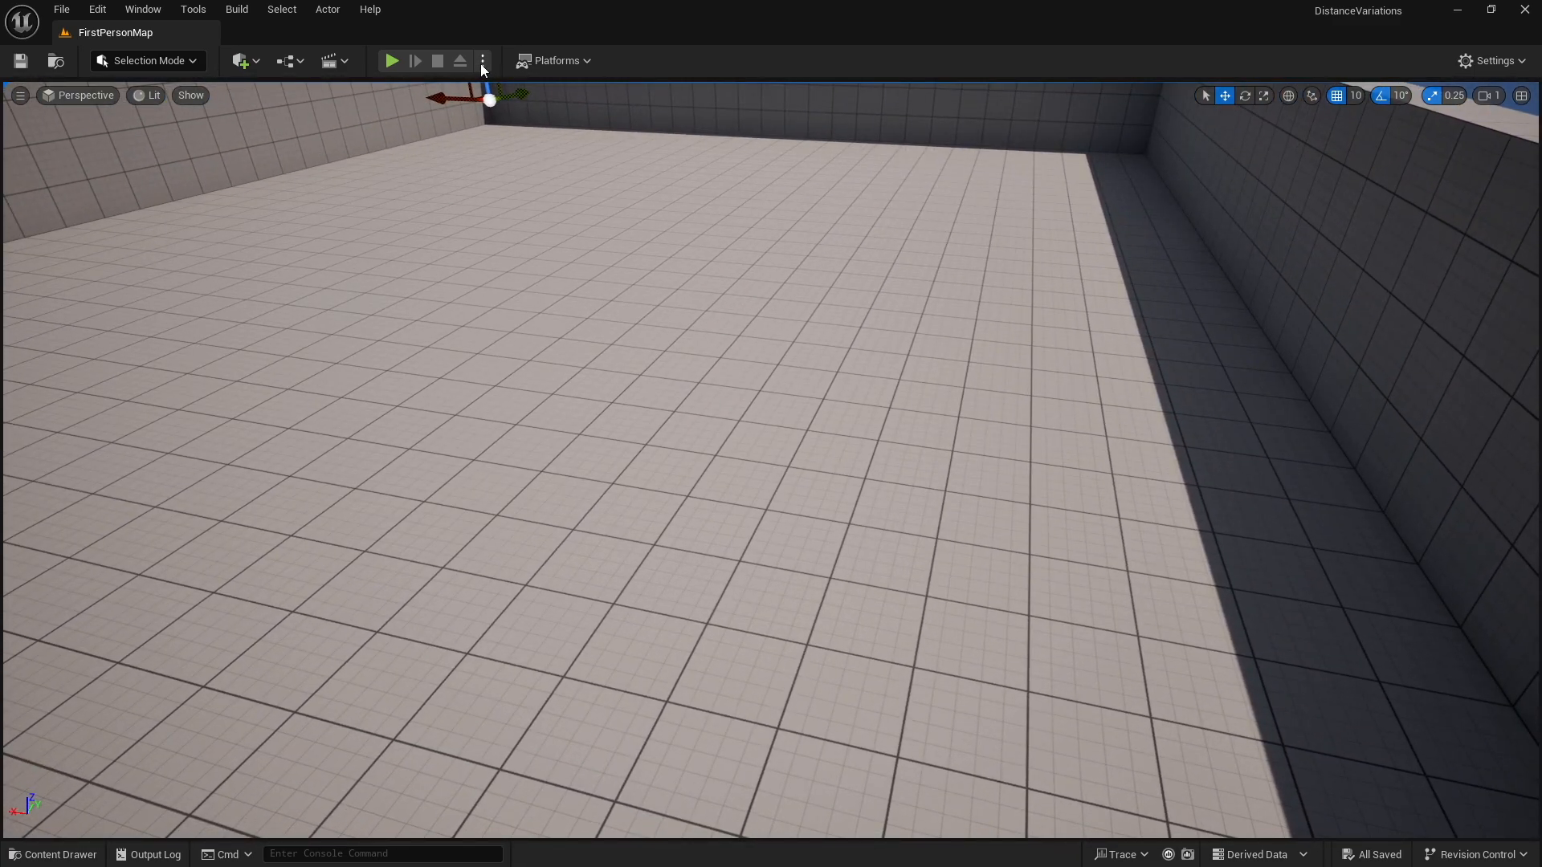
pyautogui.moveTo(391, 61)
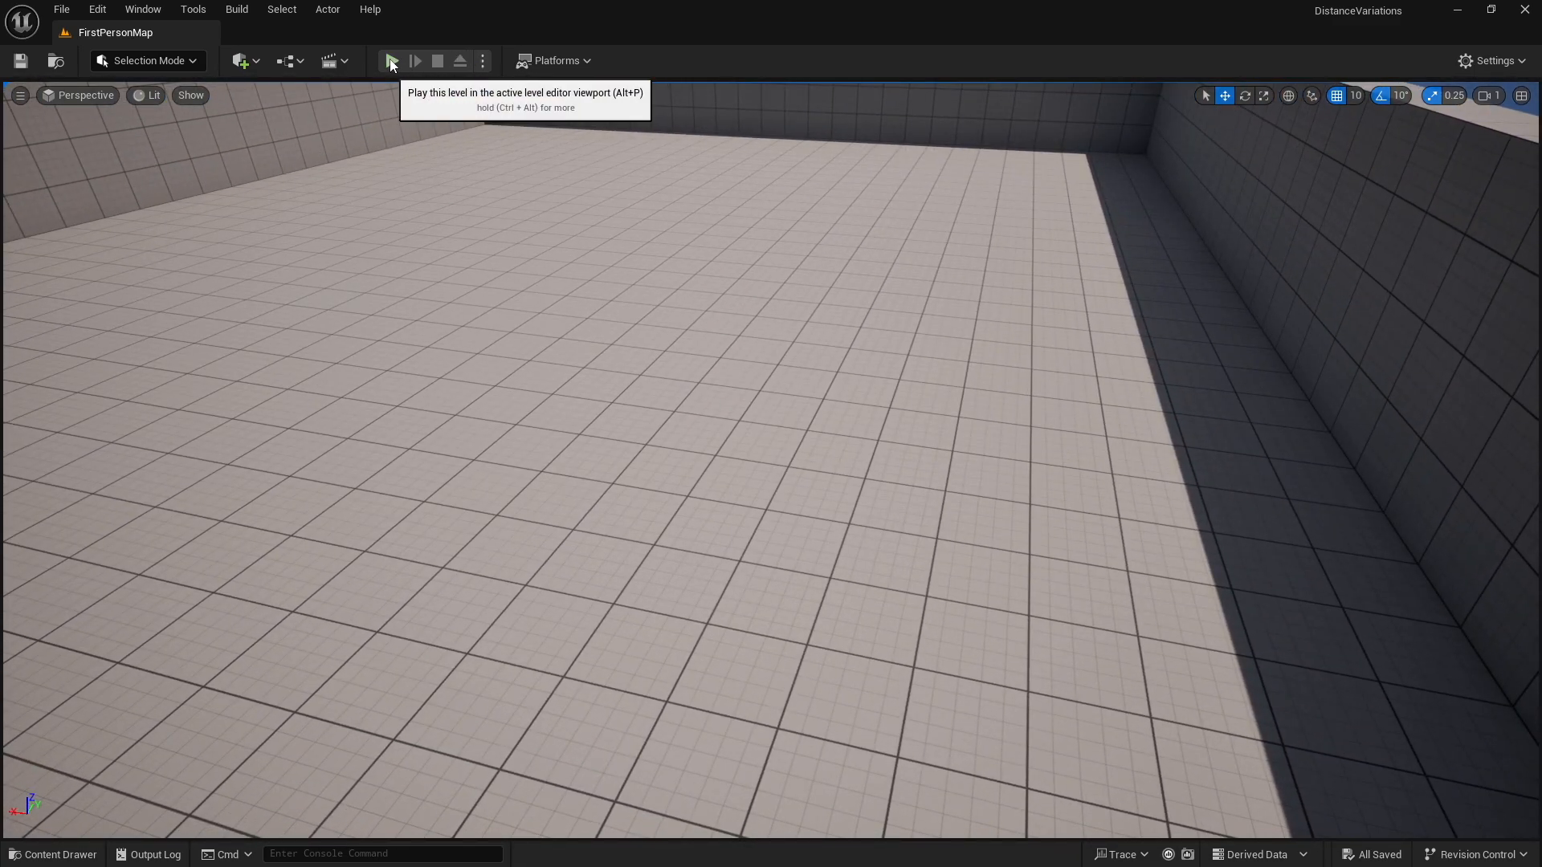
# Run a second playtest and fire the shotgun at the corner wall
pyautogui.click(390, 61)
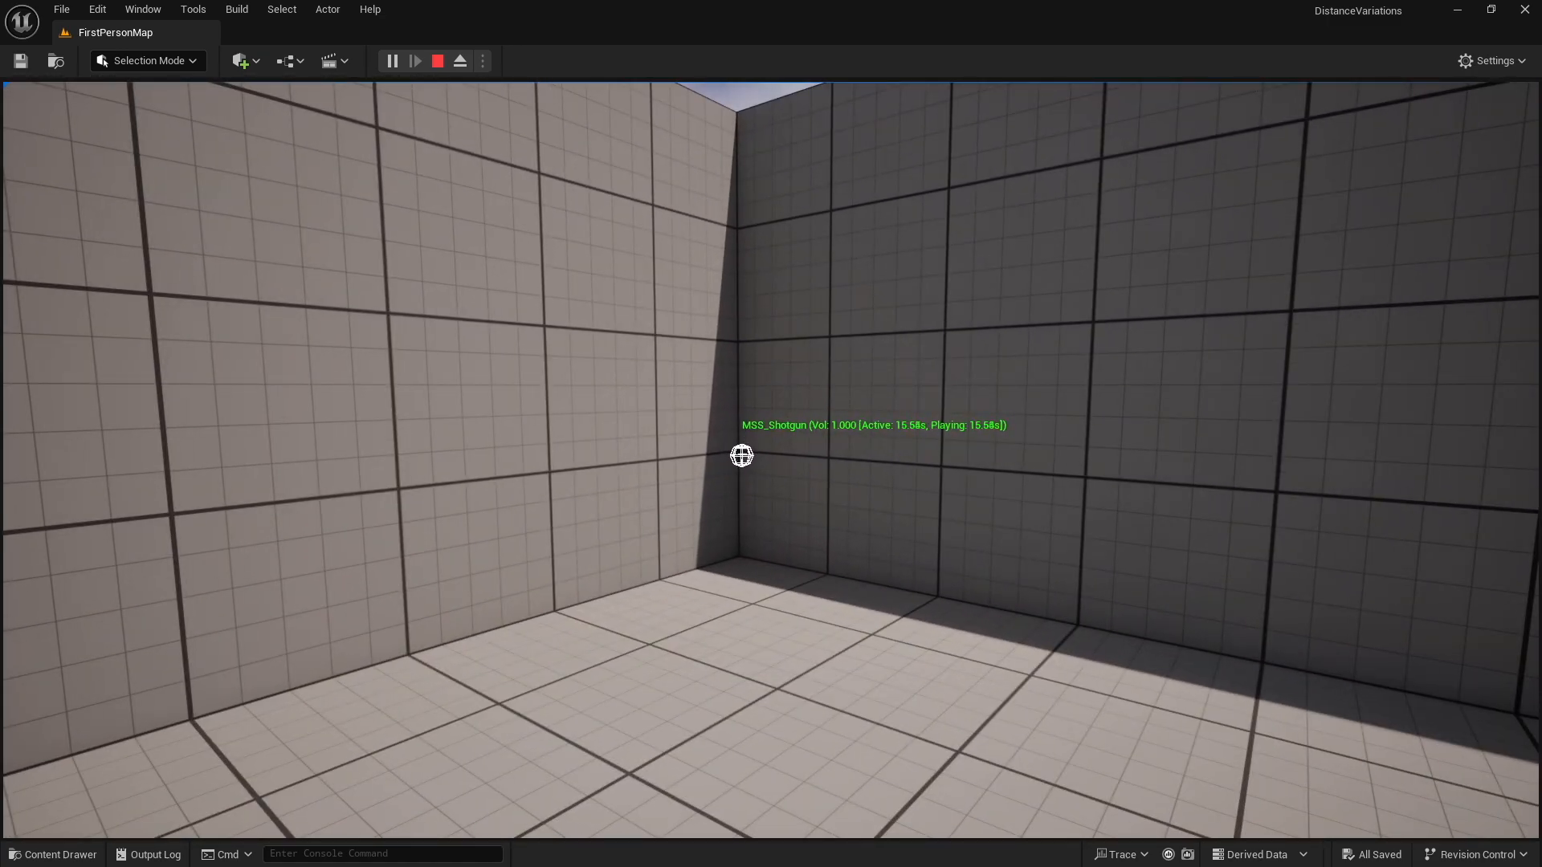
pyautogui.click(437, 60)
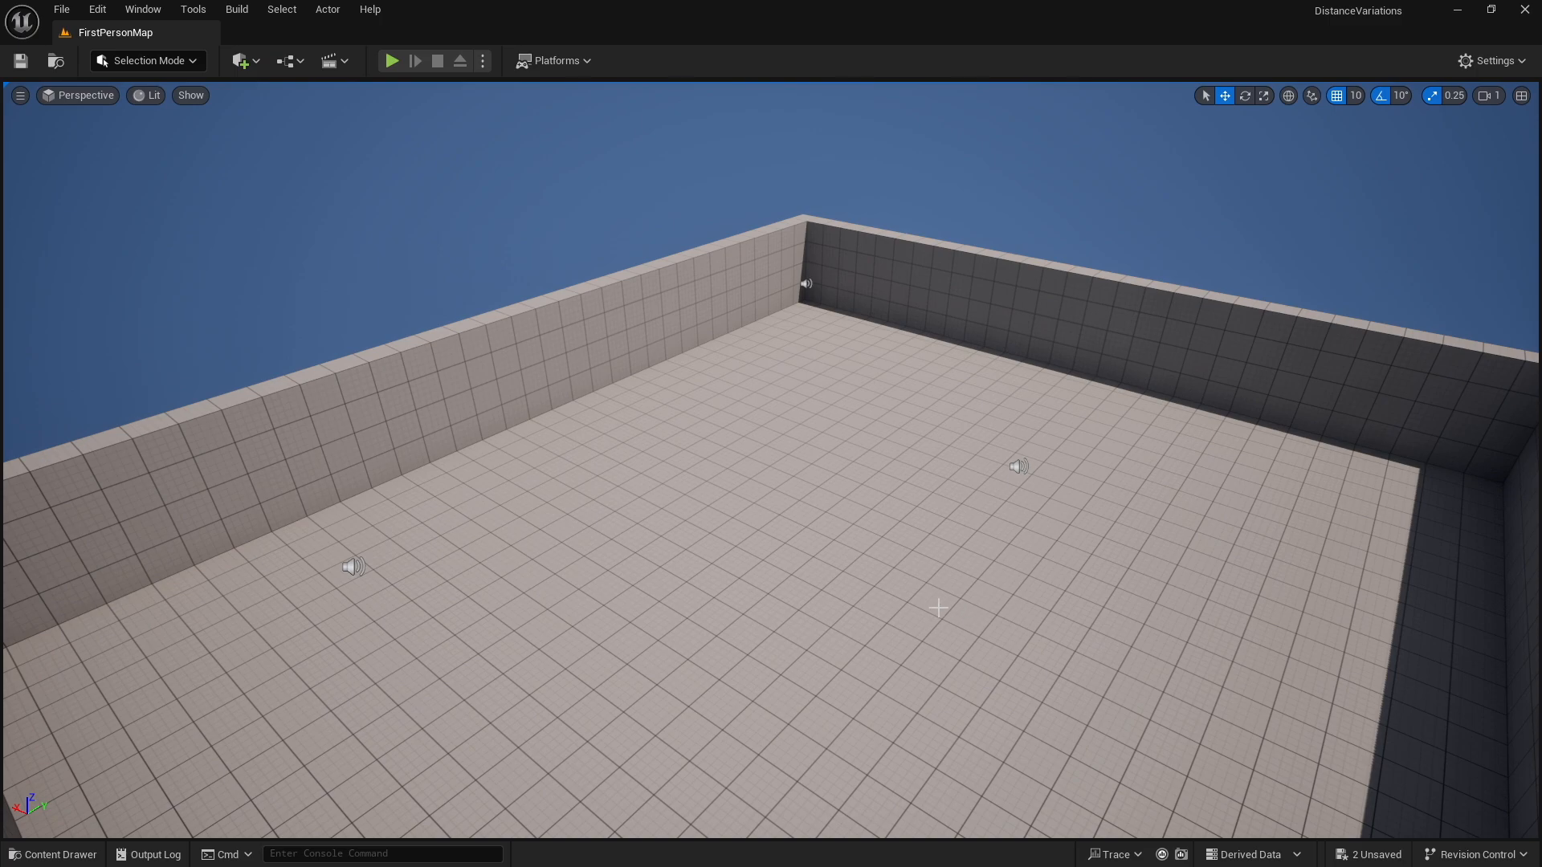
pyautogui.moveTo(395, 93)
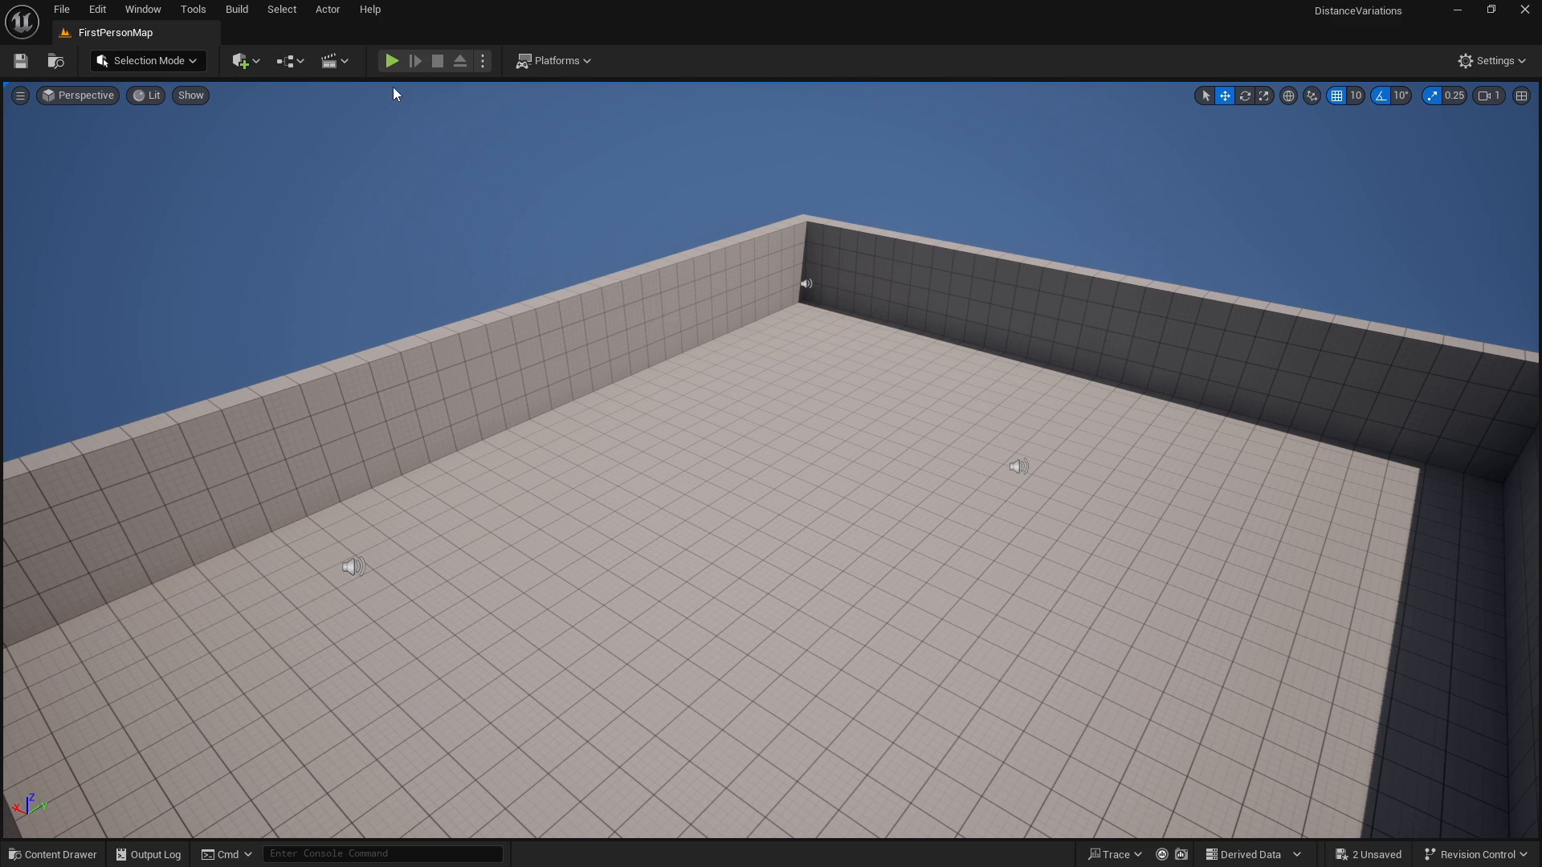
# Show Content > audio with the close, far and medium shotgun waves
pyautogui.click(391, 61)
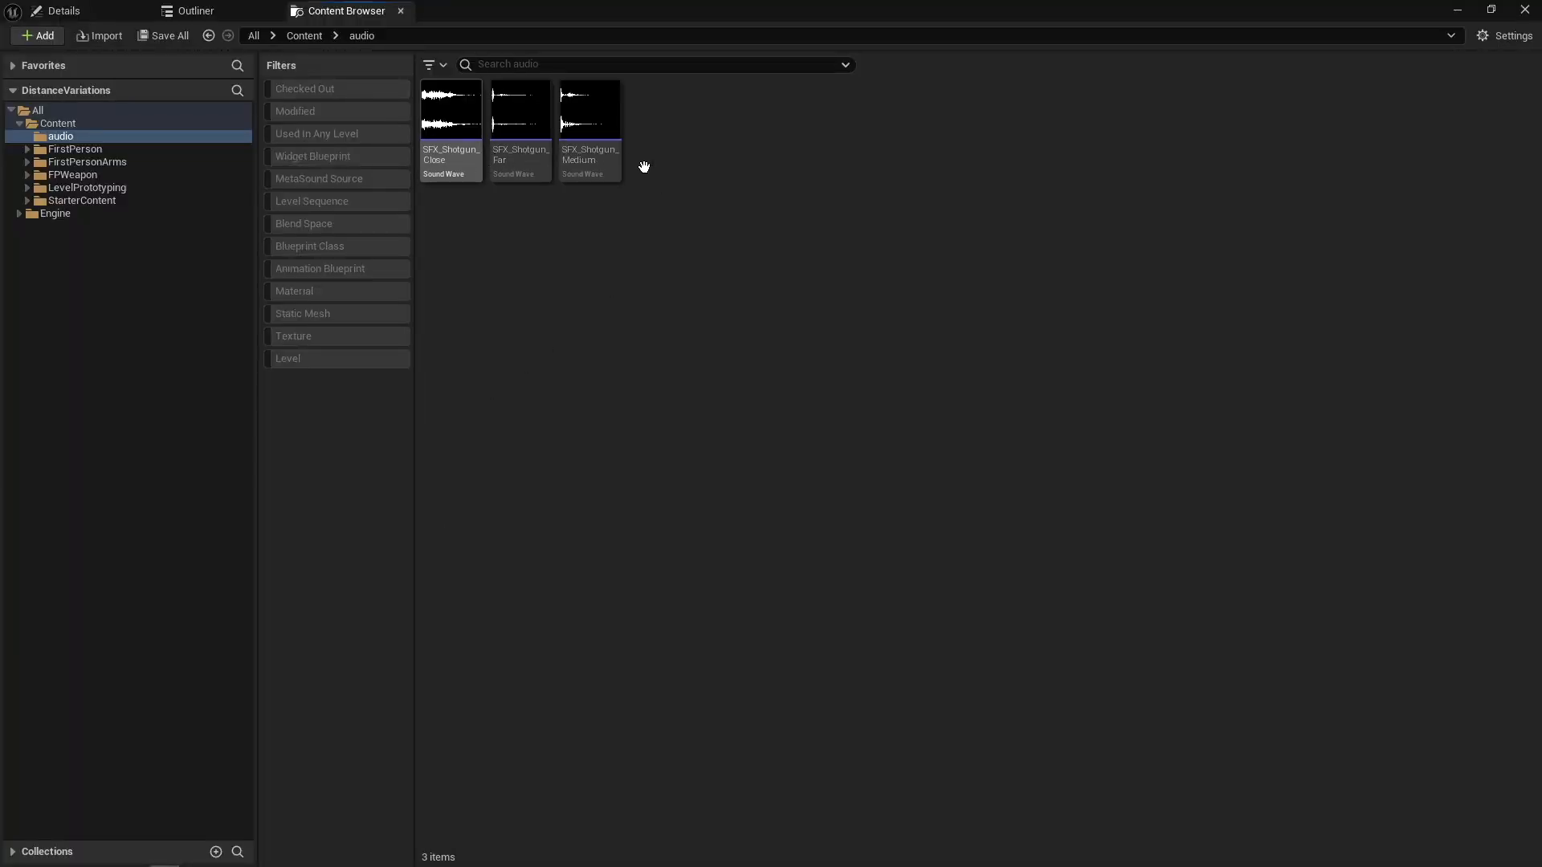
pyautogui.moveTo(451, 108)
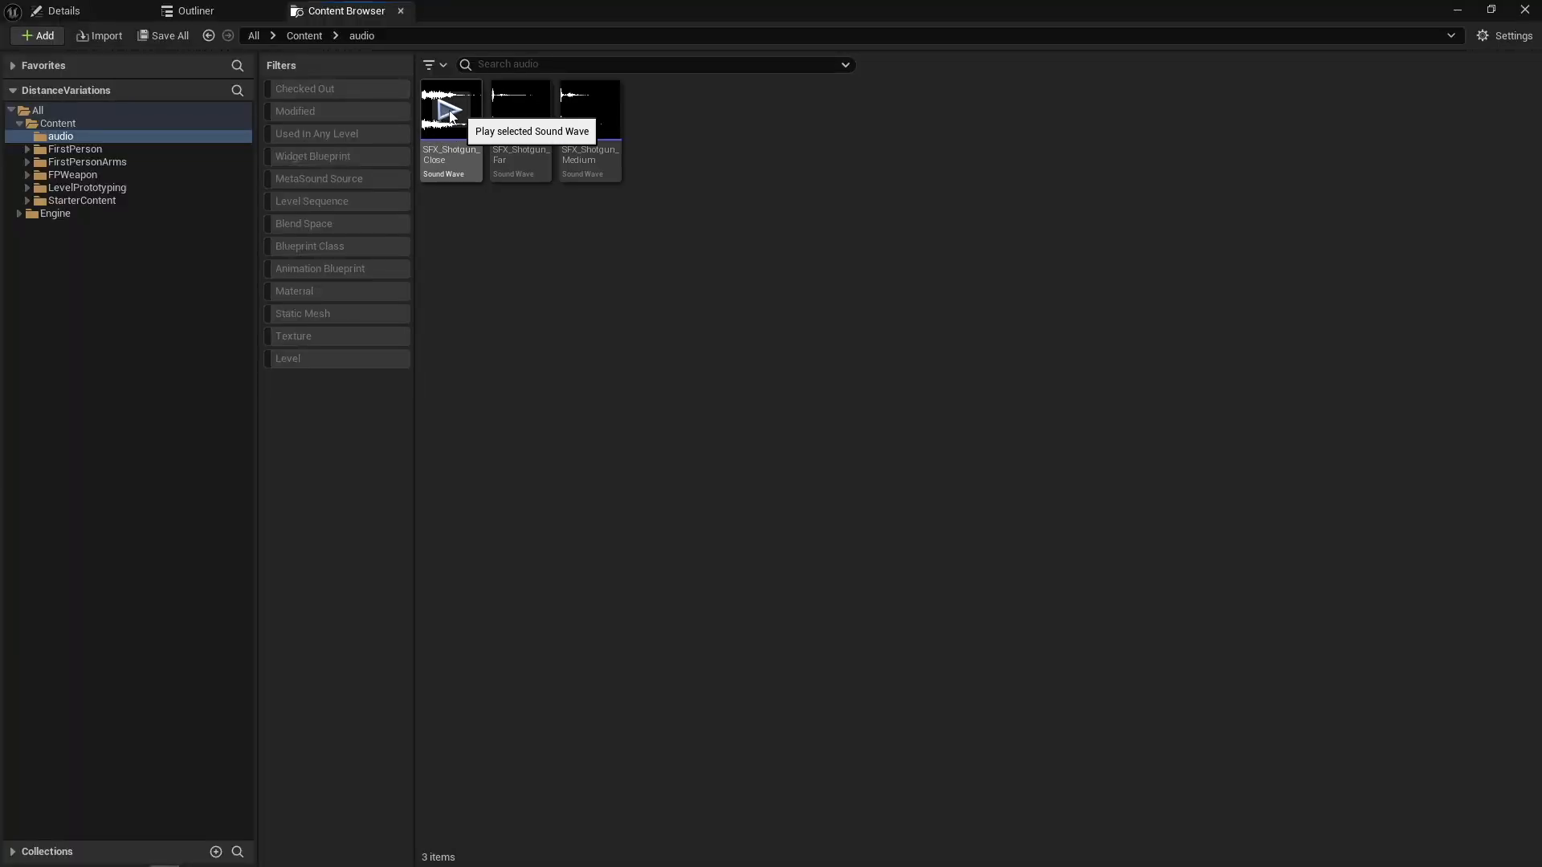
# Preview the close shotgun wave and add a MetaSound Source named MSS_Weapon
pyautogui.click(587, 108)
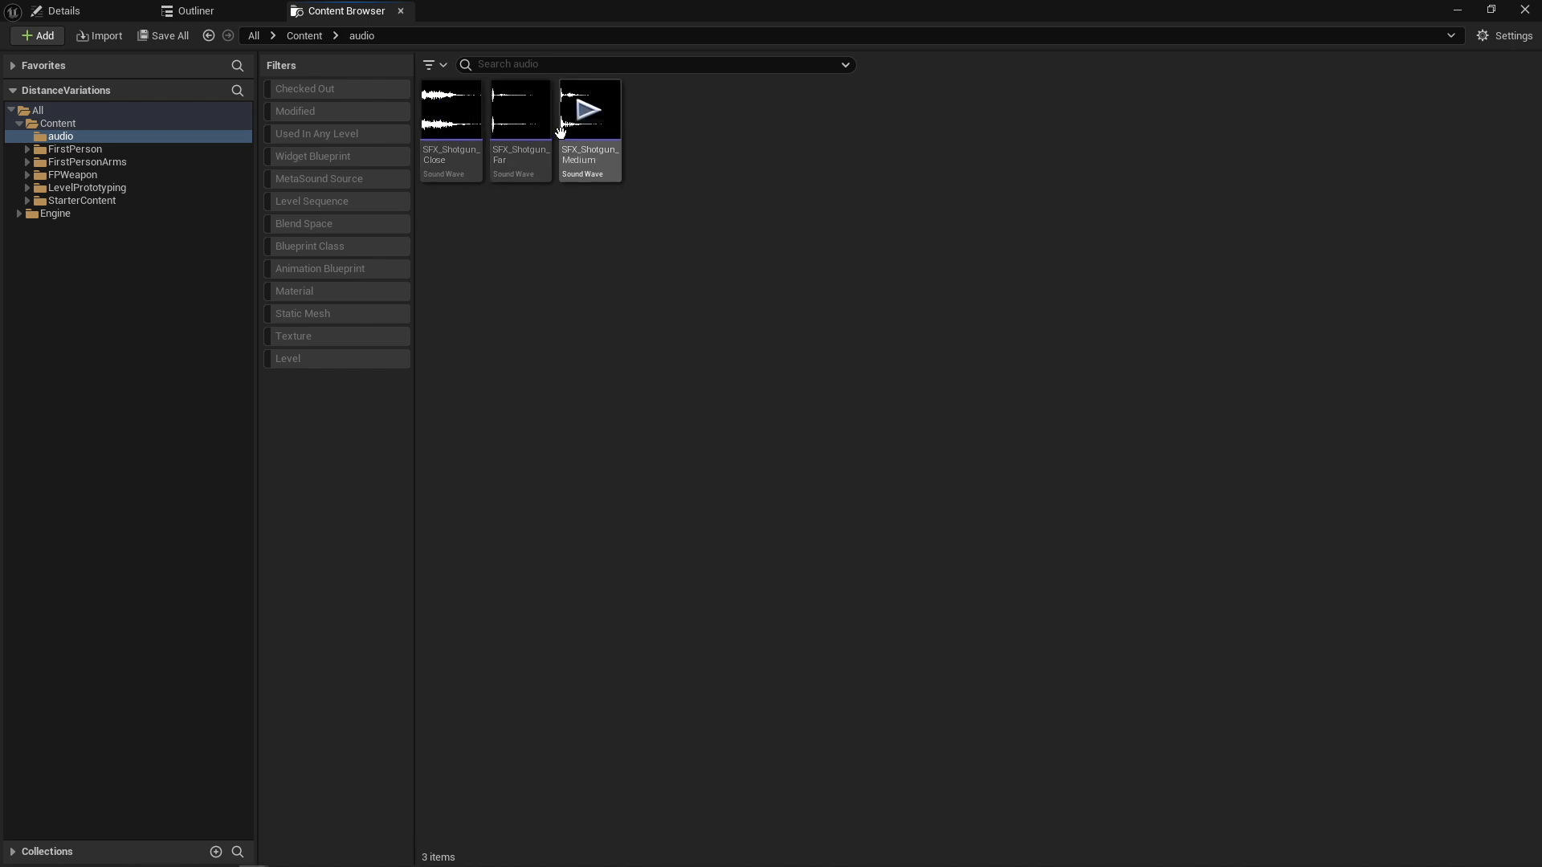
pyautogui.moveTo(519, 109)
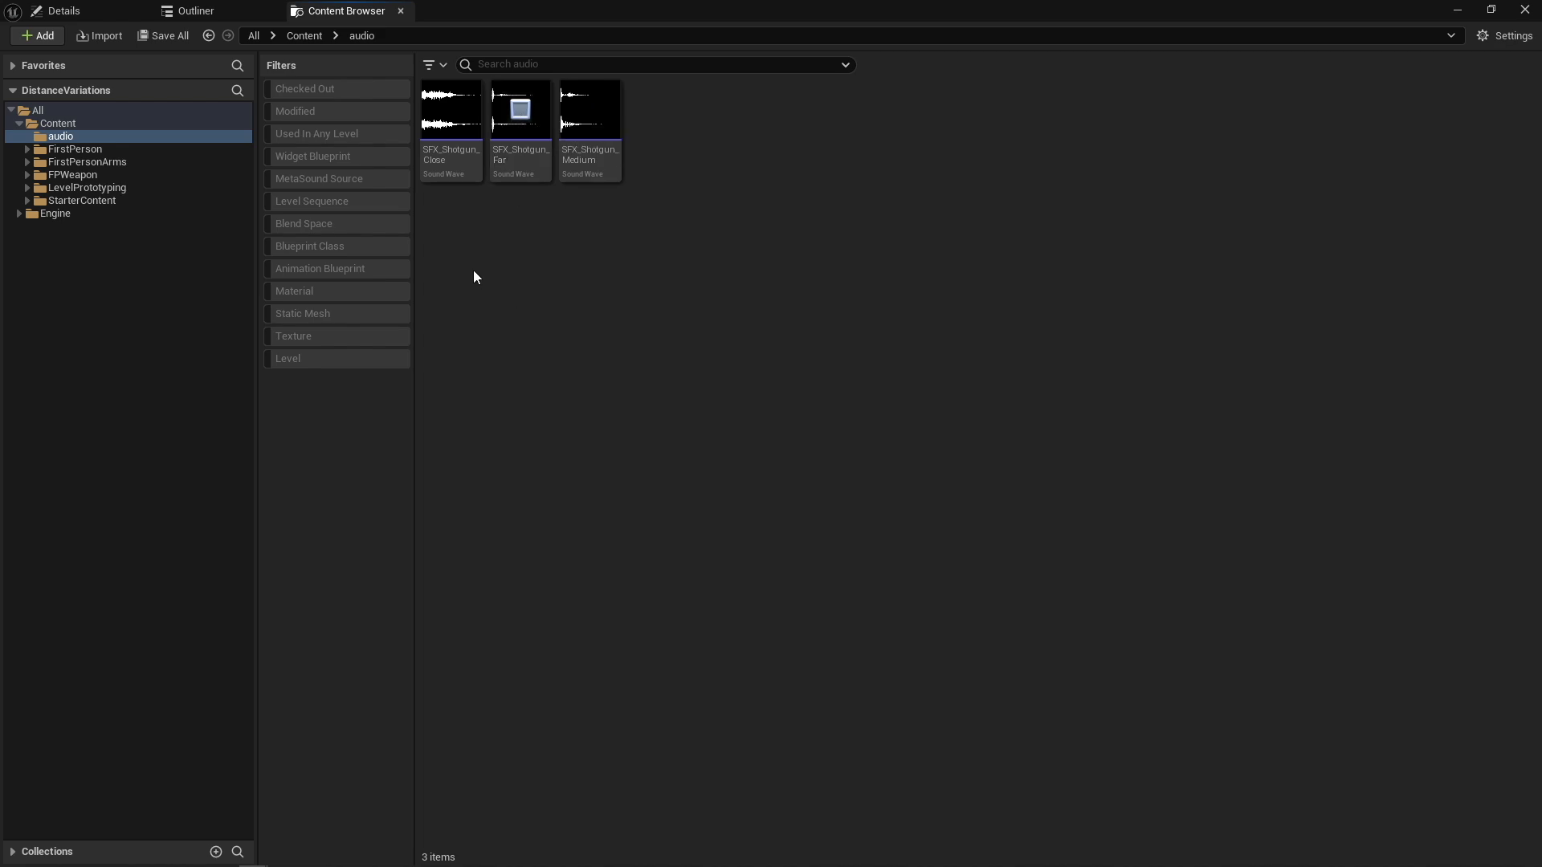
pyautogui.rightClick(474, 276)
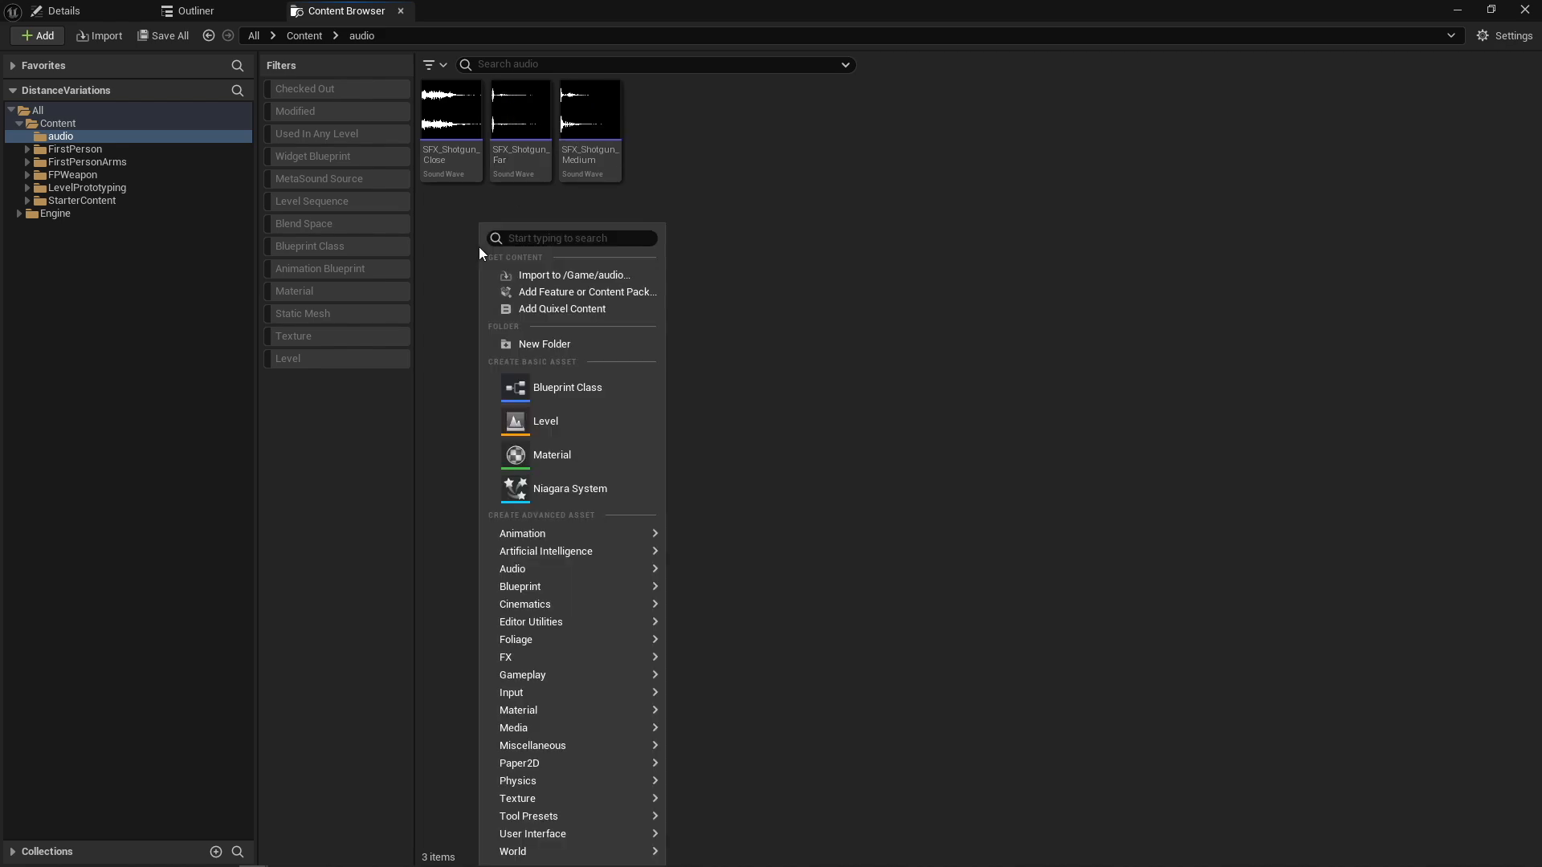
pyautogui.write('meta')
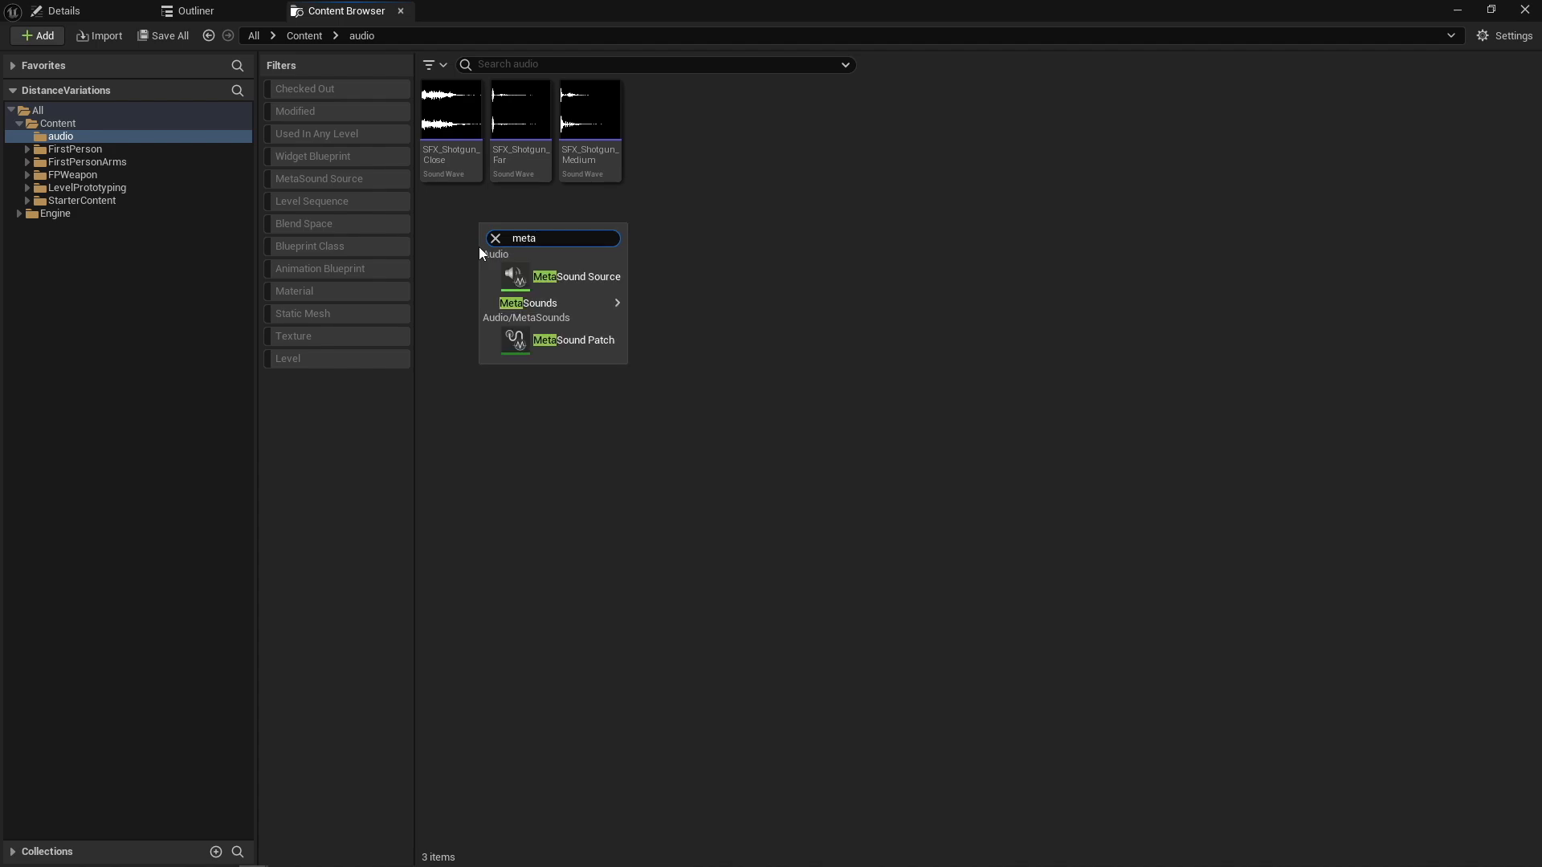
pyautogui.click(580, 276)
pyautogui.write('MSS_Weapon')
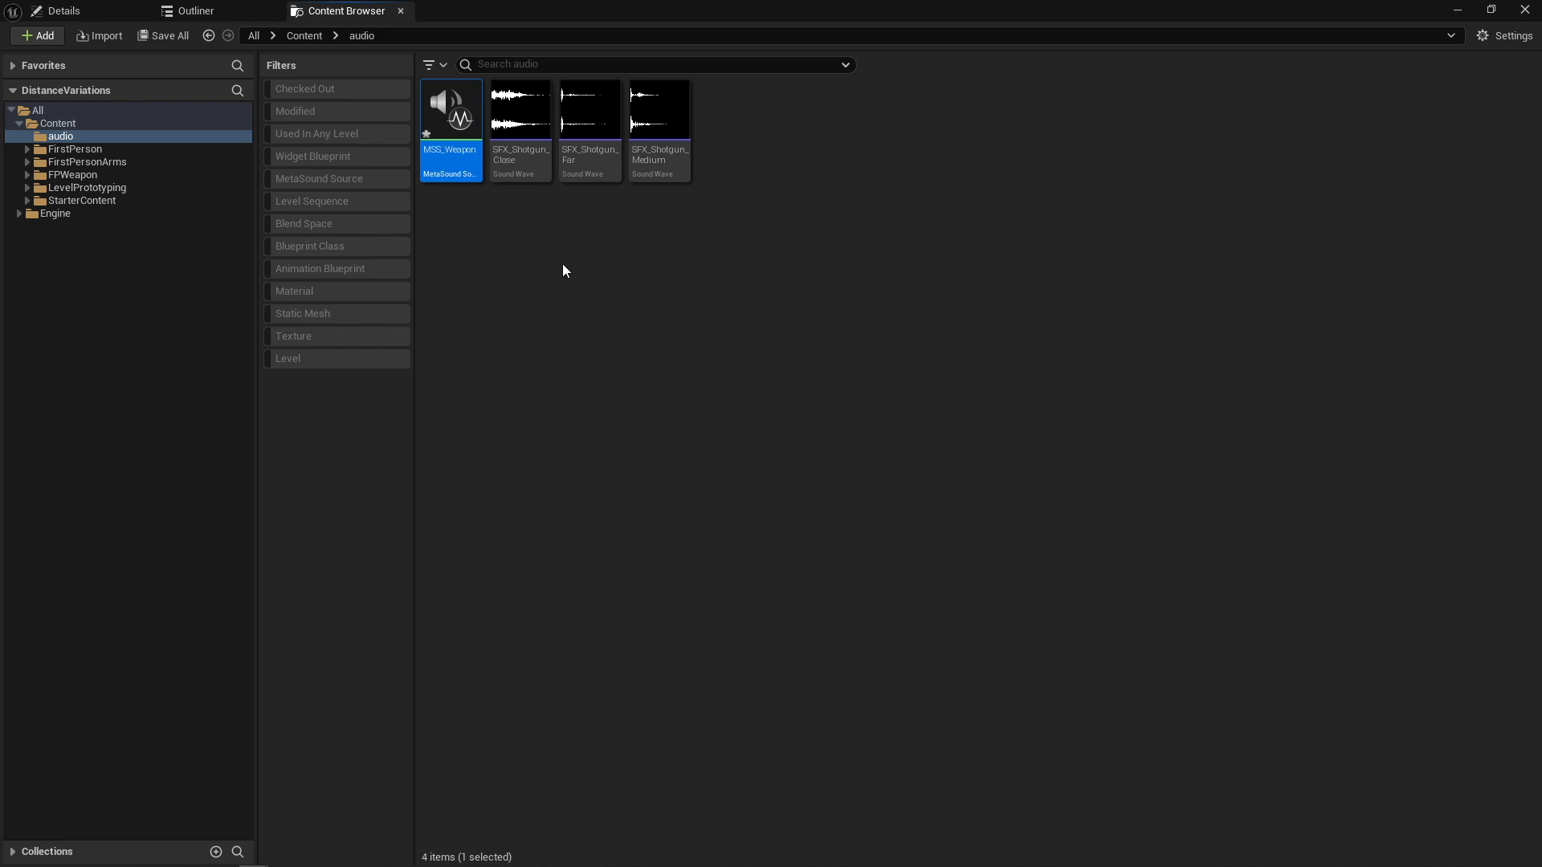
# Open MSS_Weapon and delete the OneShot interface, keeping On Play and Out Mono
pyautogui.doubleClick(449, 109)
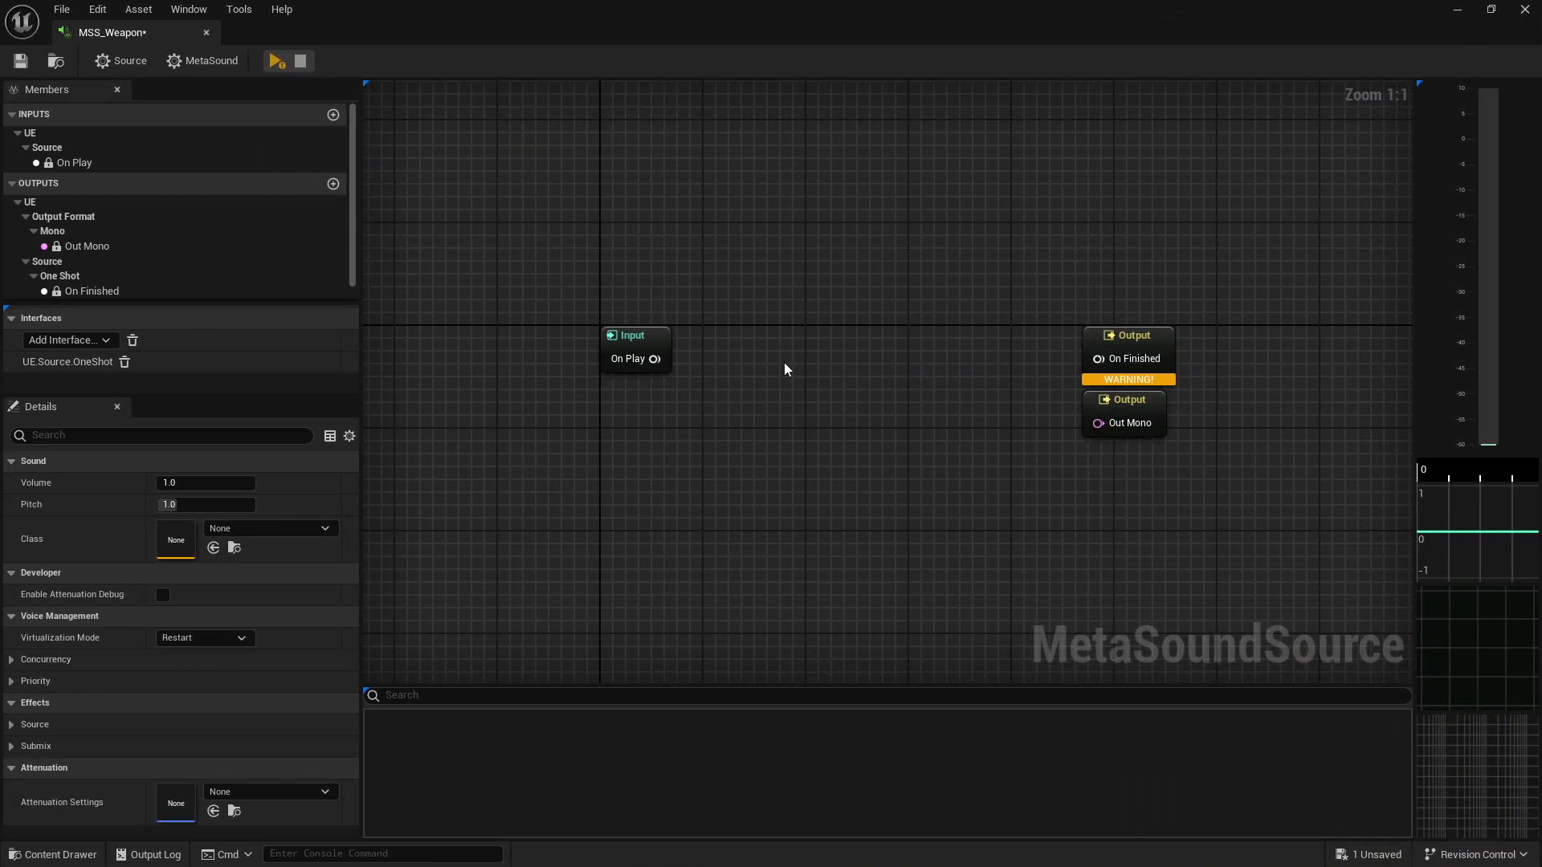
pyautogui.moveTo(926, 337)
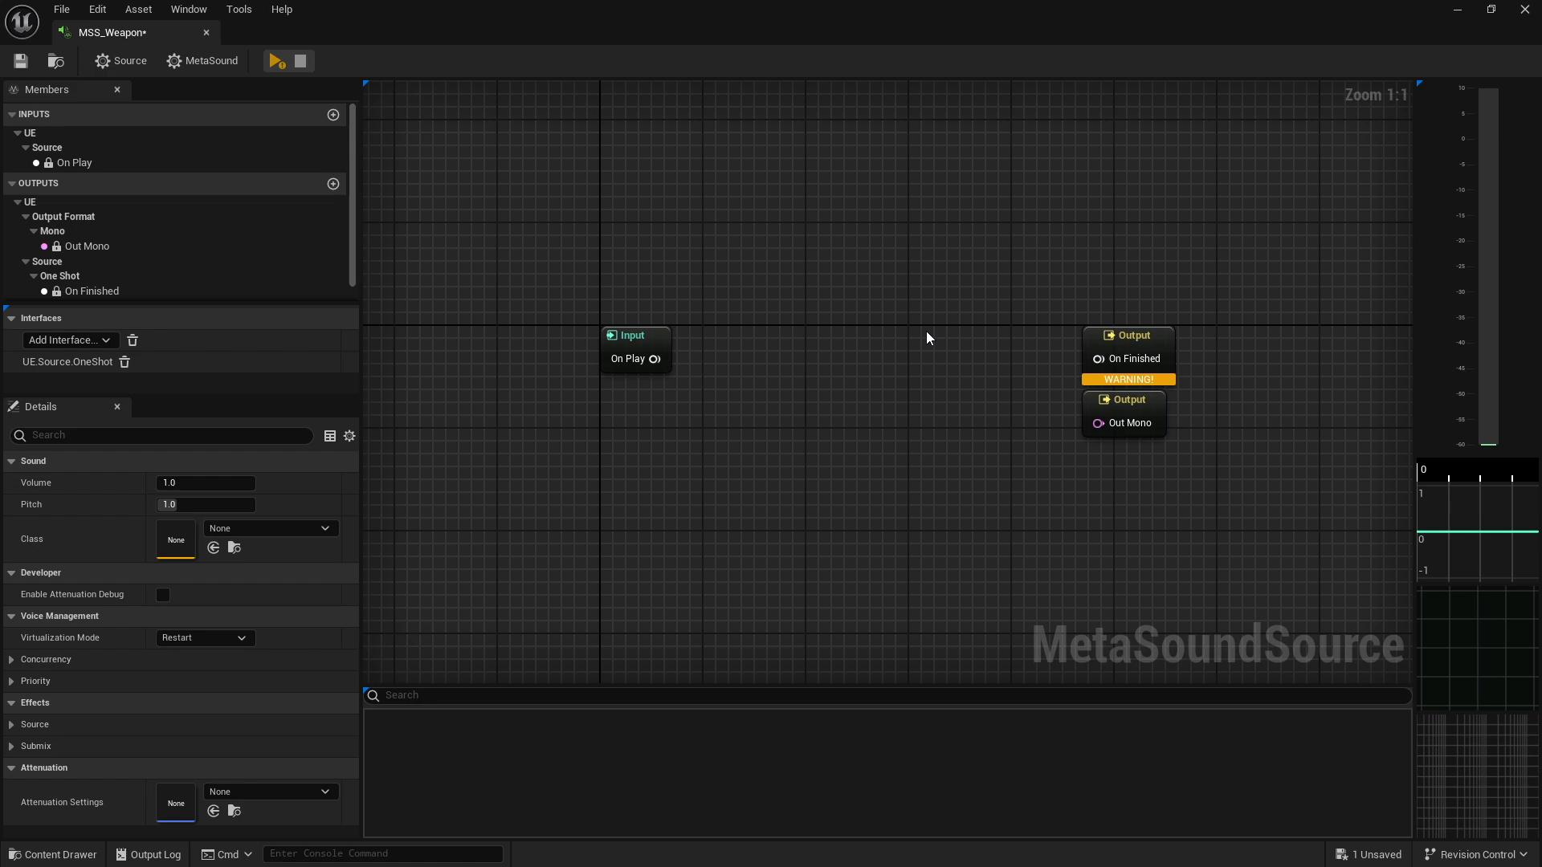
pyautogui.moveTo(915, 297)
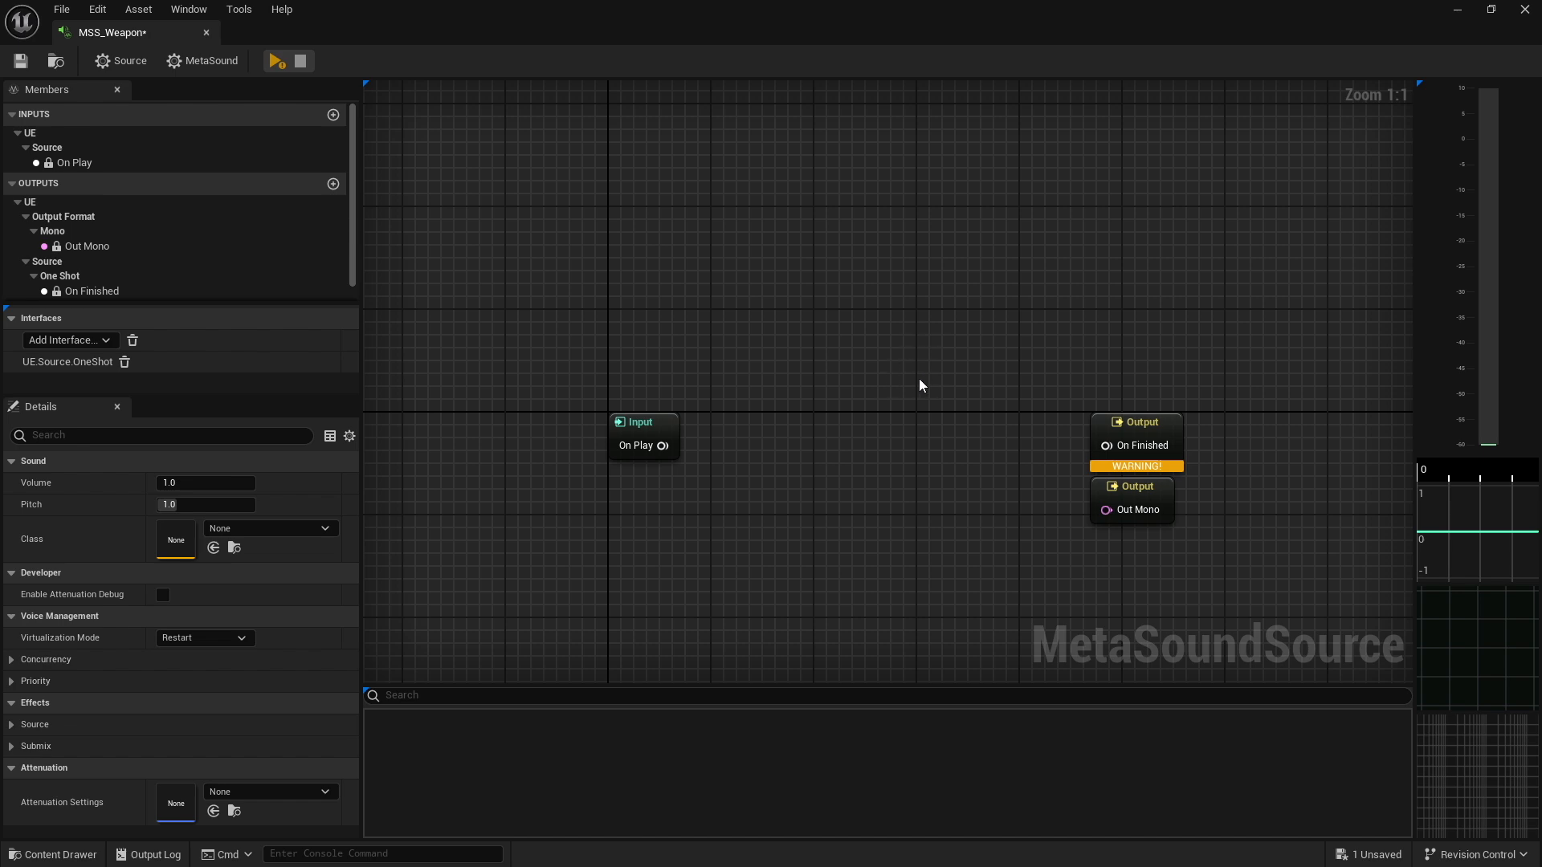
pyautogui.moveTo(1134, 434)
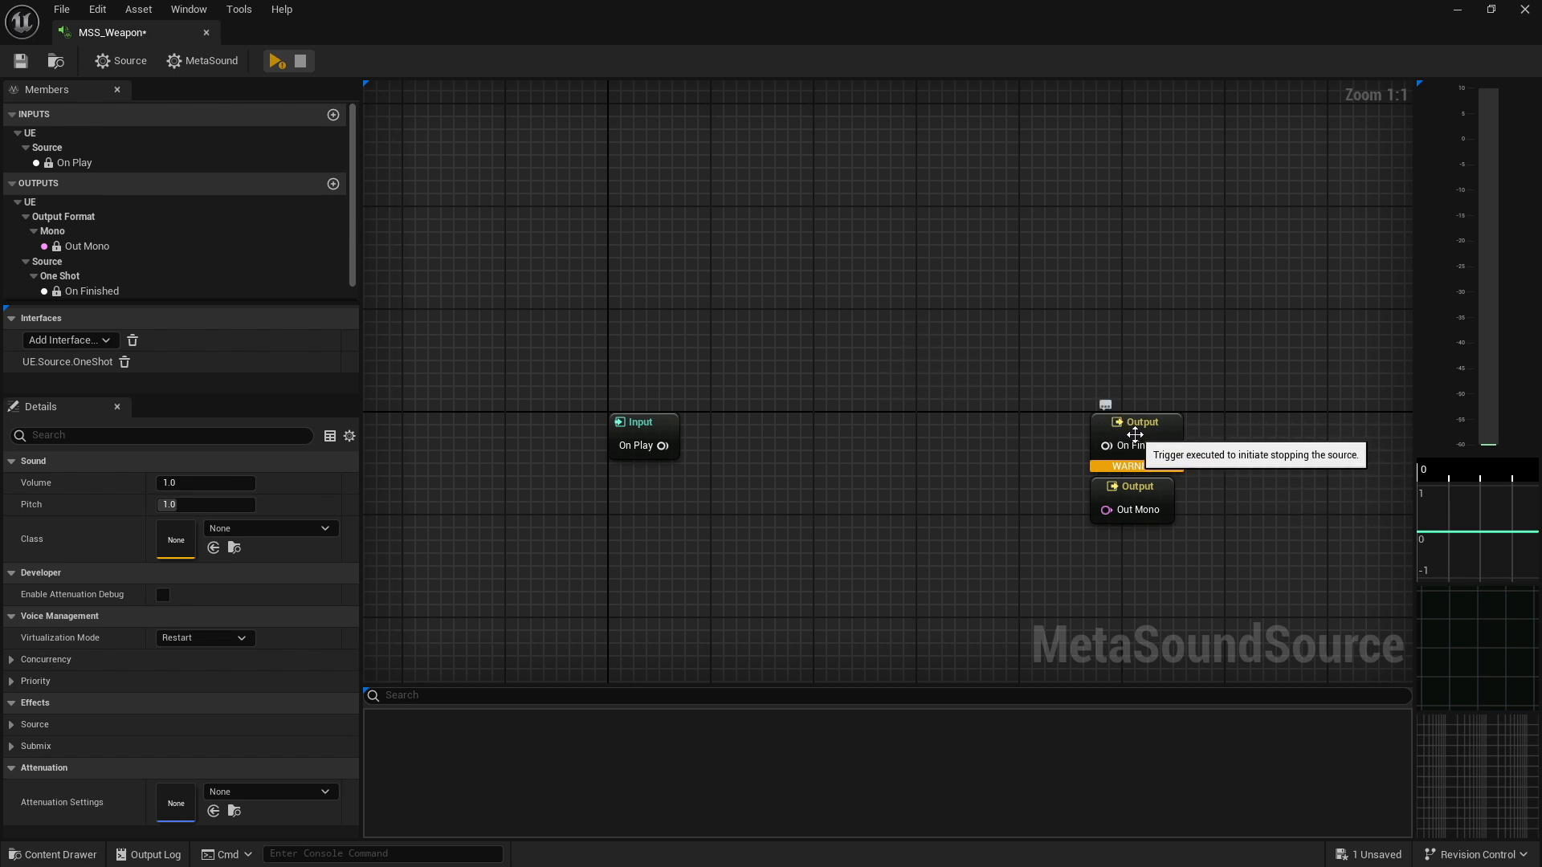
pyautogui.click(91, 291)
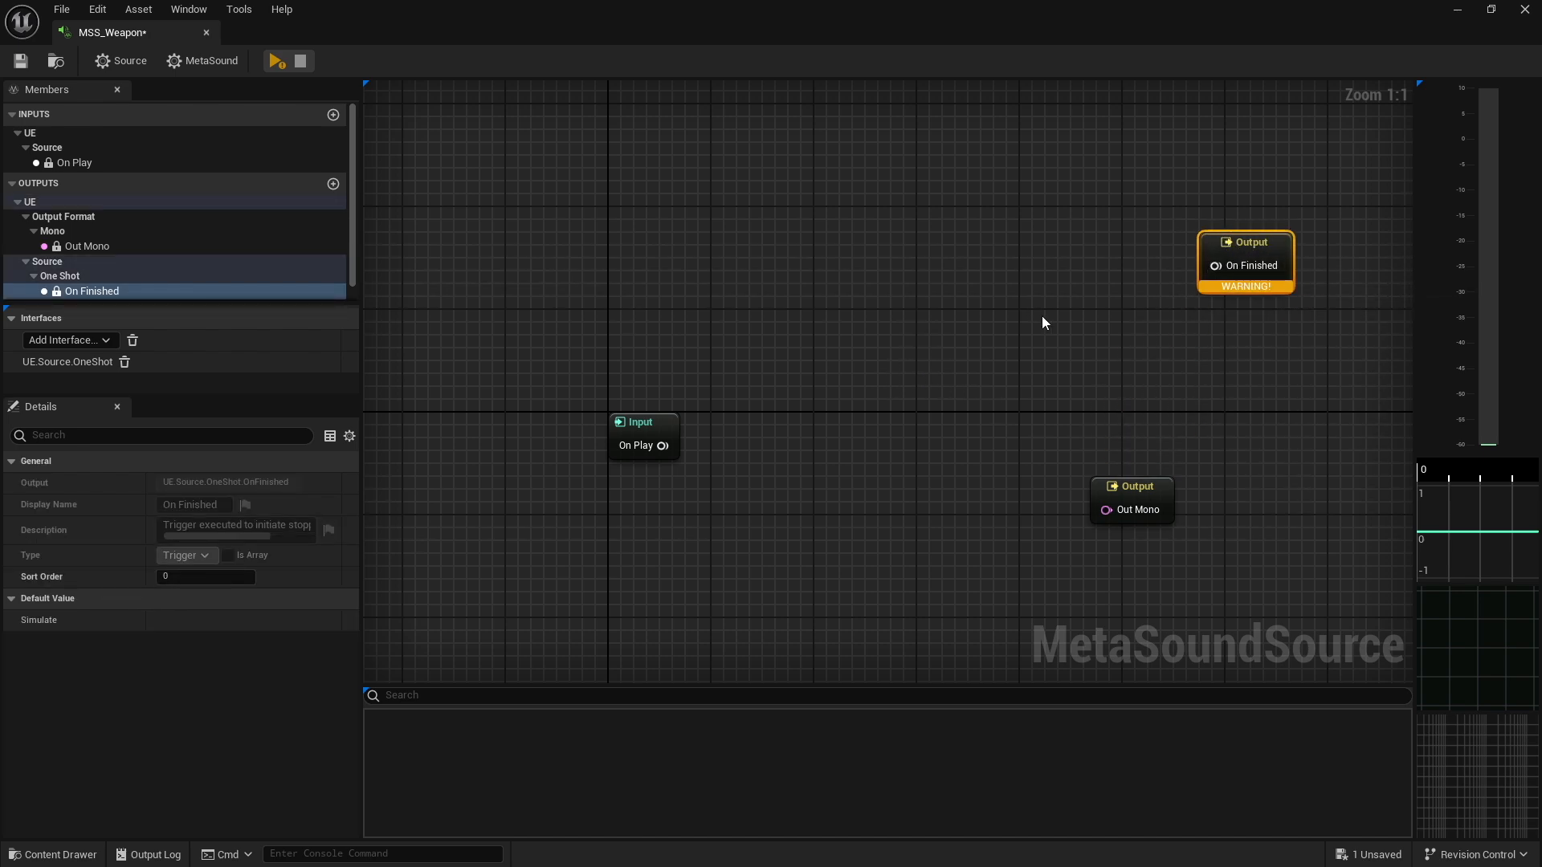
pyautogui.click(133, 340)
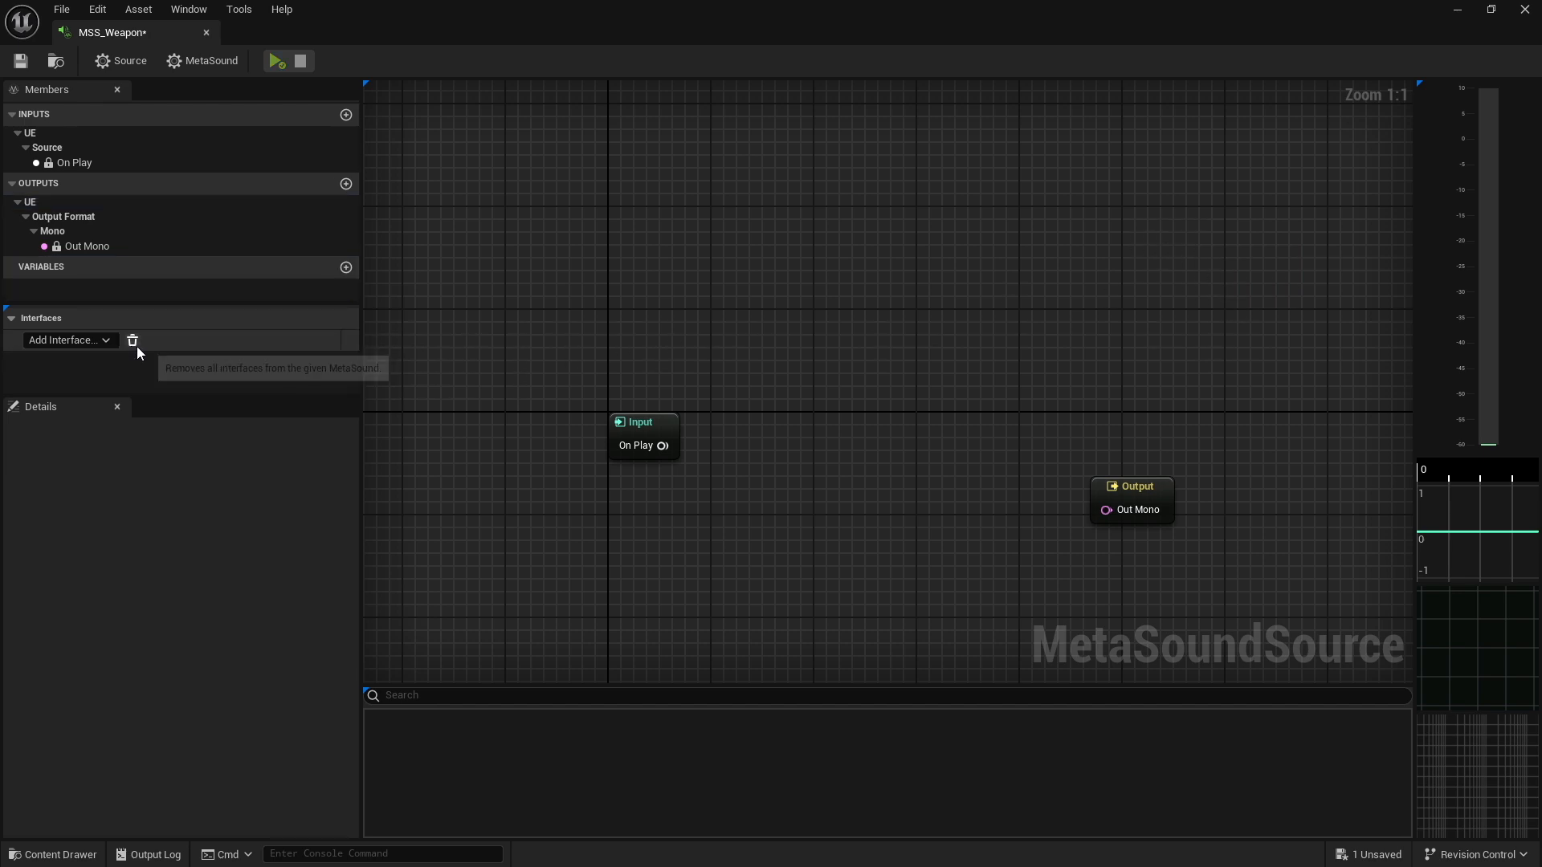
pyautogui.moveTo(667, 382)
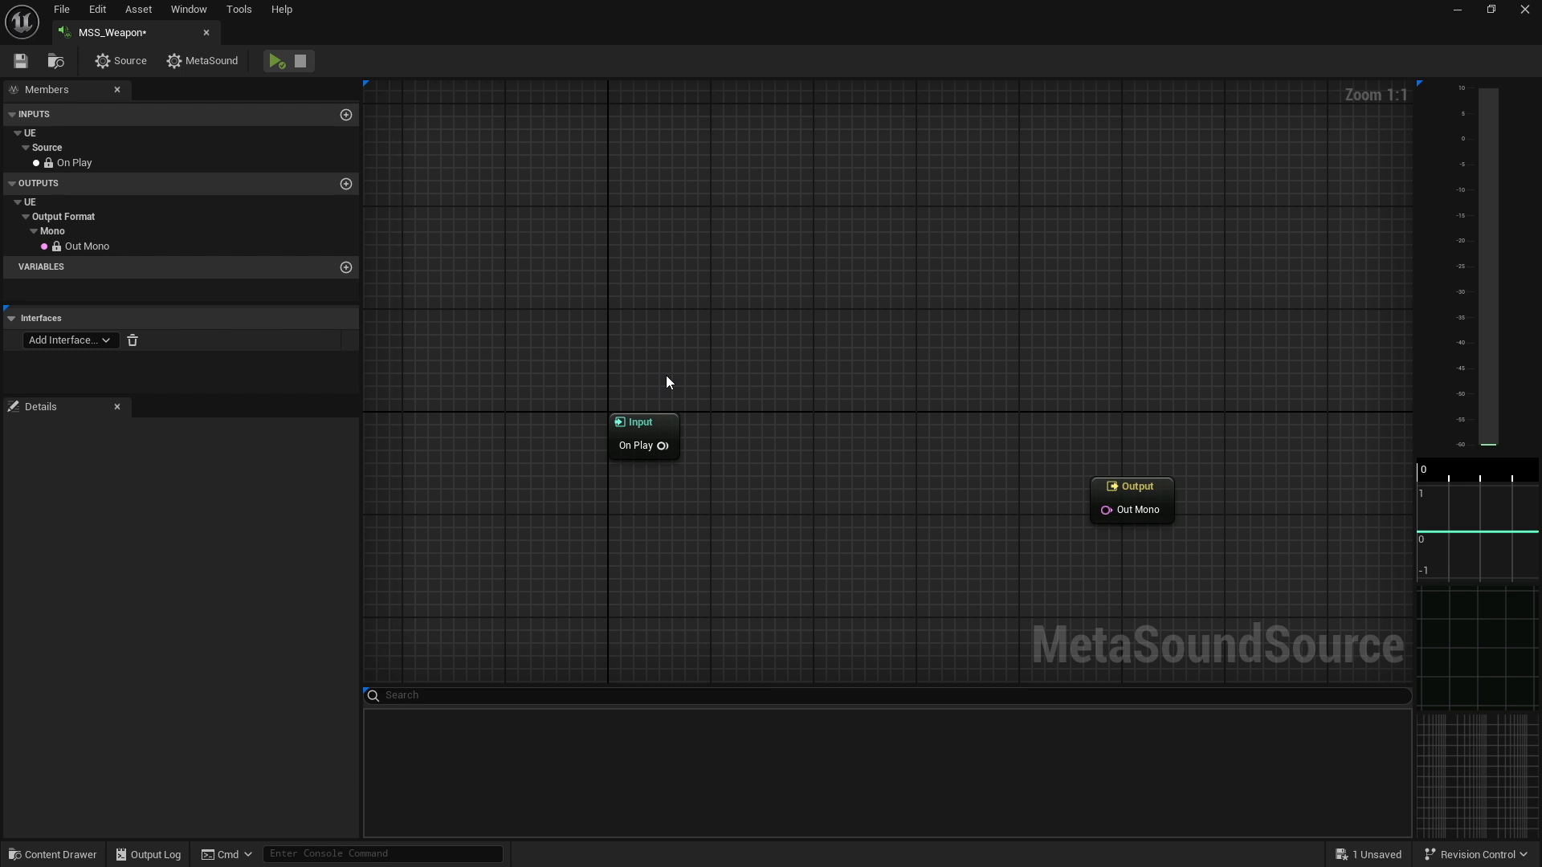
pyautogui.moveTo(1117, 255)
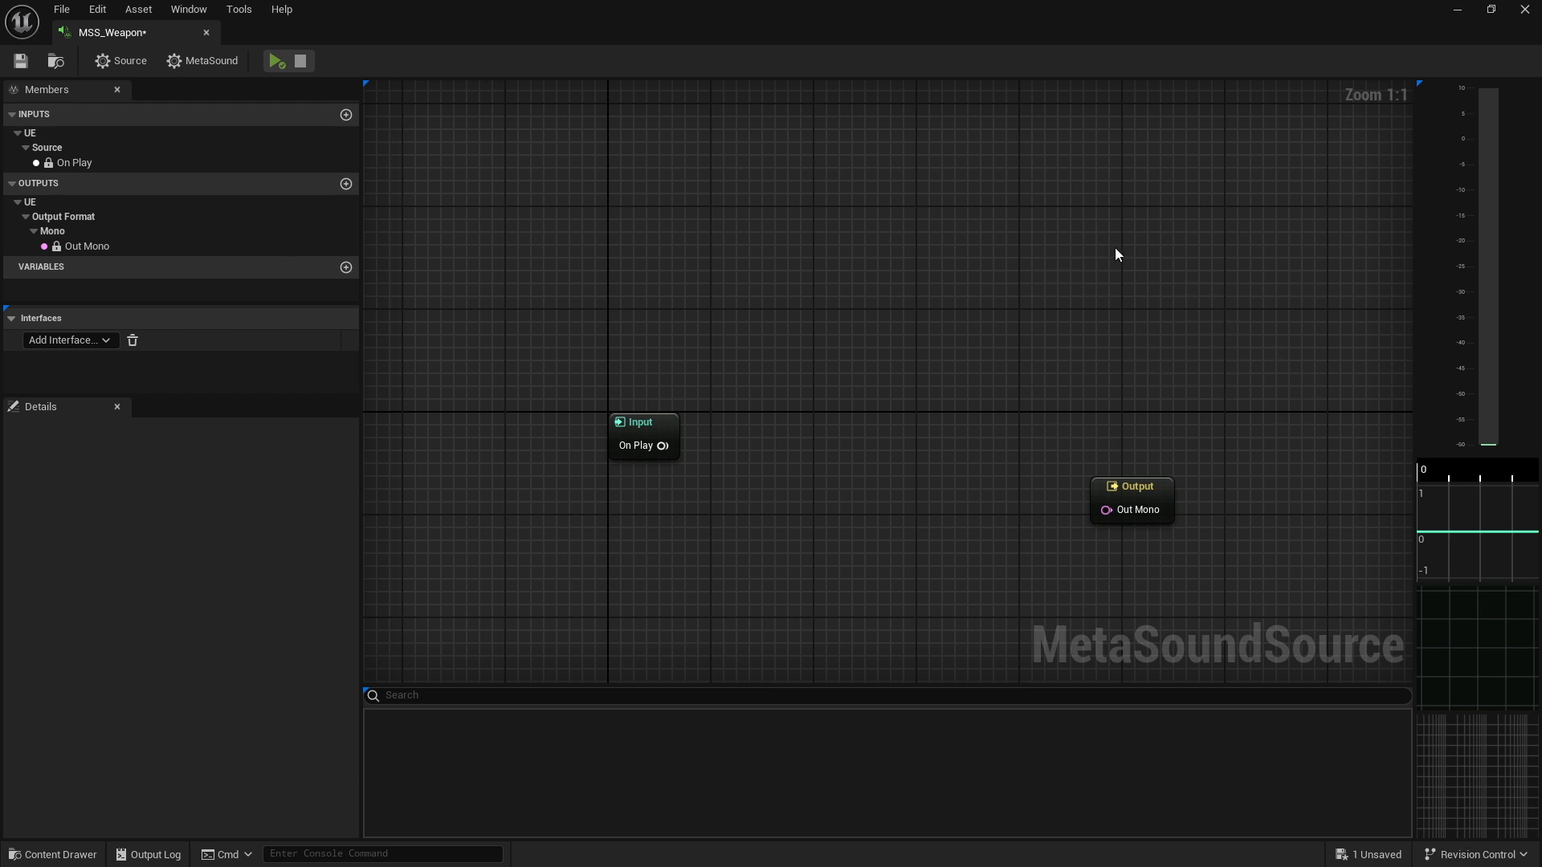
pyautogui.moveTo(1153, 330)
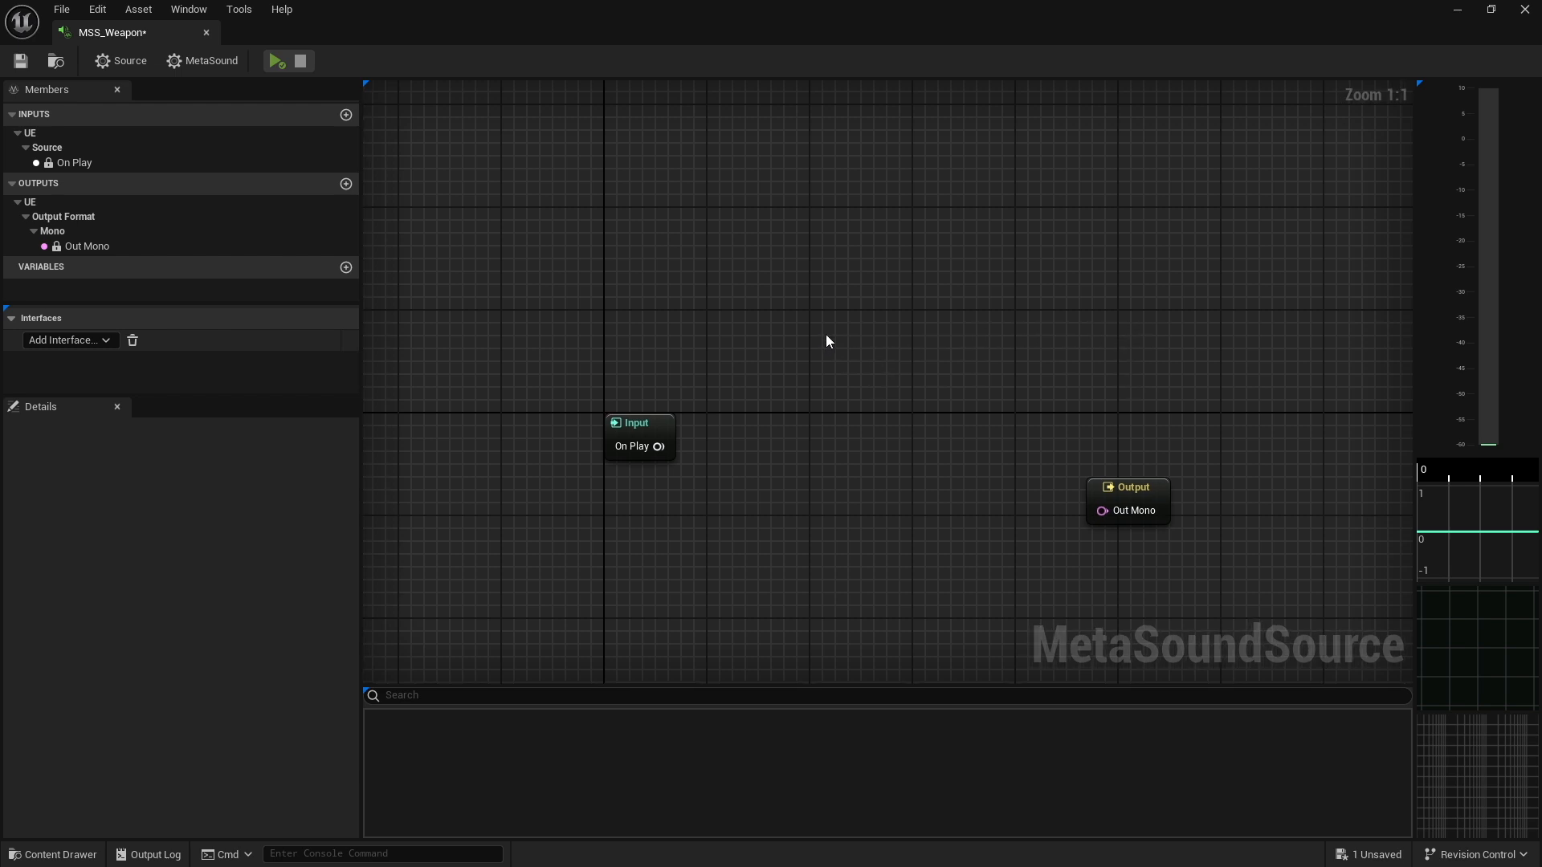
# Add a Wave Player node to the MSS_Weapon graph
pyautogui.rightClick(827, 341)
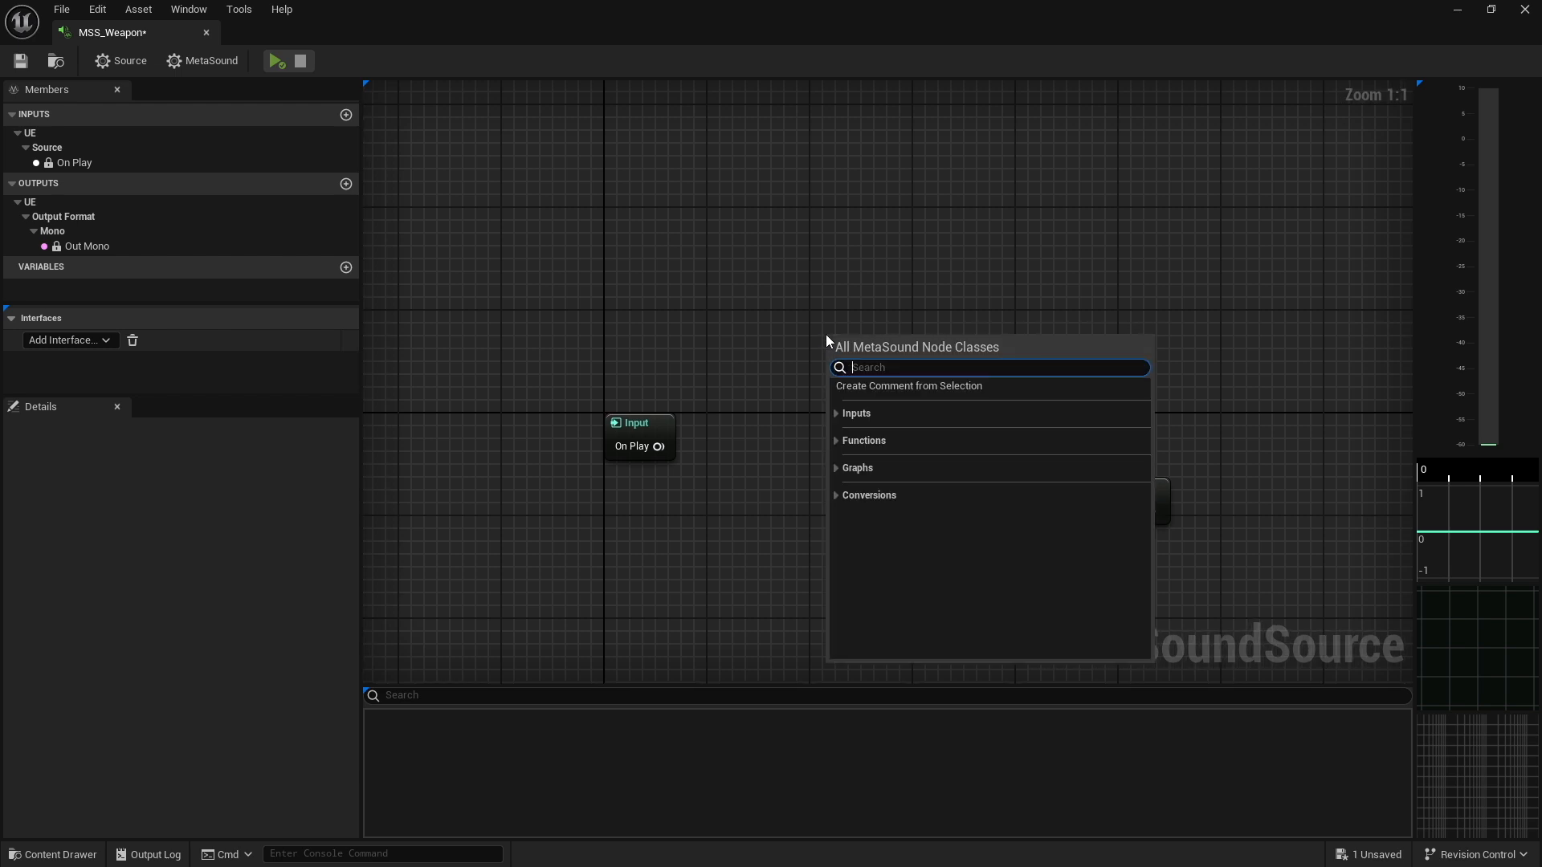
pyautogui.write('wave')
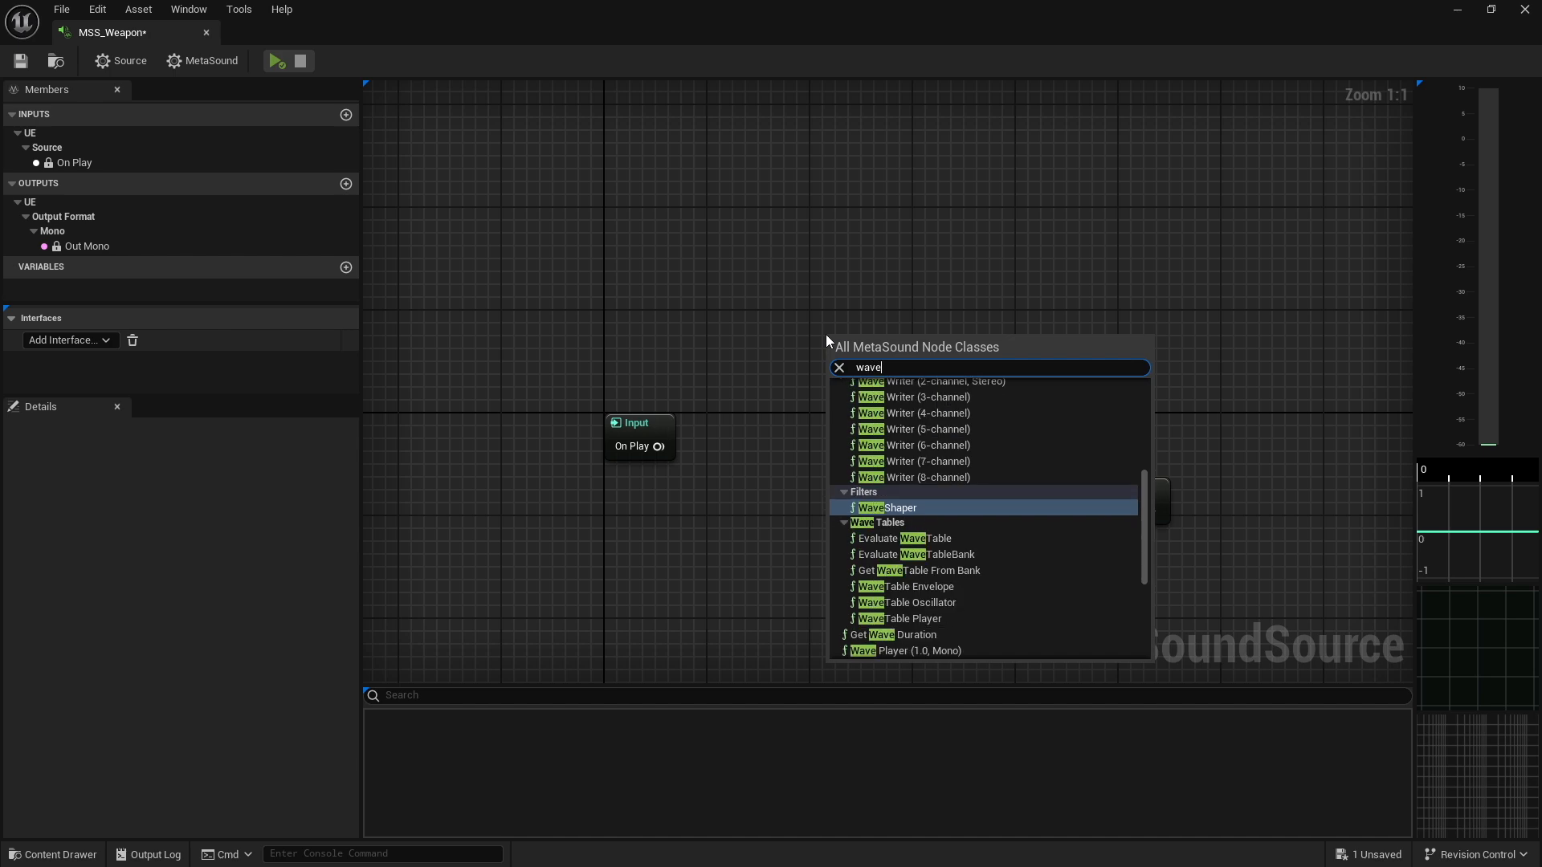
pyautogui.write('pla')
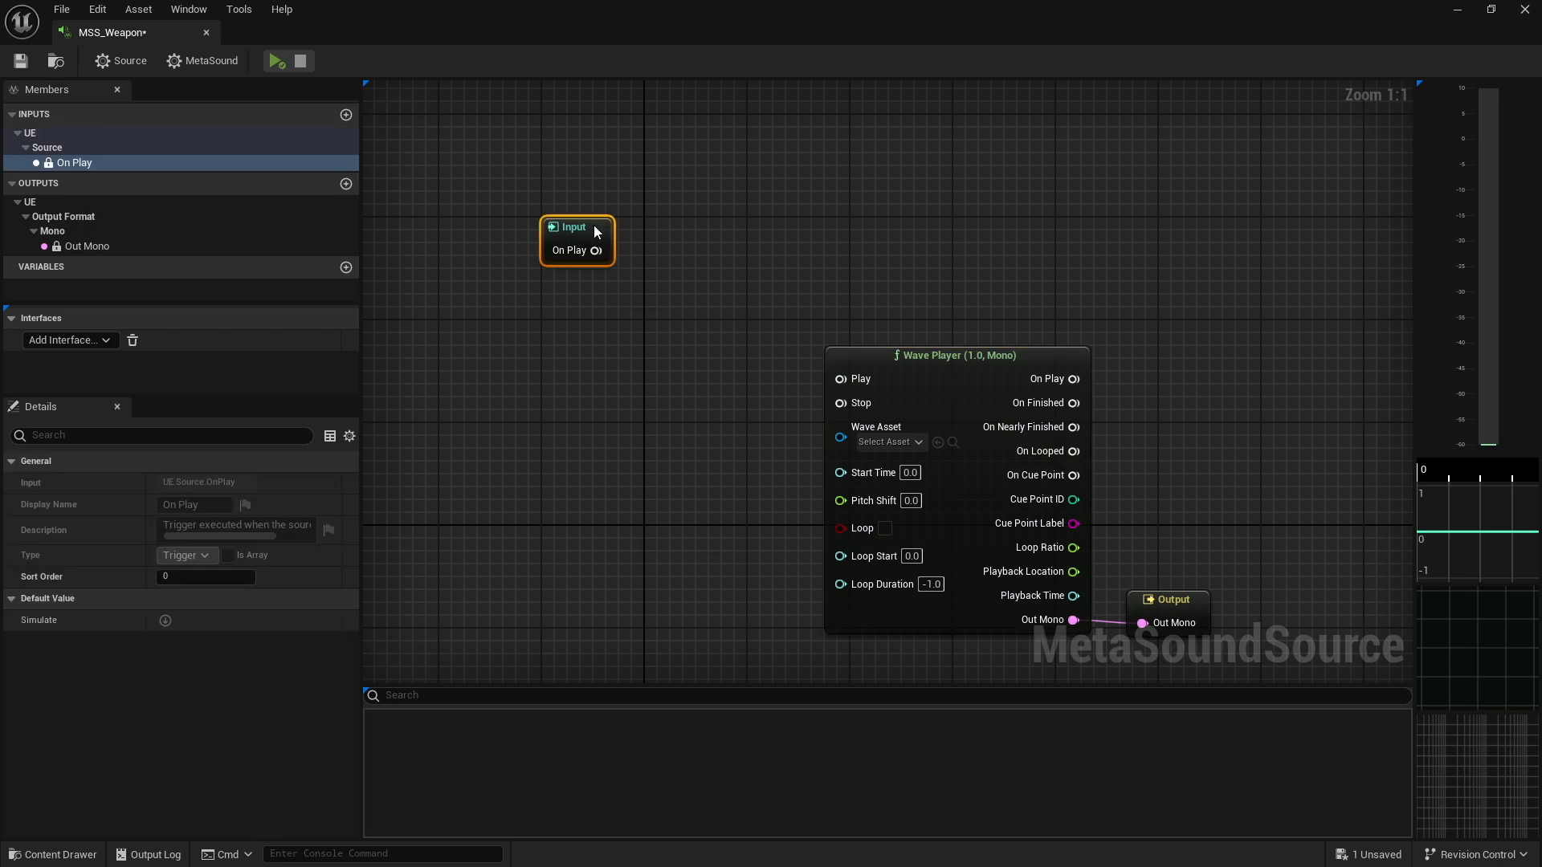
# Reposition On Play and wire it into a new Trigger Repeat node
pyautogui.moveTo(575, 236); pyautogui.dragTo(591, 250)
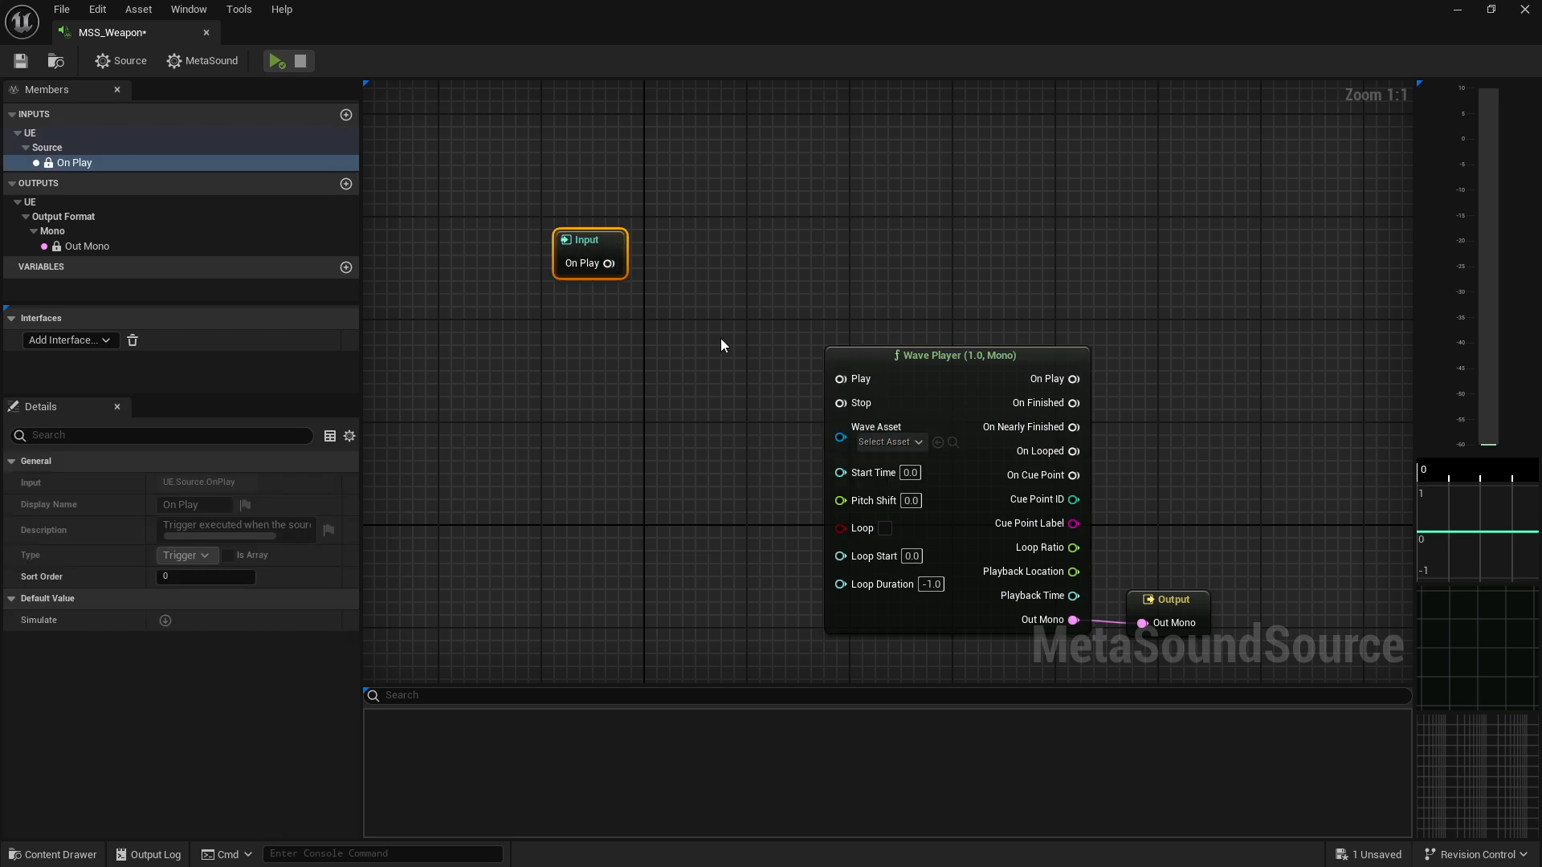
pyautogui.moveTo(697, 391)
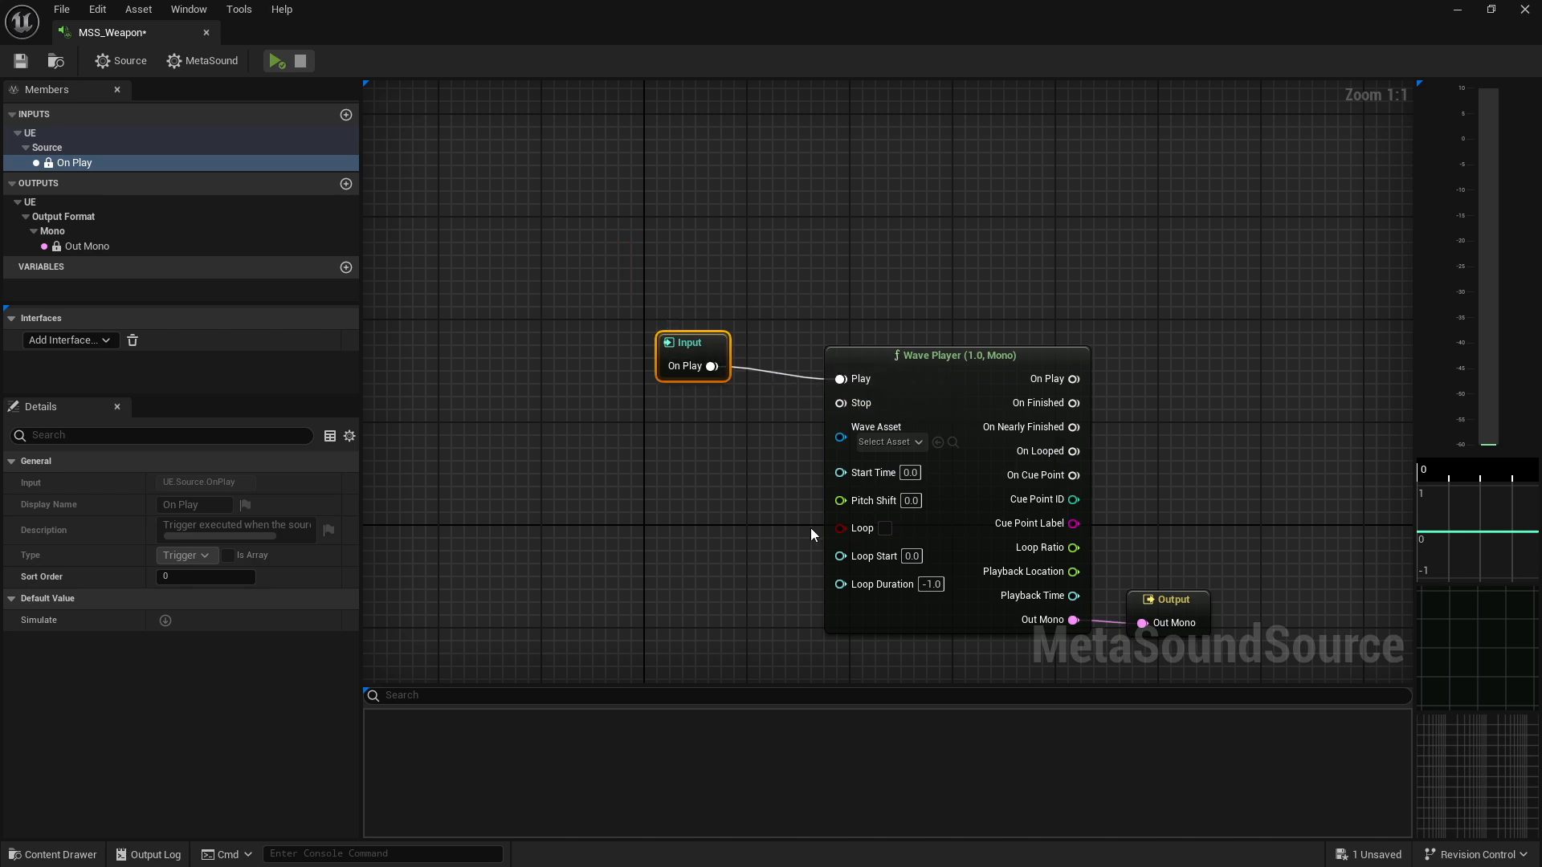
pyautogui.moveTo(713, 366)
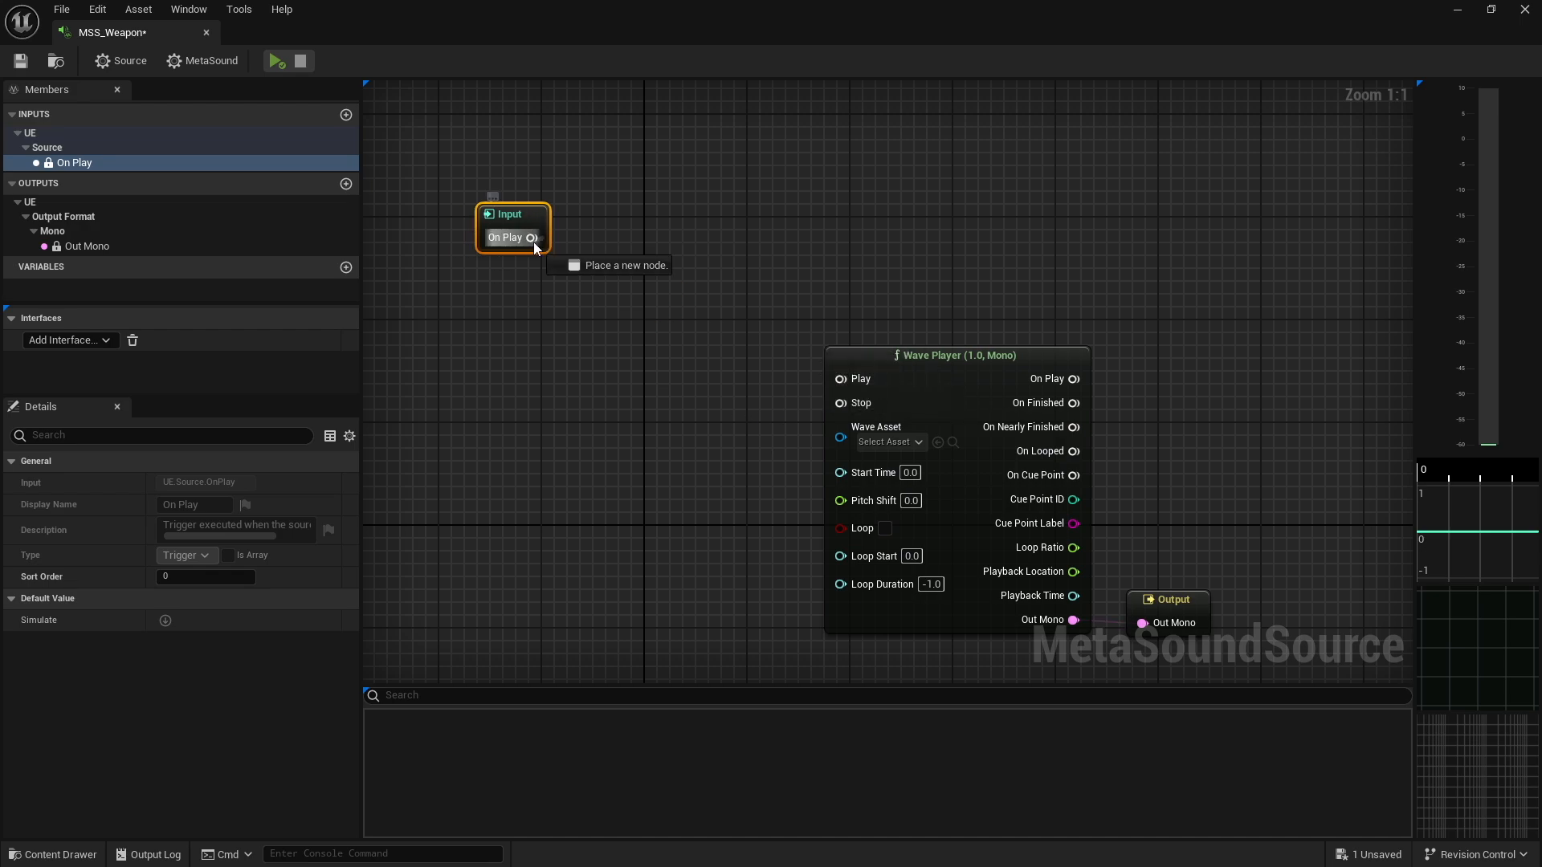
pyautogui.moveTo(531, 237); pyautogui.dragTo(639, 246)
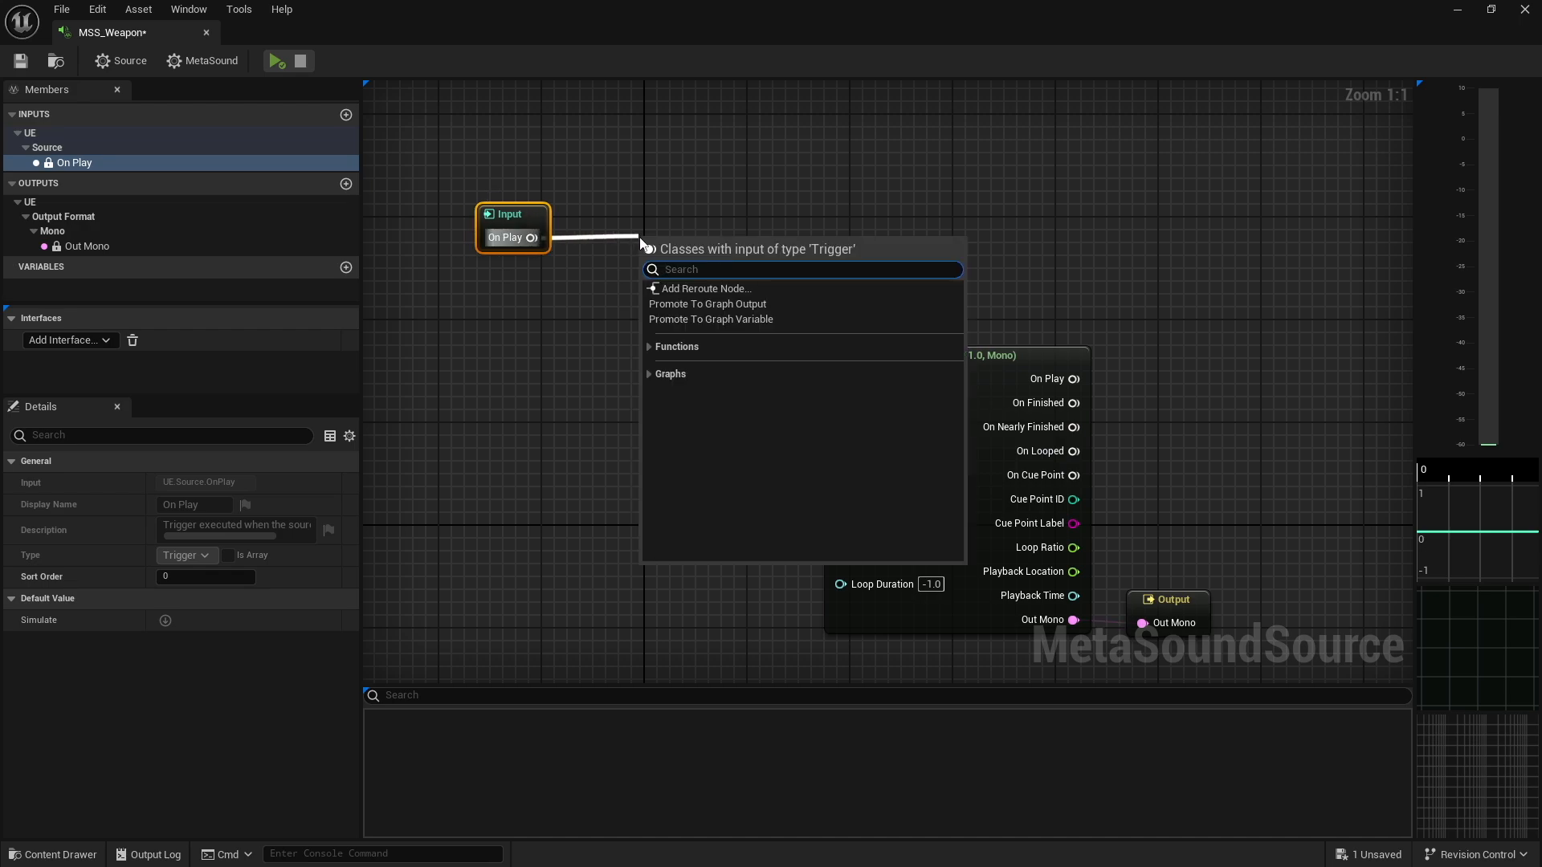
pyautogui.write('re')
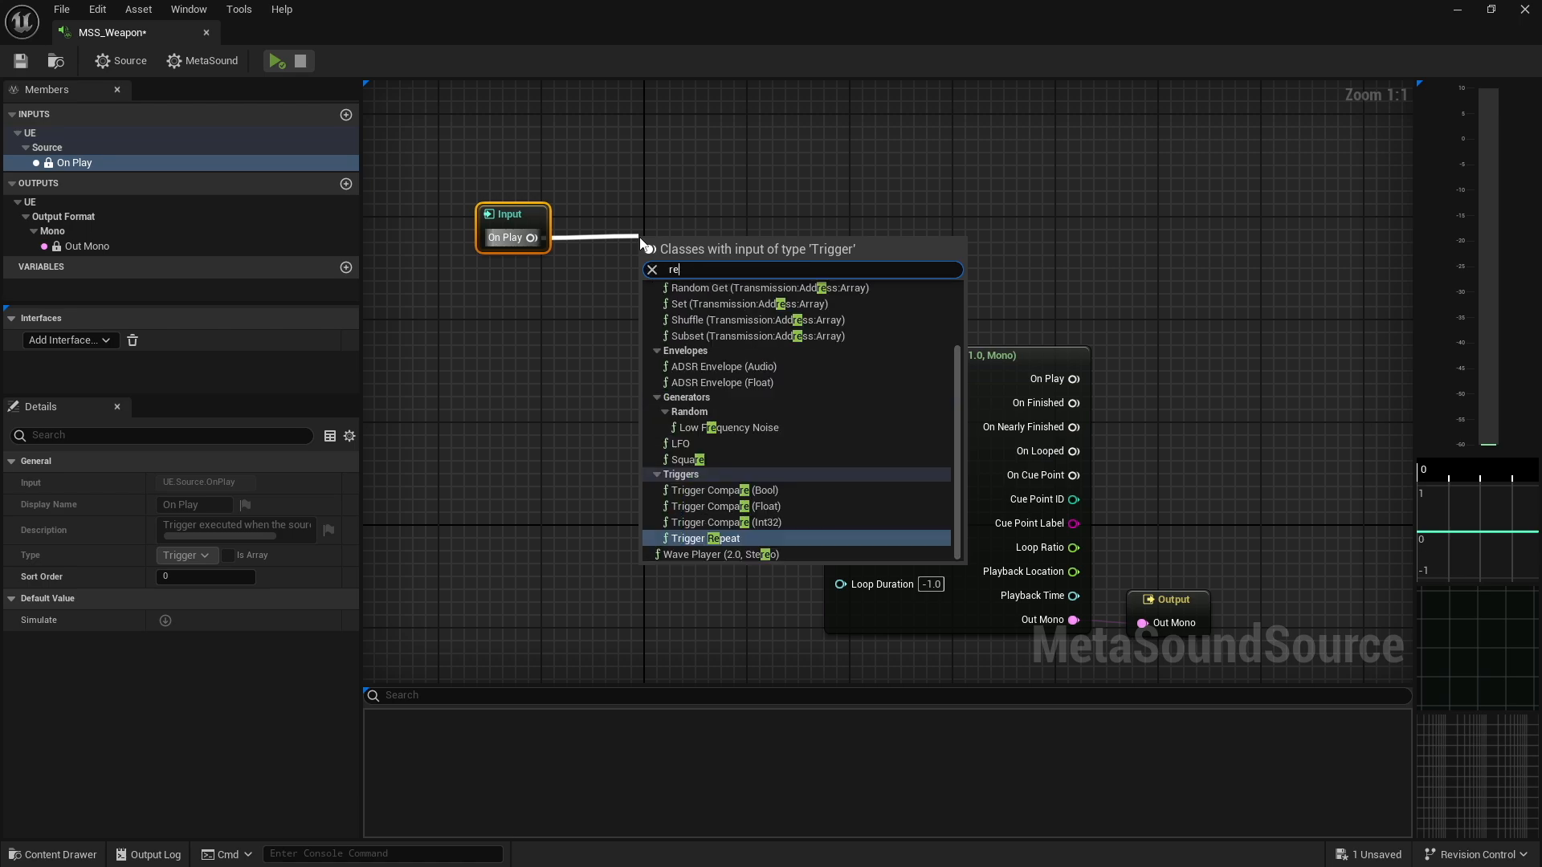
pyautogui.click(704, 538)
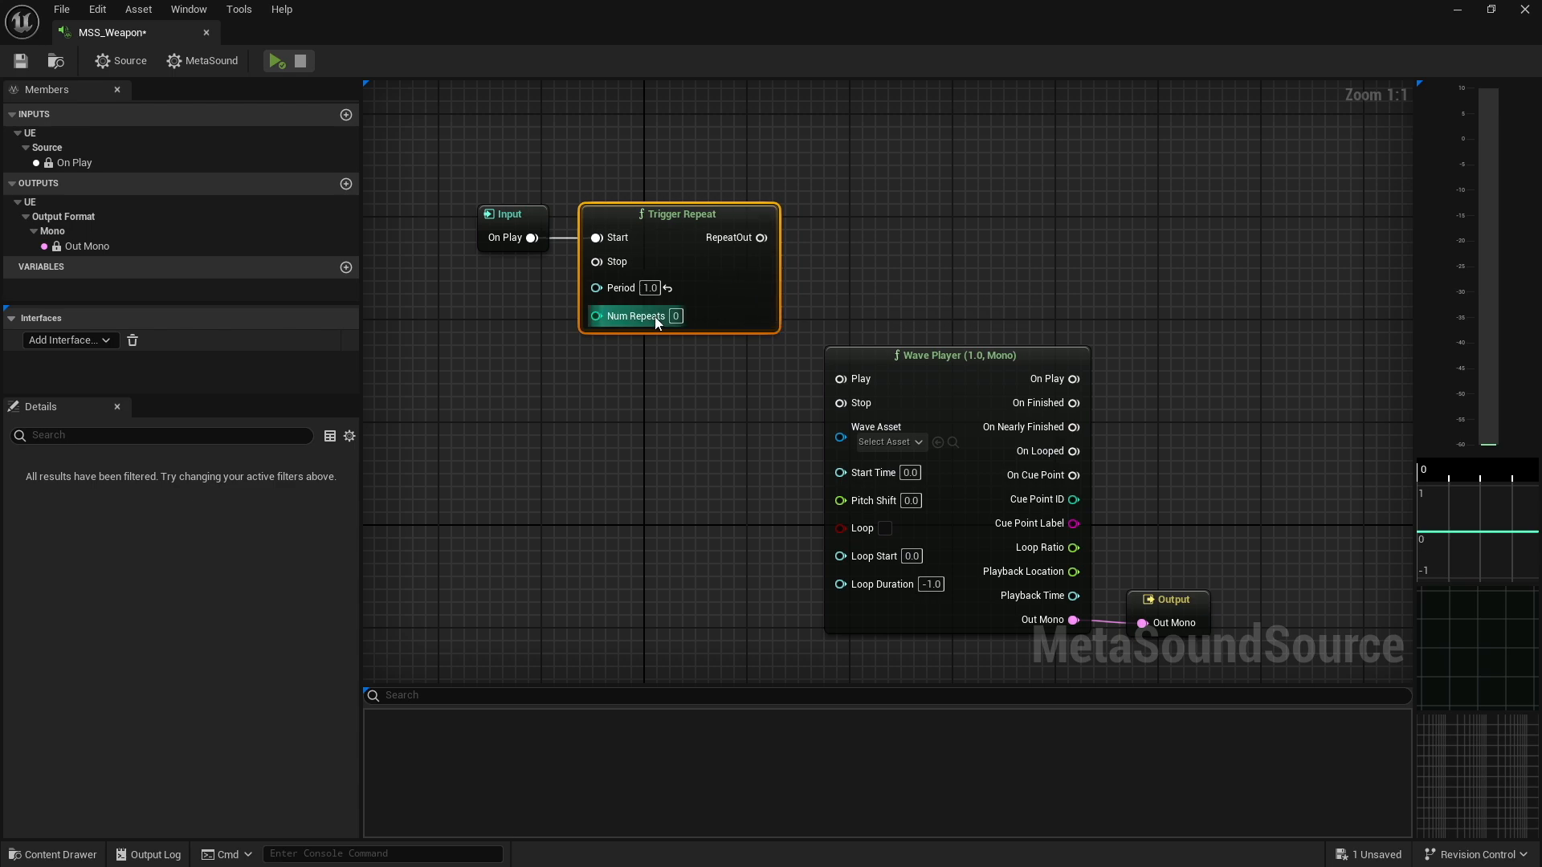
pyautogui.moveTo(547, 264)
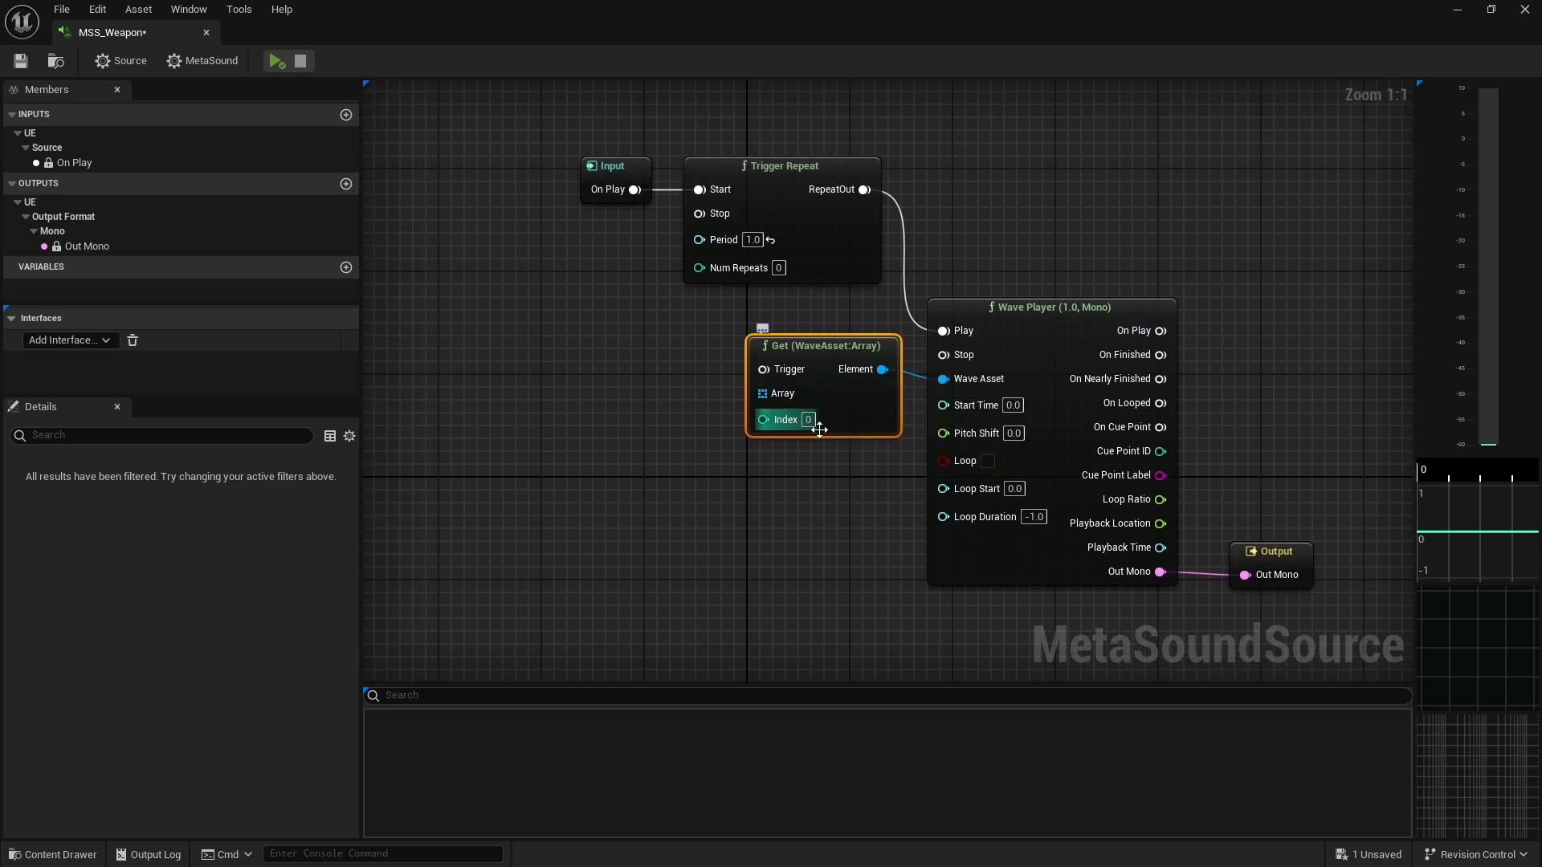
pyautogui.moveTo(787, 419)
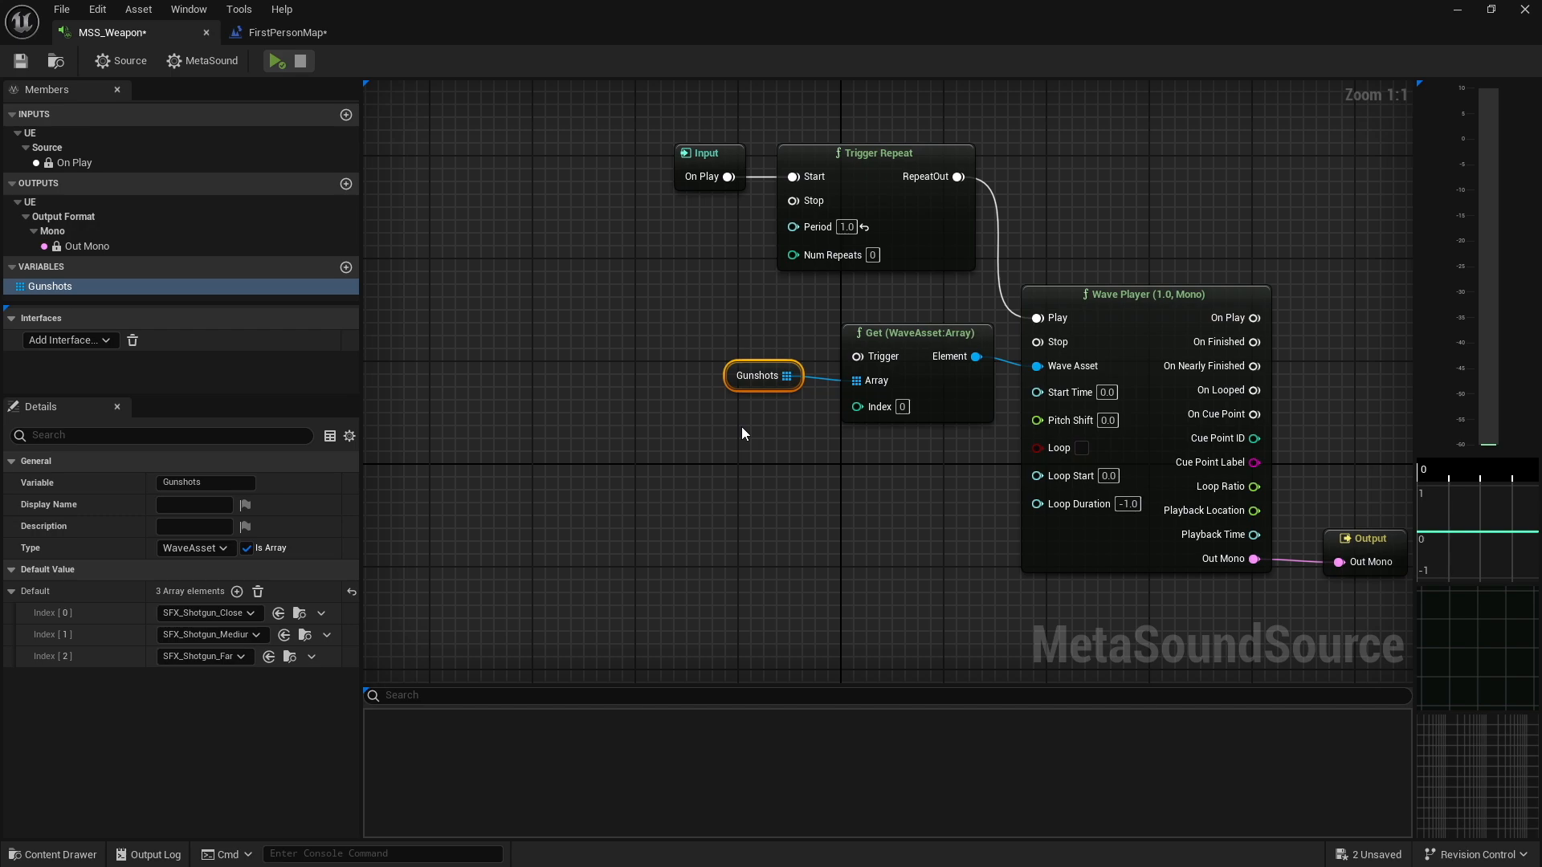
pyautogui.moveTo(831, 435)
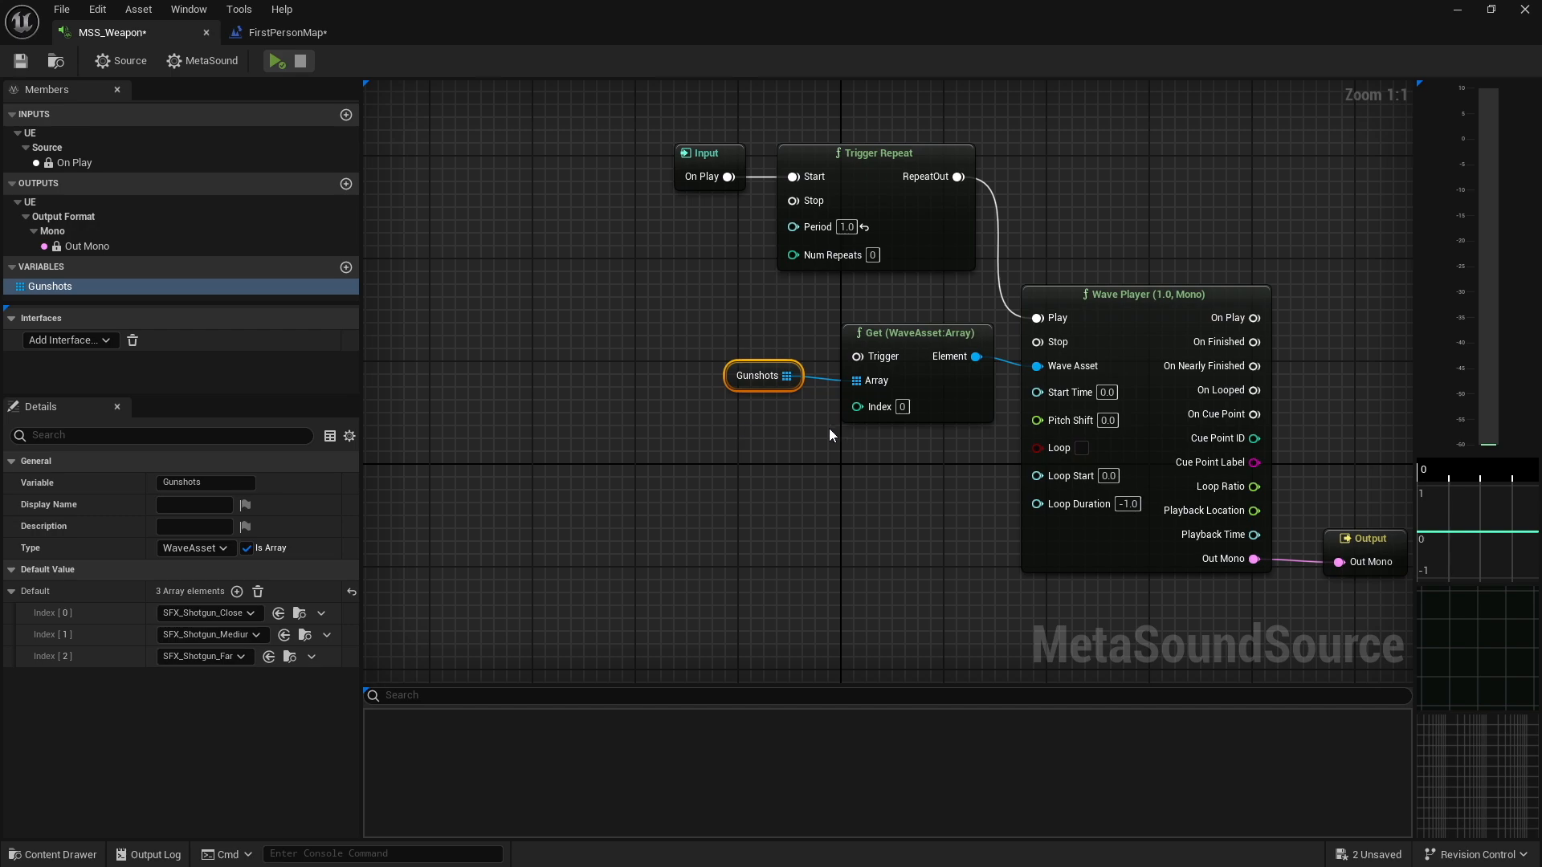
pyautogui.moveTo(762, 375)
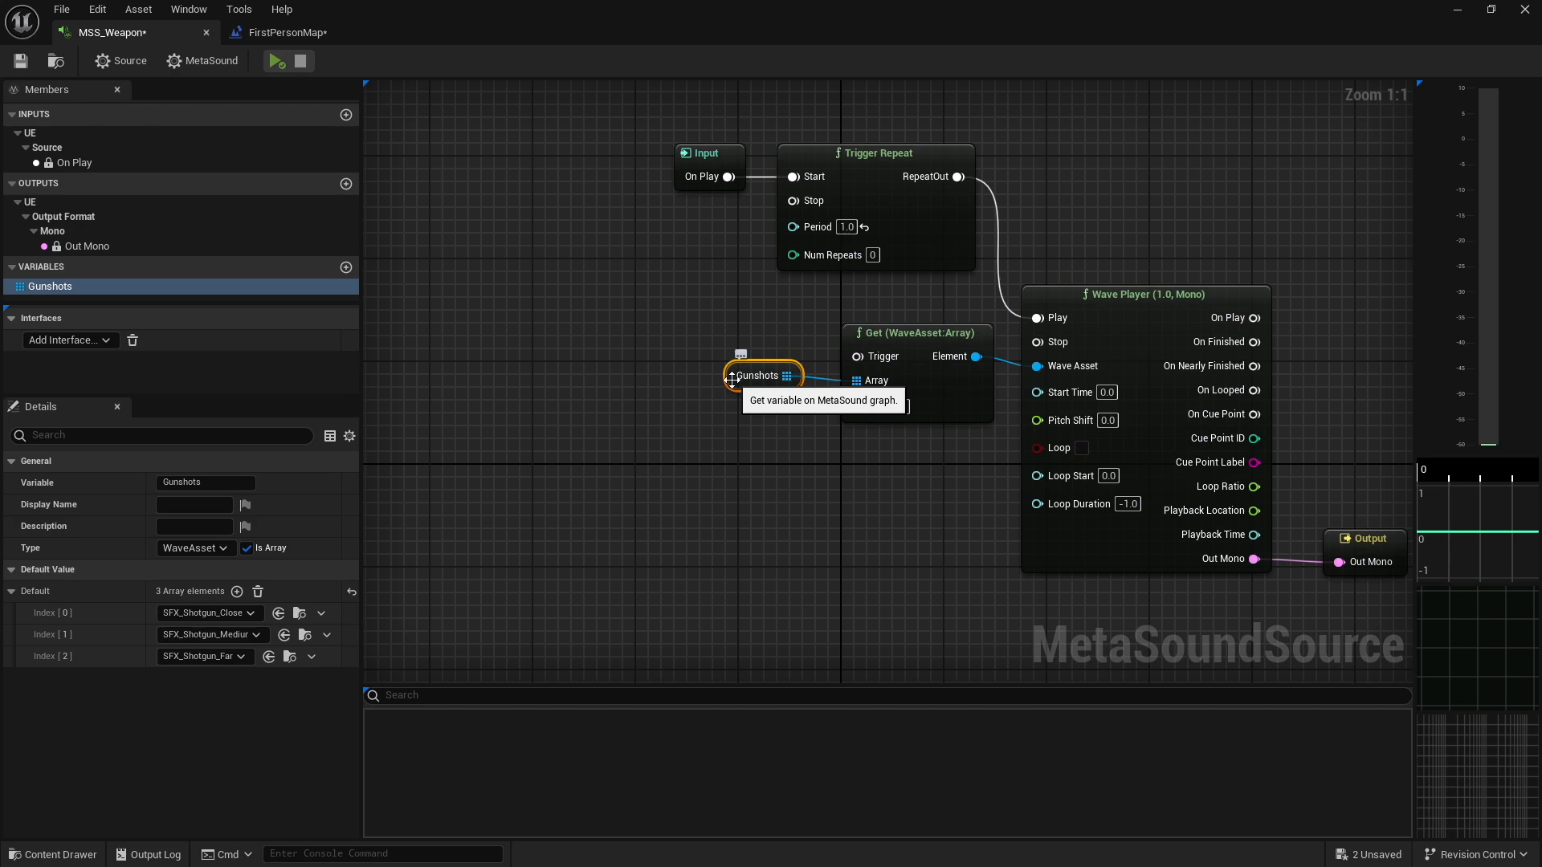
pyautogui.moveTo(867, 411)
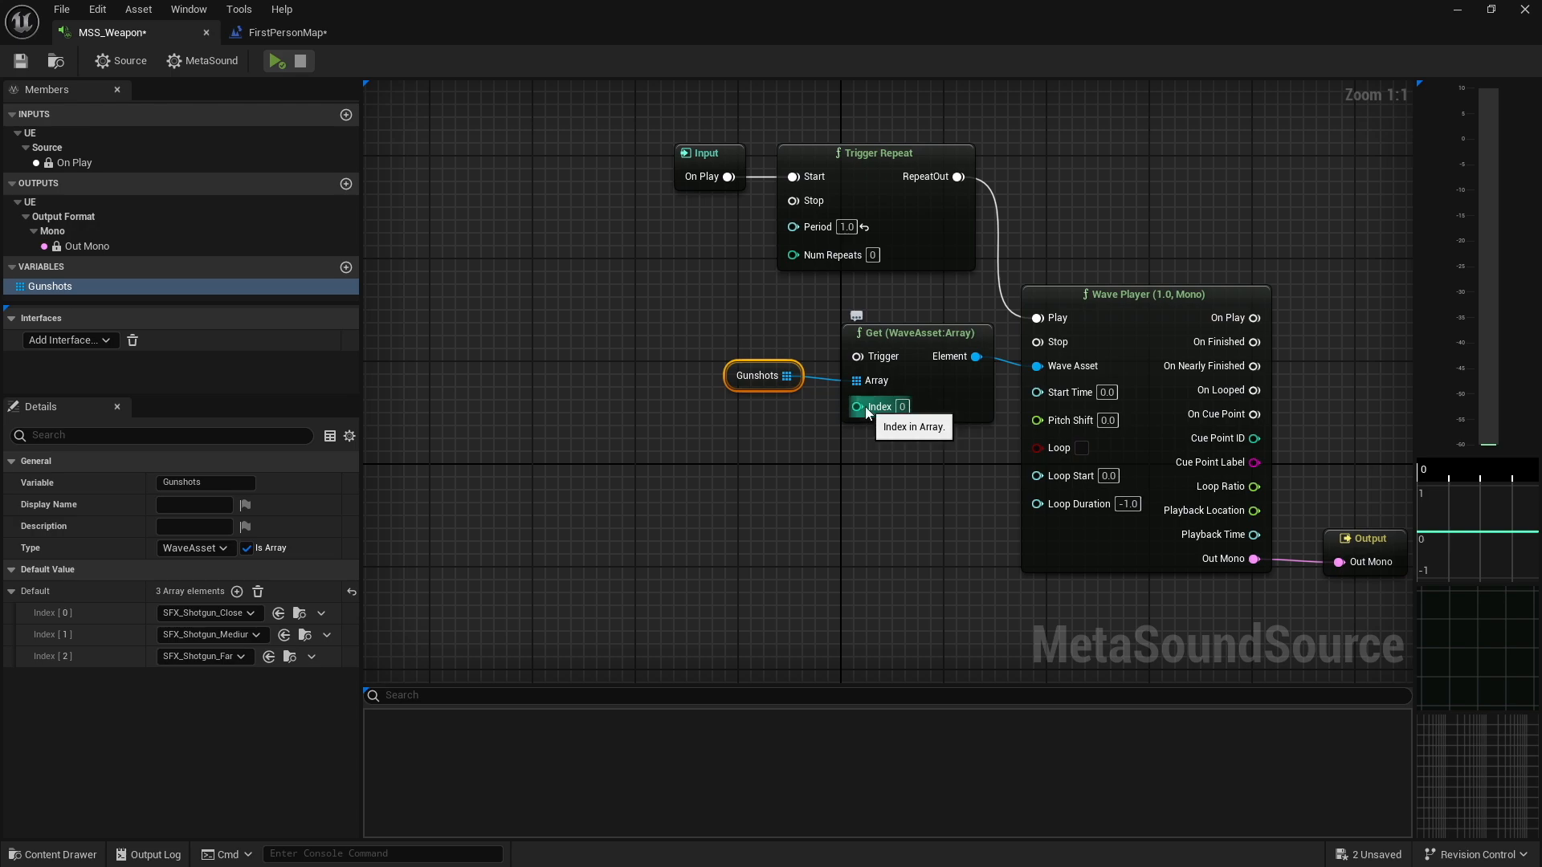
pyautogui.moveTo(719, 389)
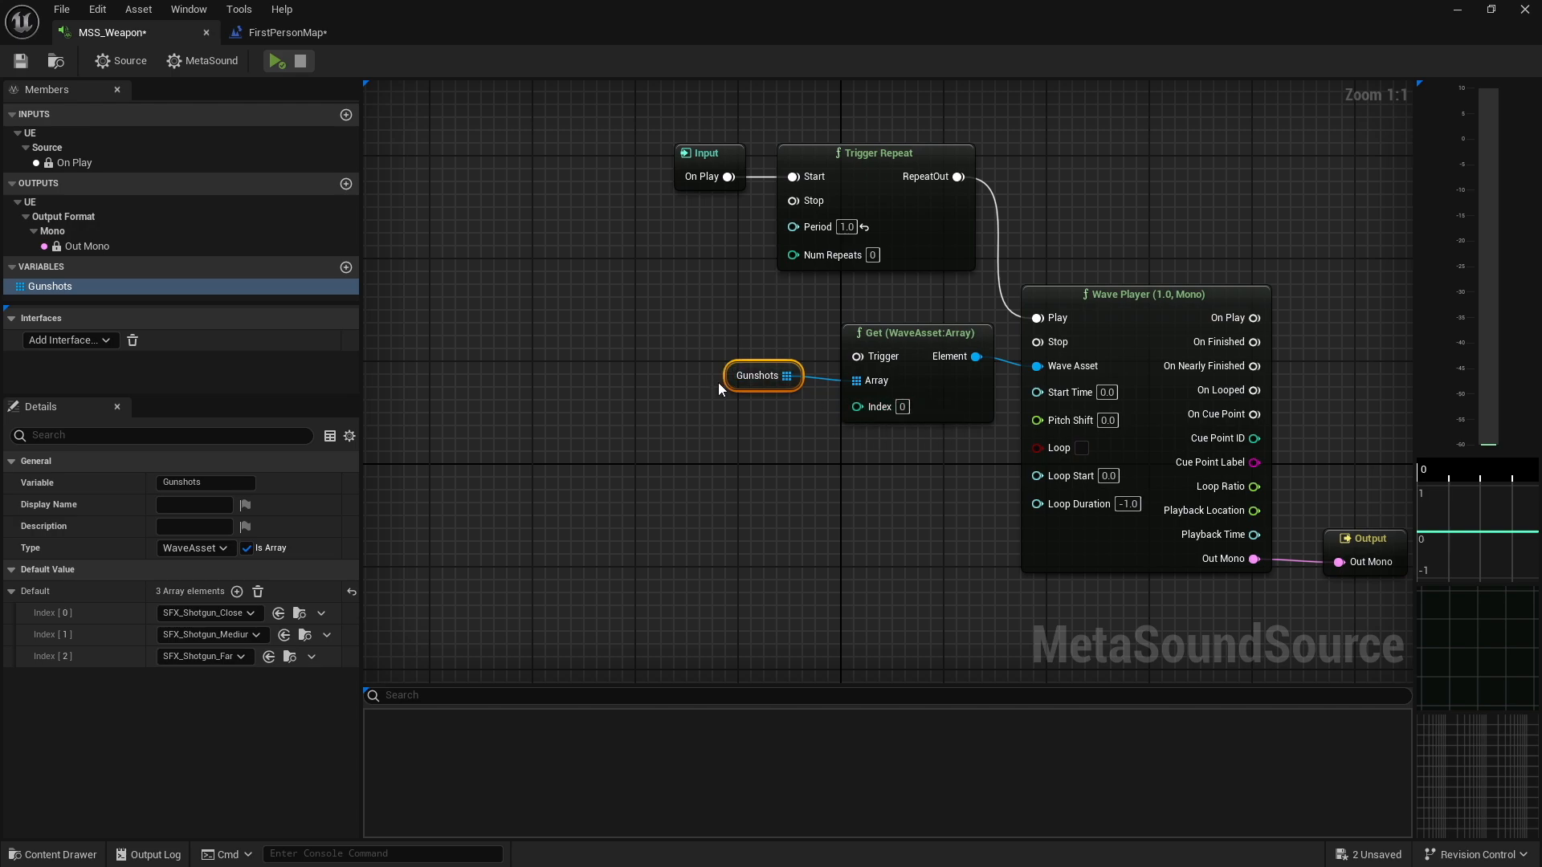
pyautogui.moveTo(723, 412)
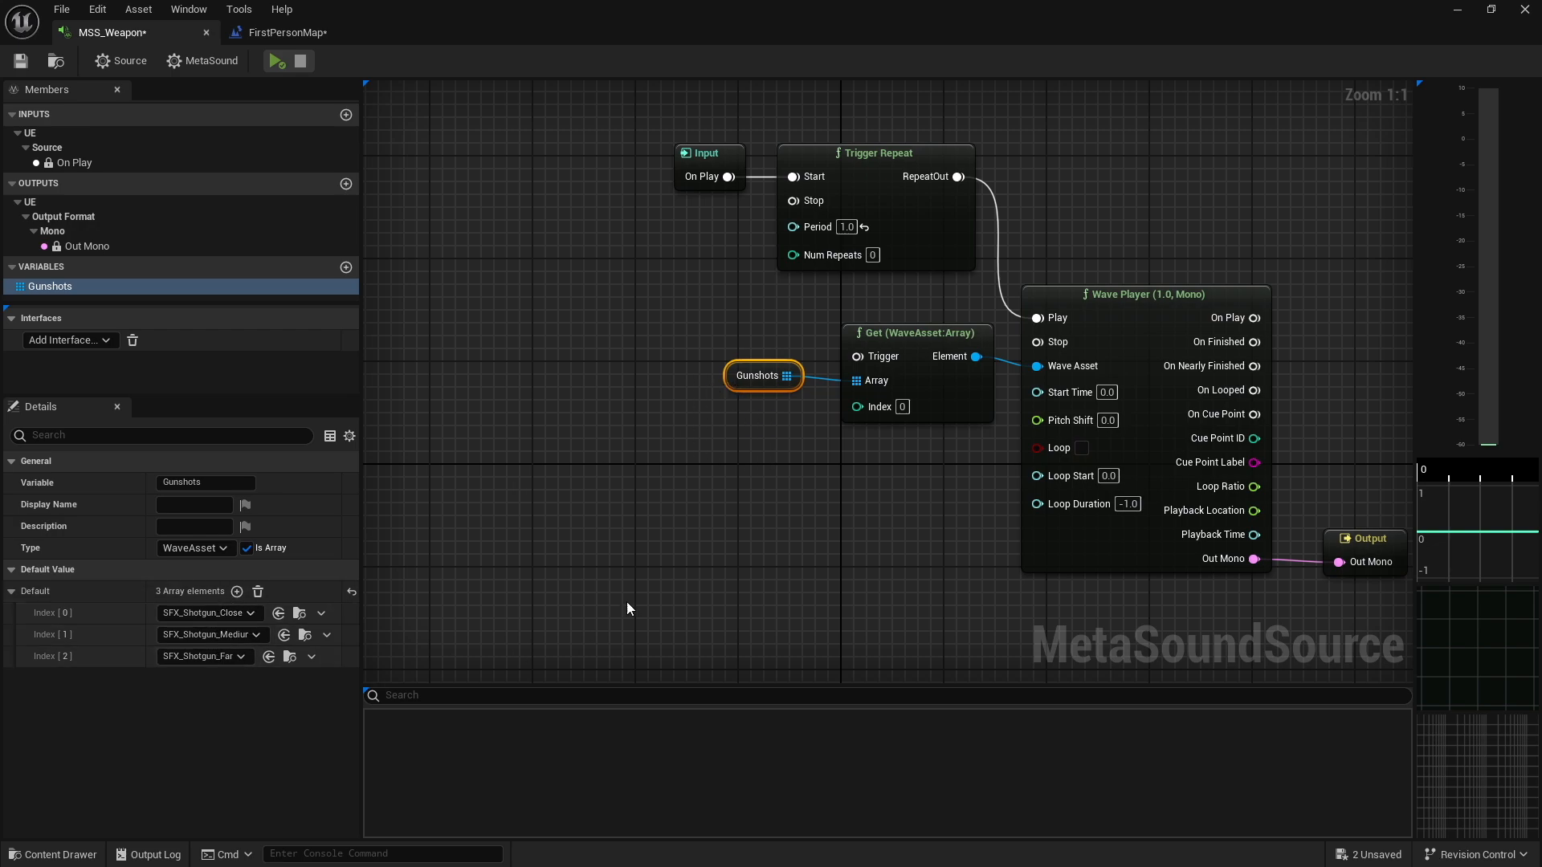
pyautogui.moveTo(767, 495)
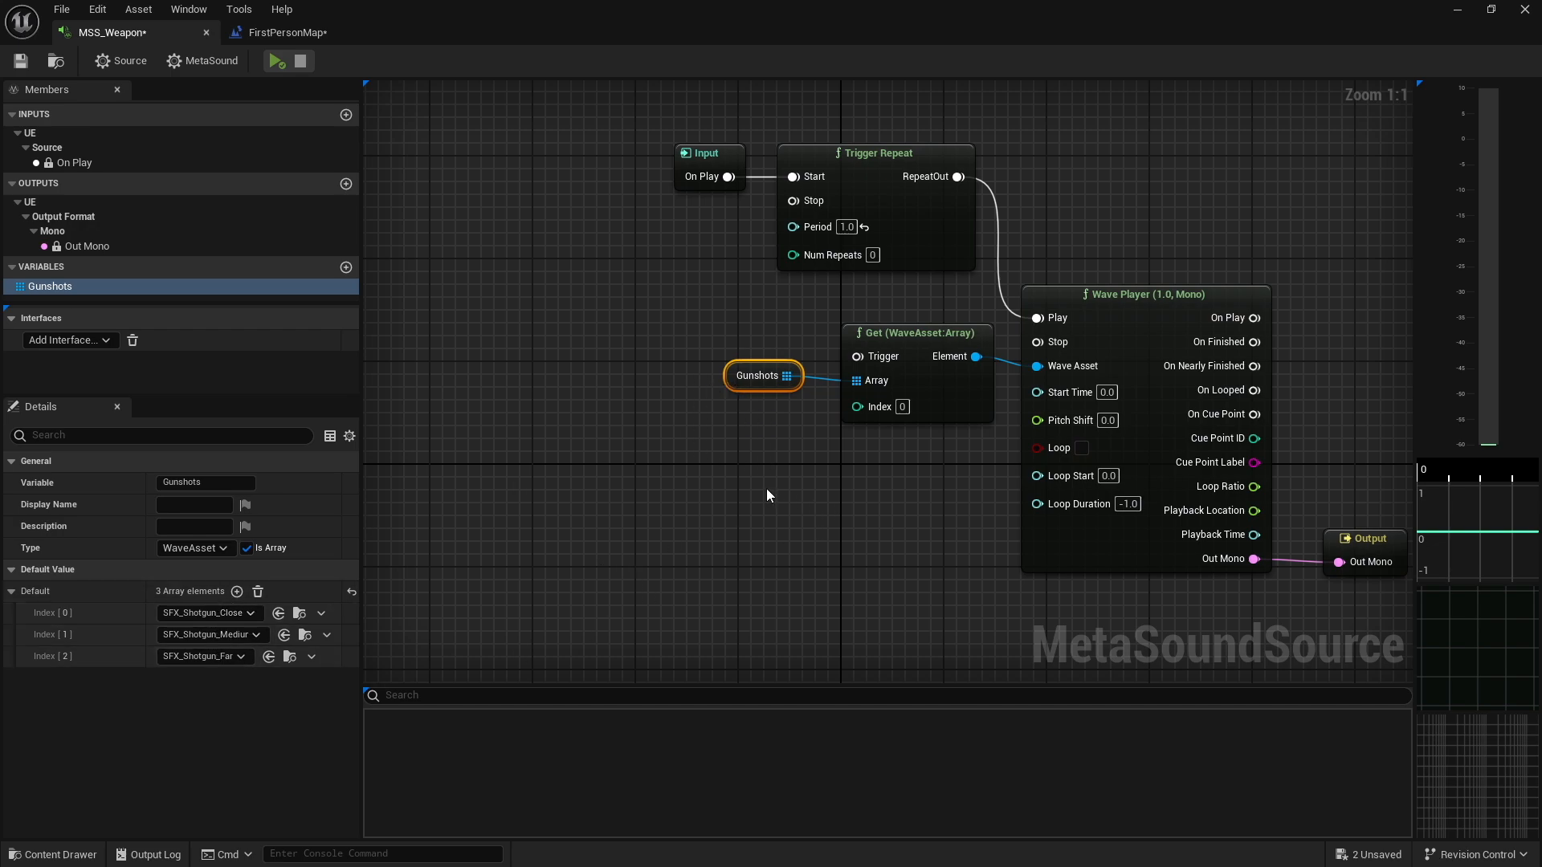
pyautogui.moveTo(760, 429)
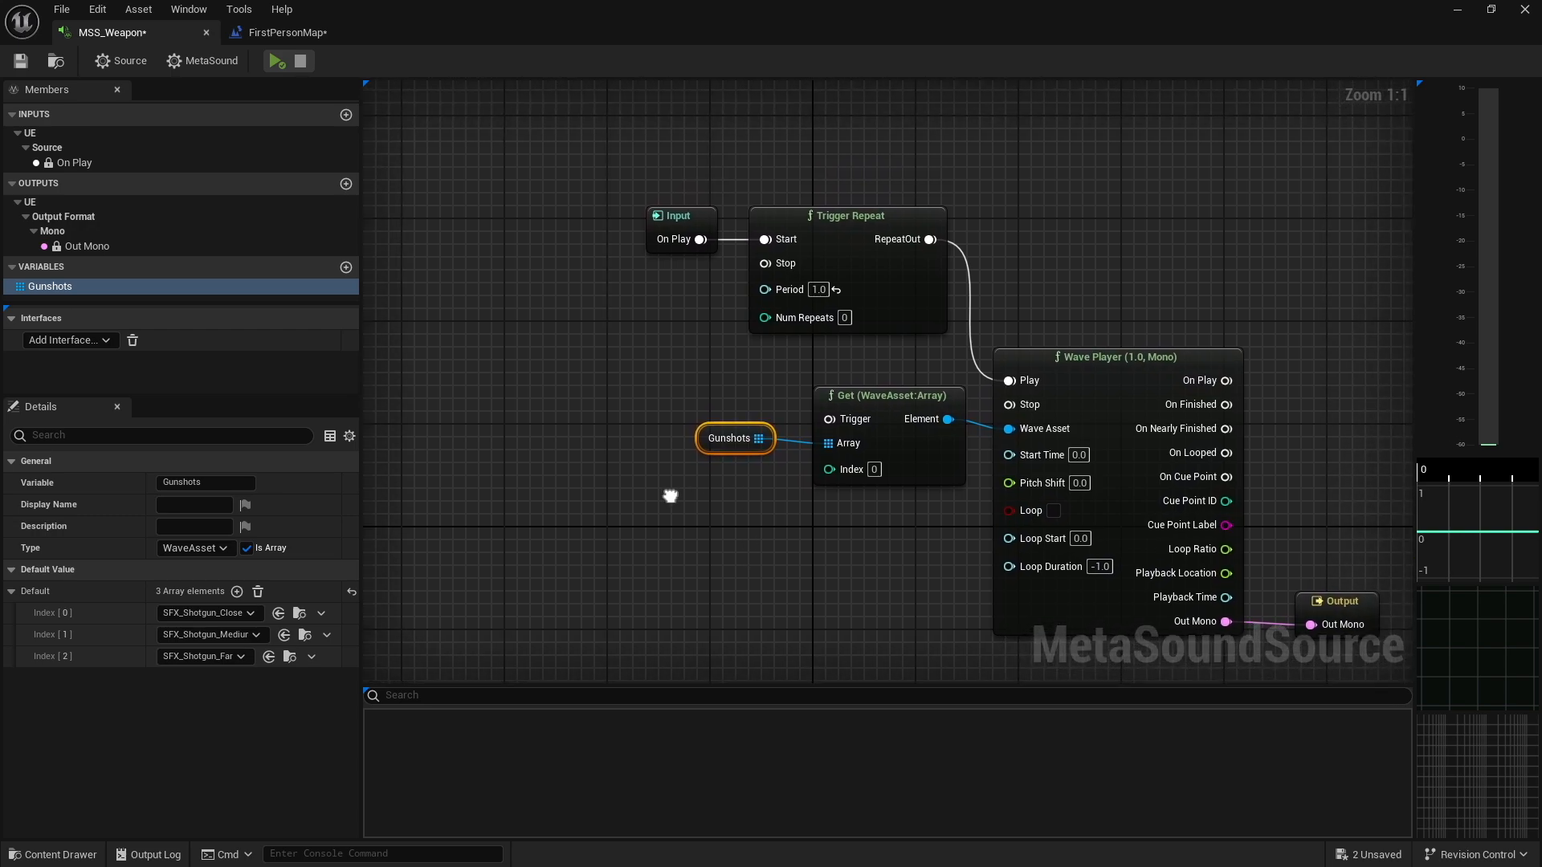
pyautogui.moveTo(485, 377)
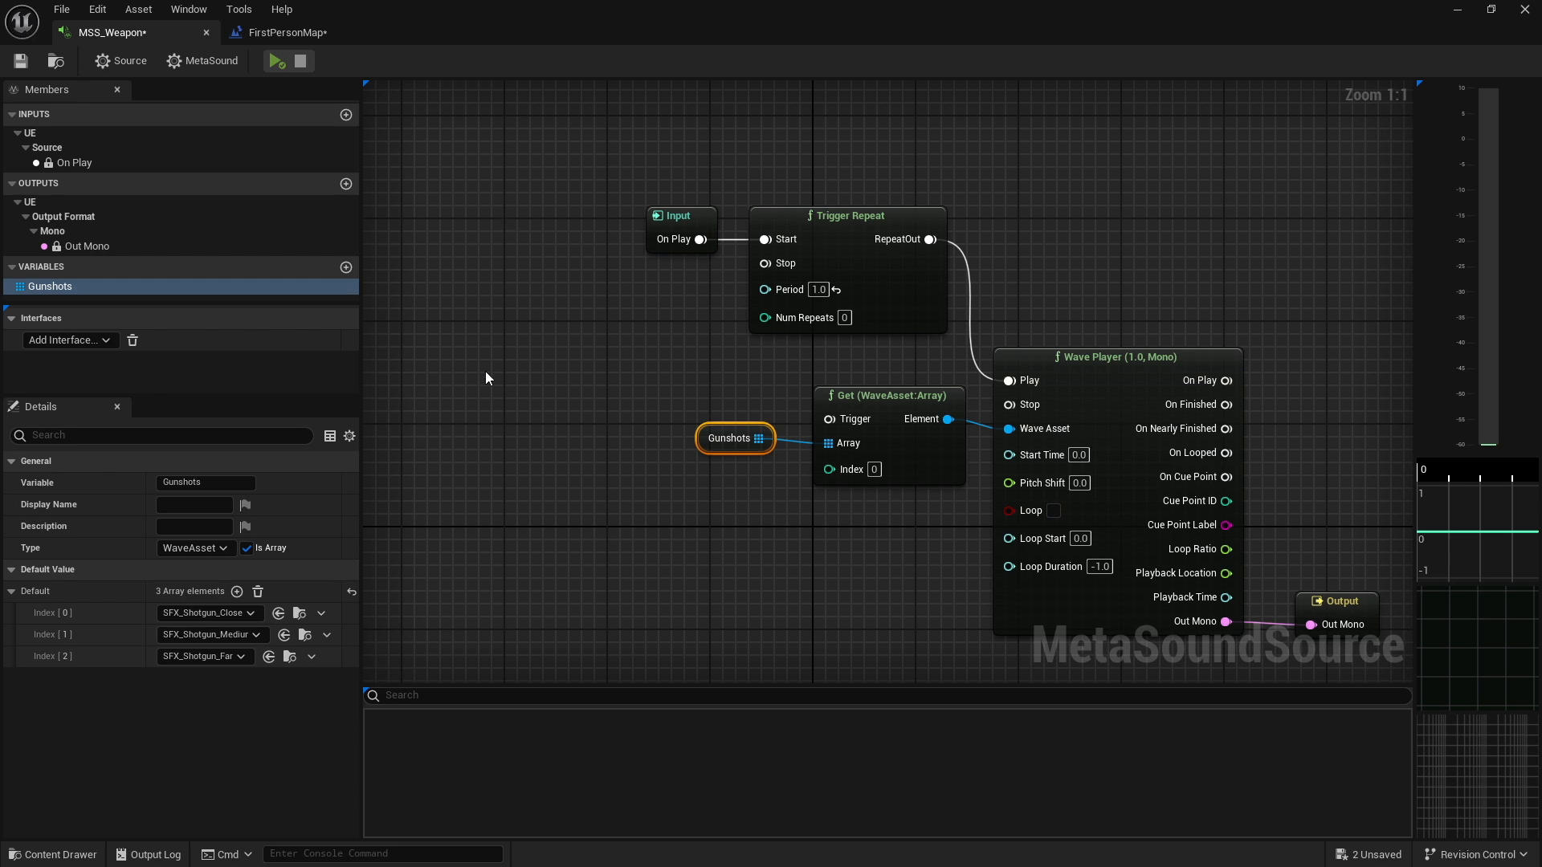
pyautogui.moveTo(607, 437)
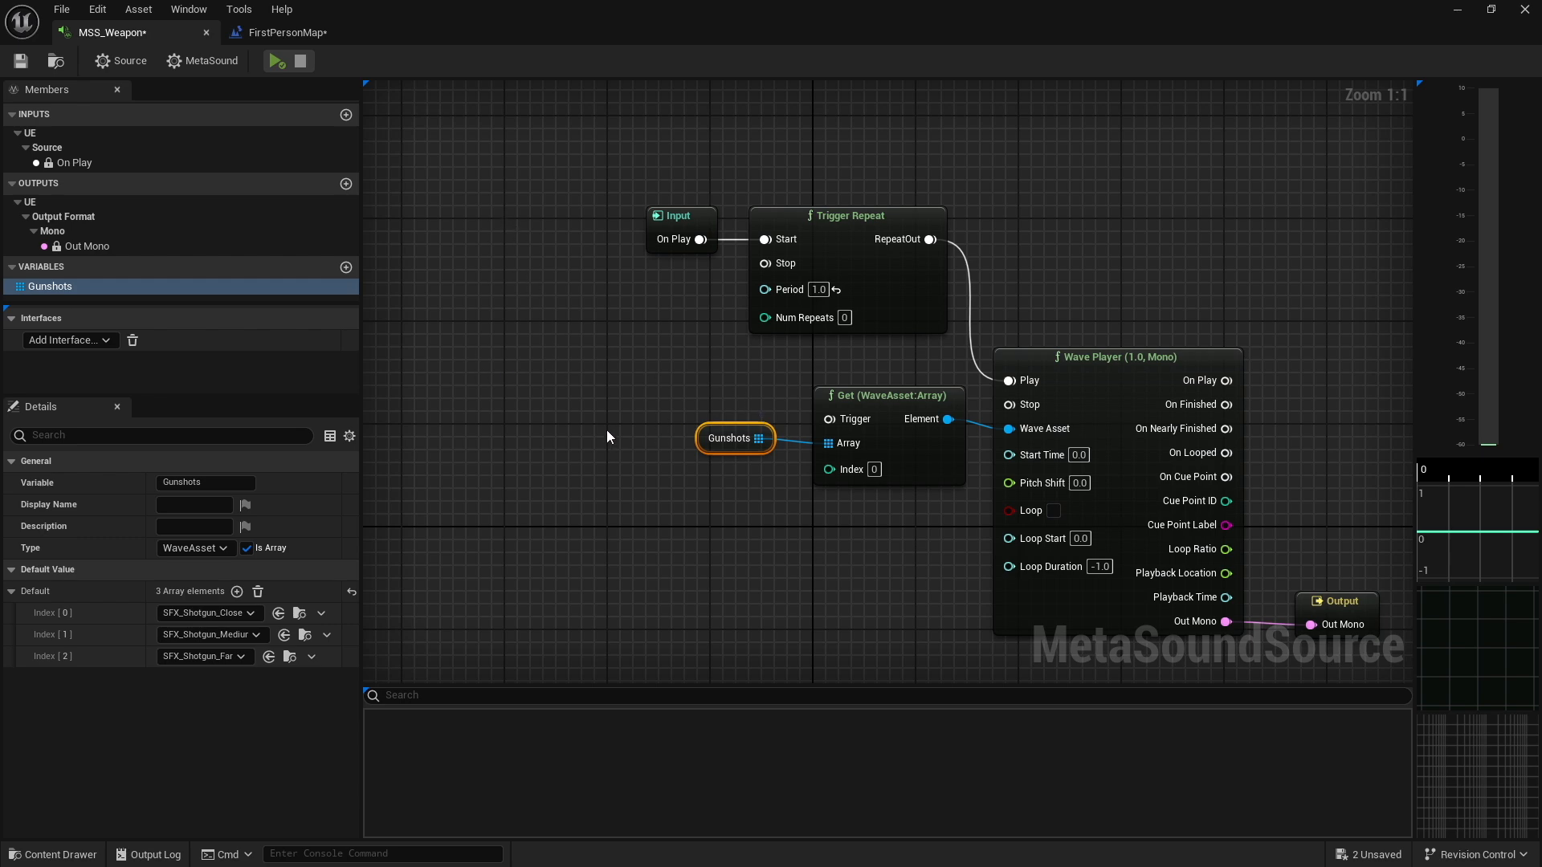
pyautogui.moveTo(89, 362)
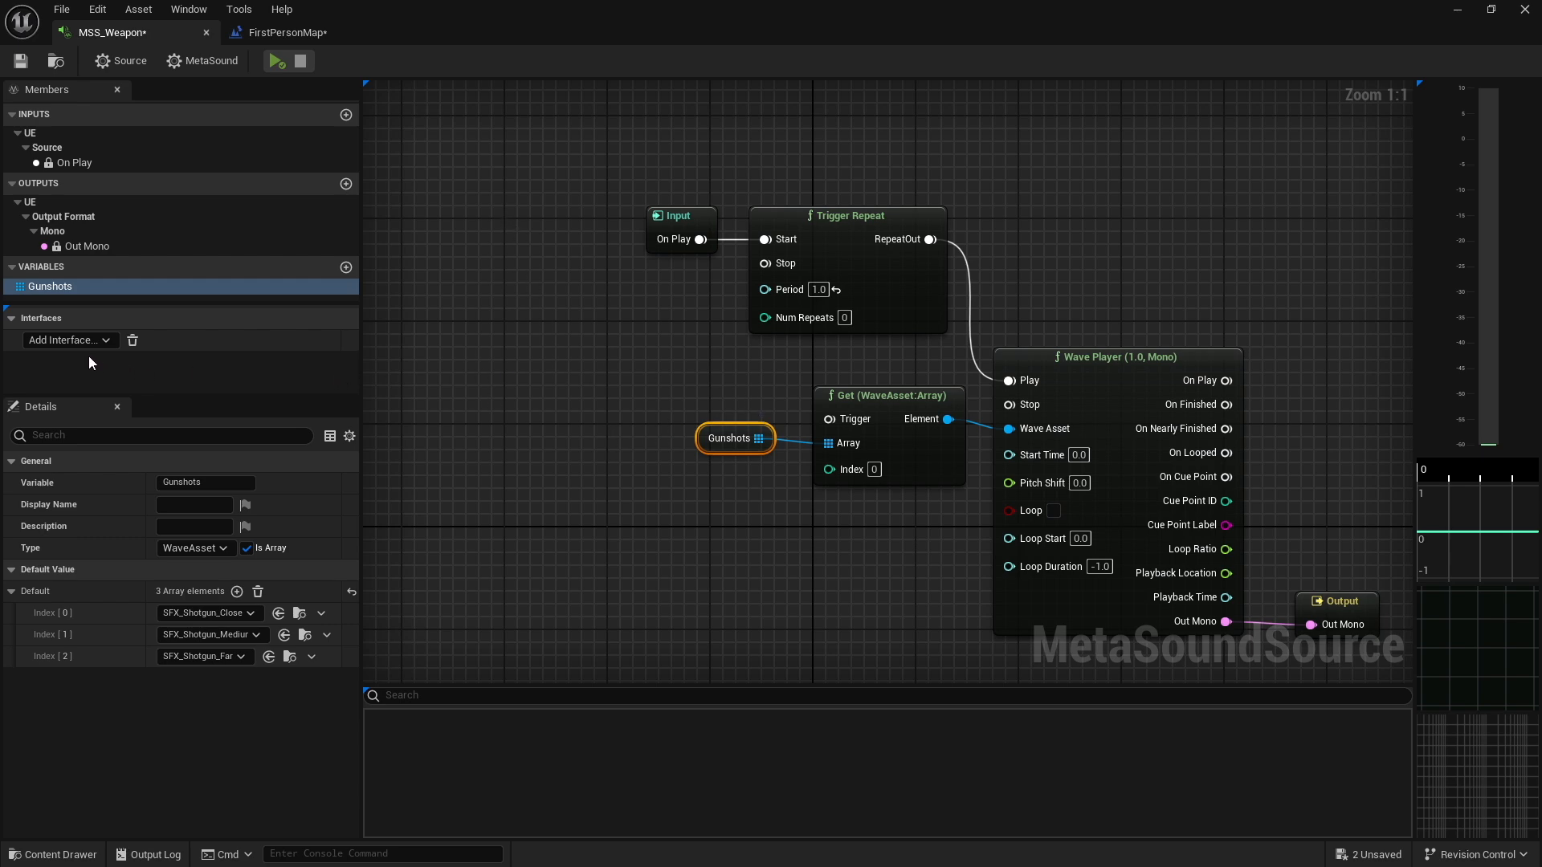
# Add the UE.Attenuation interface and select its Distance input
pyautogui.click(64, 339)
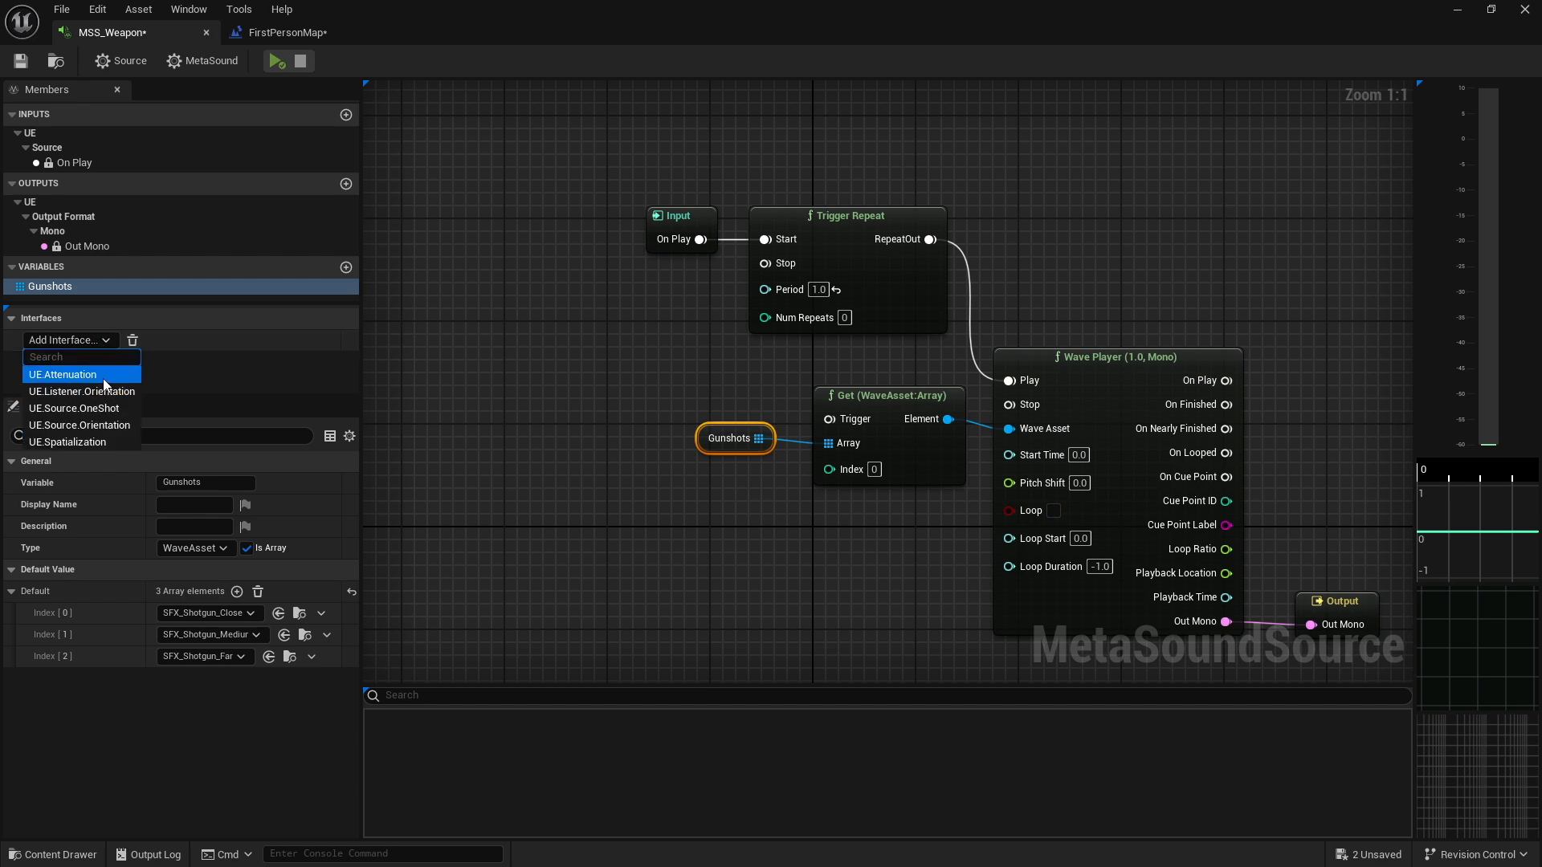
pyautogui.click(65, 374)
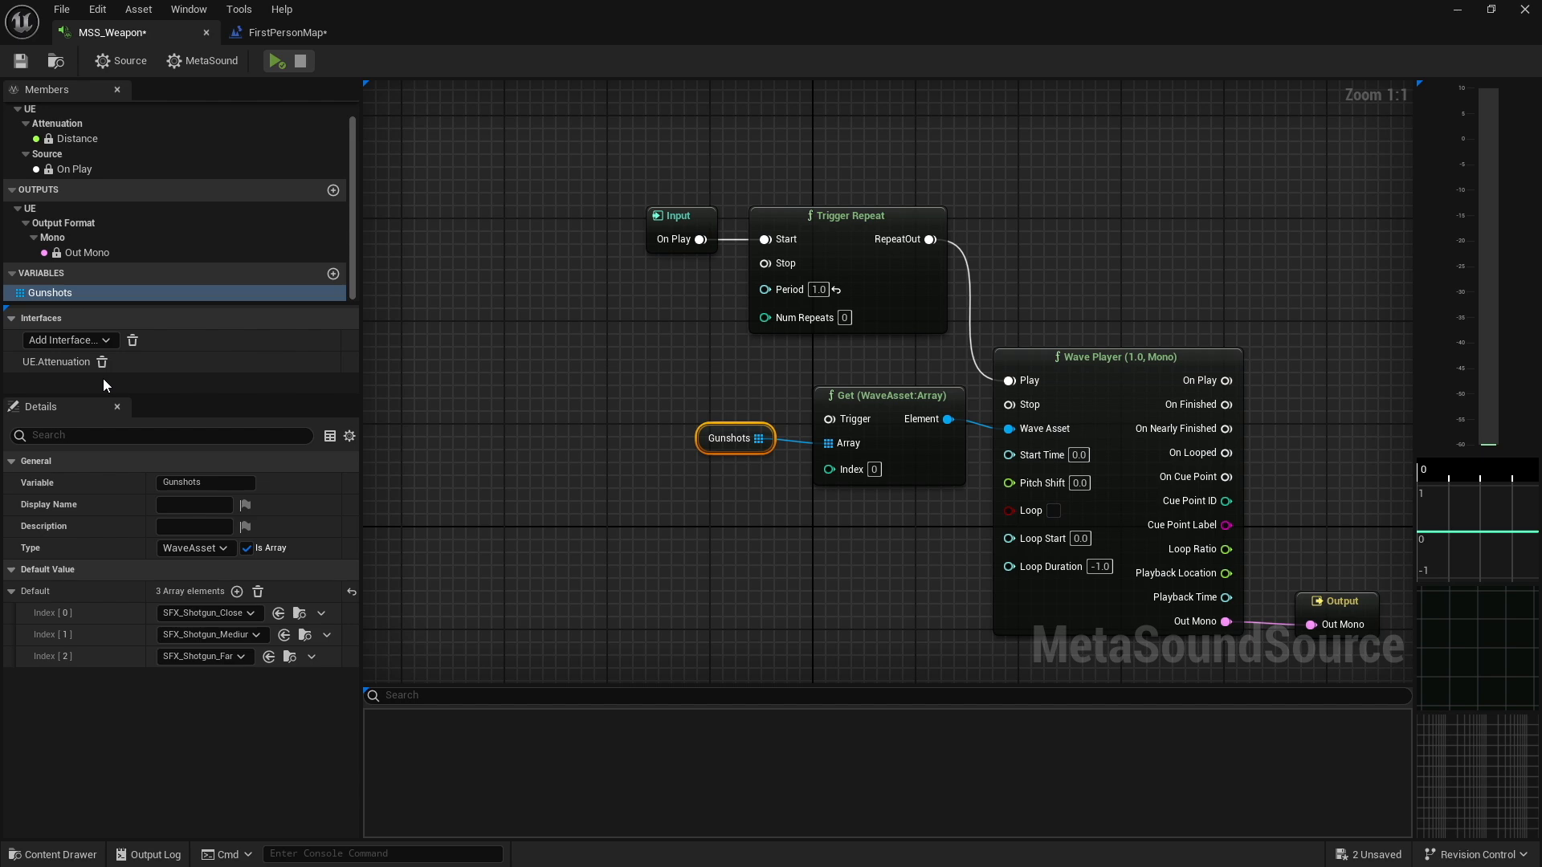
pyautogui.moveTo(77, 138)
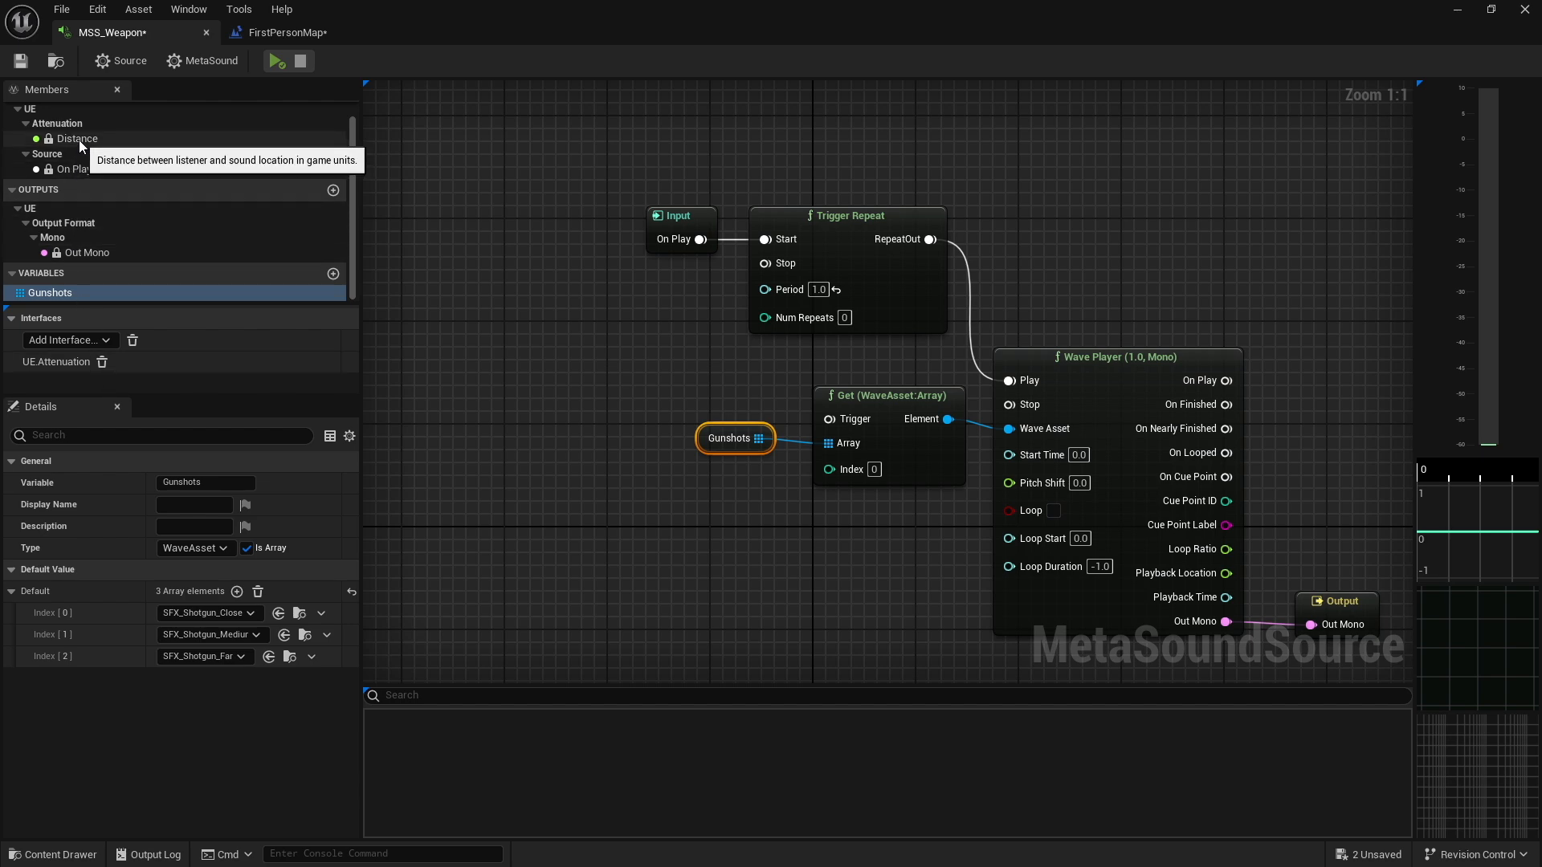
pyautogui.click(78, 139)
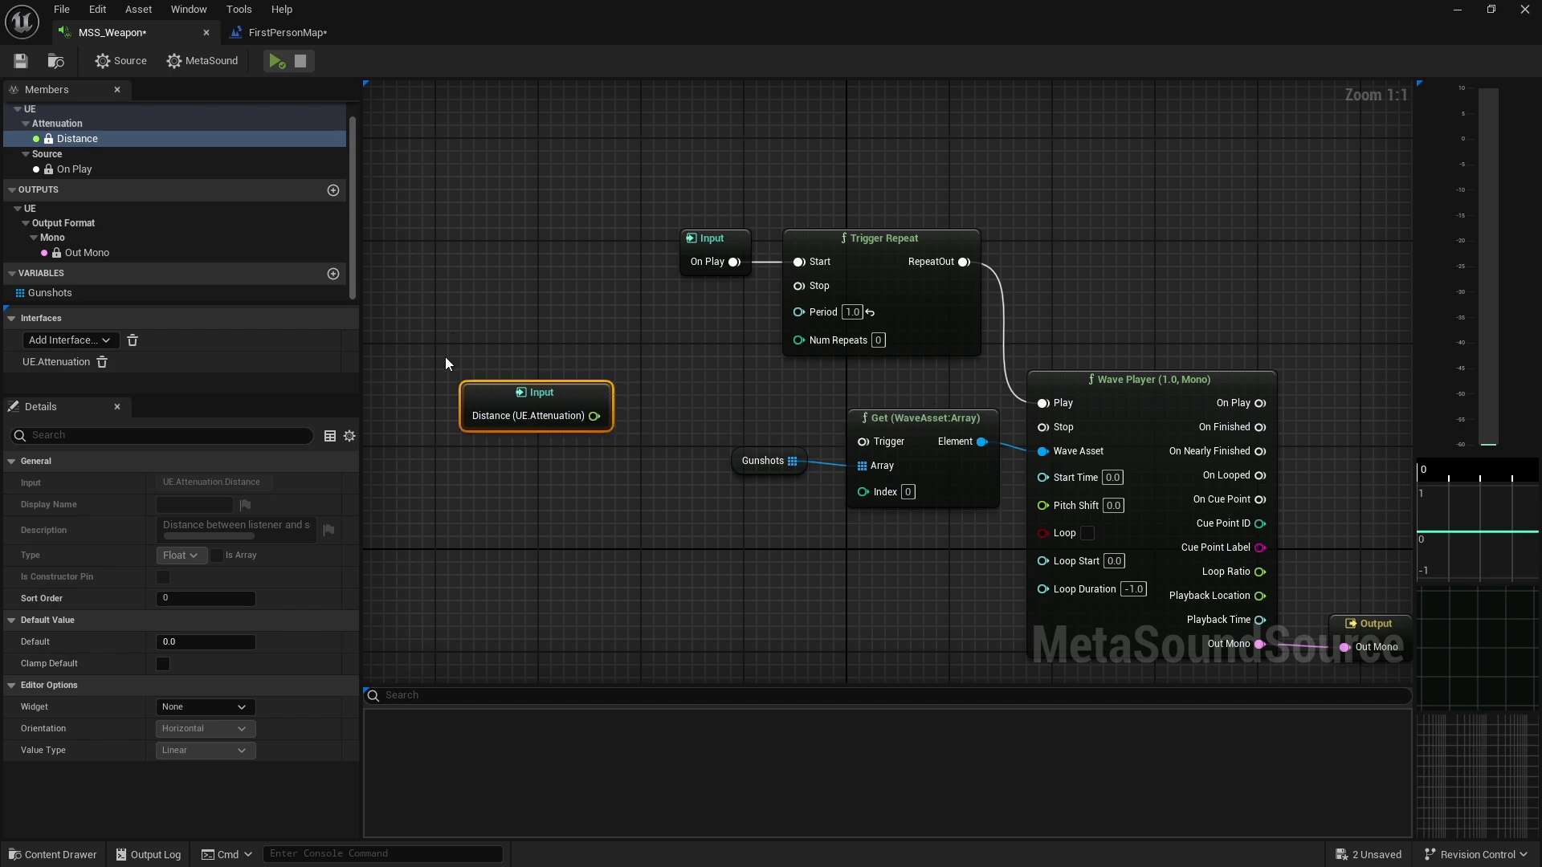
pyautogui.moveTo(693, 424)
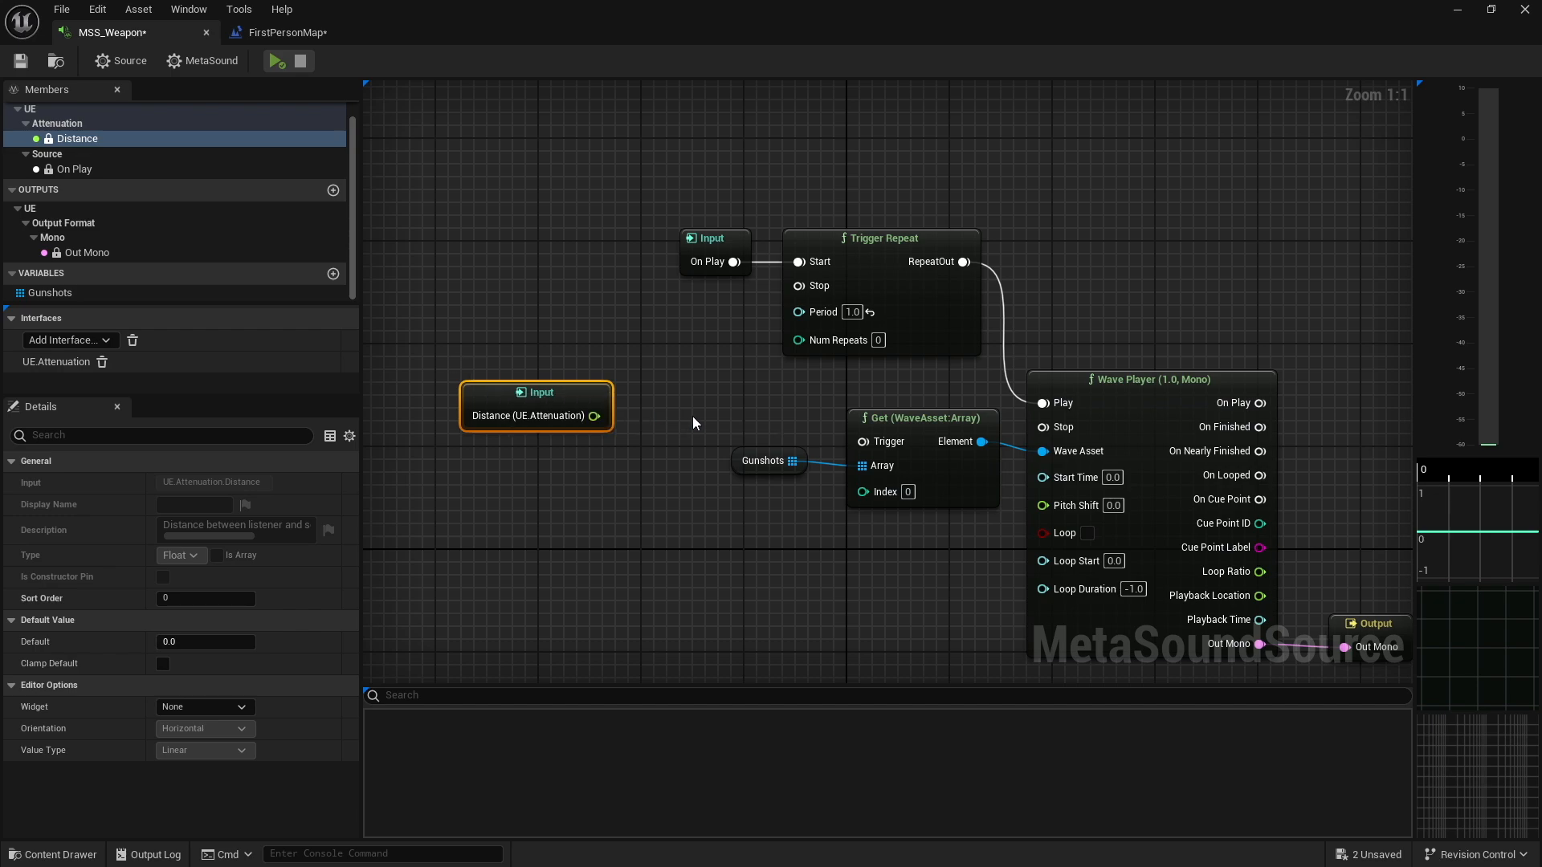
pyautogui.moveTo(566, 464)
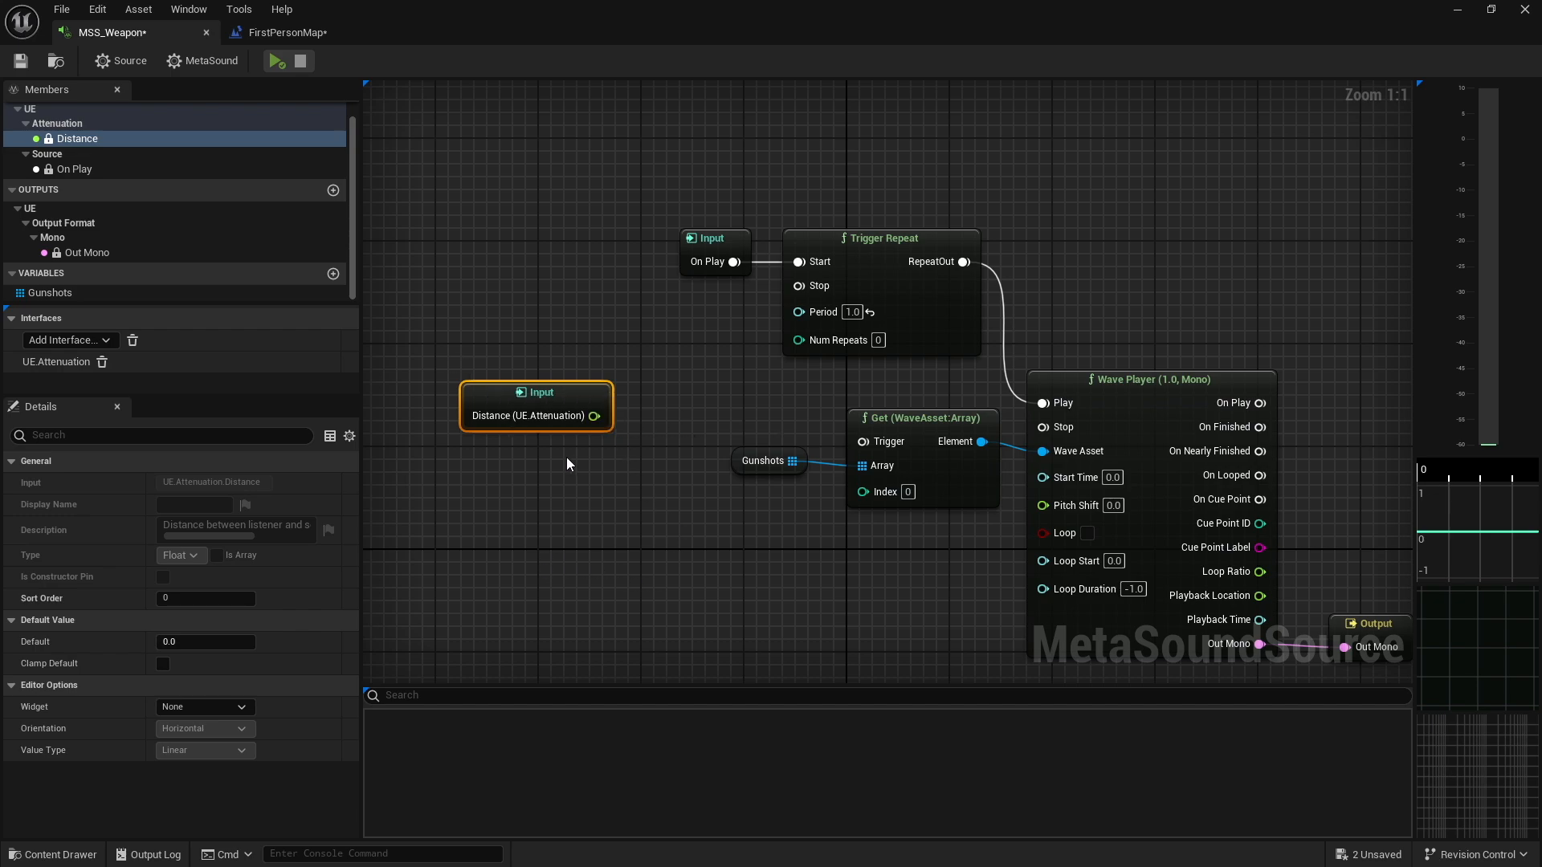
pyautogui.moveTo(539, 401)
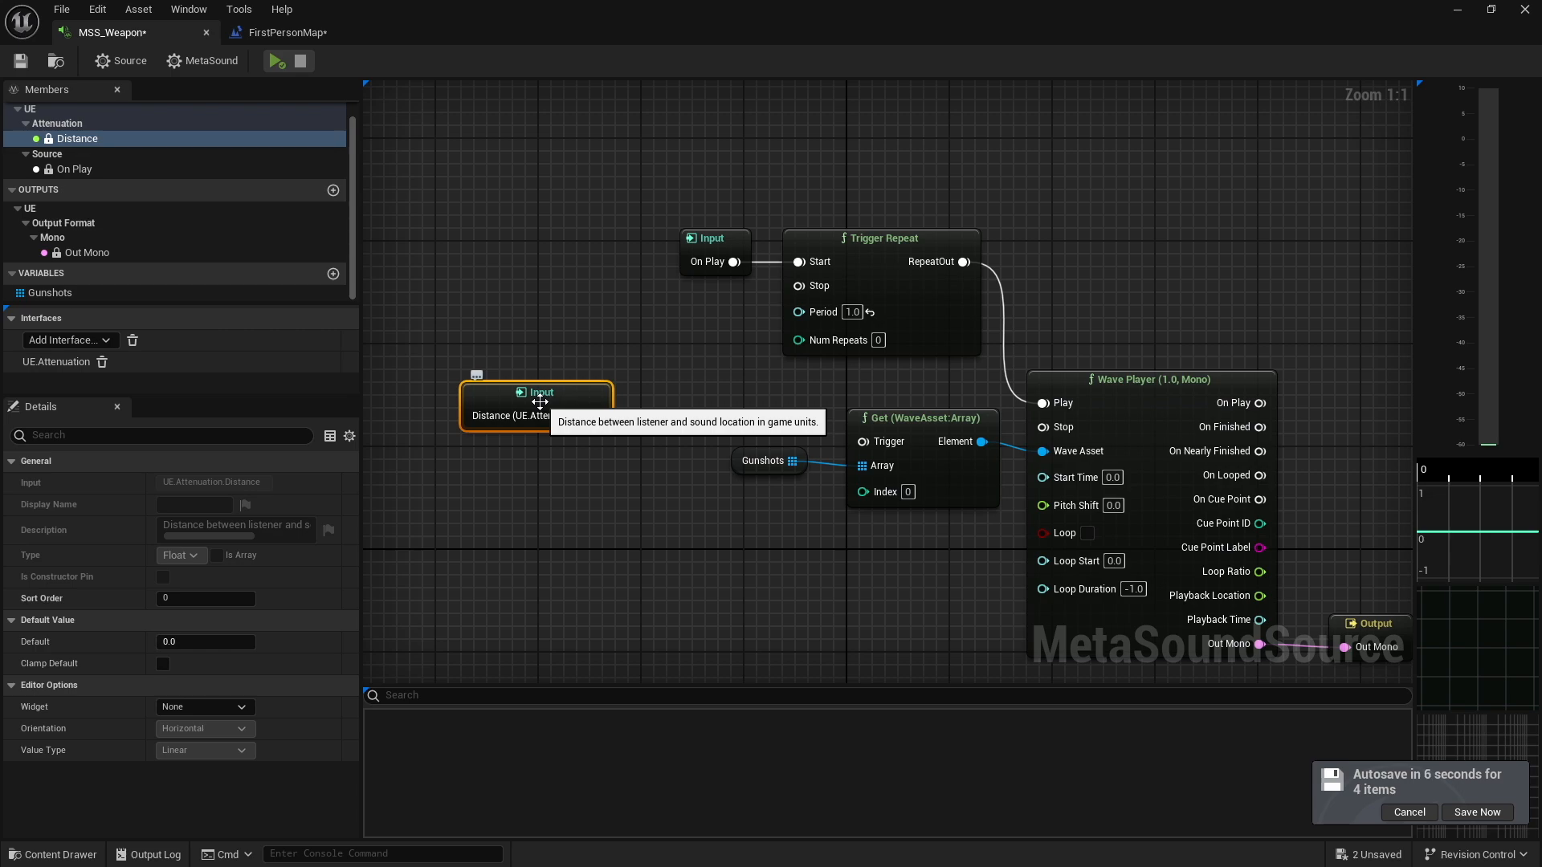
# Select the unconnected Distance attenuation input node in the graph
pyautogui.click(1475, 811)
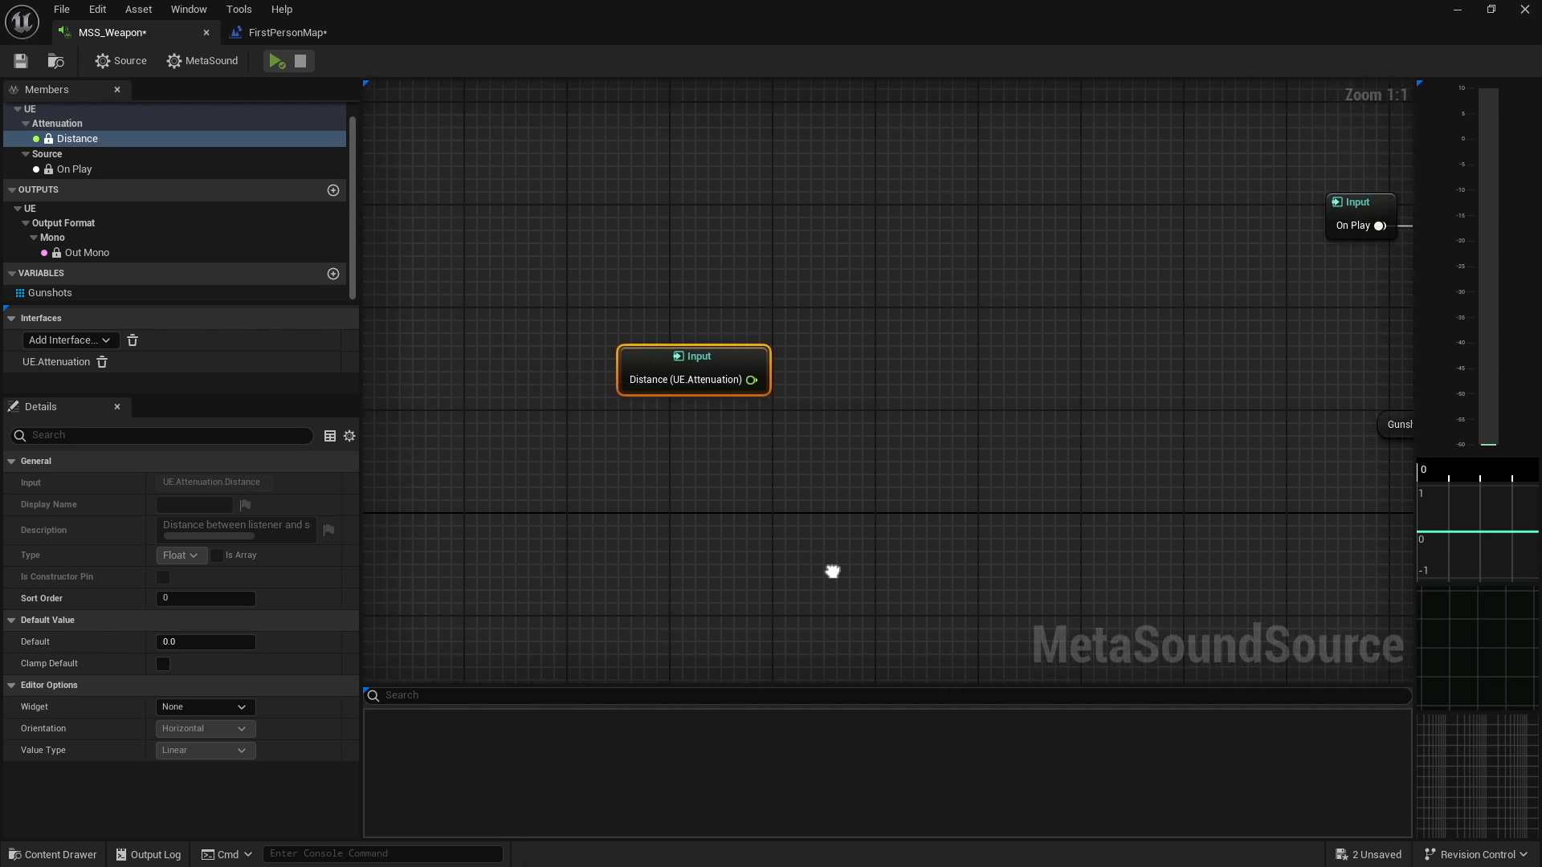
pyautogui.moveTo(621, 354)
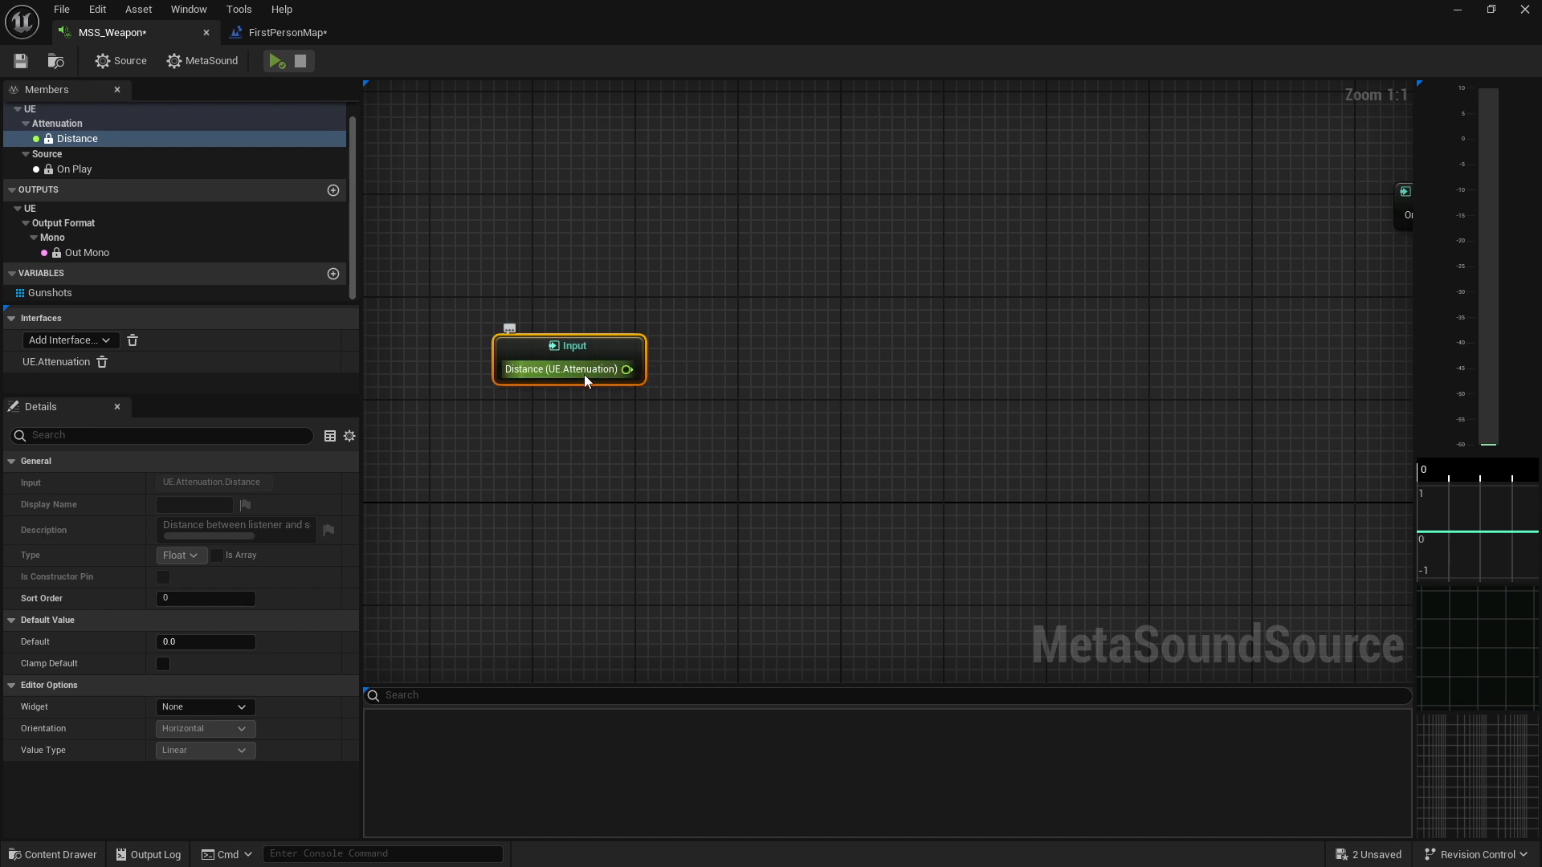
pyautogui.moveTo(627, 369)
pyautogui.write('trigger')
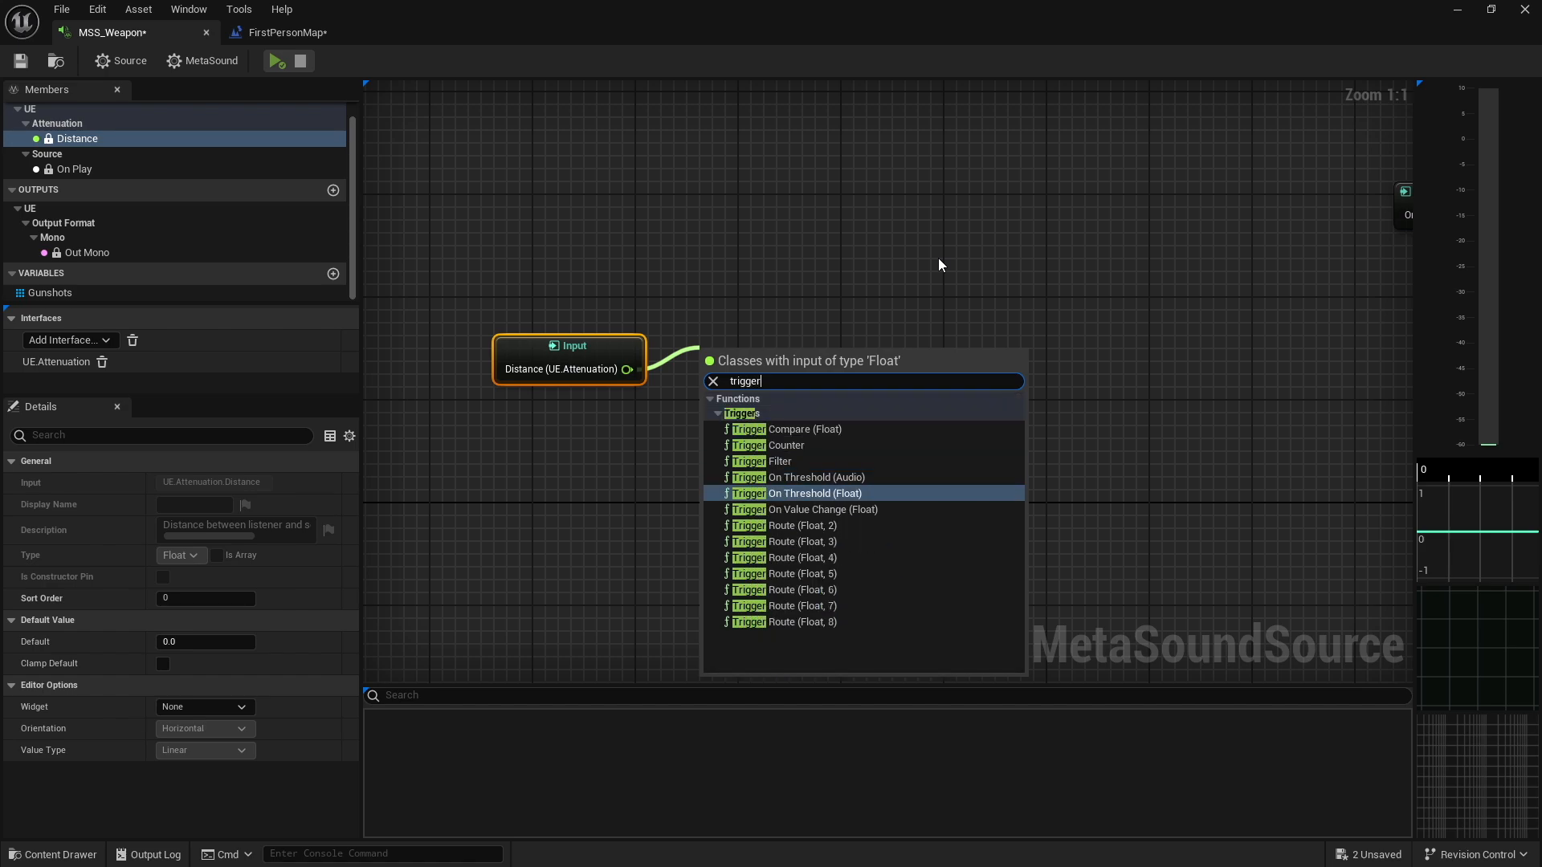
# Wire Distance into a new Trigger On Value Change (Float) node
pyautogui.click(803, 509)
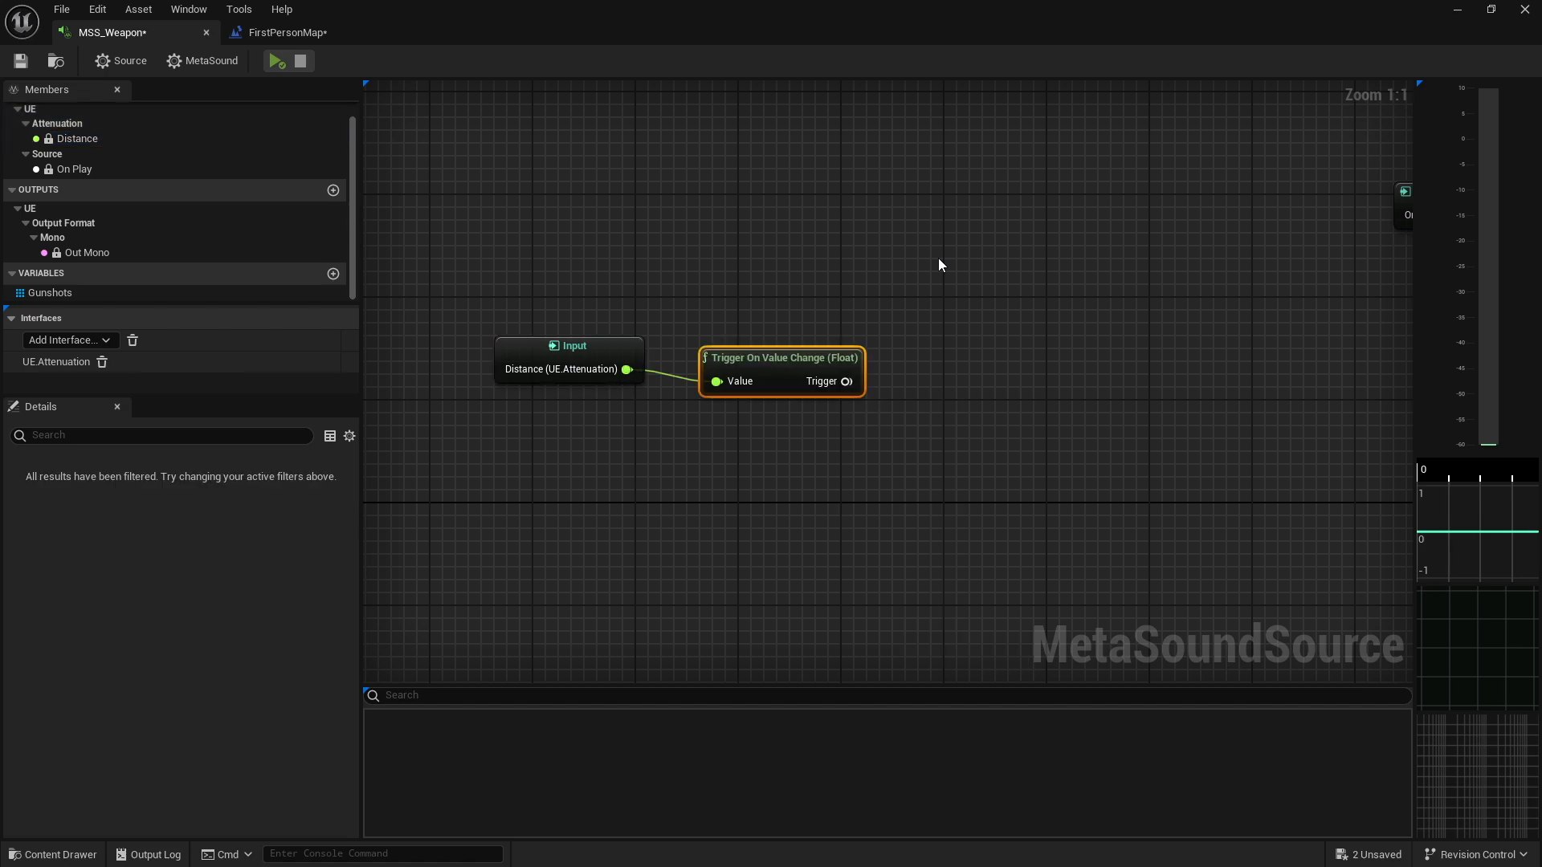
pyautogui.moveTo(580, 355)
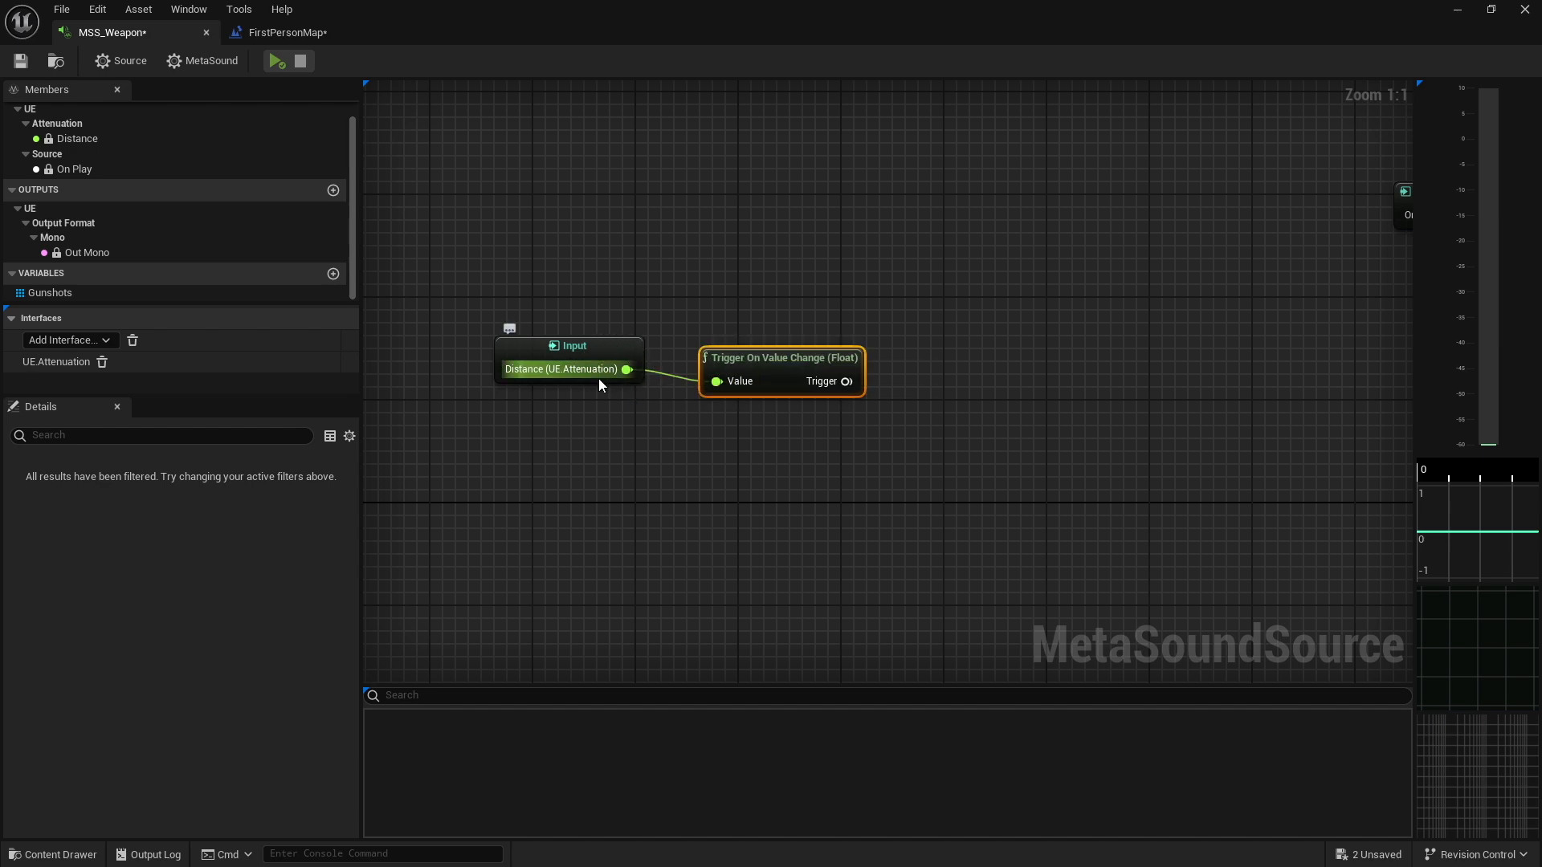
pyautogui.moveTo(475, 318)
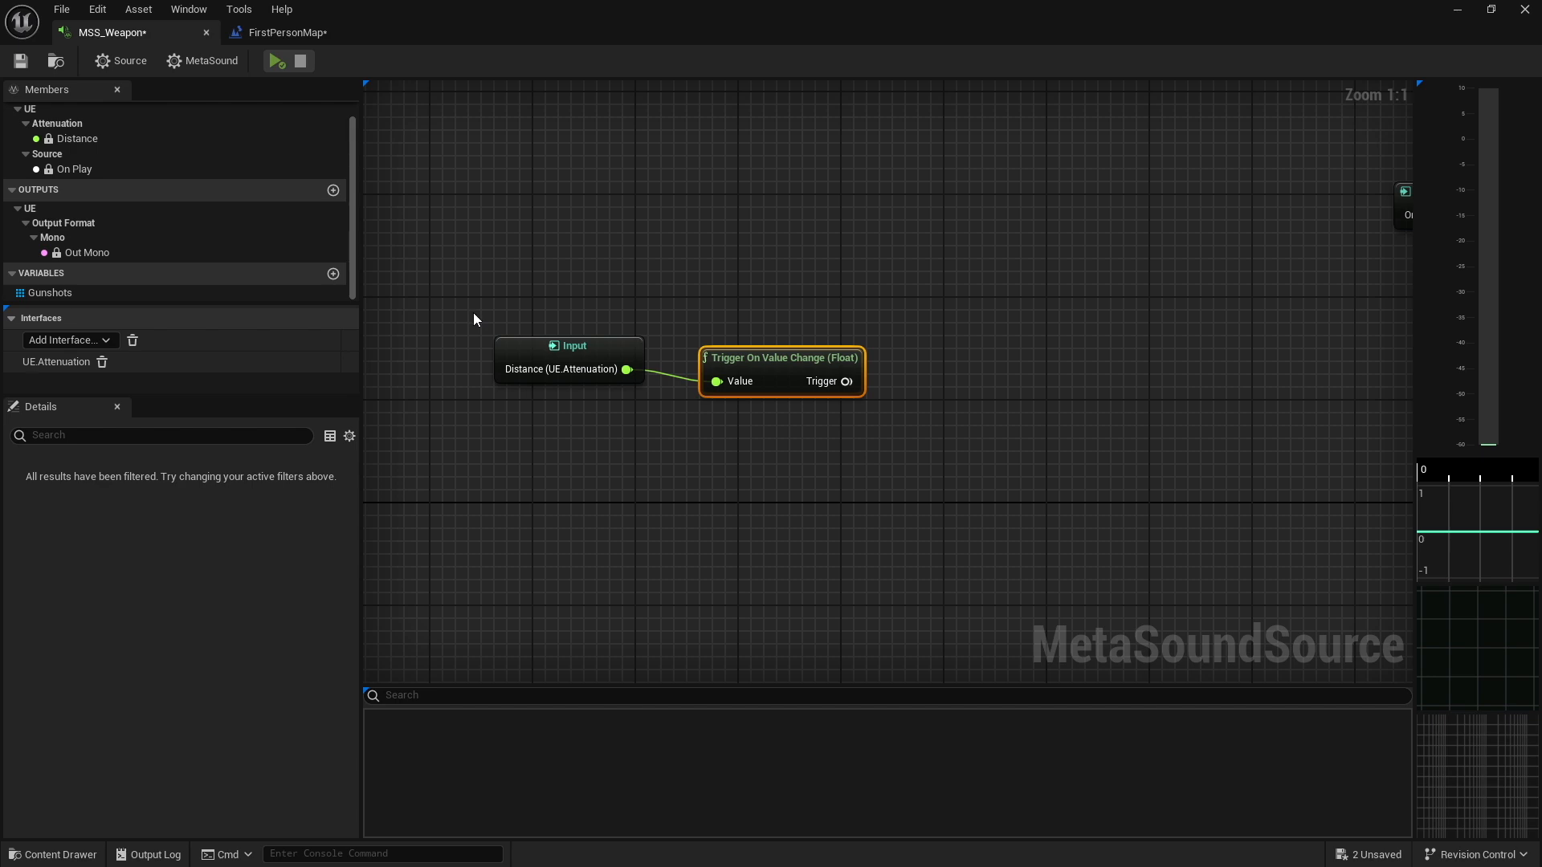
pyautogui.moveTo(803, 390)
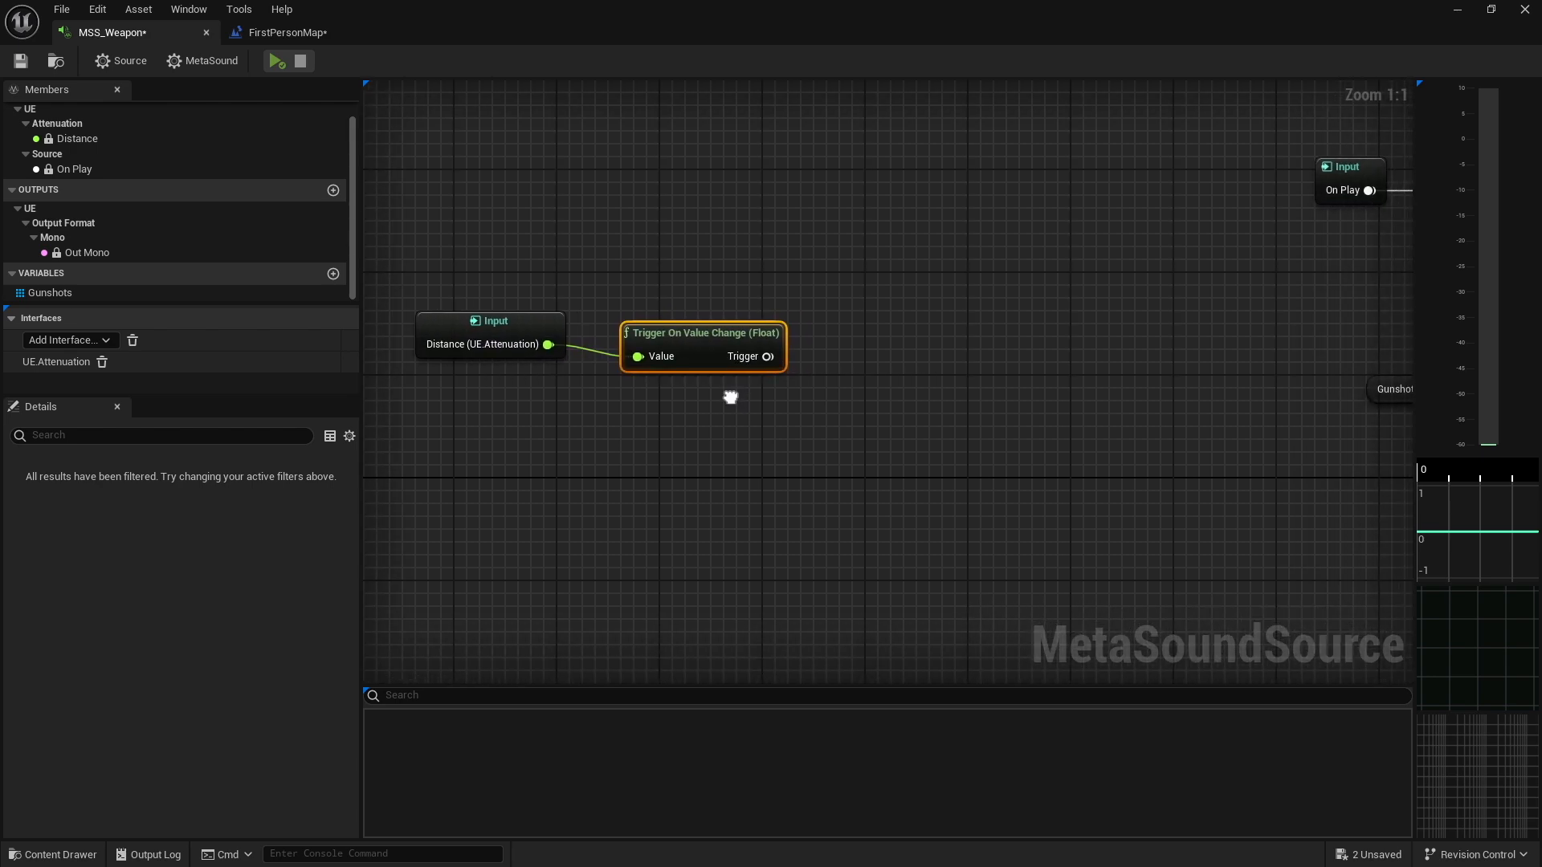
pyautogui.moveTo(676, 337)
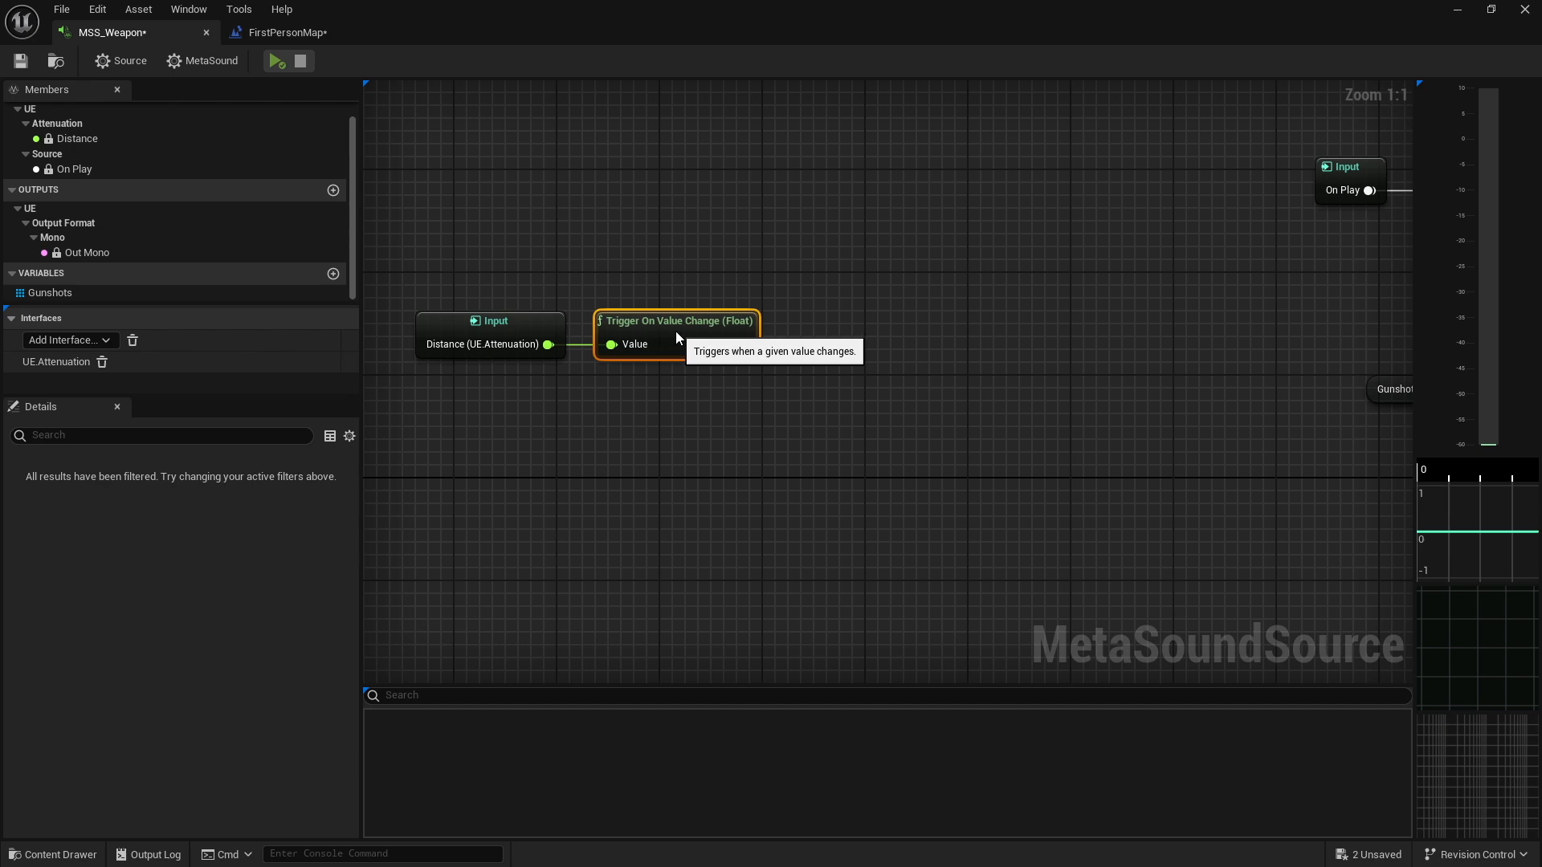
pyautogui.moveTo(784, 423)
pyautogui.write('comp')
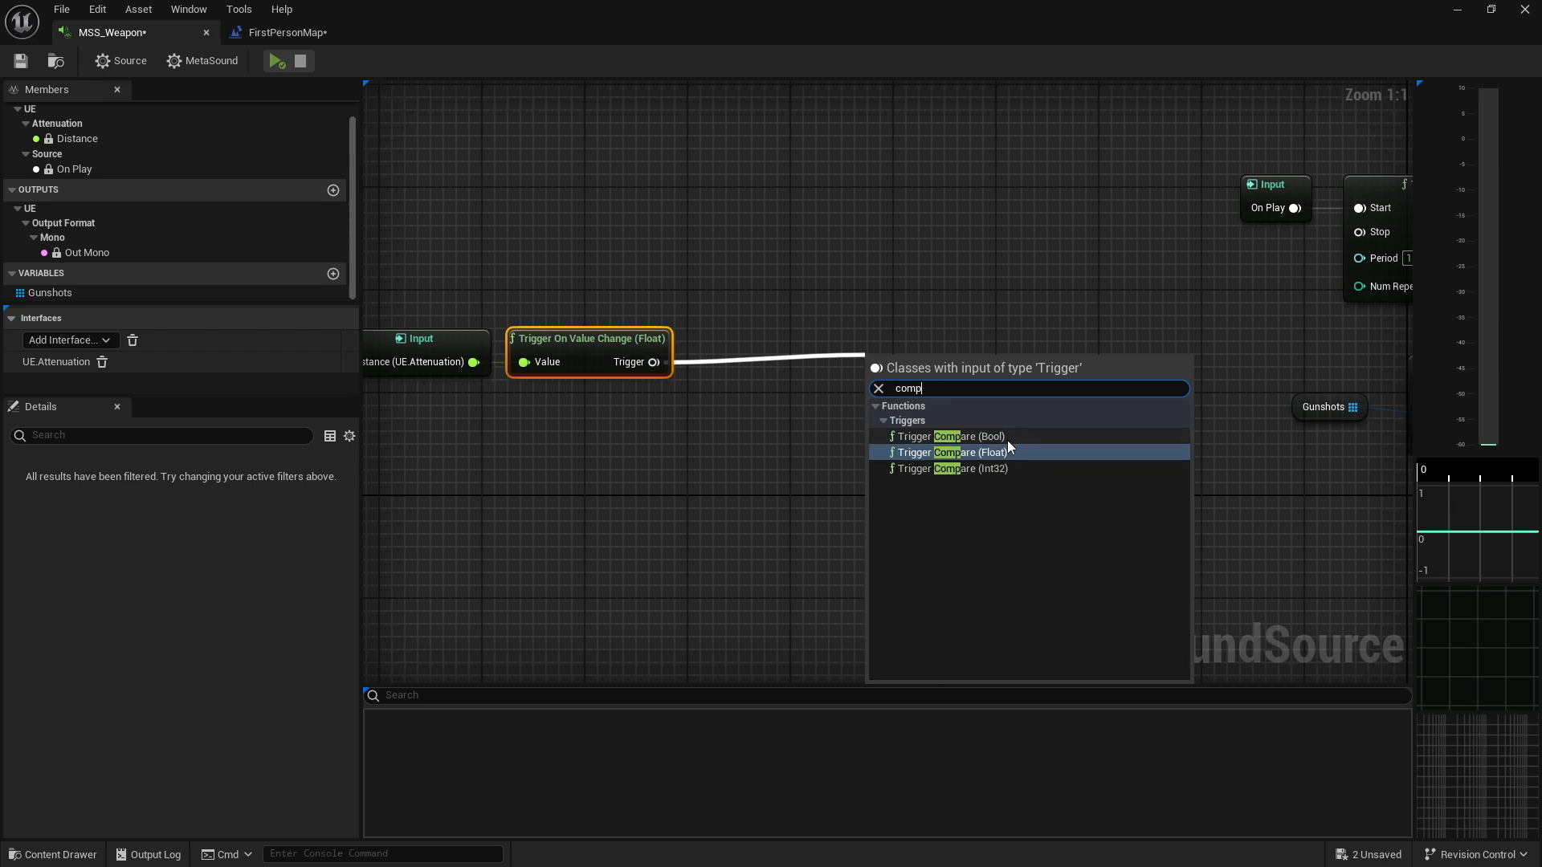
# Add a Trigger Compare (Float) node with B set to 1000 and type Less Than Or Equals
pyautogui.click(946, 452)
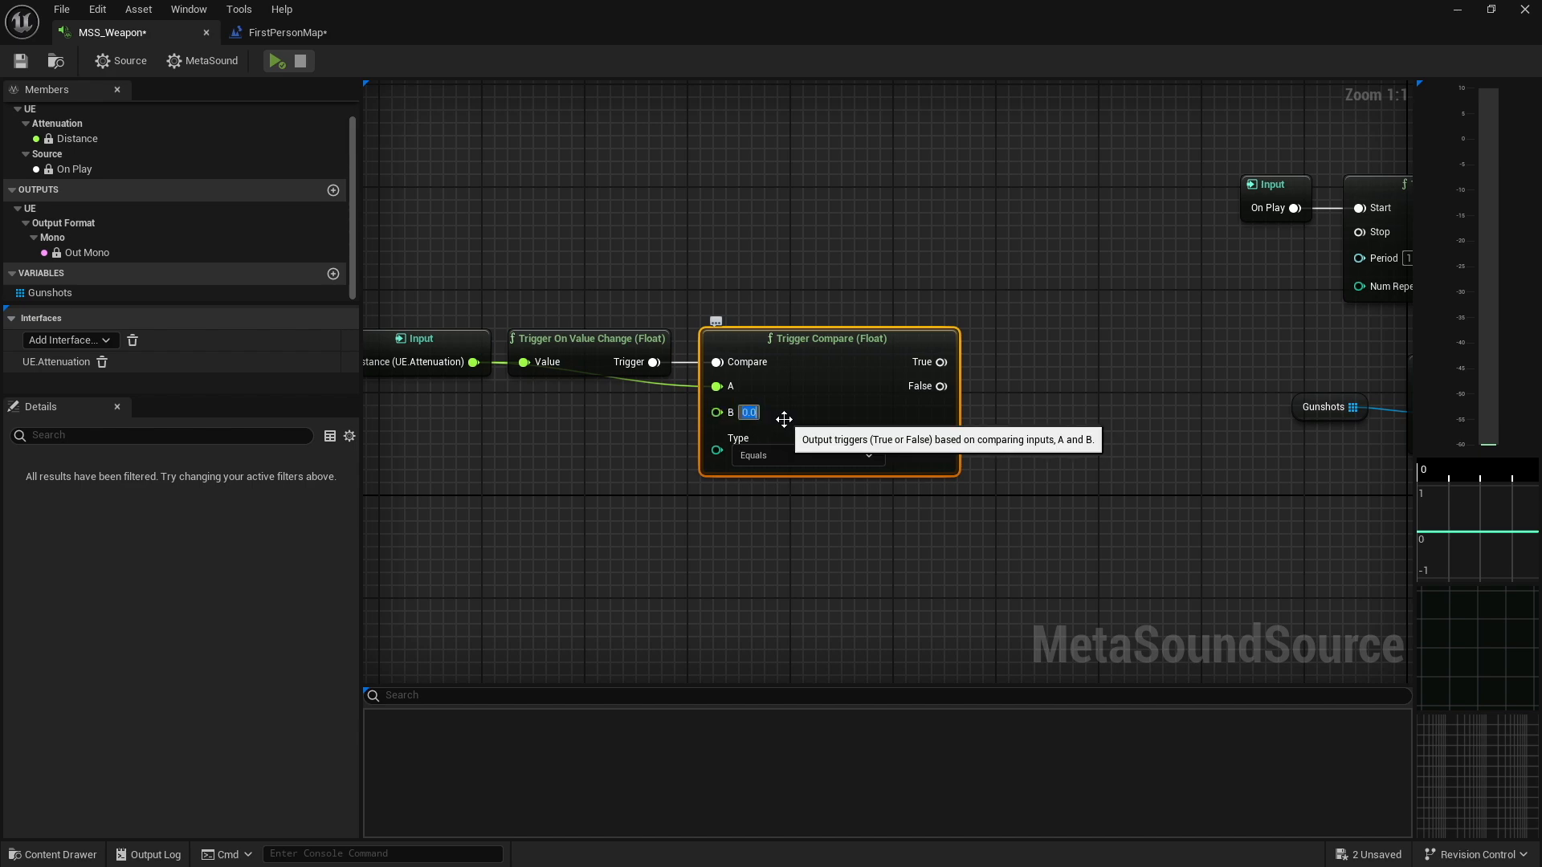
pyautogui.write('1000')
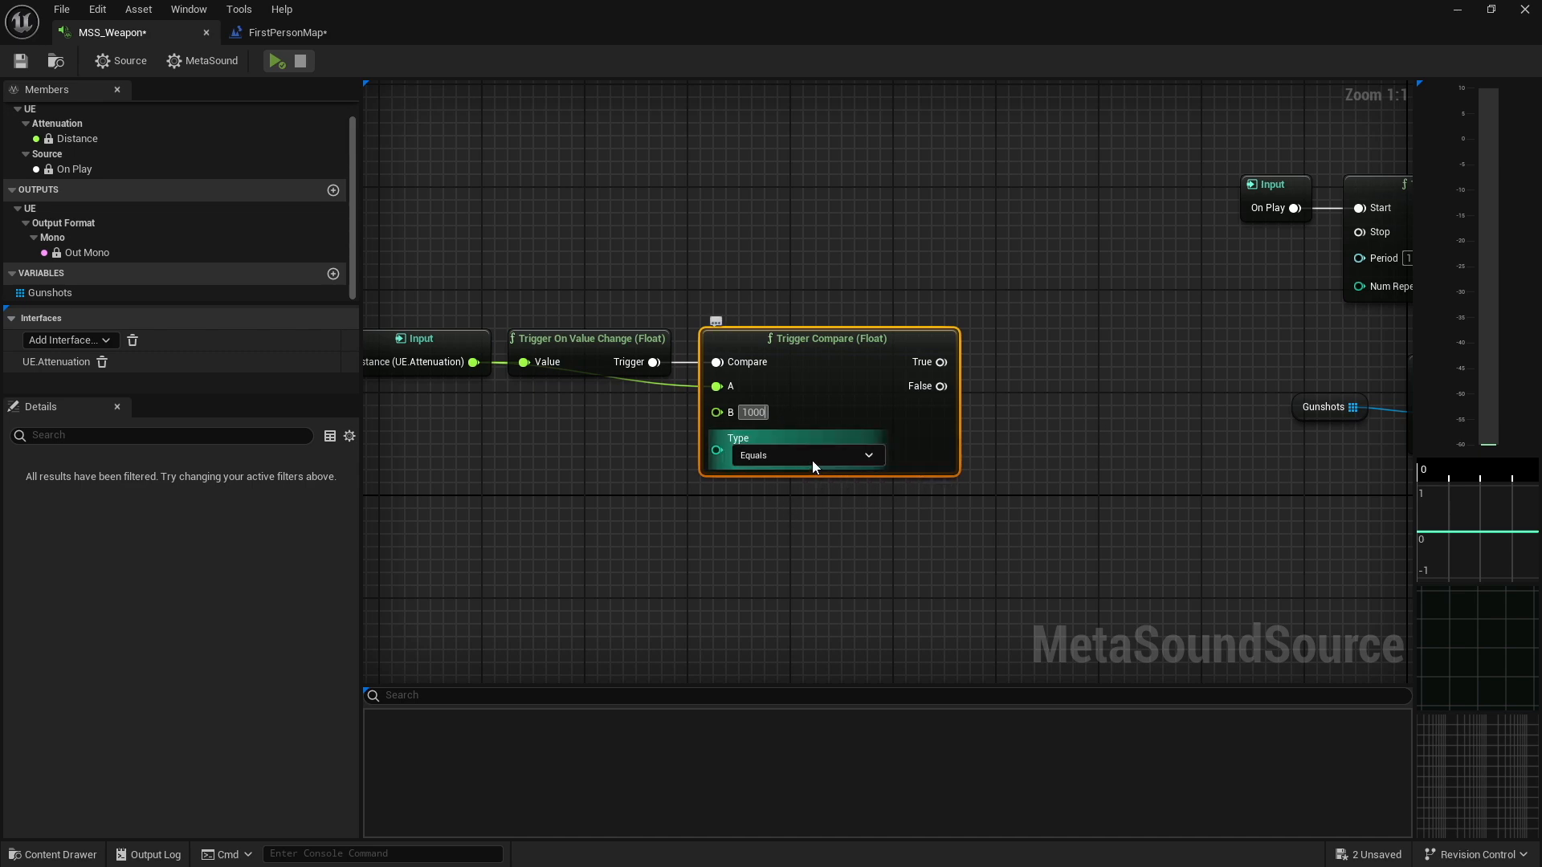
pyautogui.click(805, 454)
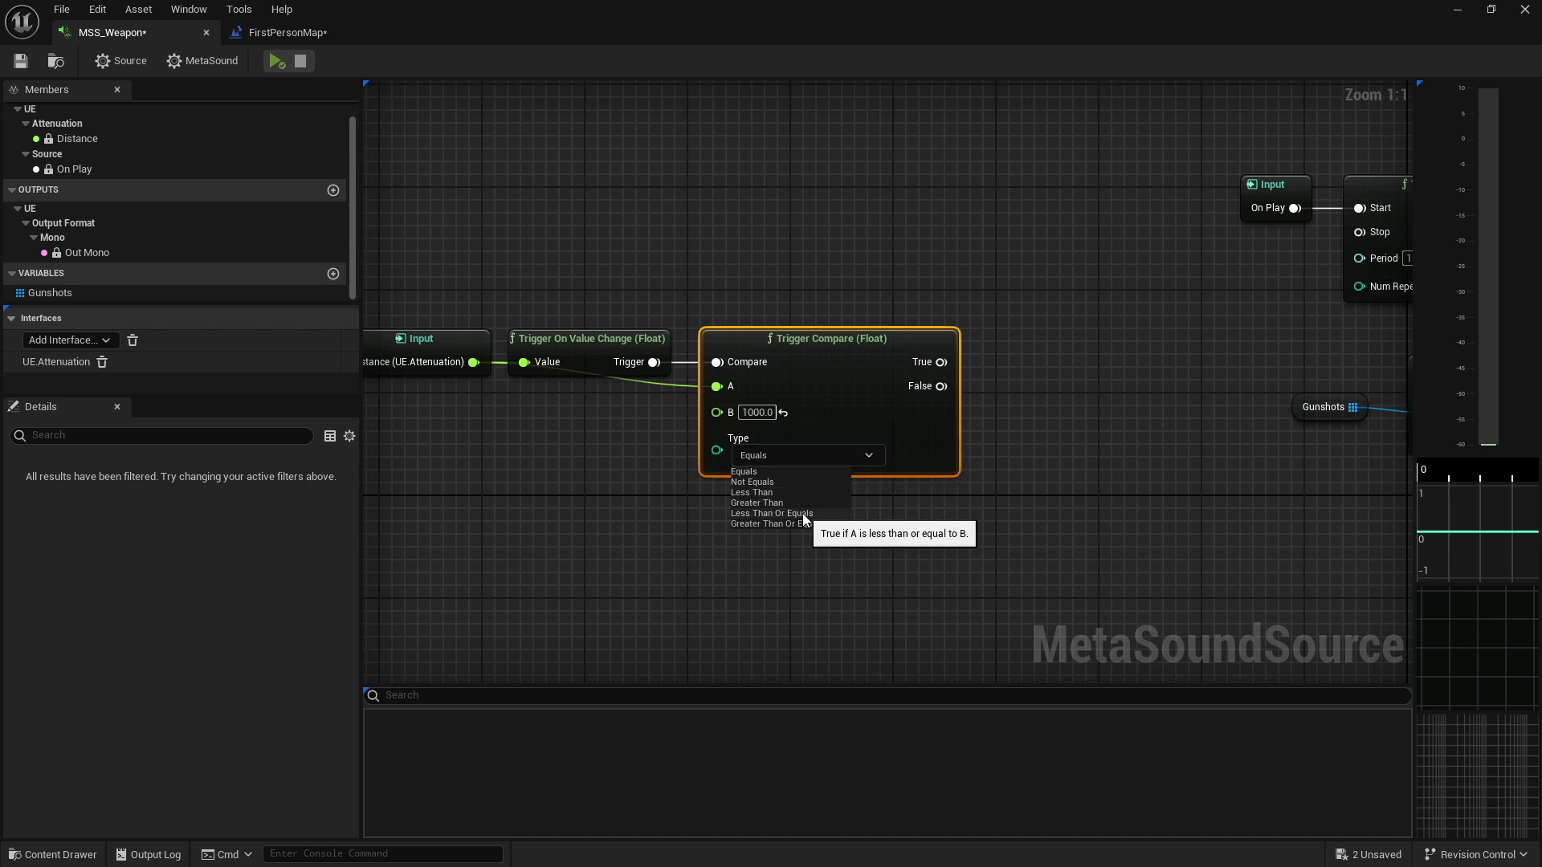
pyautogui.click(771, 513)
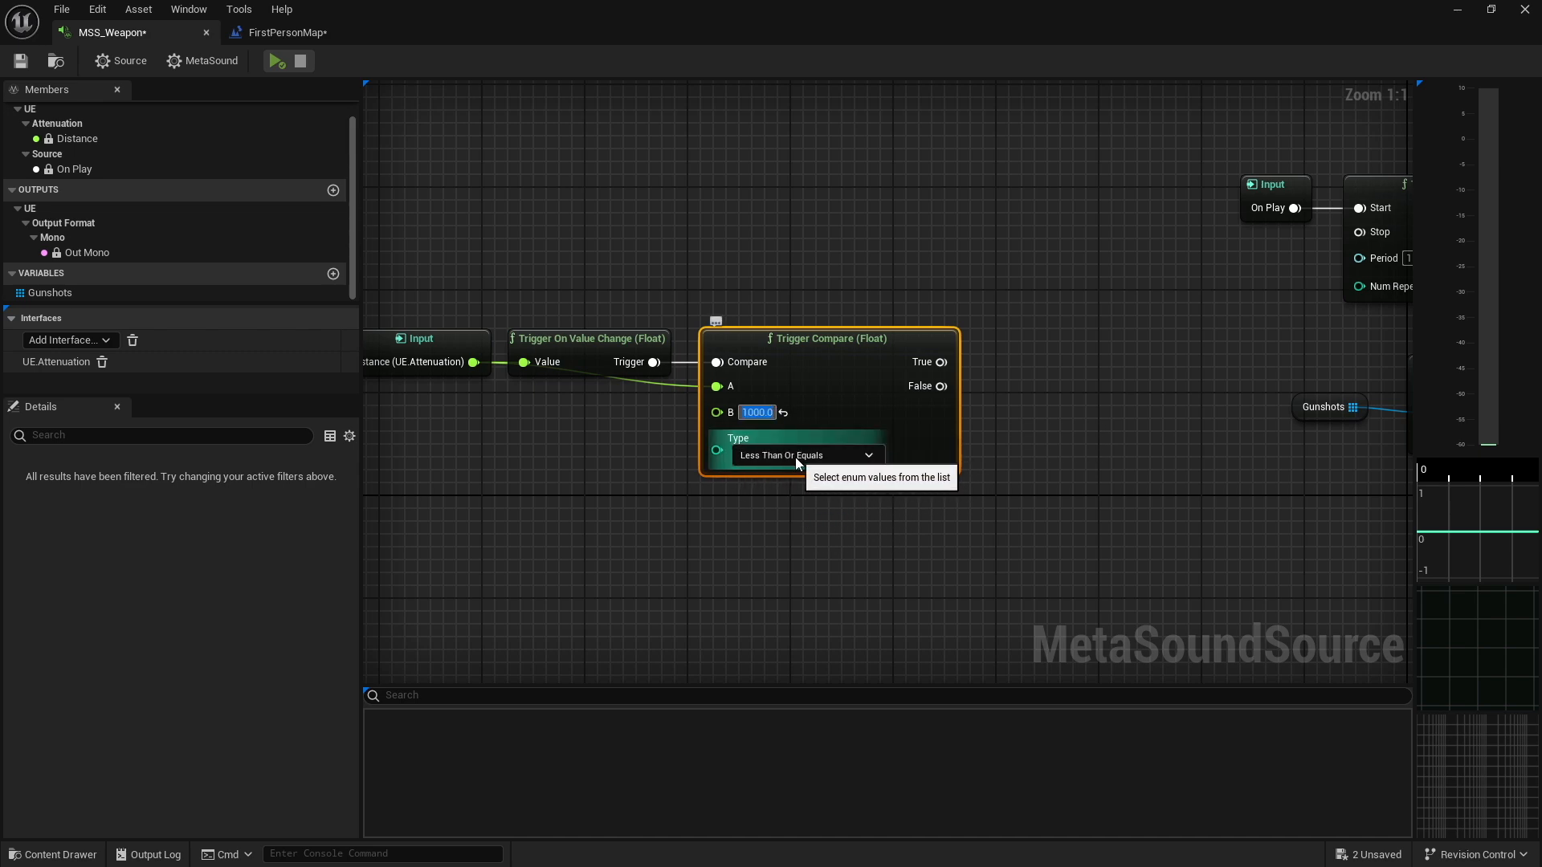
pyautogui.moveTo(449, 345)
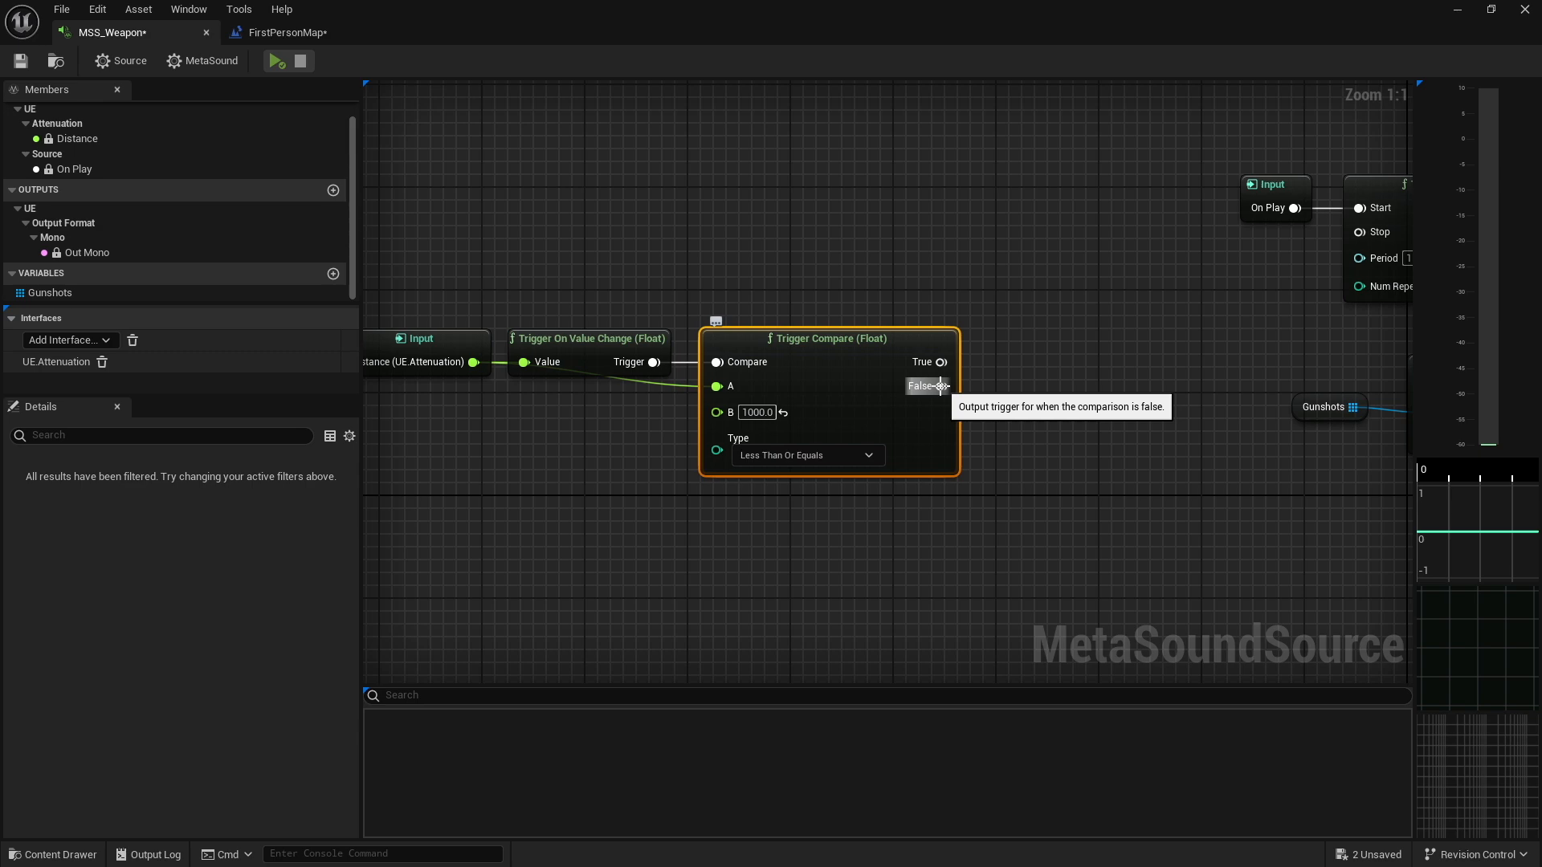
pyautogui.moveTo(501, 332)
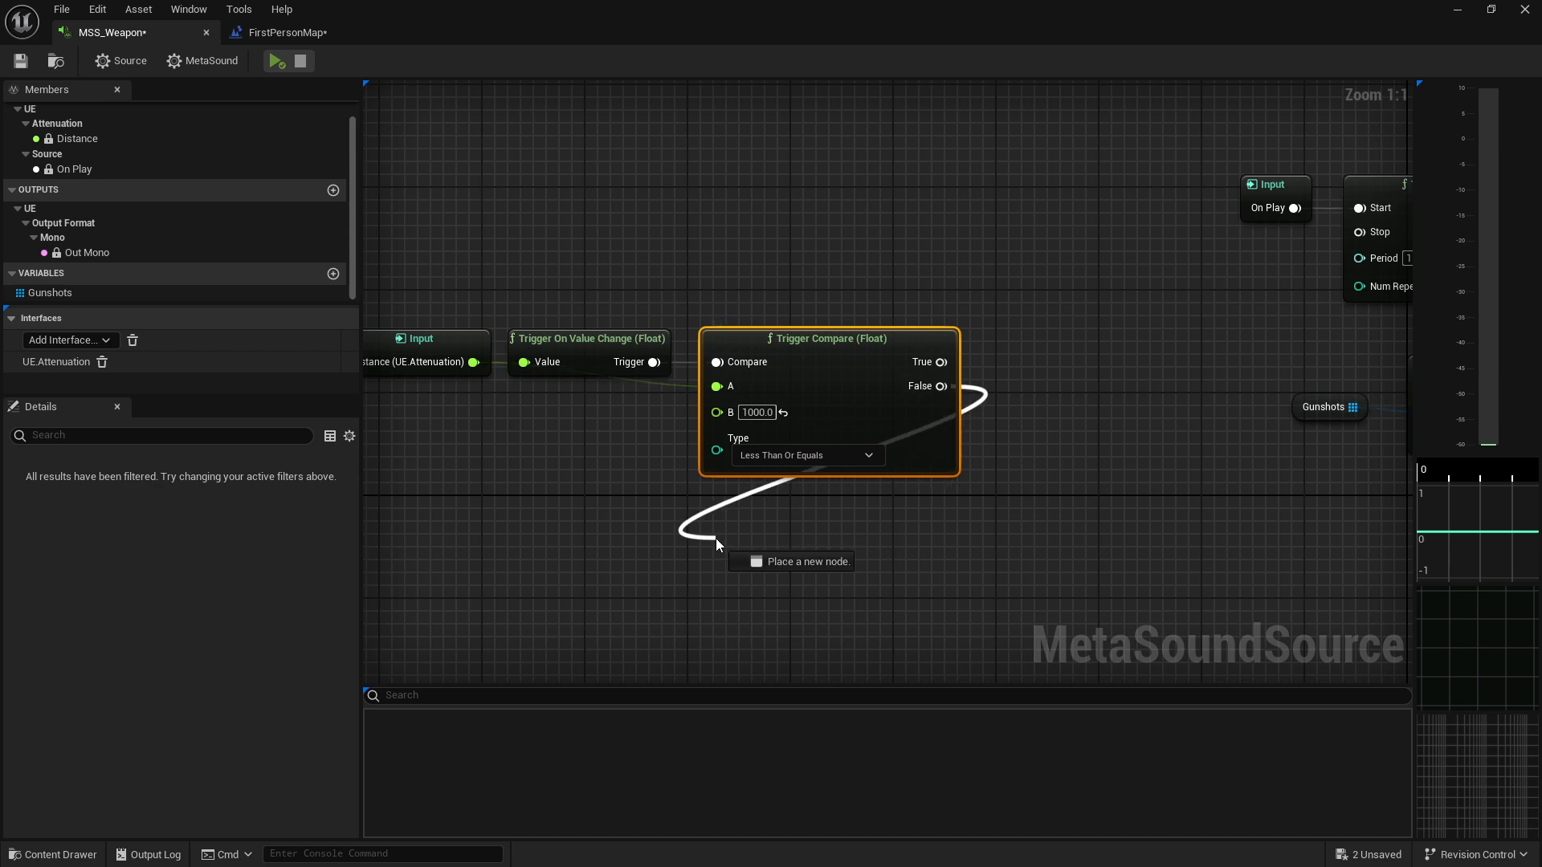
# Add a Greater Than 1000 Trigger Compare off False, then link its True to a third comparison
pyautogui.click(715, 539)
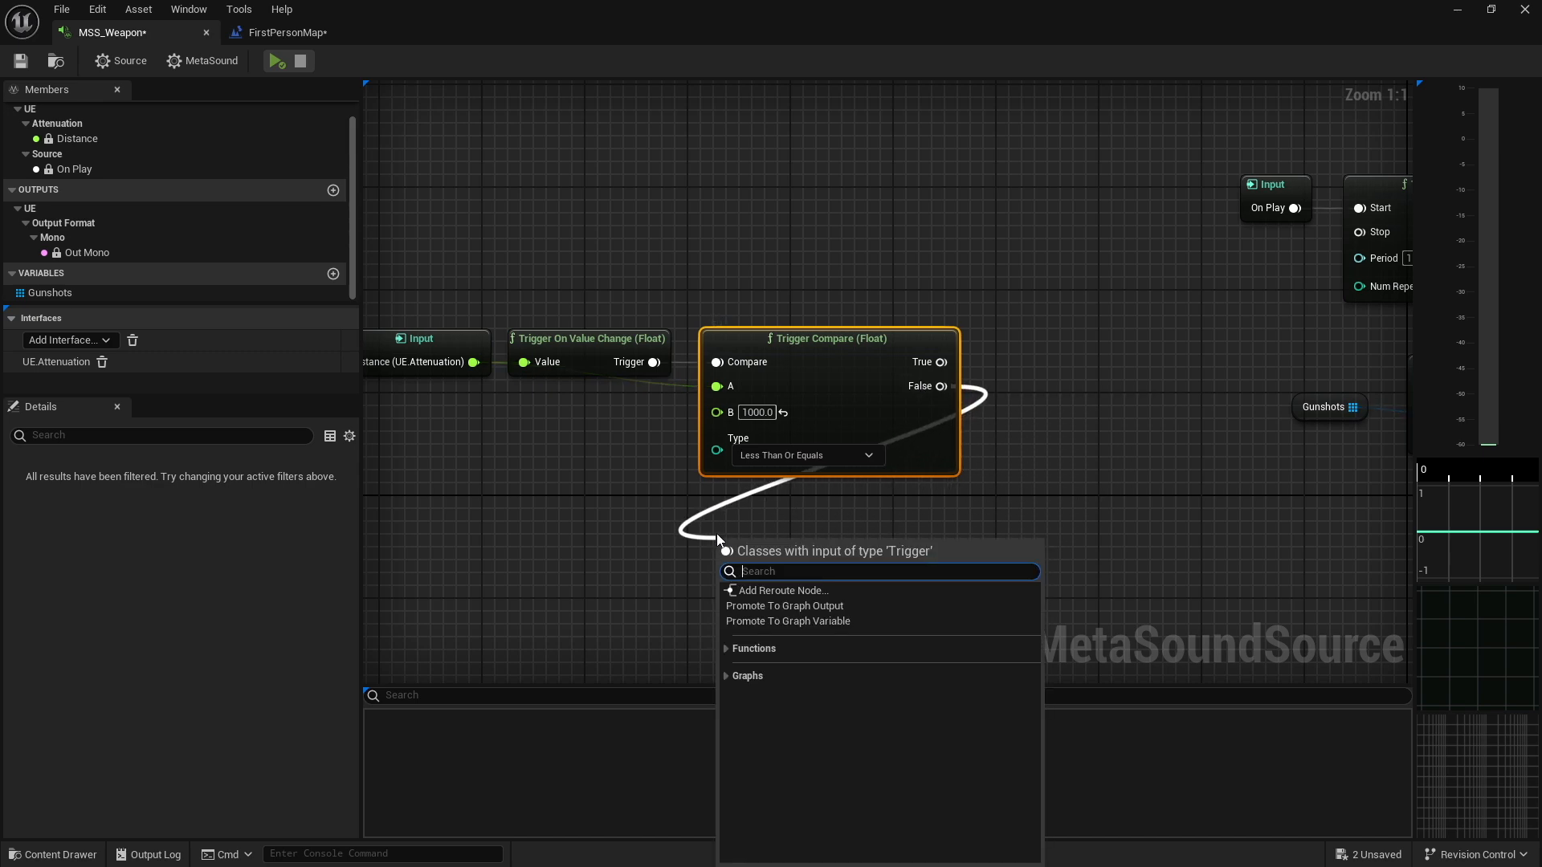
pyautogui.write('trigger com')
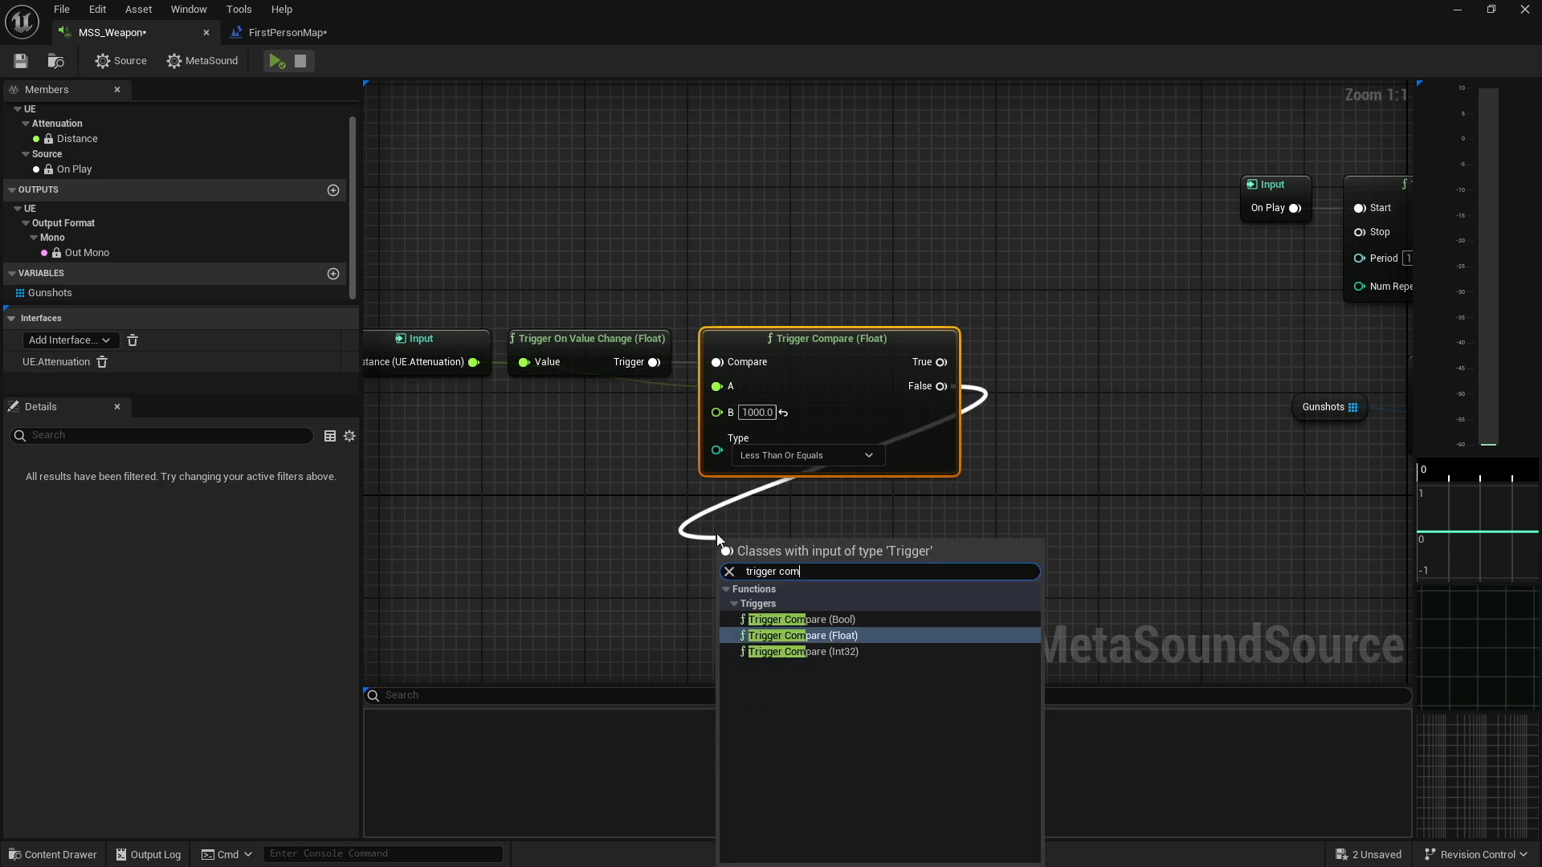
pyautogui.click(802, 635)
pyautogui.write('1000')
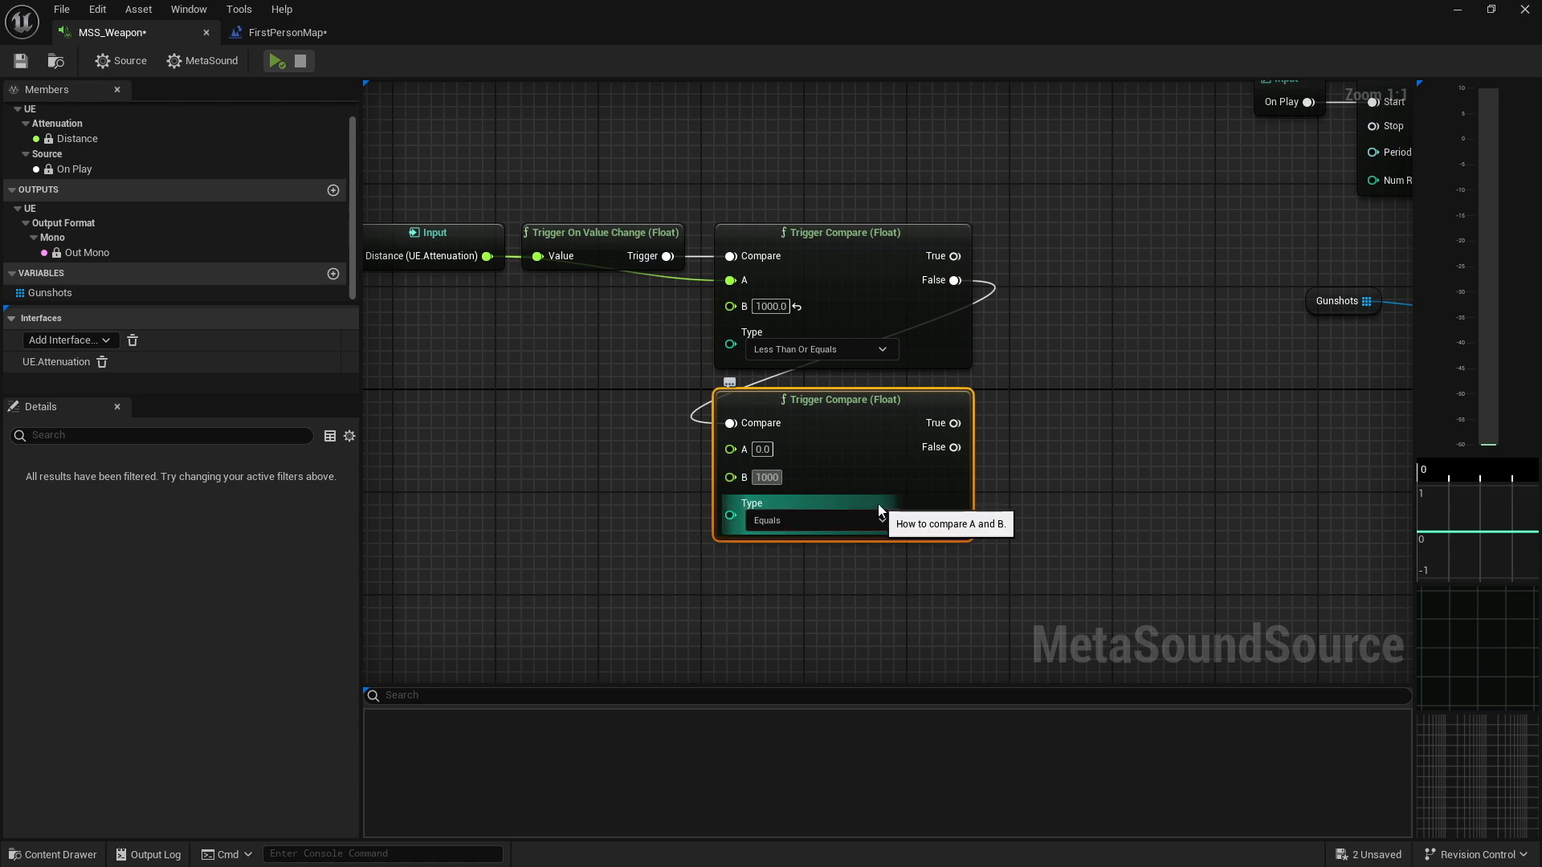
pyautogui.click(820, 520)
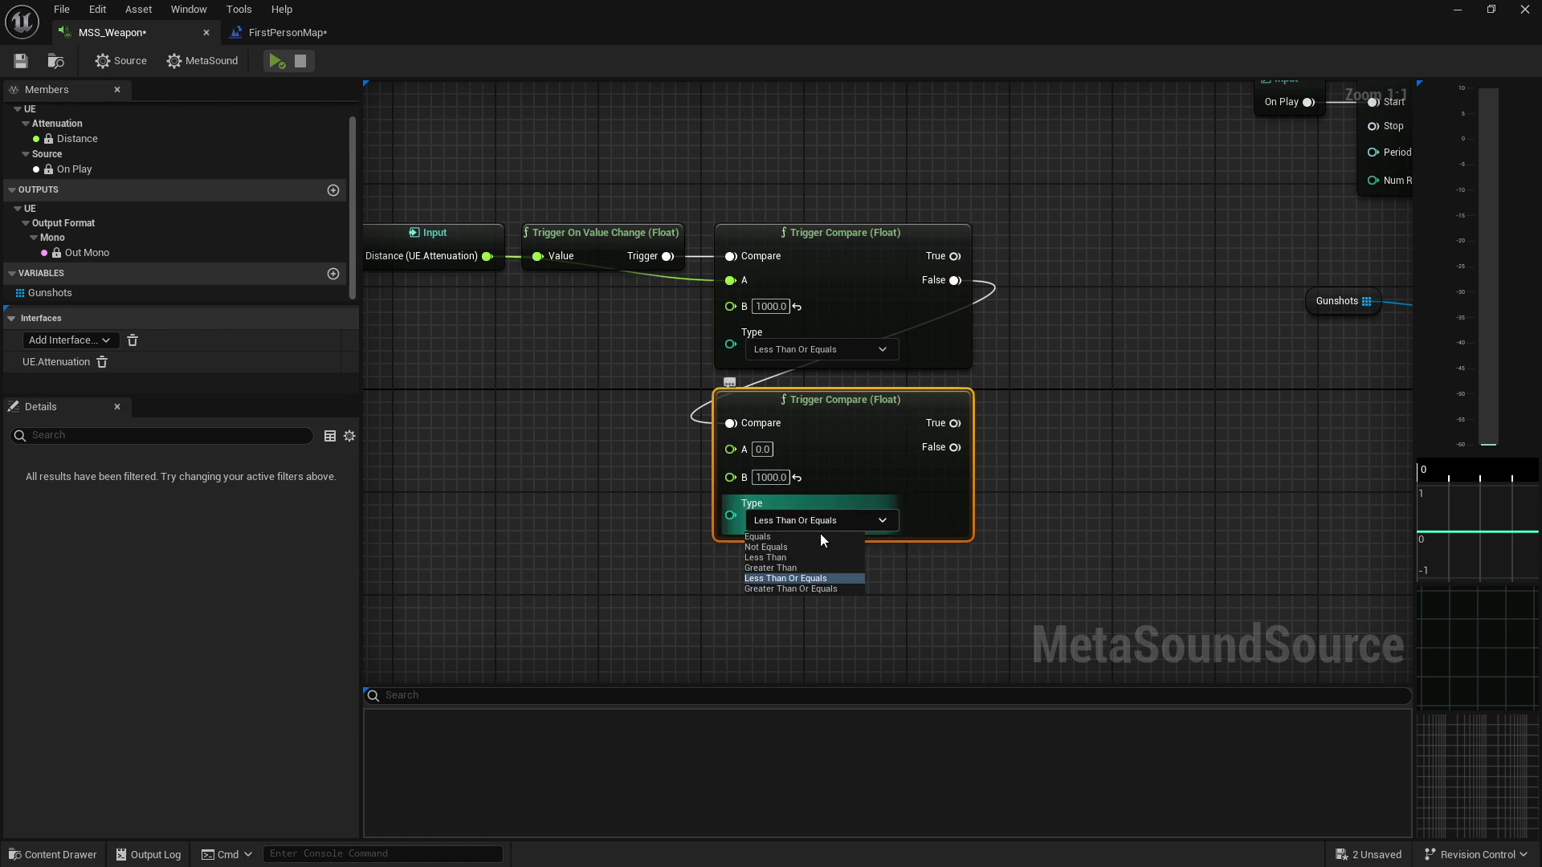
pyautogui.click(770, 568)
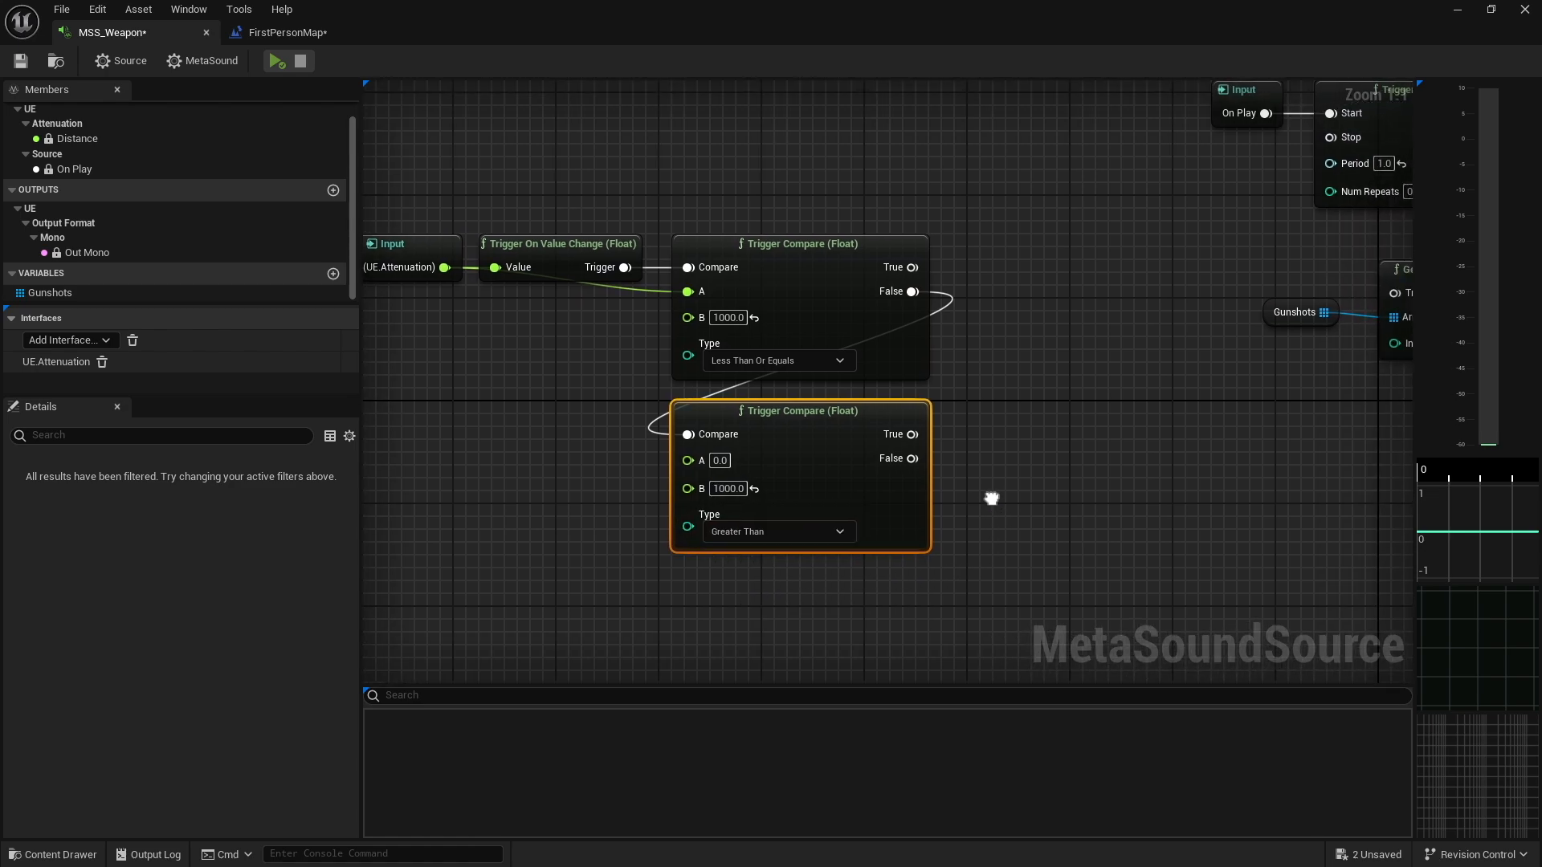
pyautogui.moveTo(1026, 513)
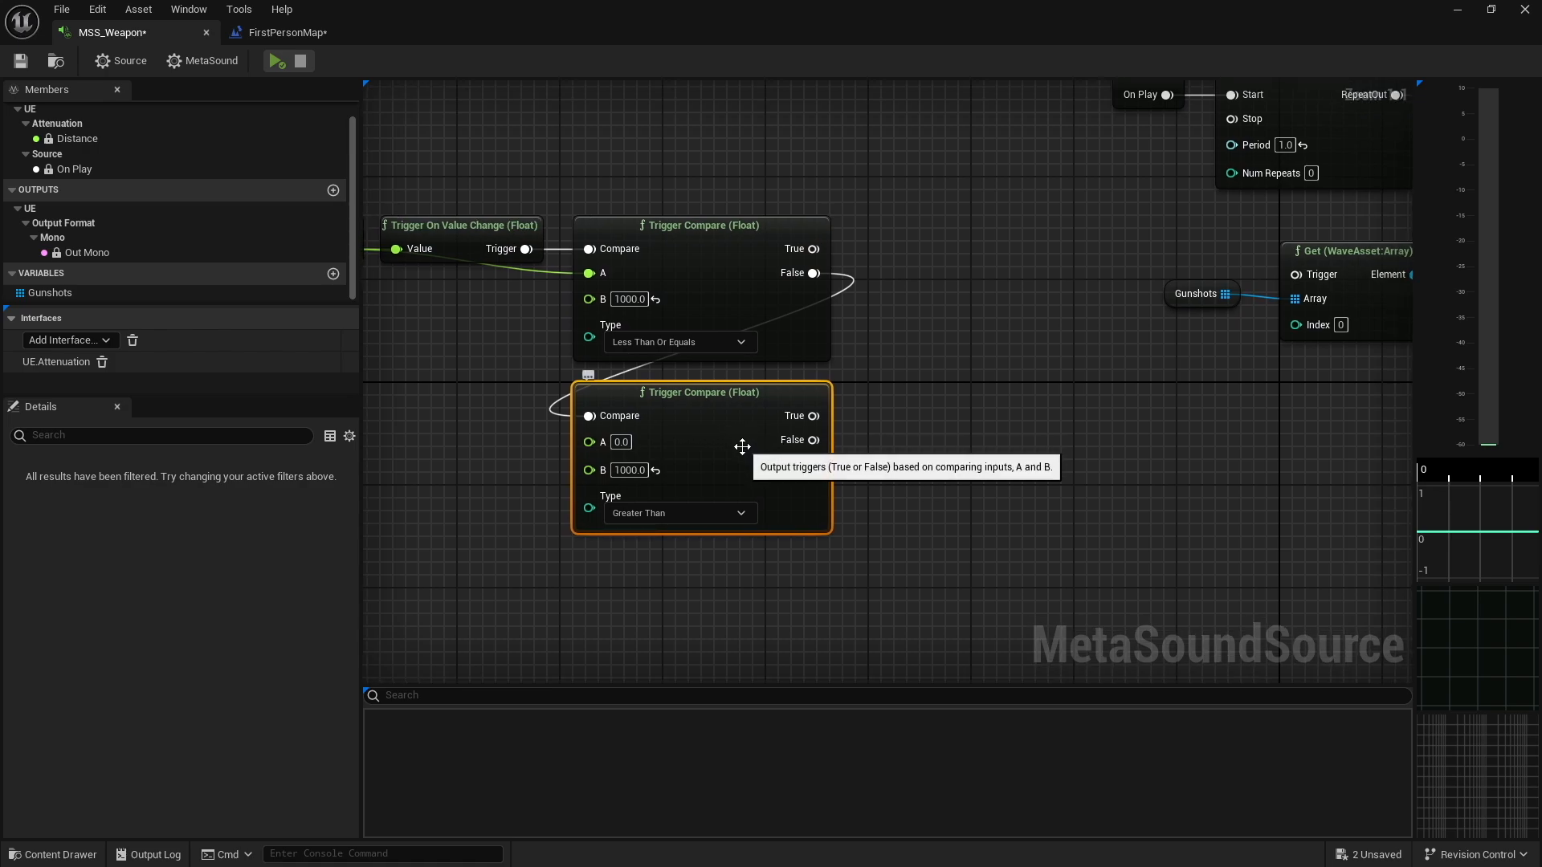
pyautogui.moveTo(672, 469)
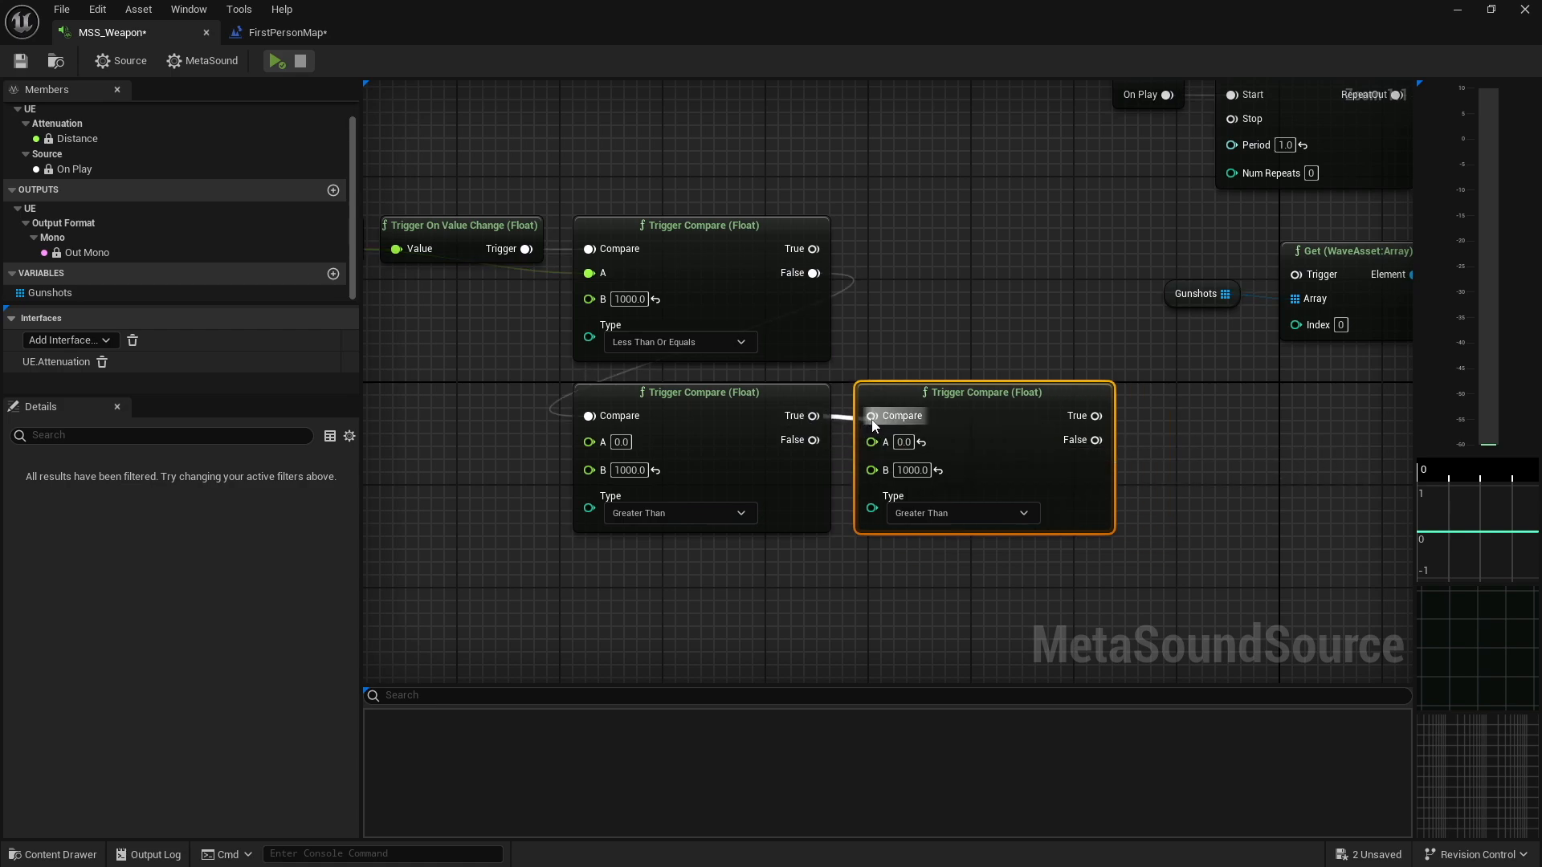
pyautogui.click(961, 513)
pyautogui.write('2000')
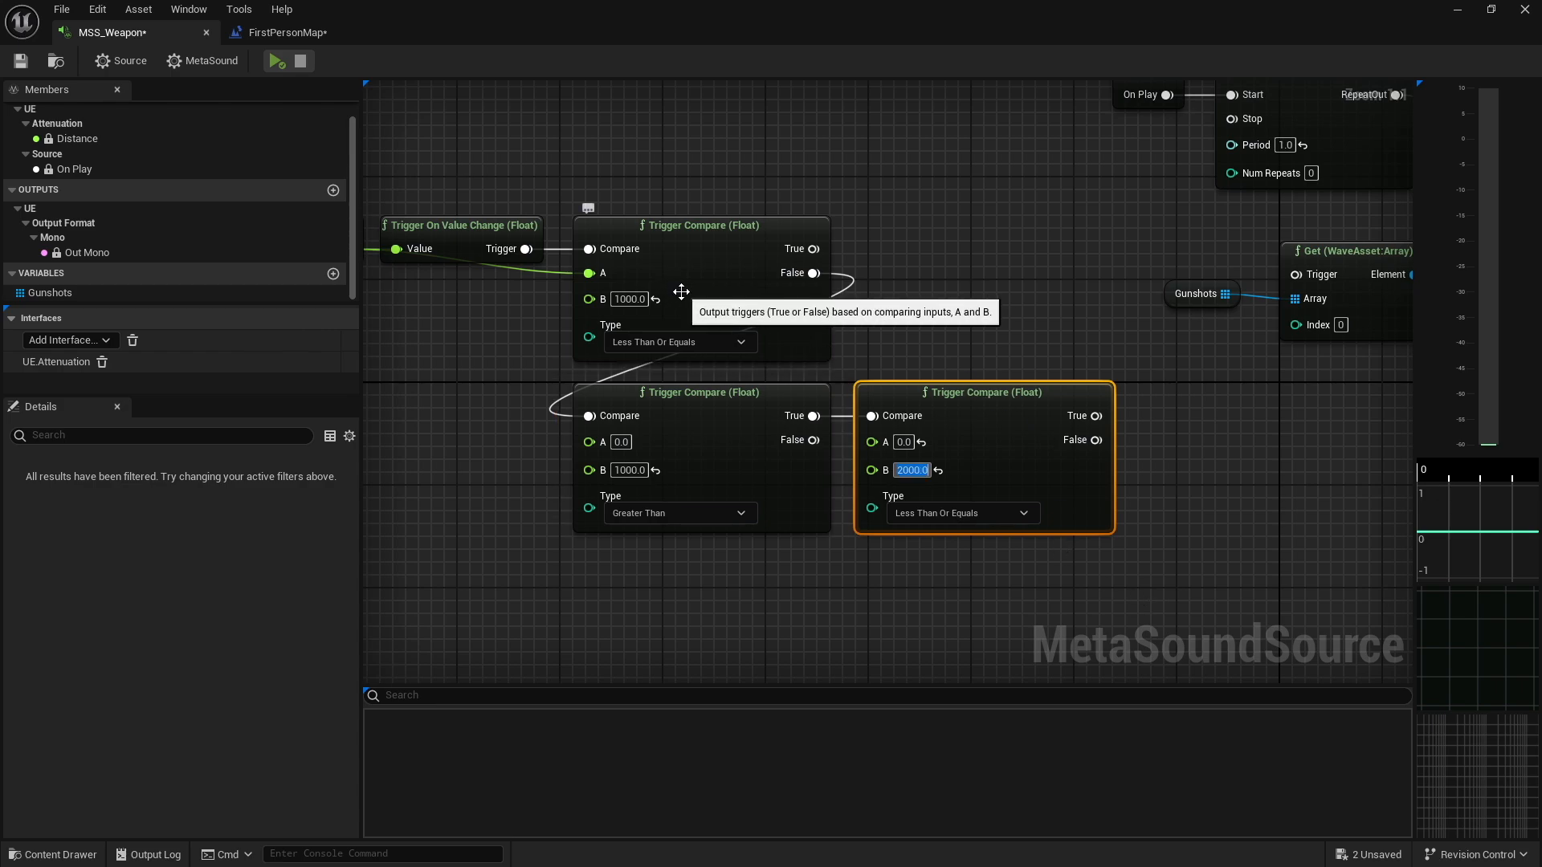
pyautogui.moveTo(814, 249)
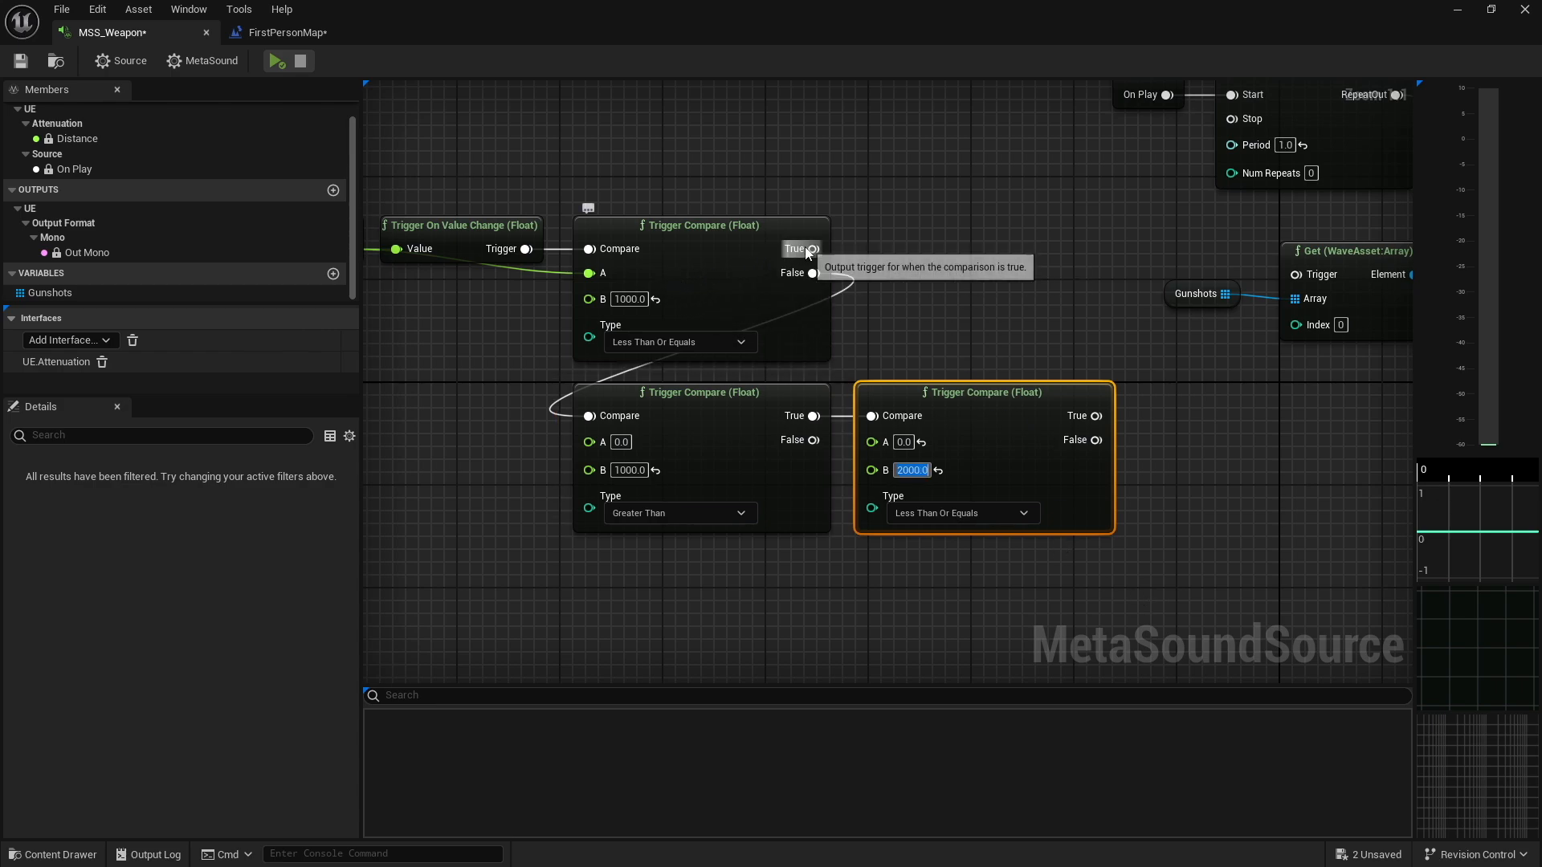
pyautogui.moveTo(674, 310)
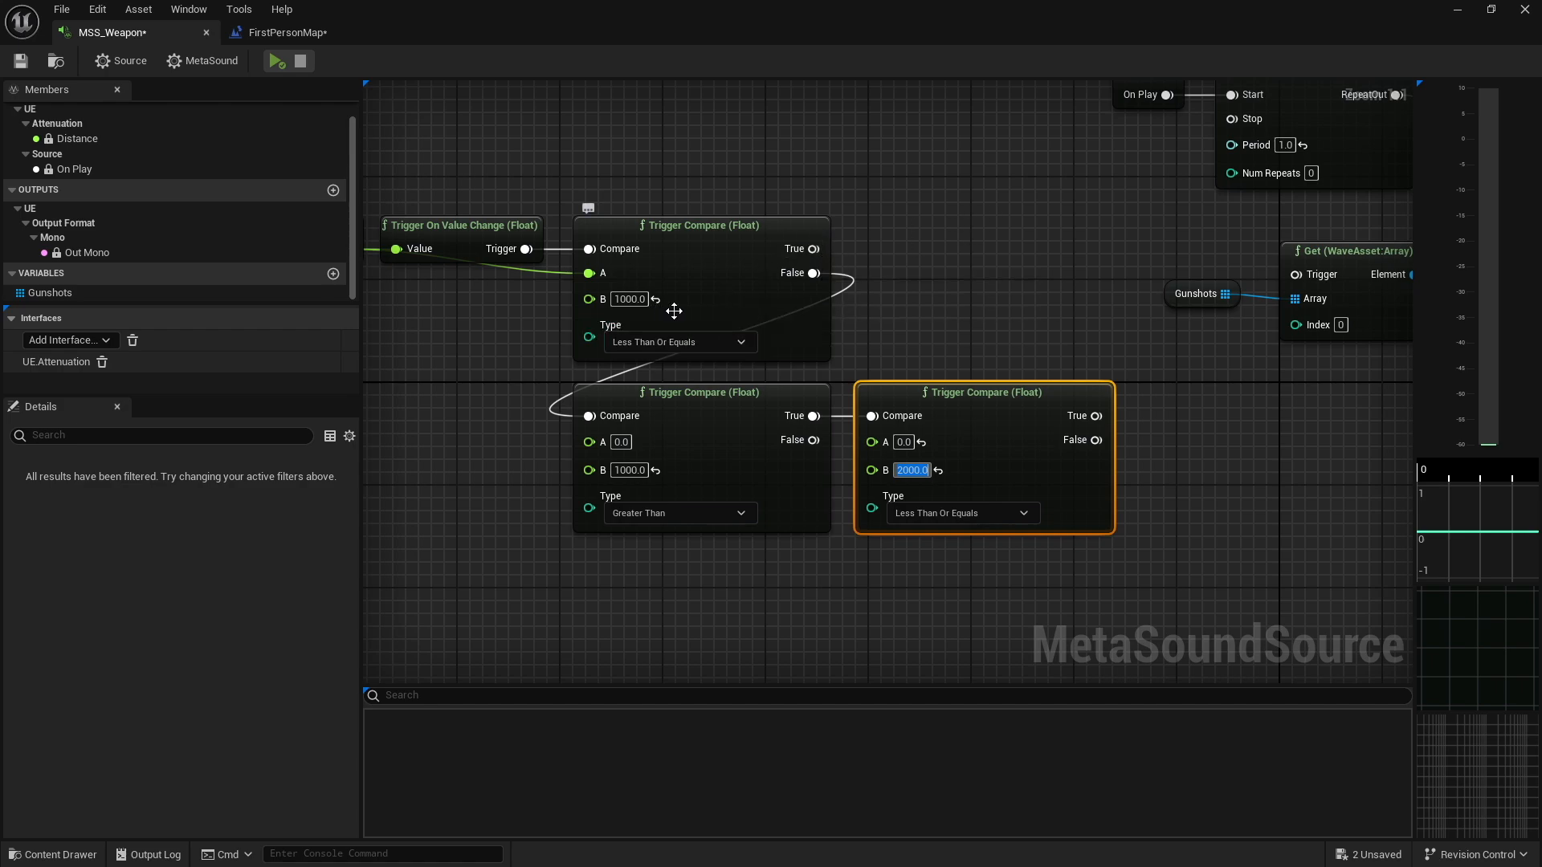
pyautogui.moveTo(1034, 480)
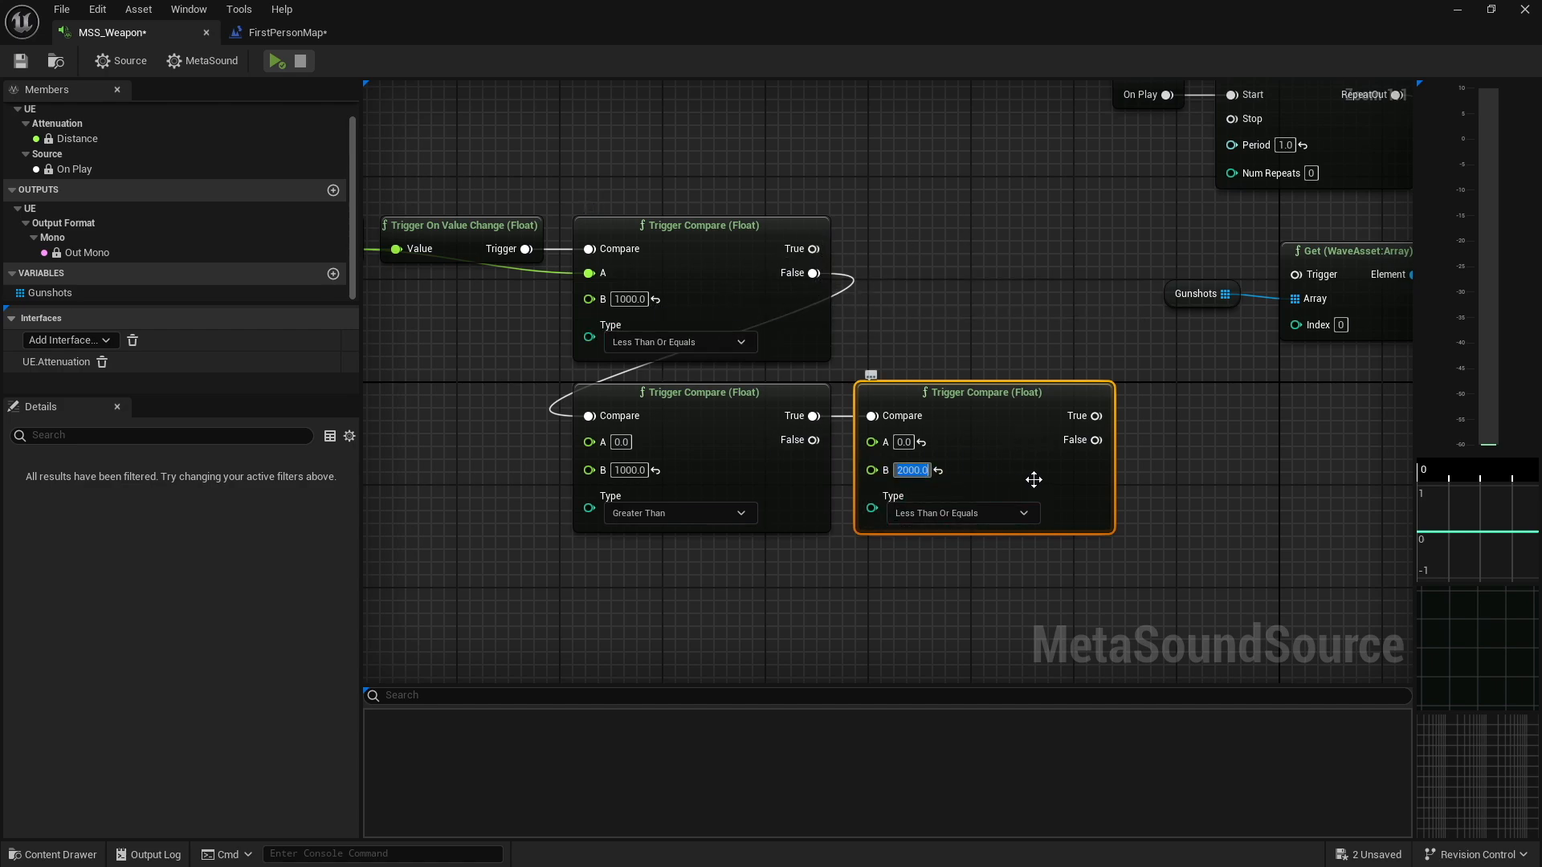
pyautogui.moveTo(631, 440)
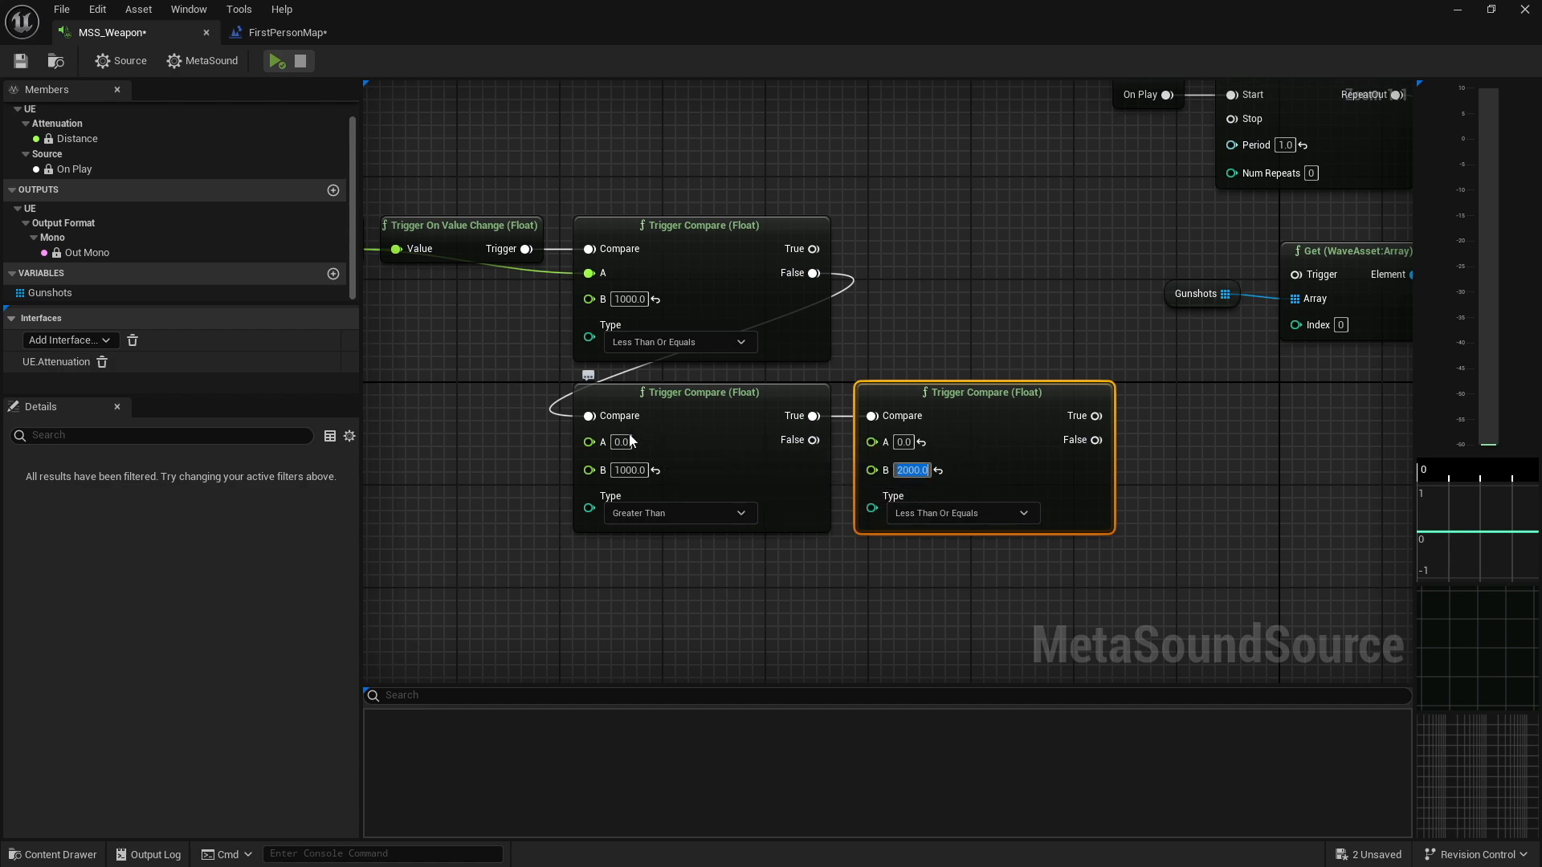
pyautogui.moveTo(1026, 482)
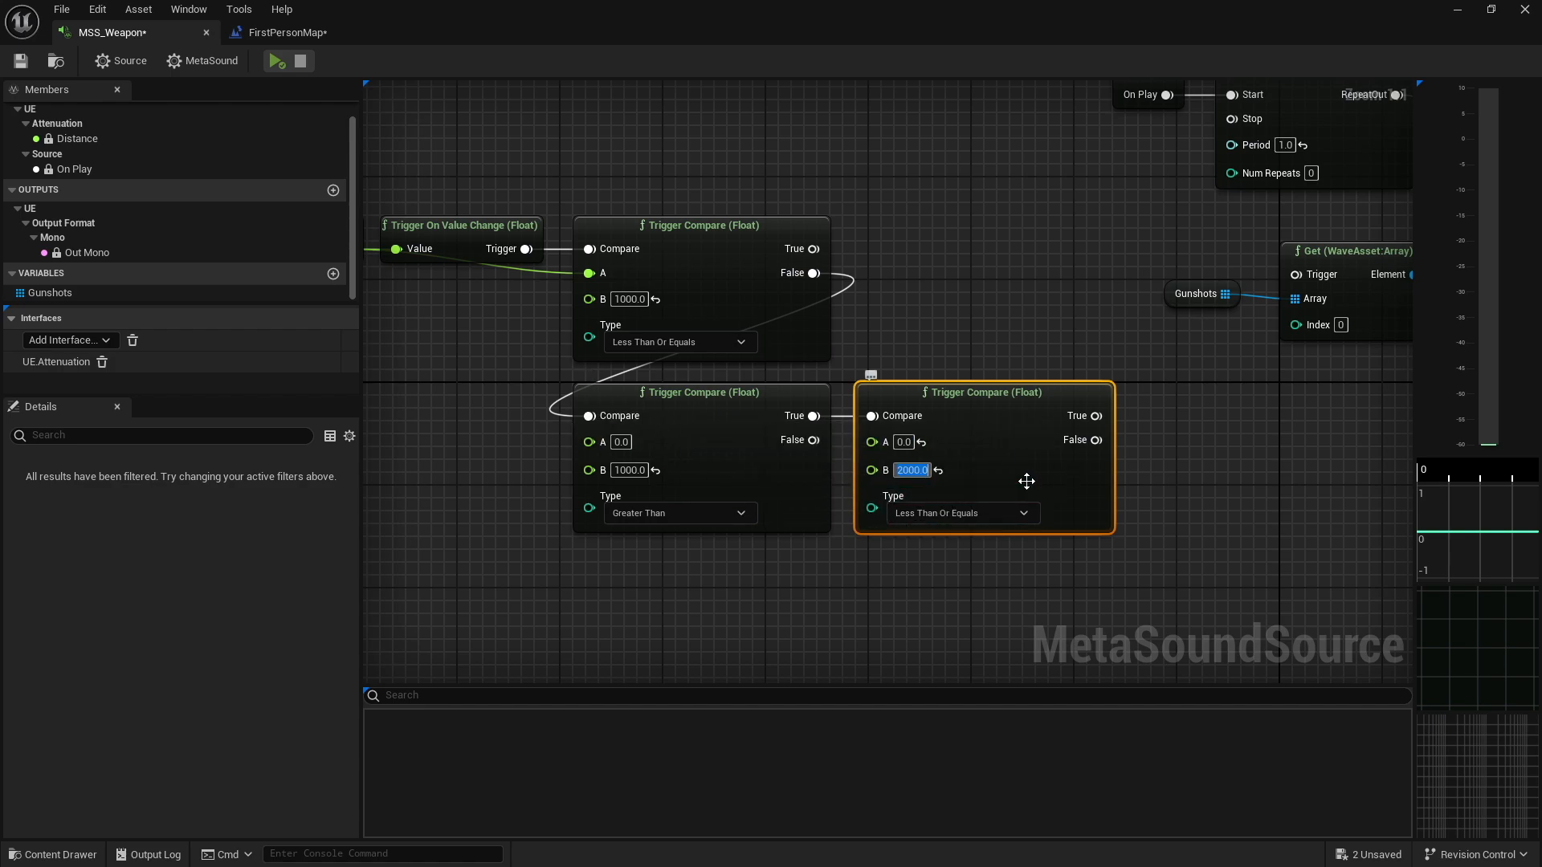
pyautogui.moveTo(1249, 420)
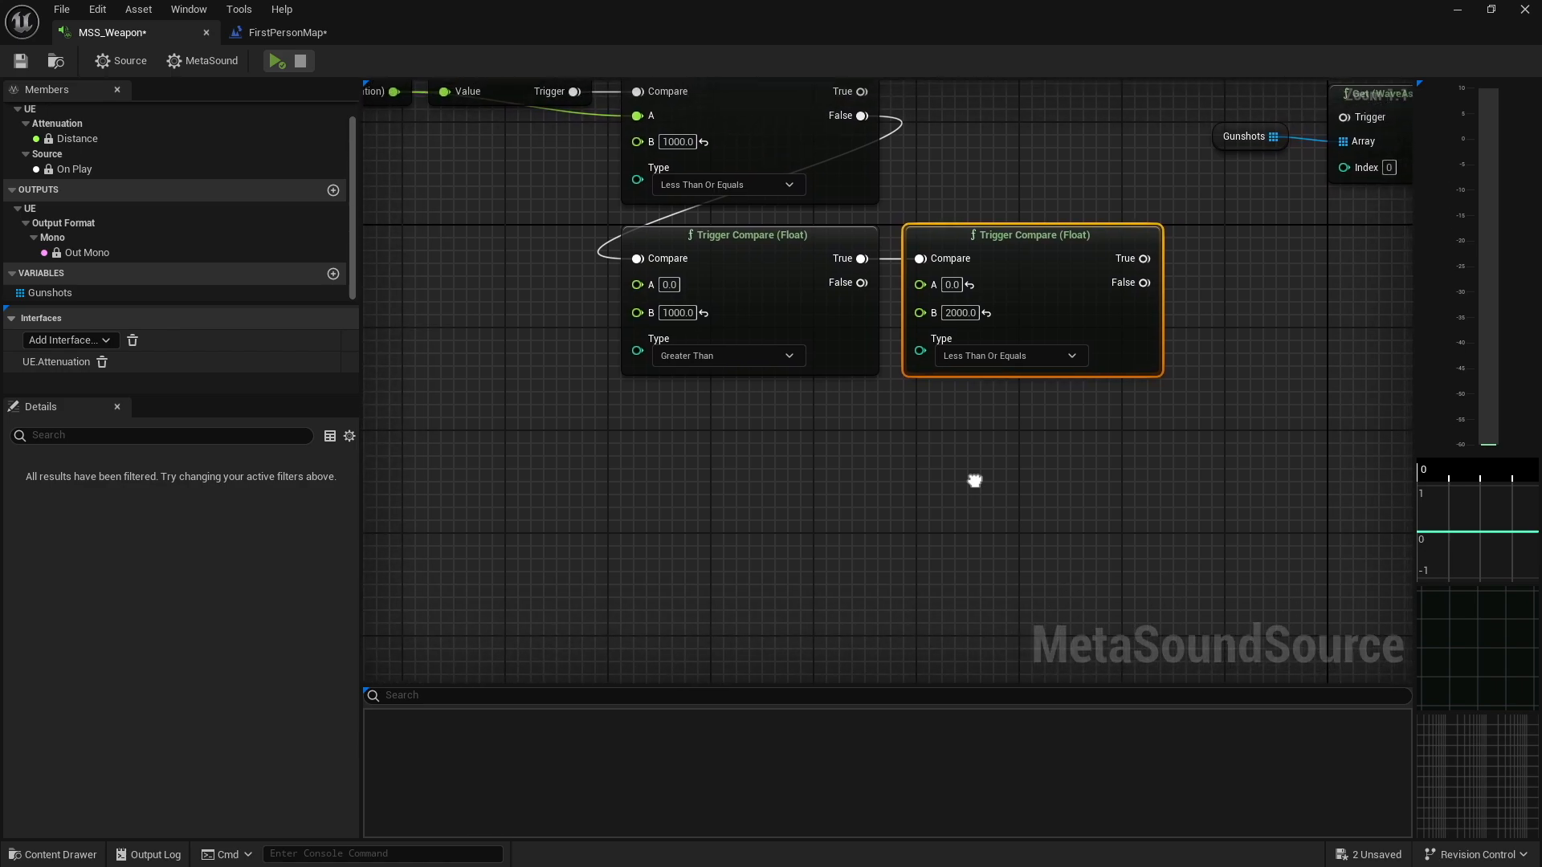
pyautogui.moveTo(1129, 284)
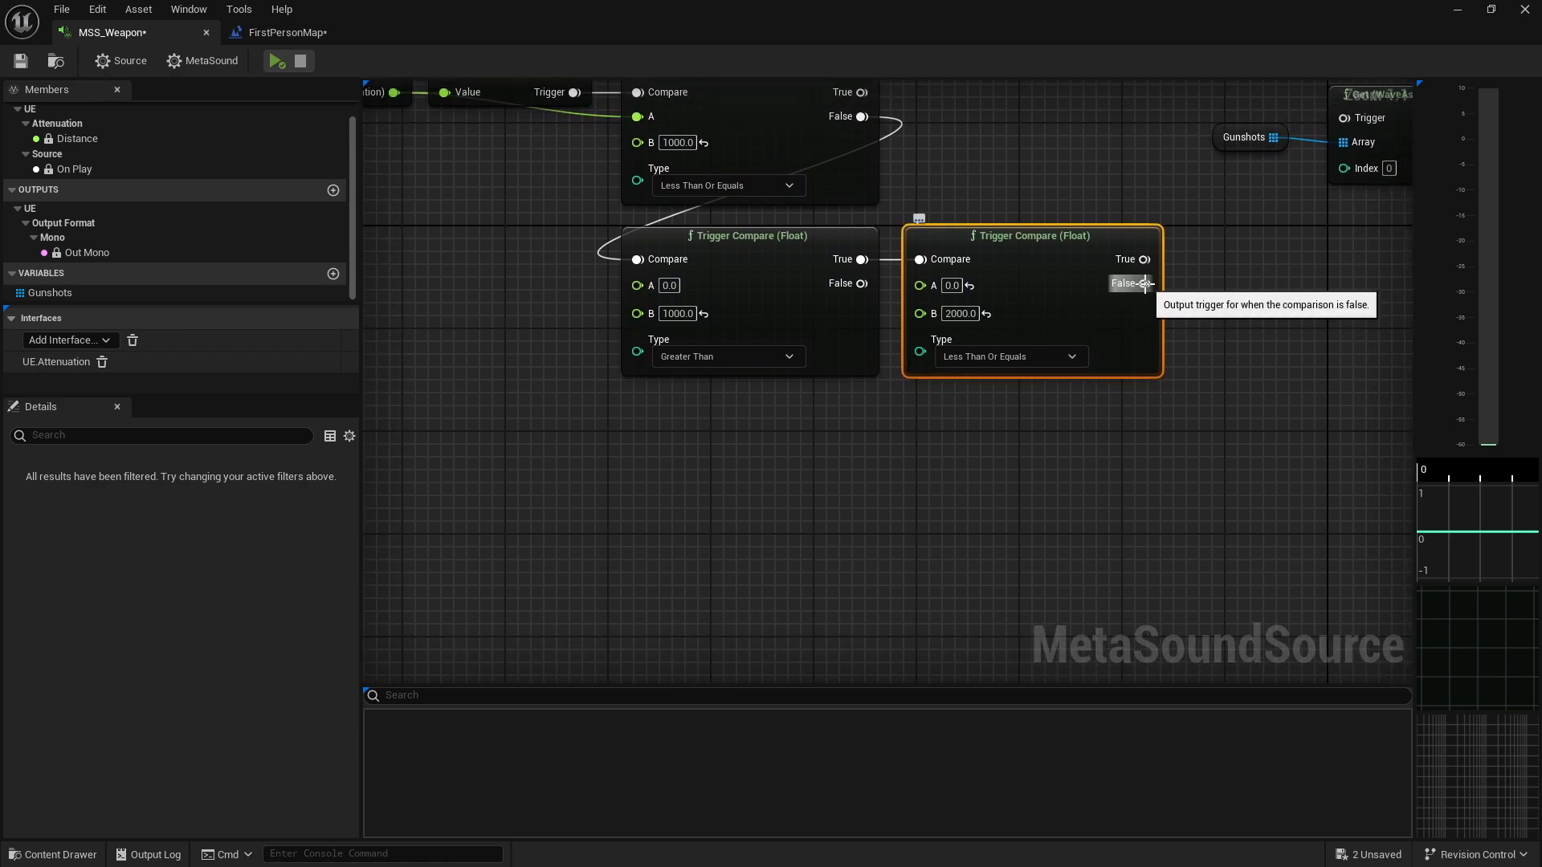
pyautogui.moveTo(1137, 336)
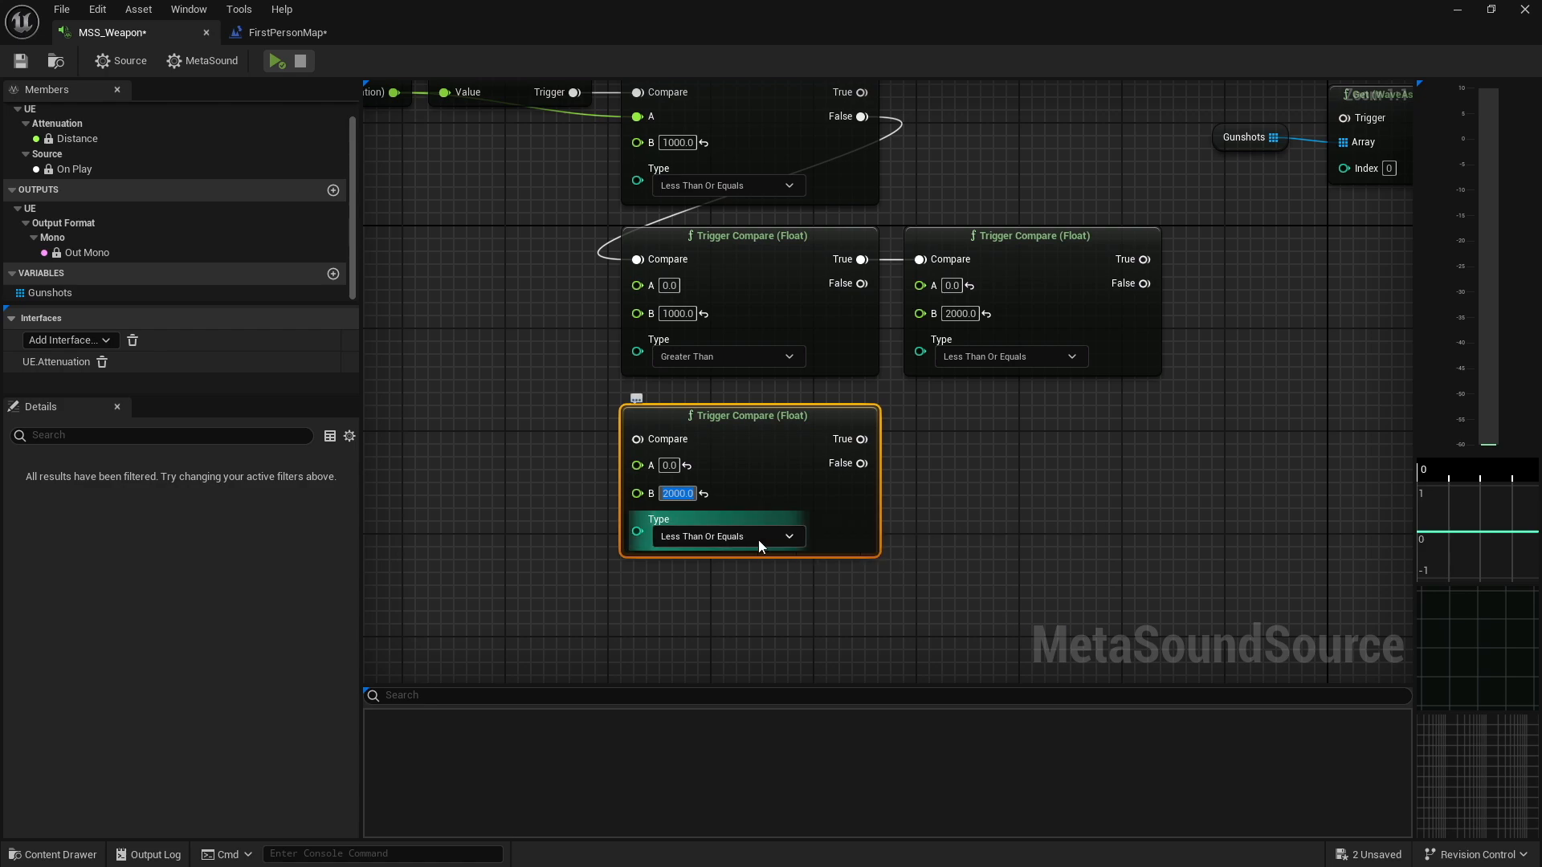
# Set the new comparison to Greater Than and chain the medium check's False into it
pyautogui.click(726, 536)
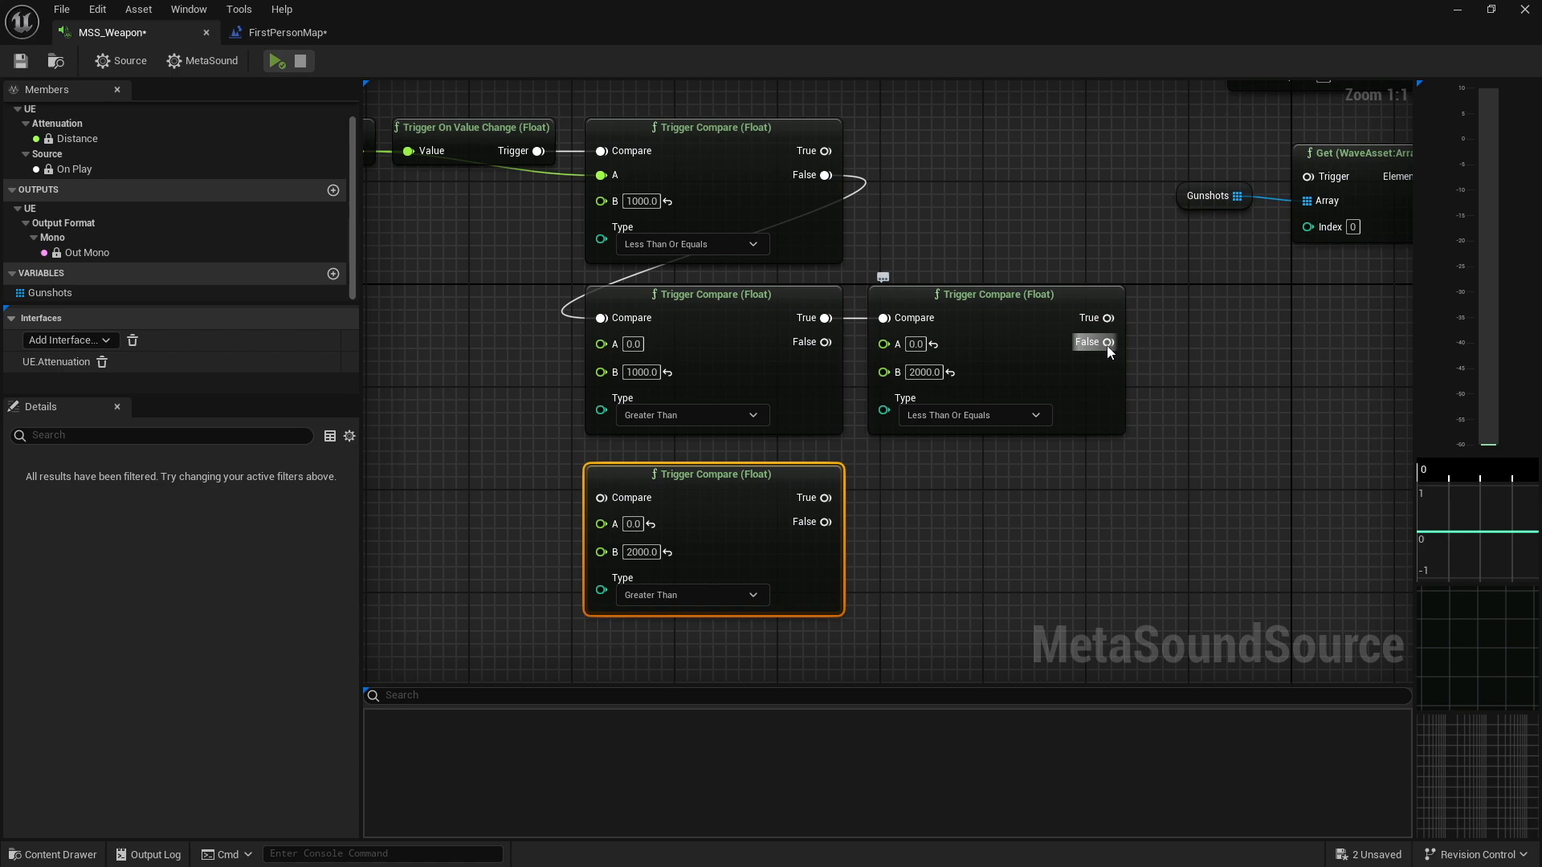
pyautogui.click(276, 61)
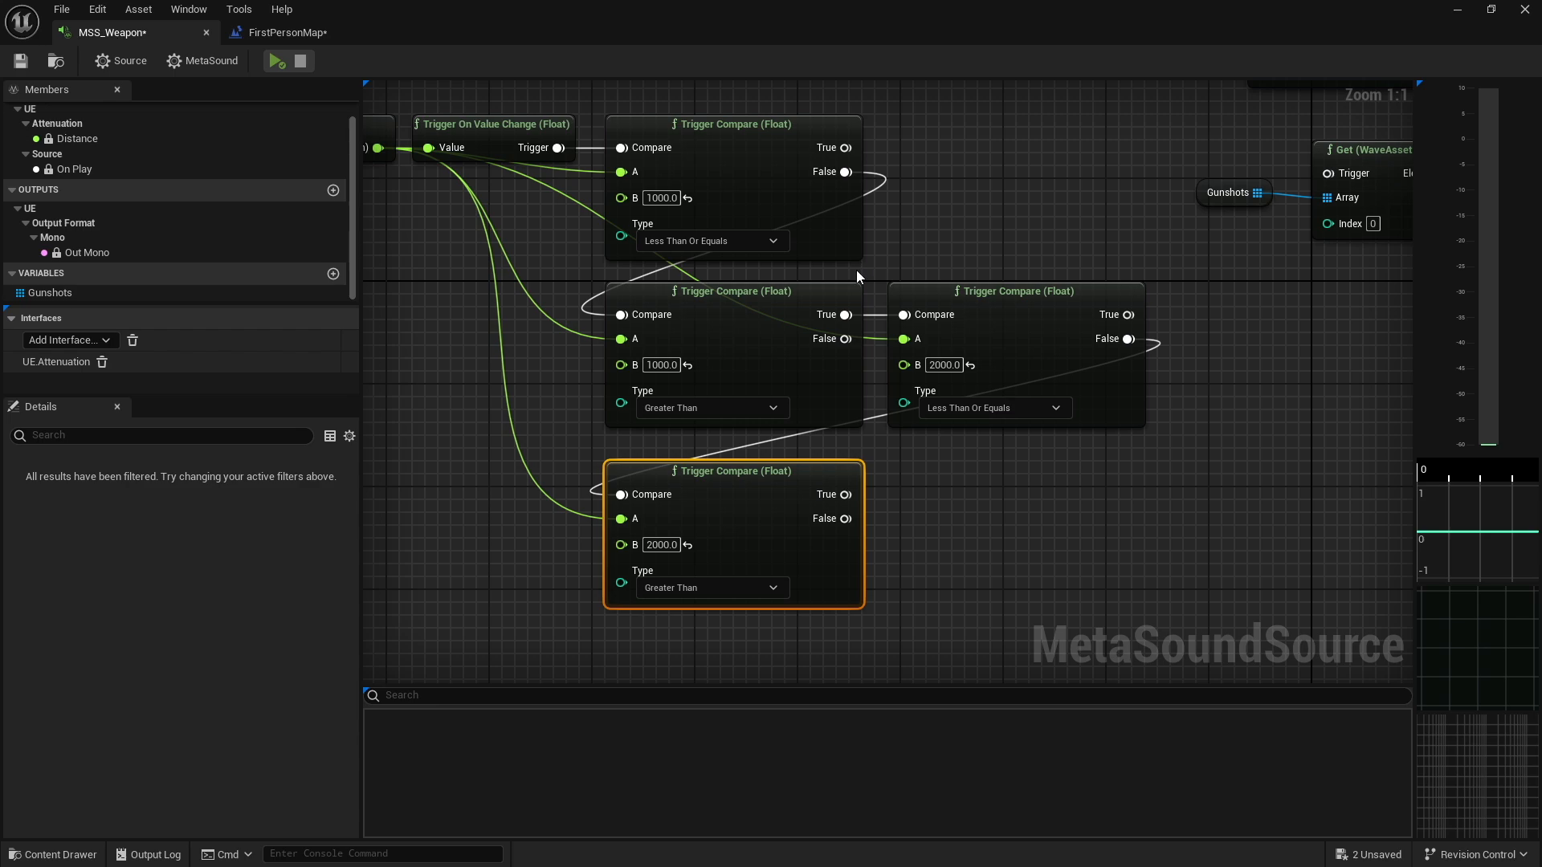
pyautogui.scroll(-3)
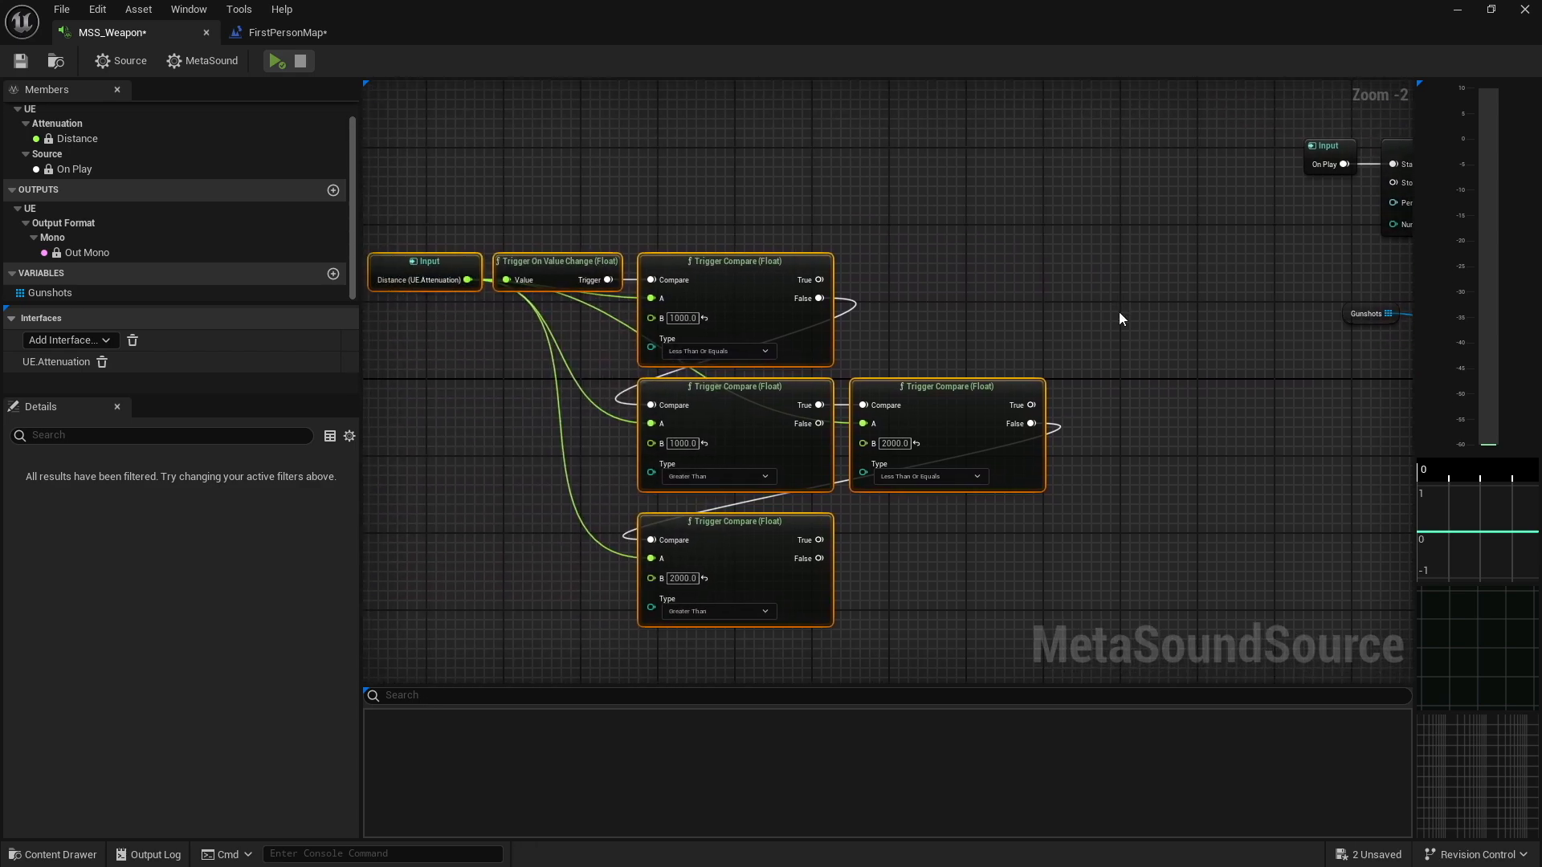
pyautogui.moveTo(985, 325)
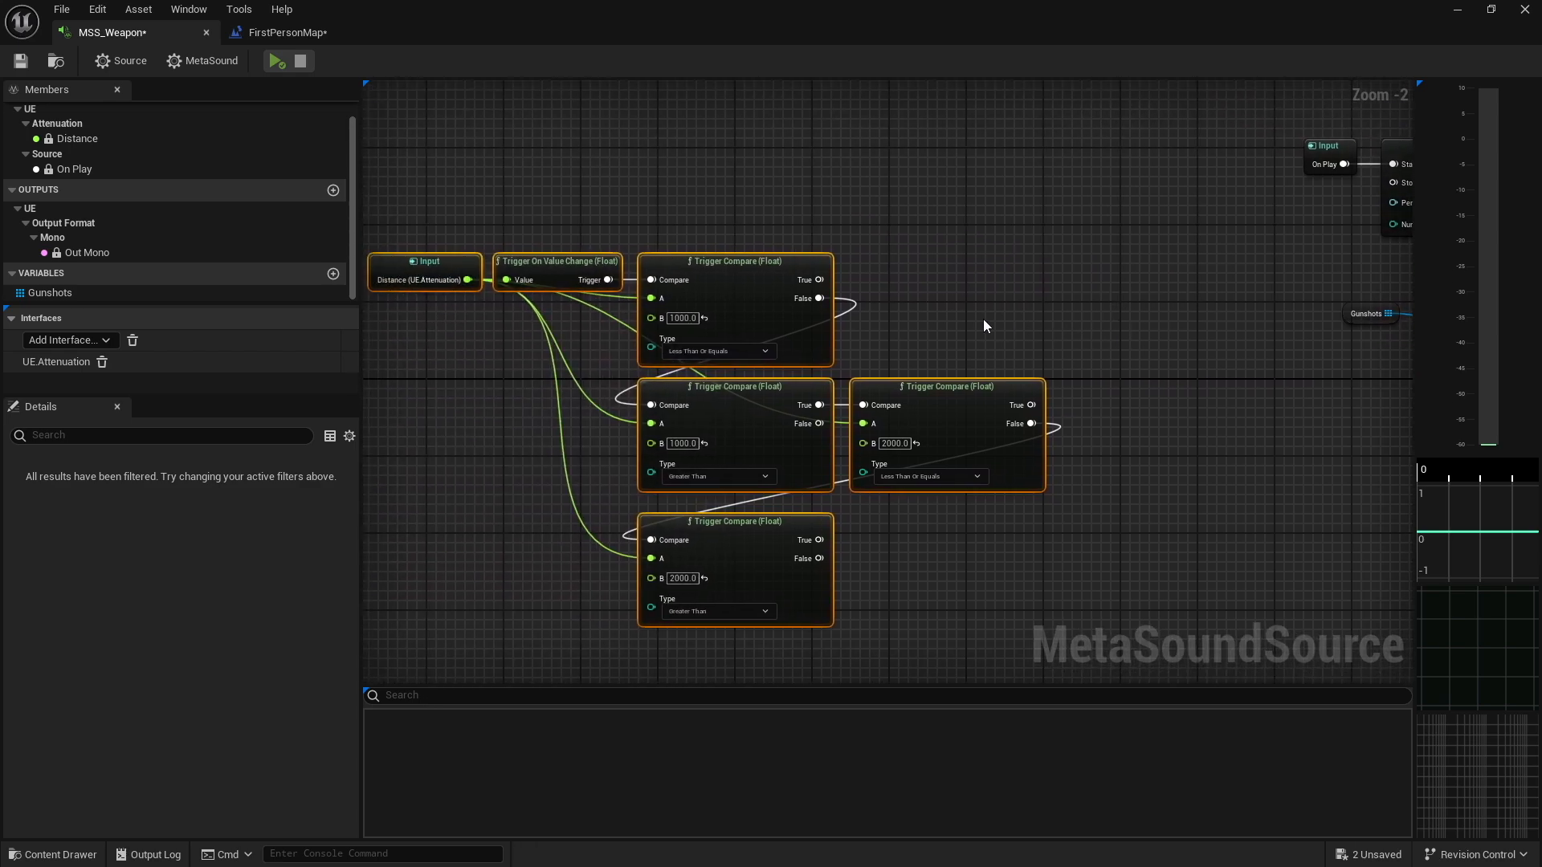
pyautogui.moveTo(805, 218)
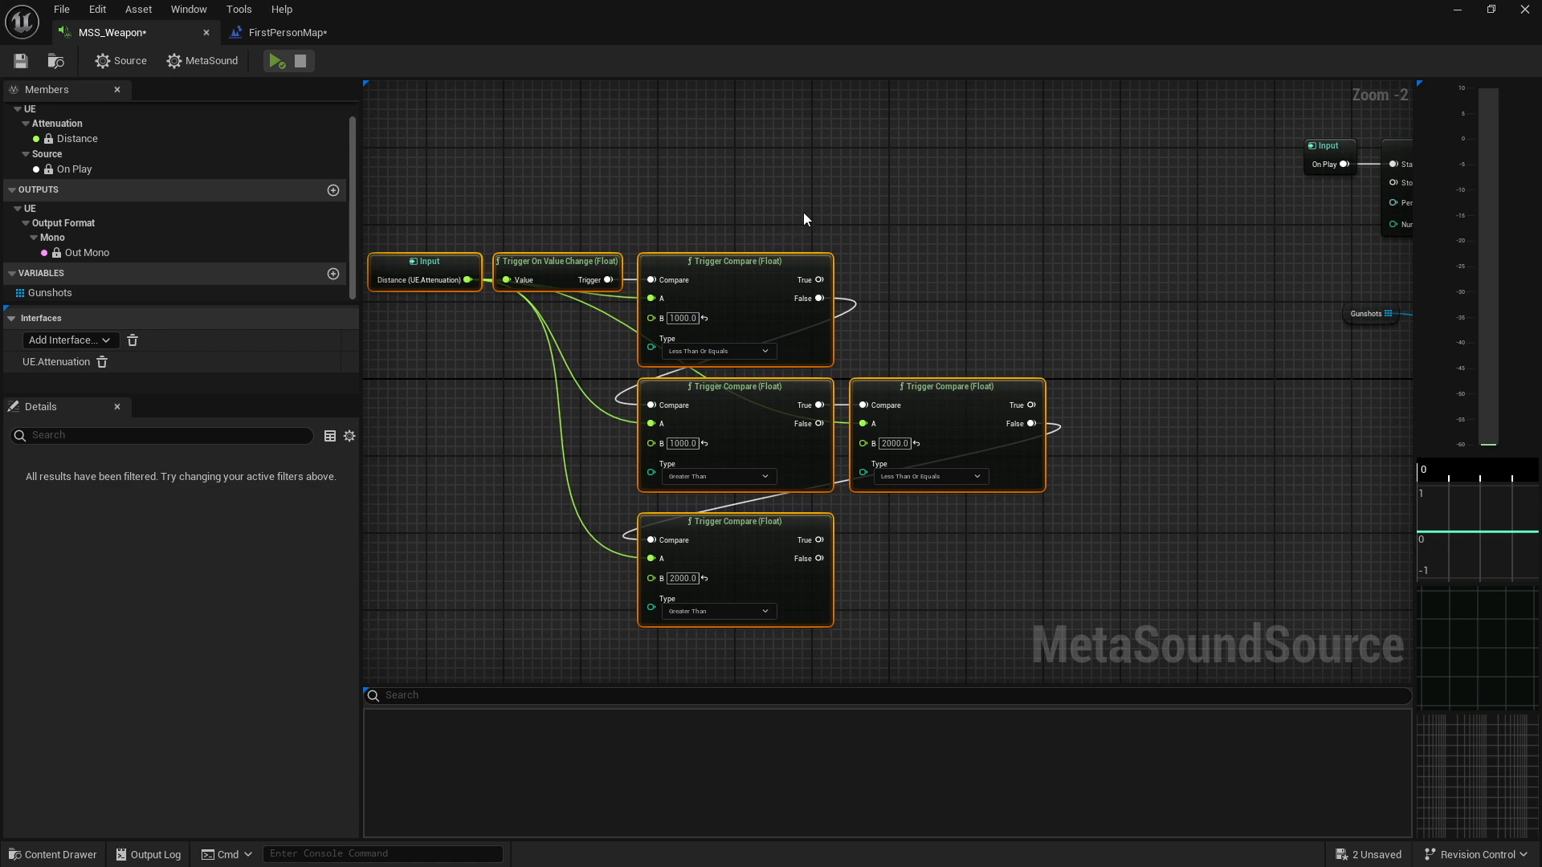
pyautogui.moveTo(467, 280)
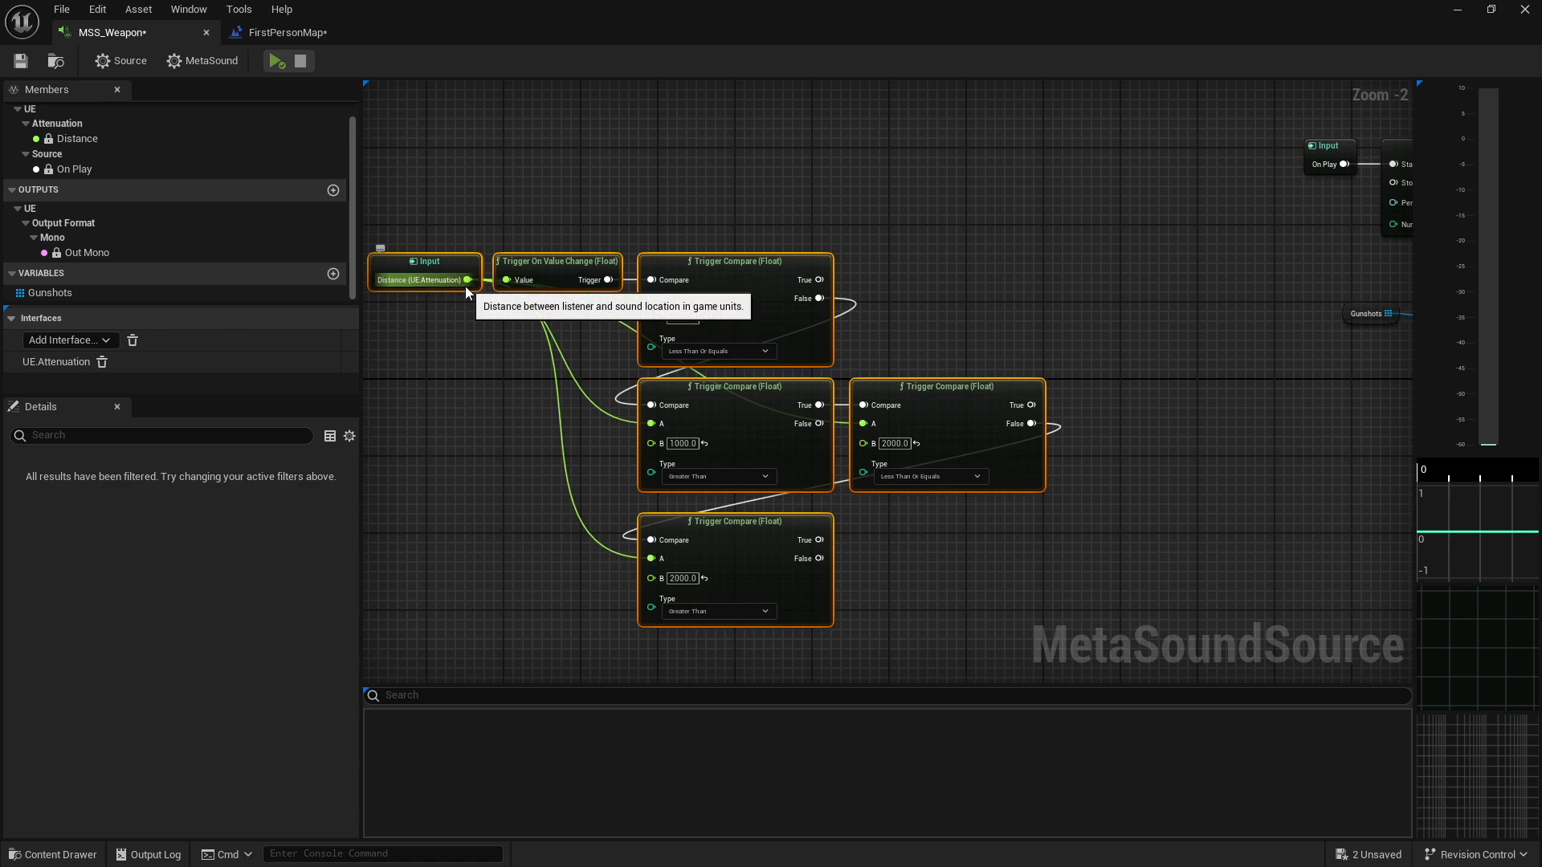
pyautogui.moveTo(903, 308)
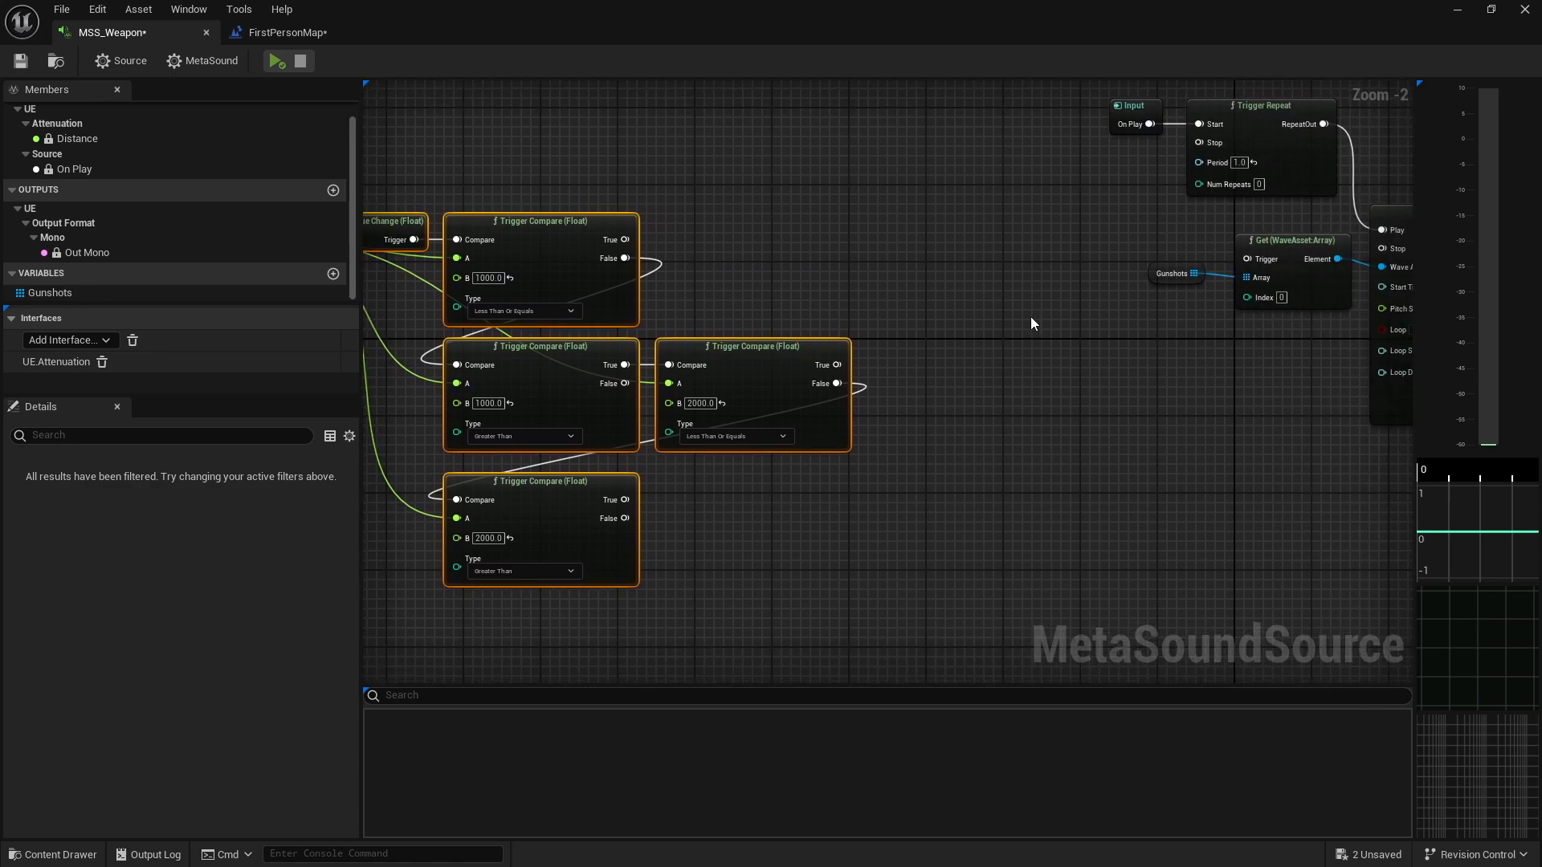
pyautogui.moveTo(1263, 297)
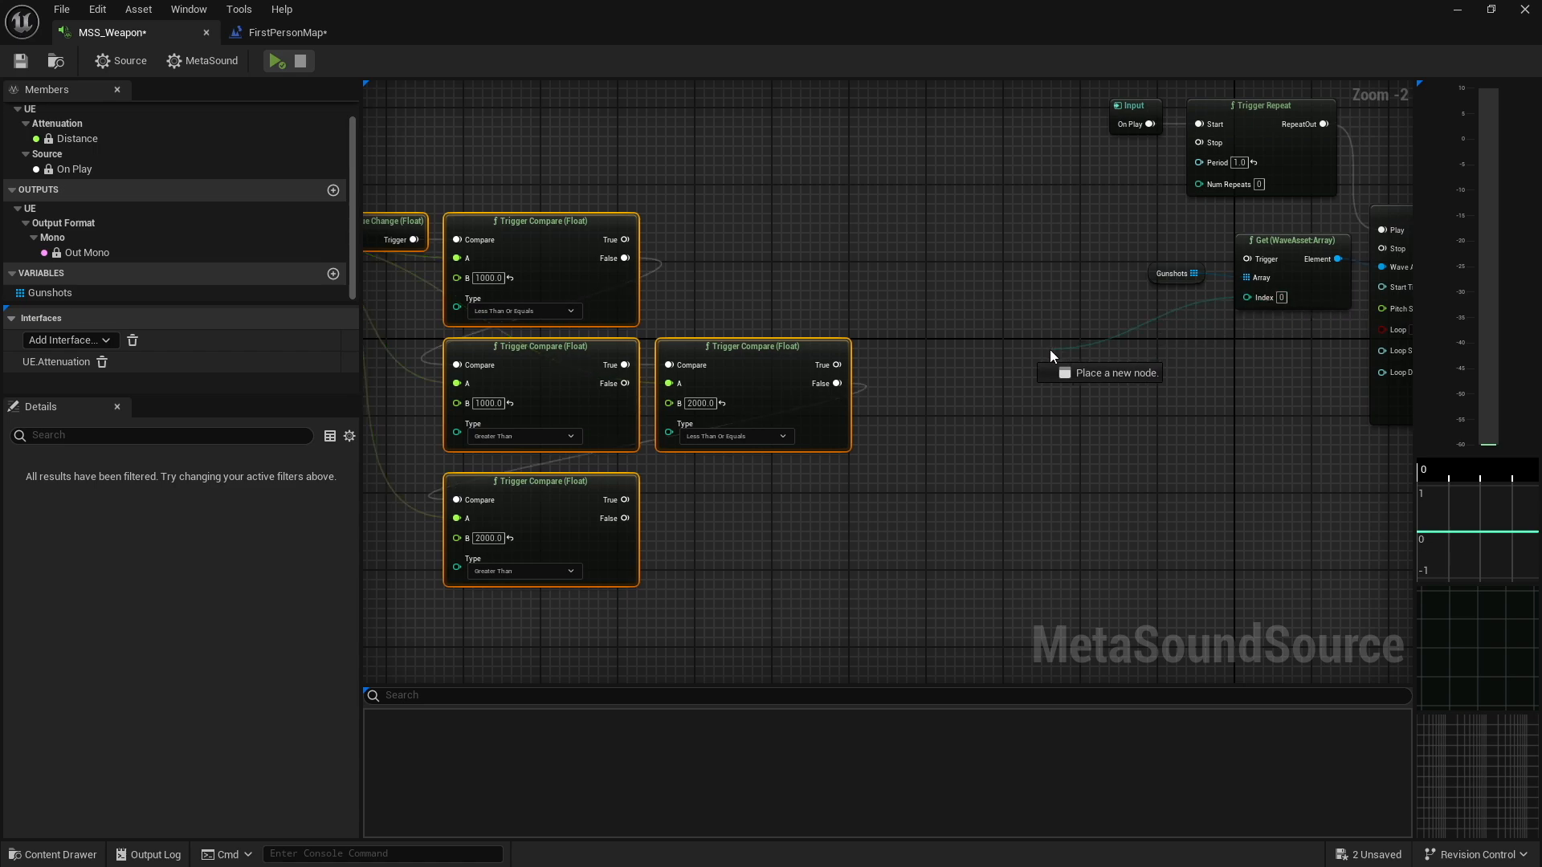
# Add a Trigger Route (Int32, 3) node from the gunshot array Get's Index pin
pyautogui.click(1280, 297)
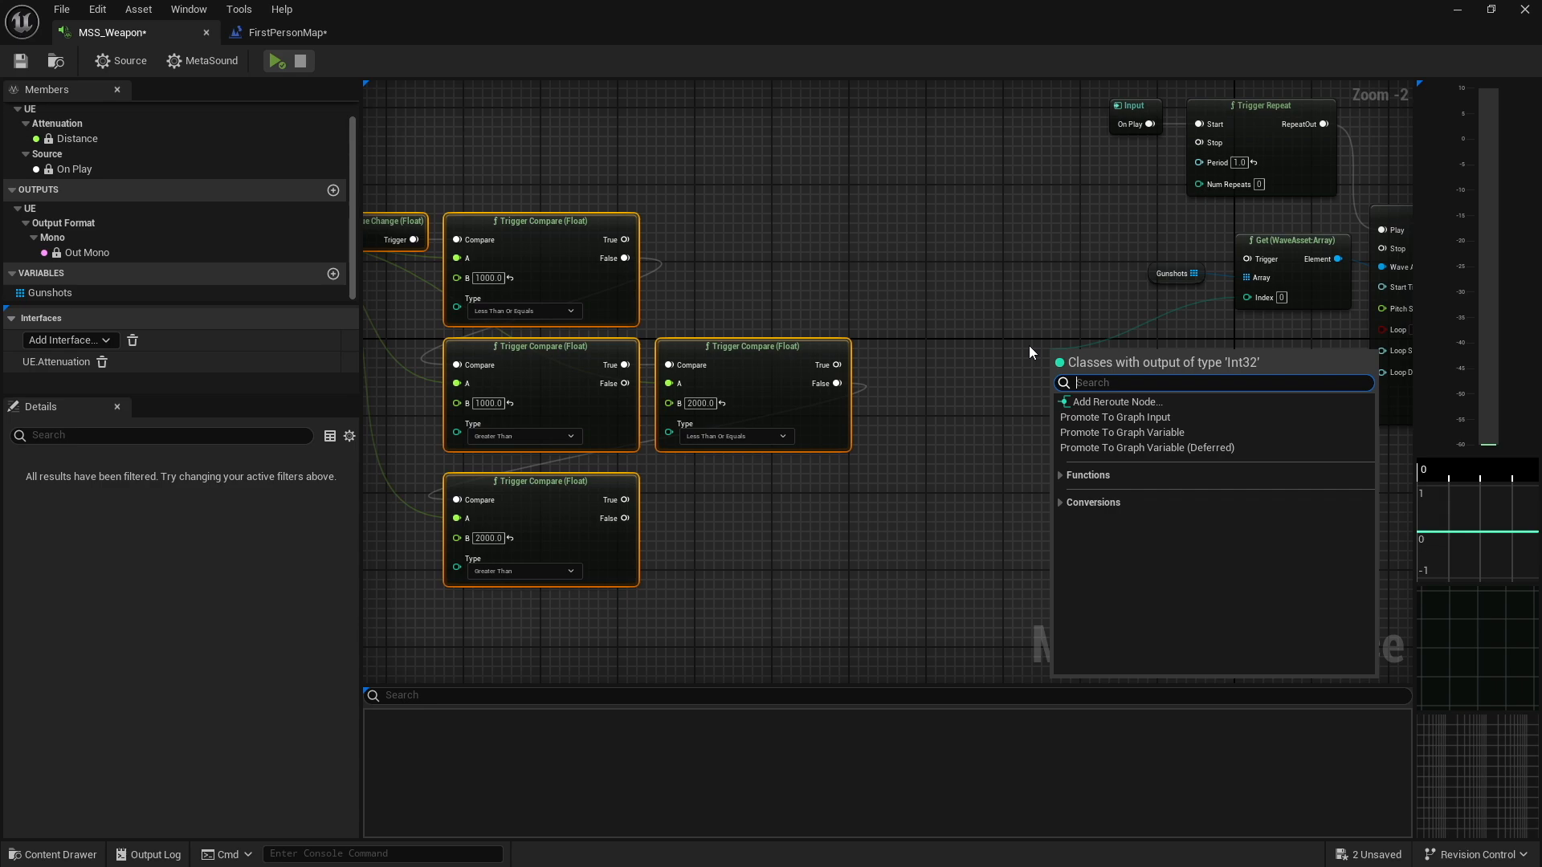
pyautogui.write('Trigg')
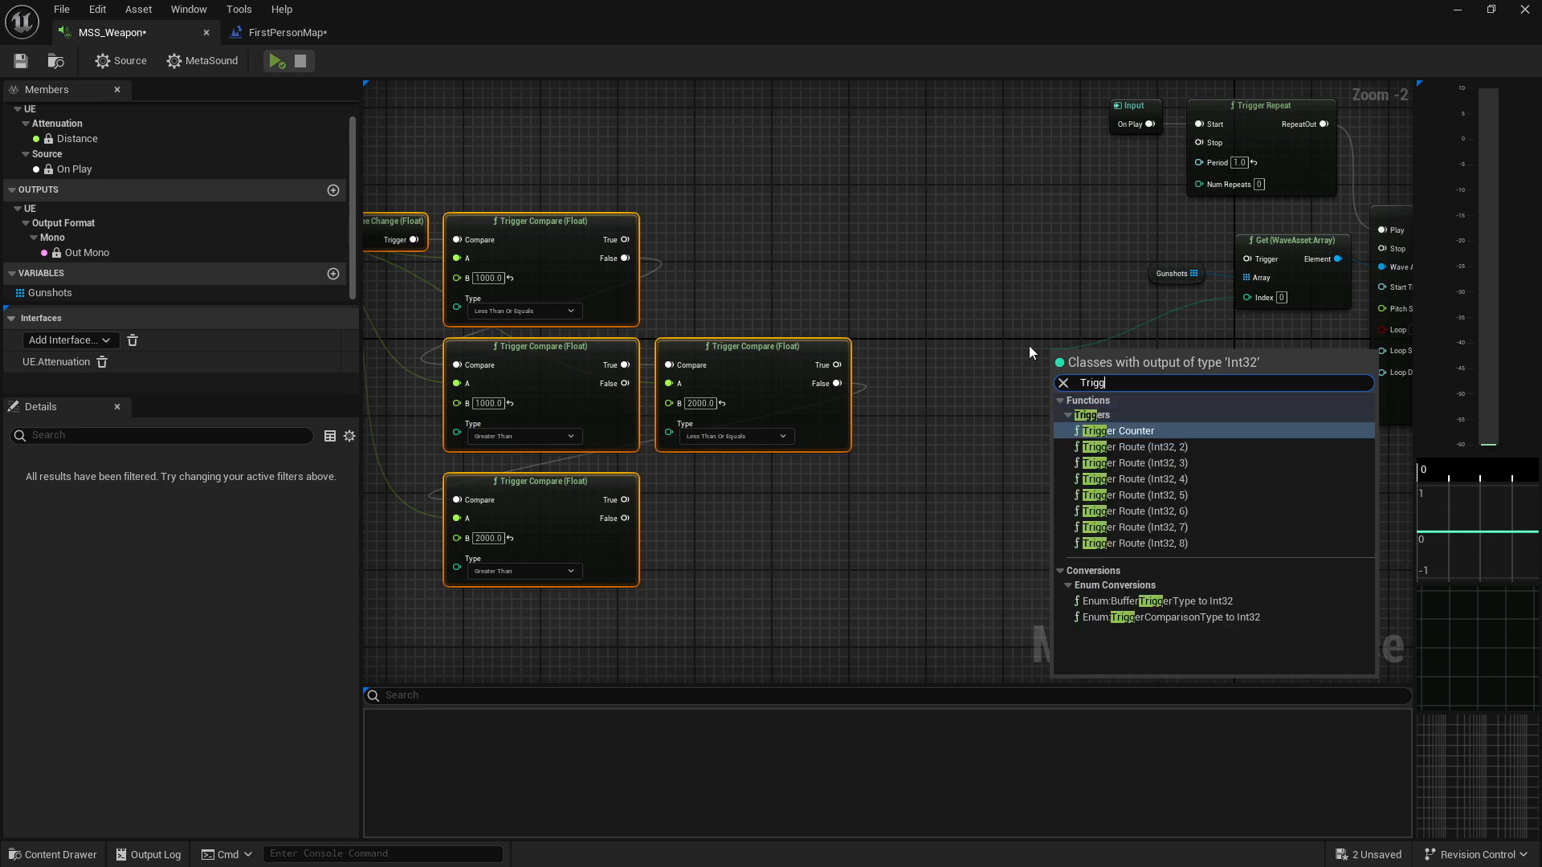
pyautogui.write('er')
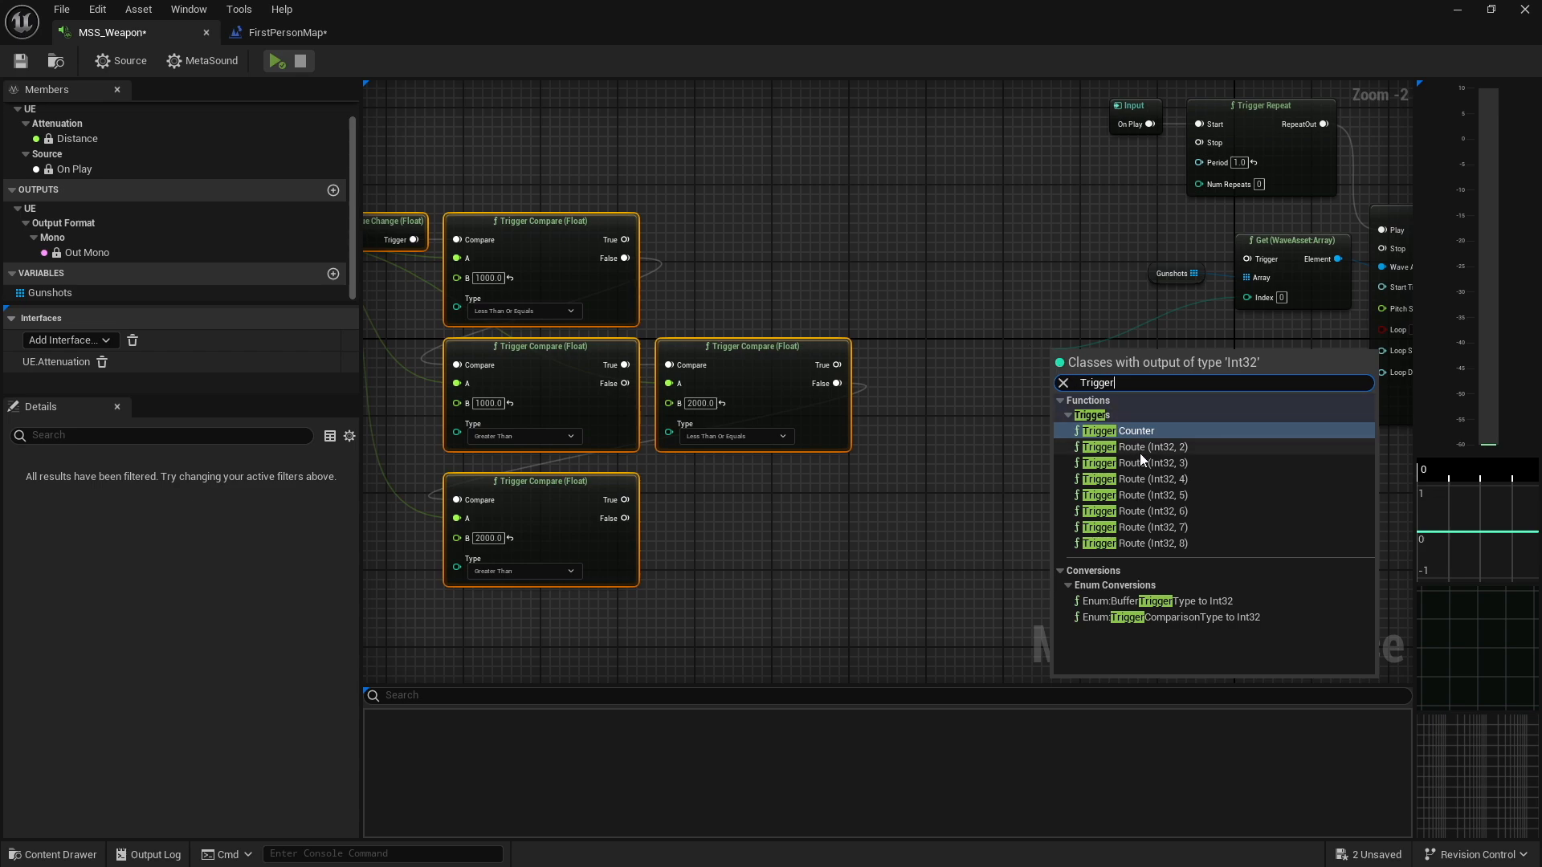
pyautogui.moveTo(1133, 463)
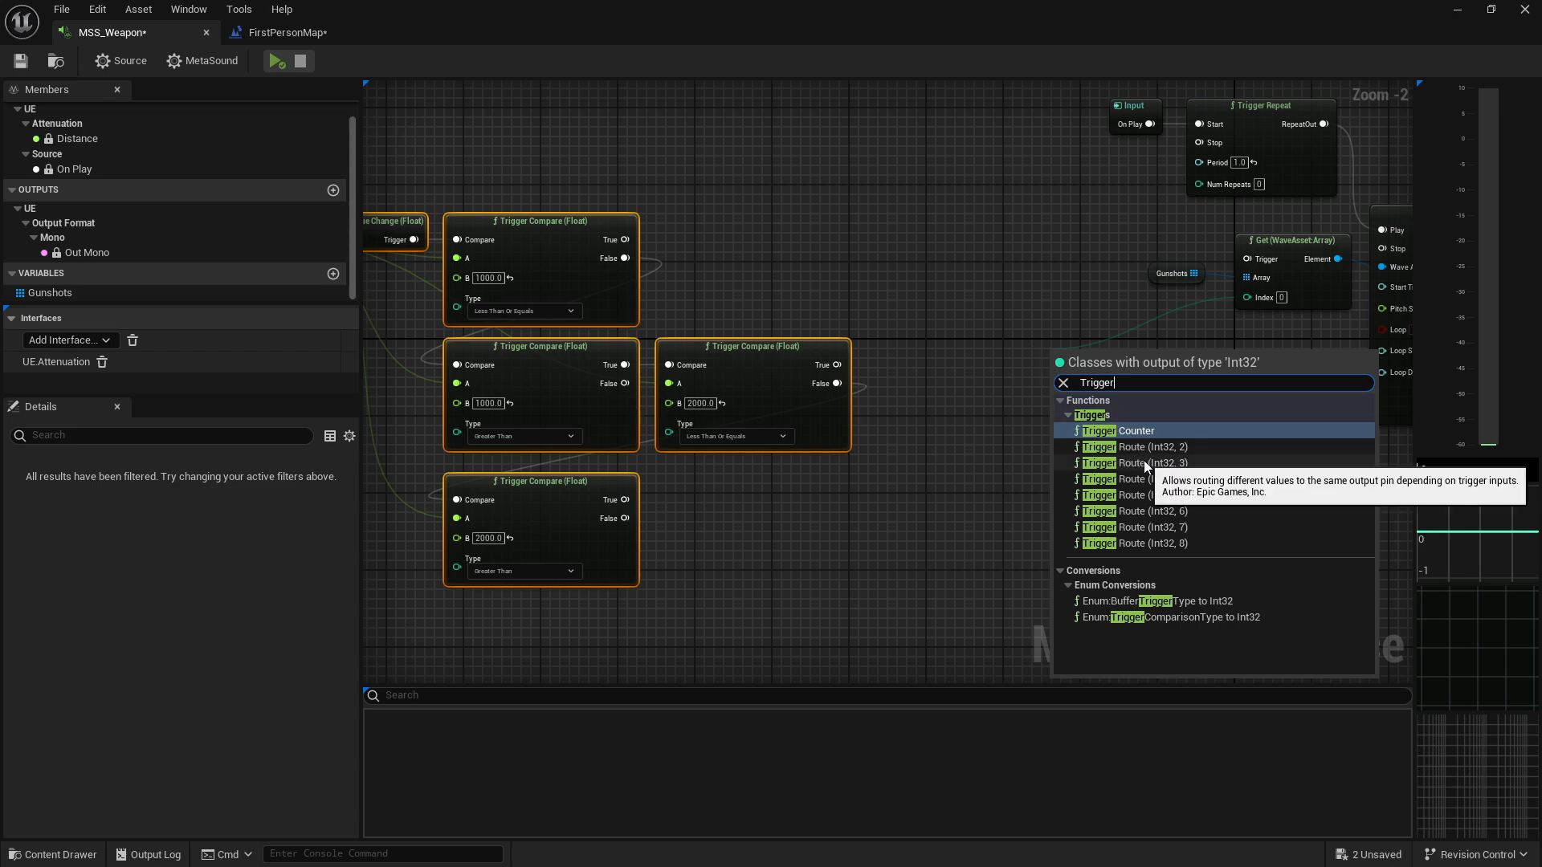
pyautogui.moveTo(878, 447)
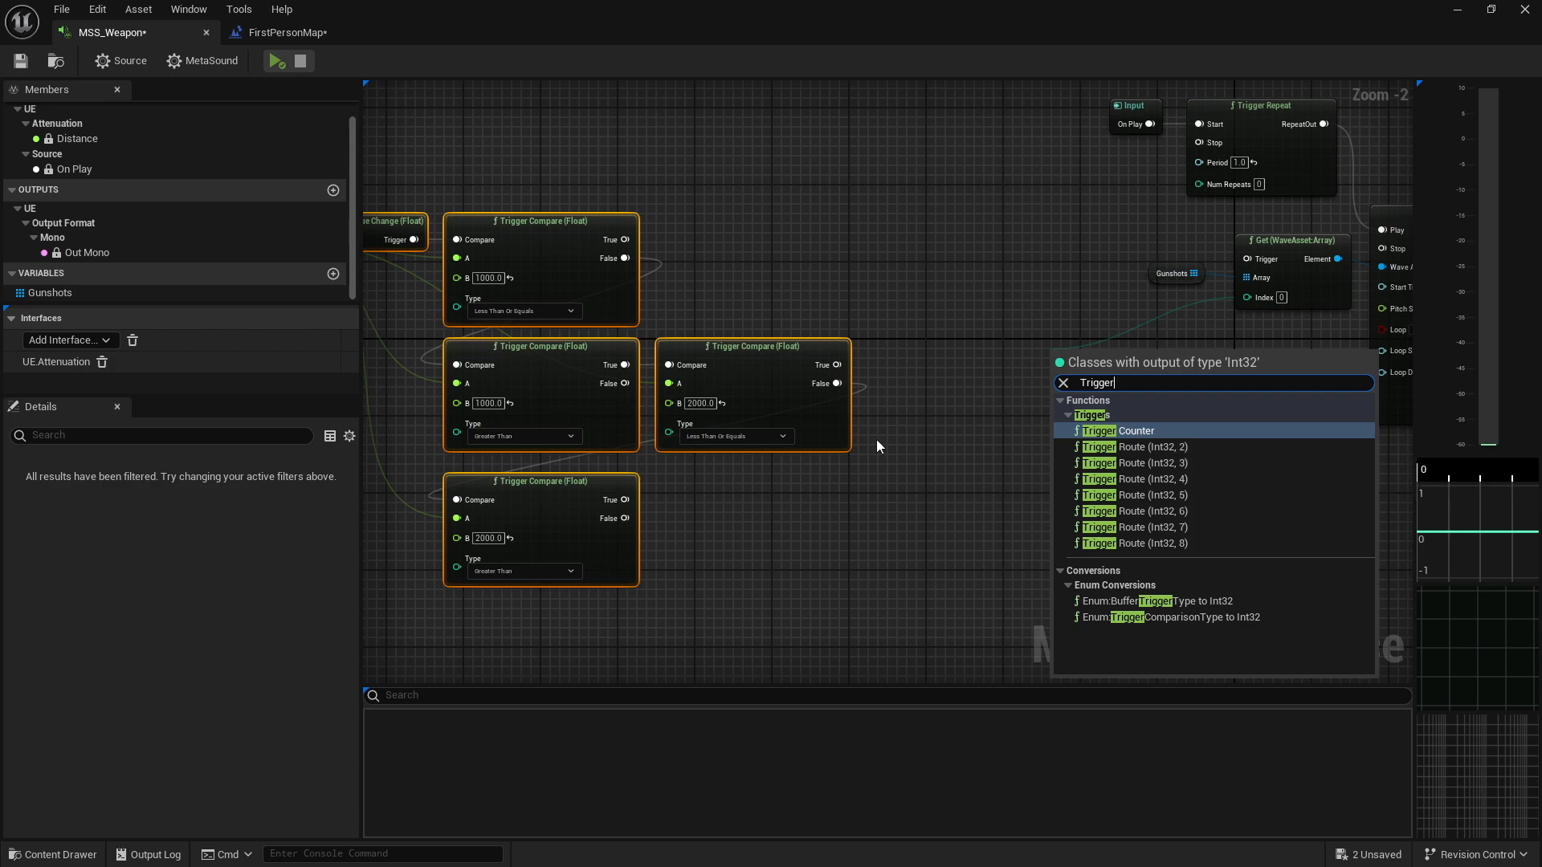
pyautogui.moveTo(1117, 464)
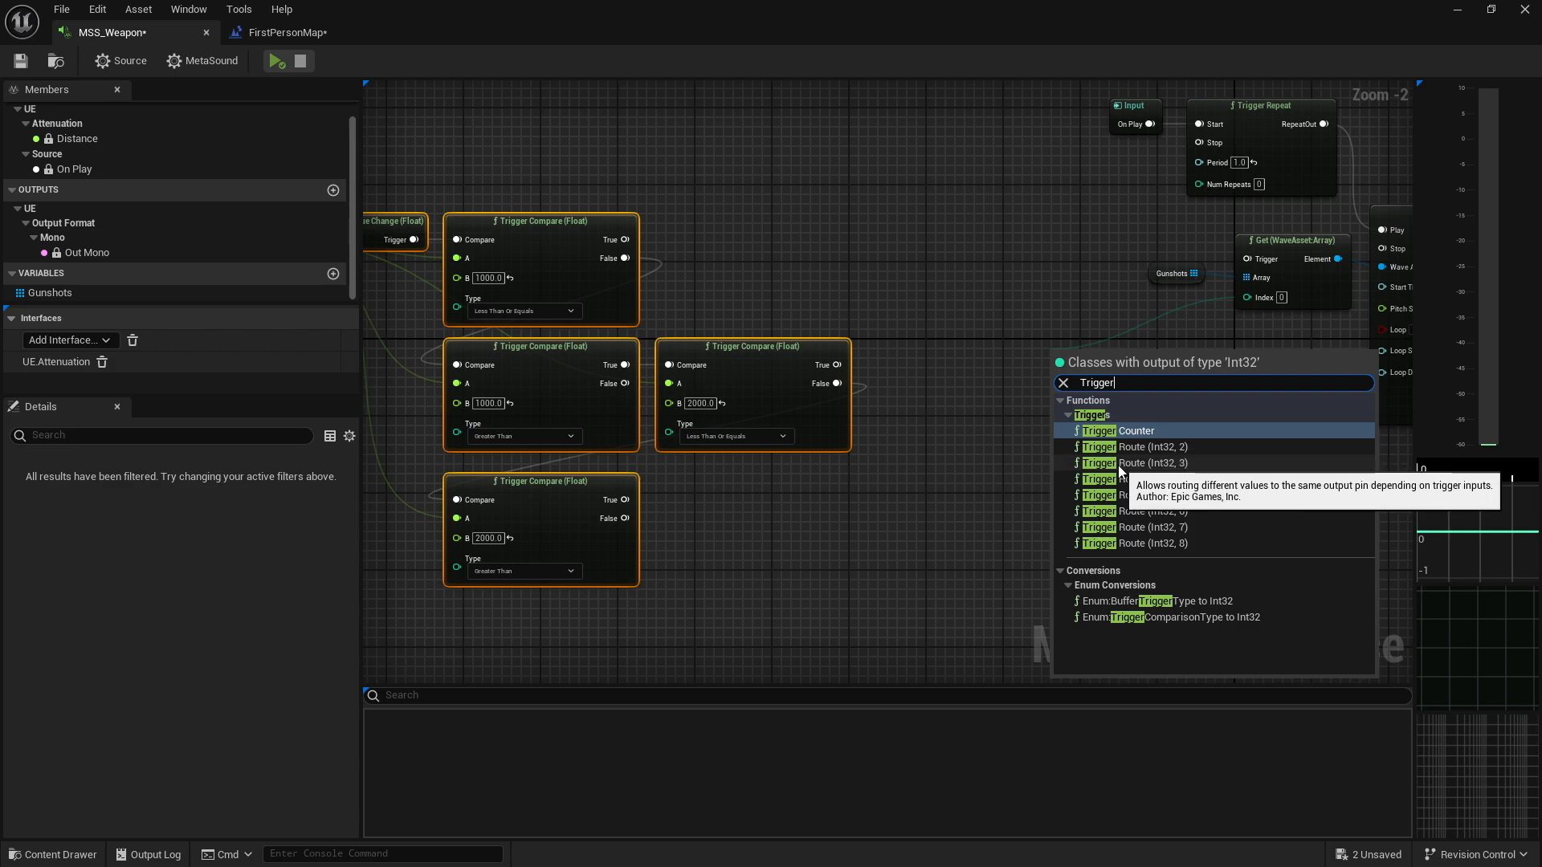
pyautogui.moveTo(1162, 473)
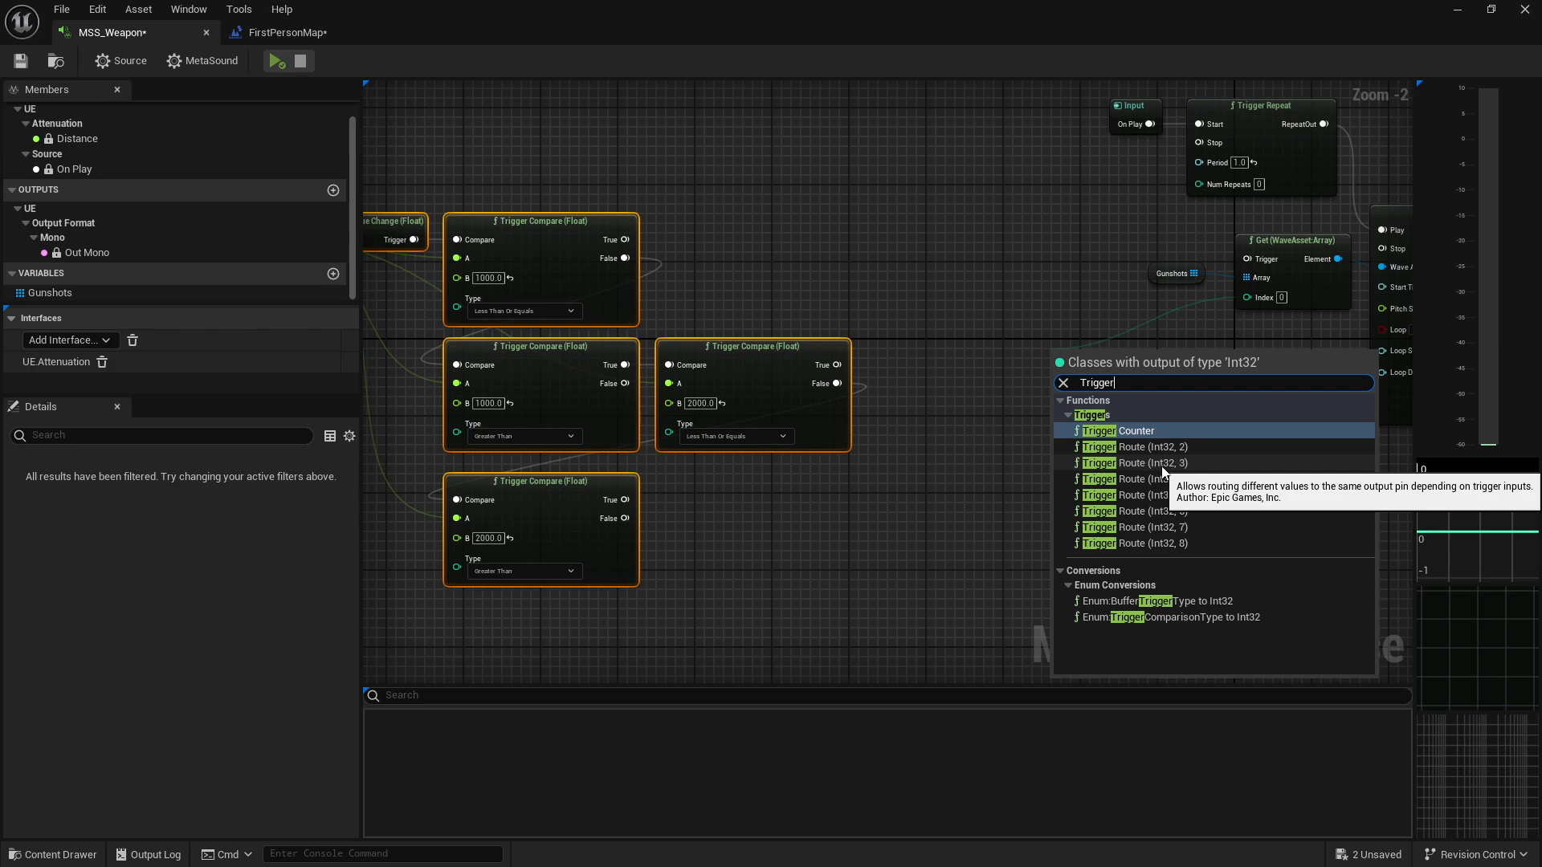
pyautogui.click(1138, 463)
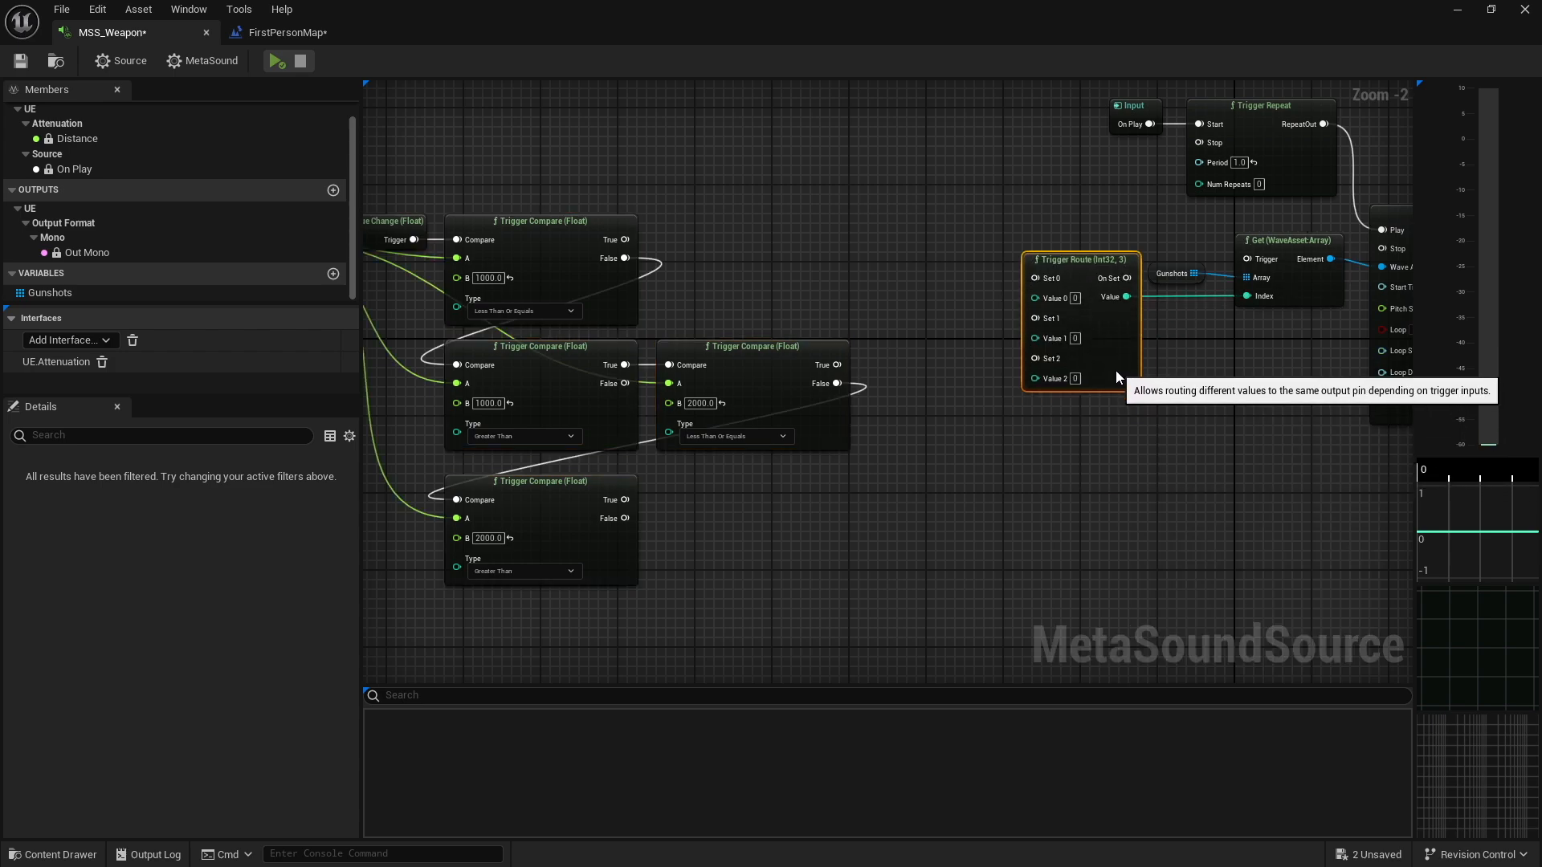
pyautogui.moveTo(625, 240)
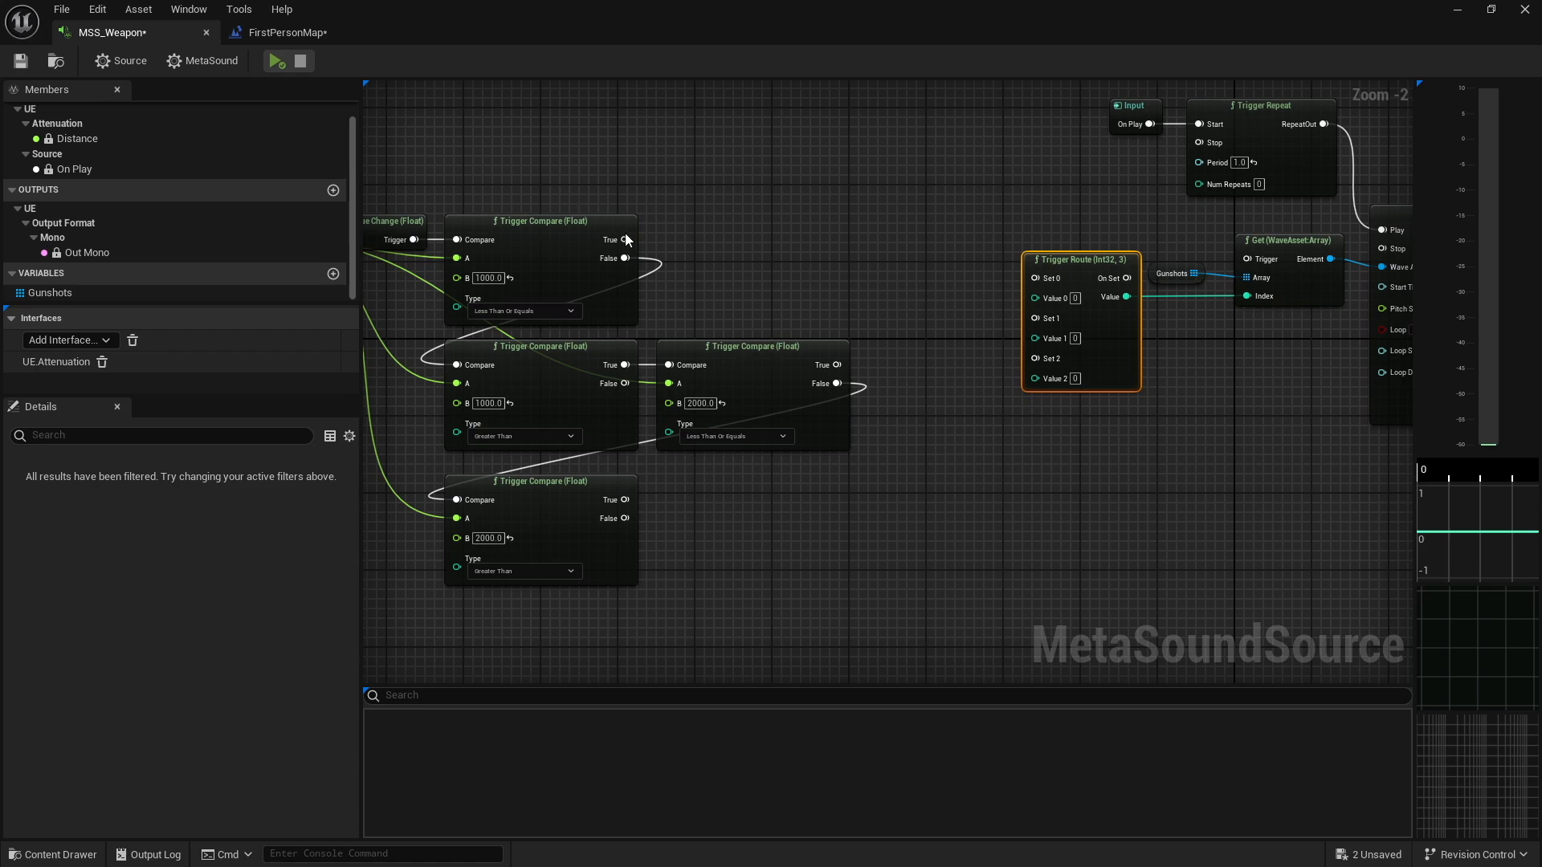
pyautogui.moveTo(626, 240)
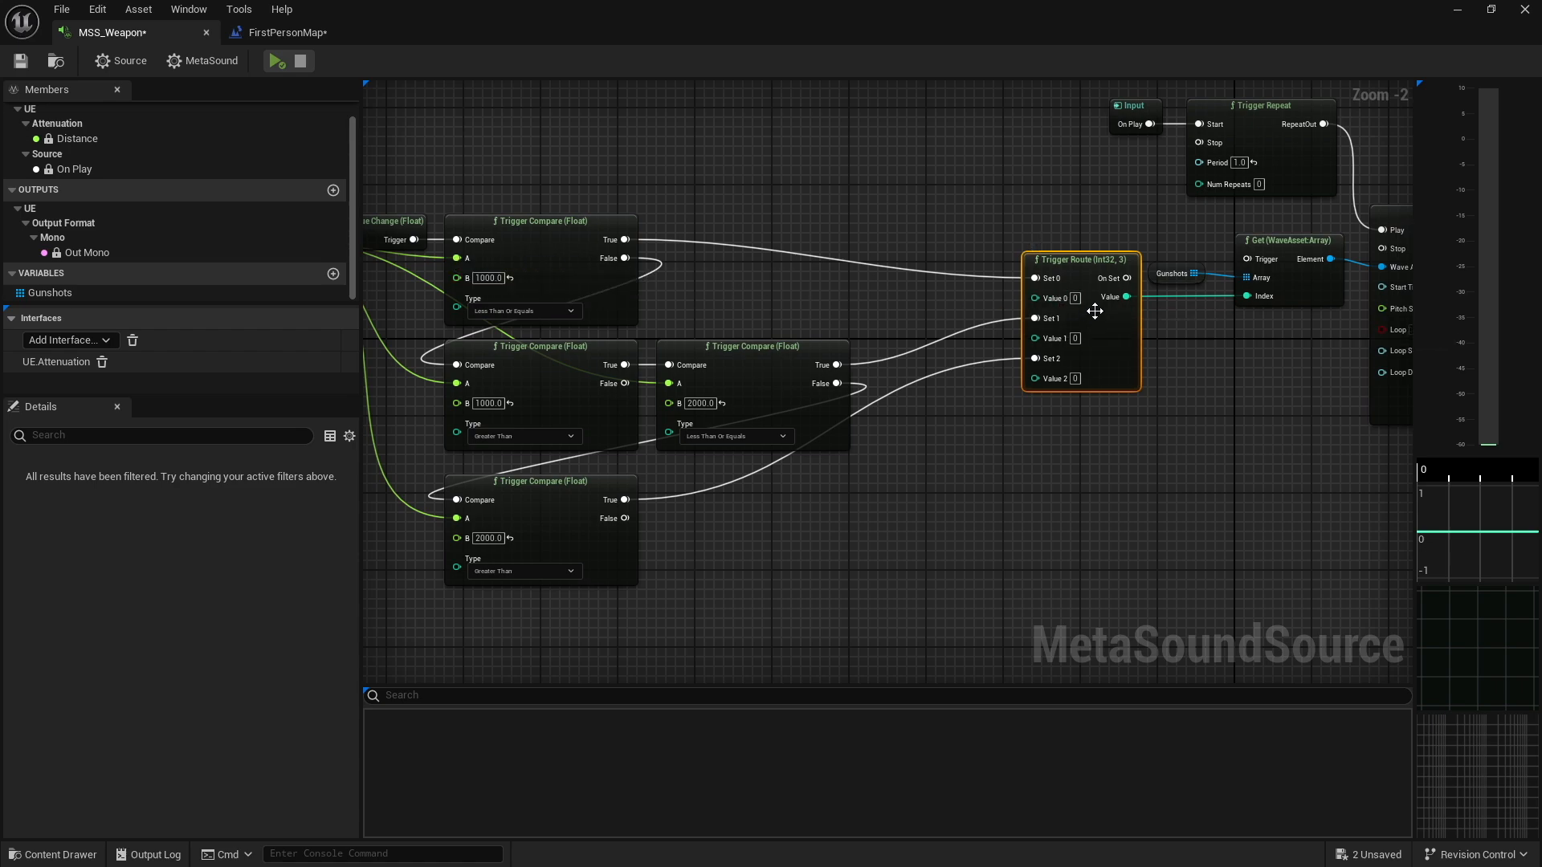
pyautogui.moveTo(1158, 259)
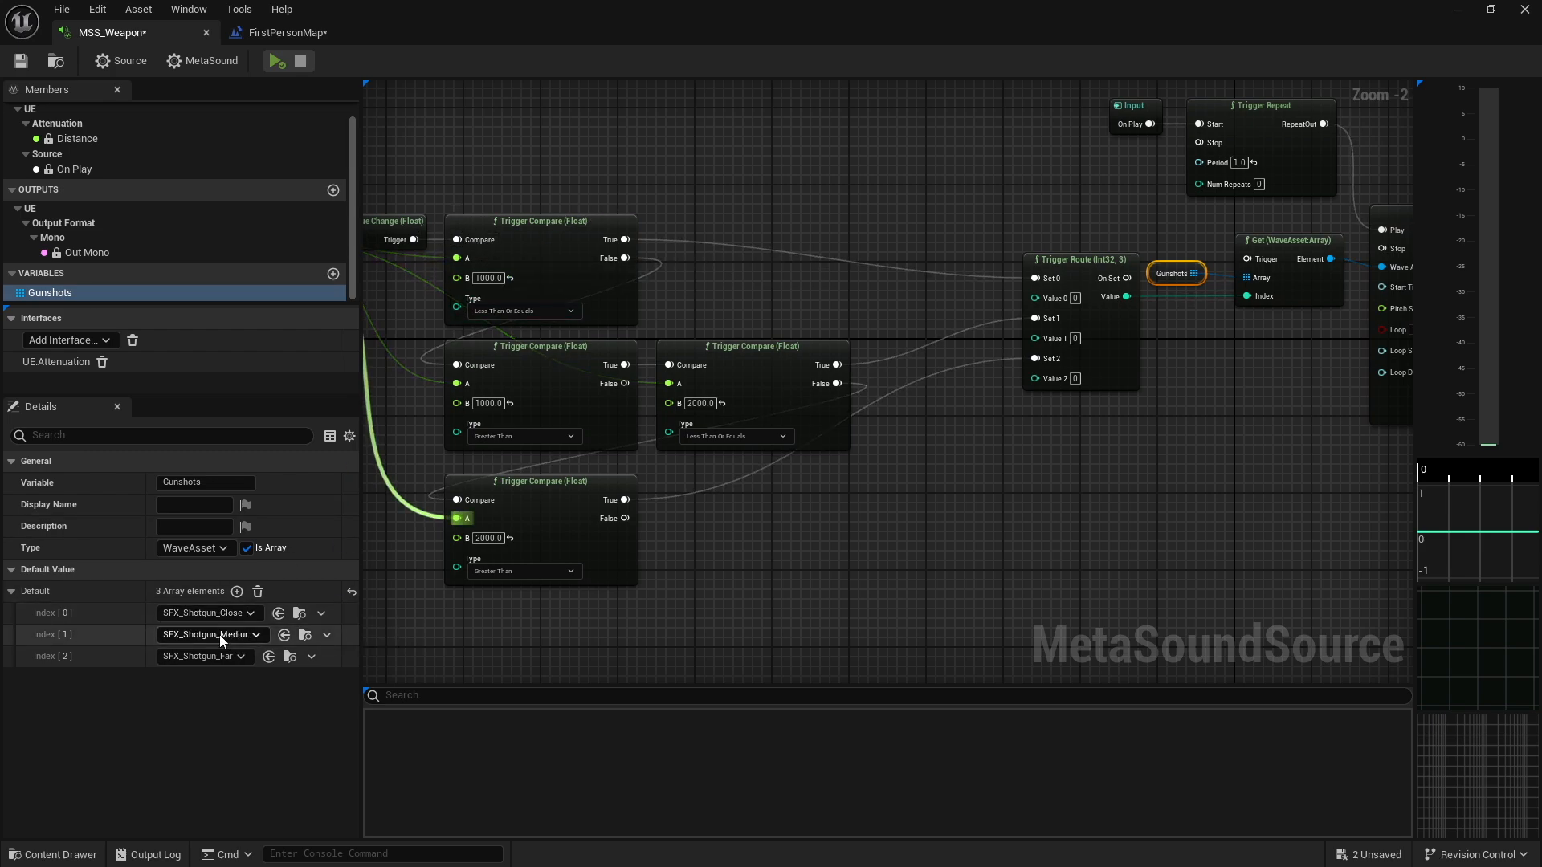
pyautogui.moveTo(211, 634)
pyautogui.write('1')
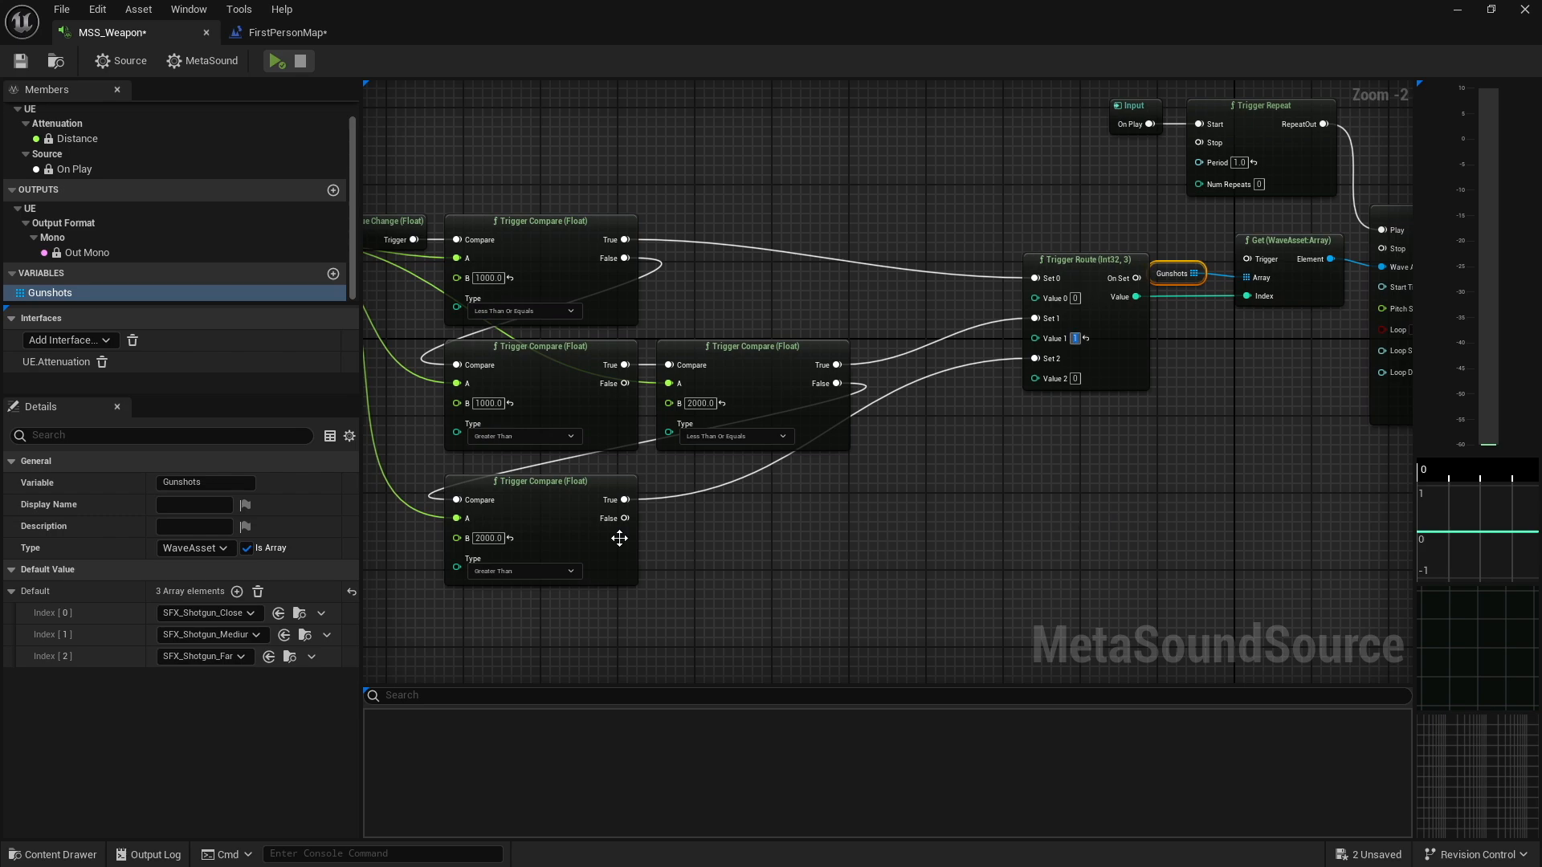
pyautogui.moveTo(1116, 381)
pyautogui.write('2')
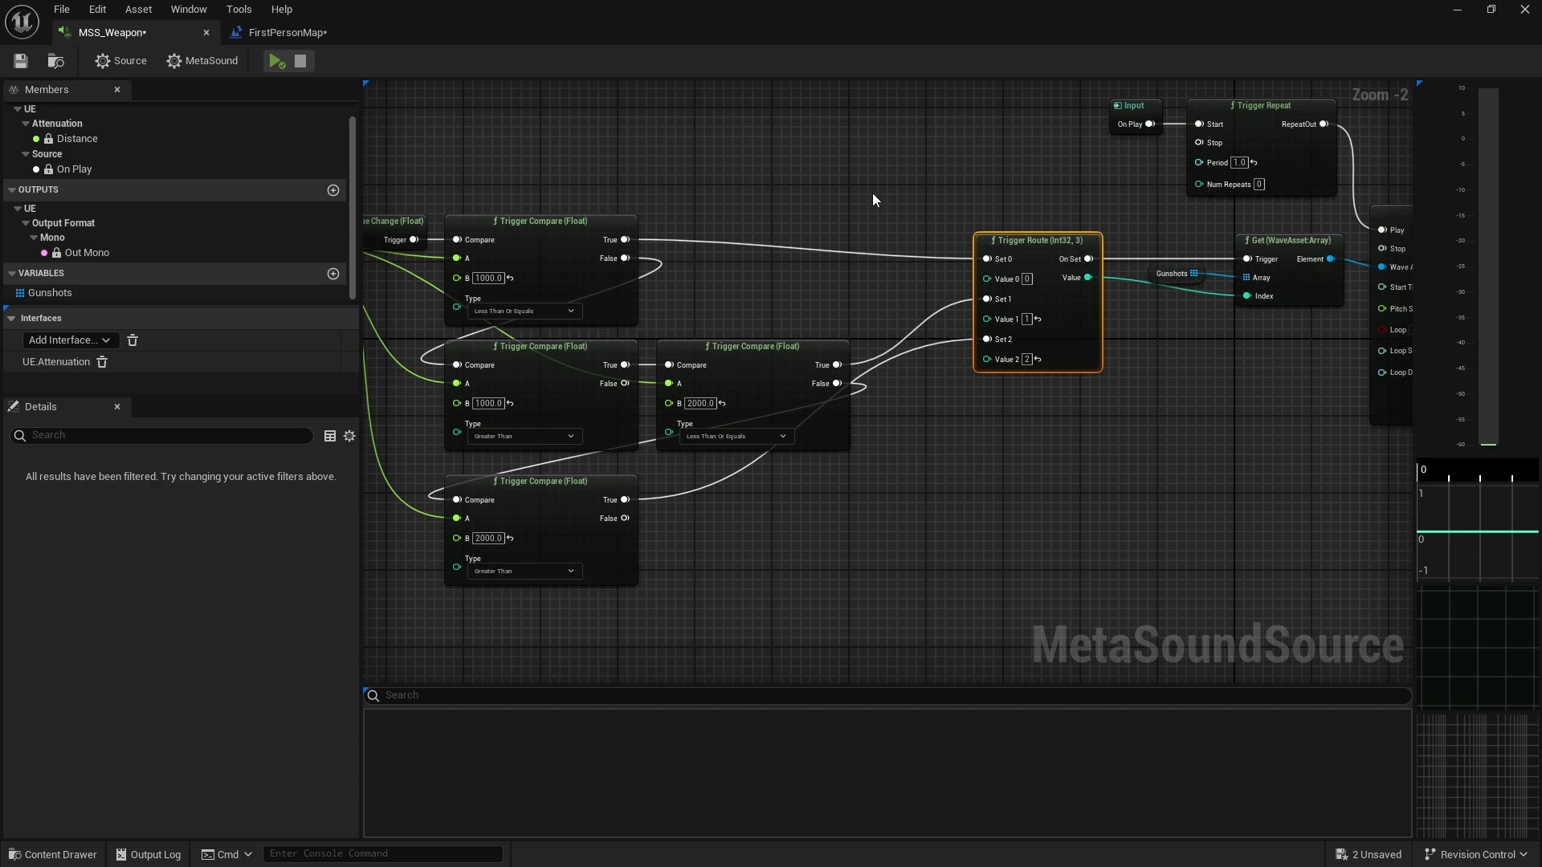
pyautogui.moveTo(1240, 255)
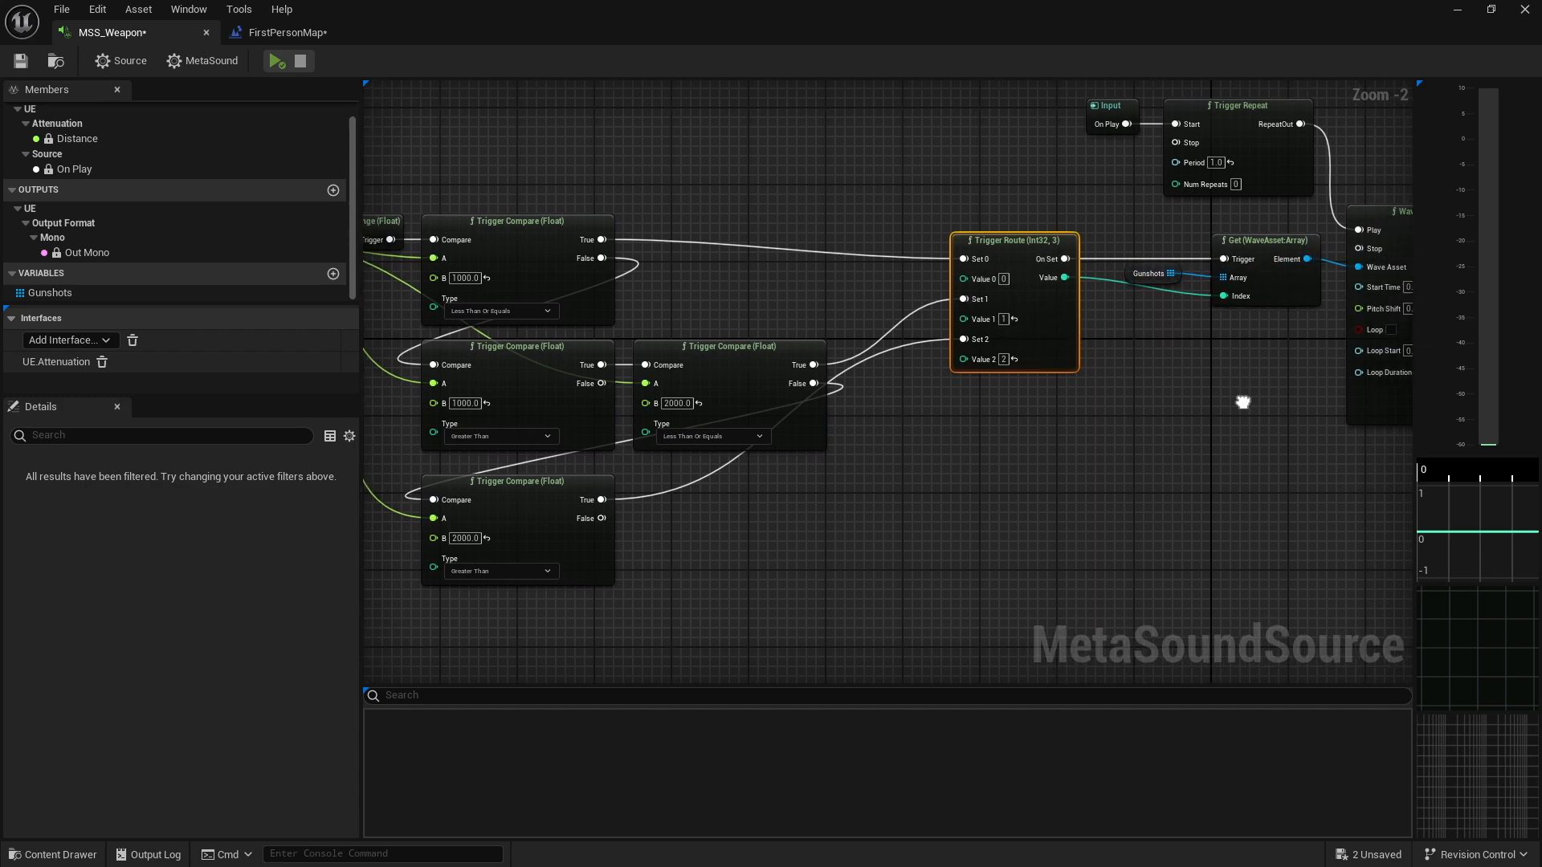
# Select Gunshots to check which sound each array index holds
pyautogui.click(49, 292)
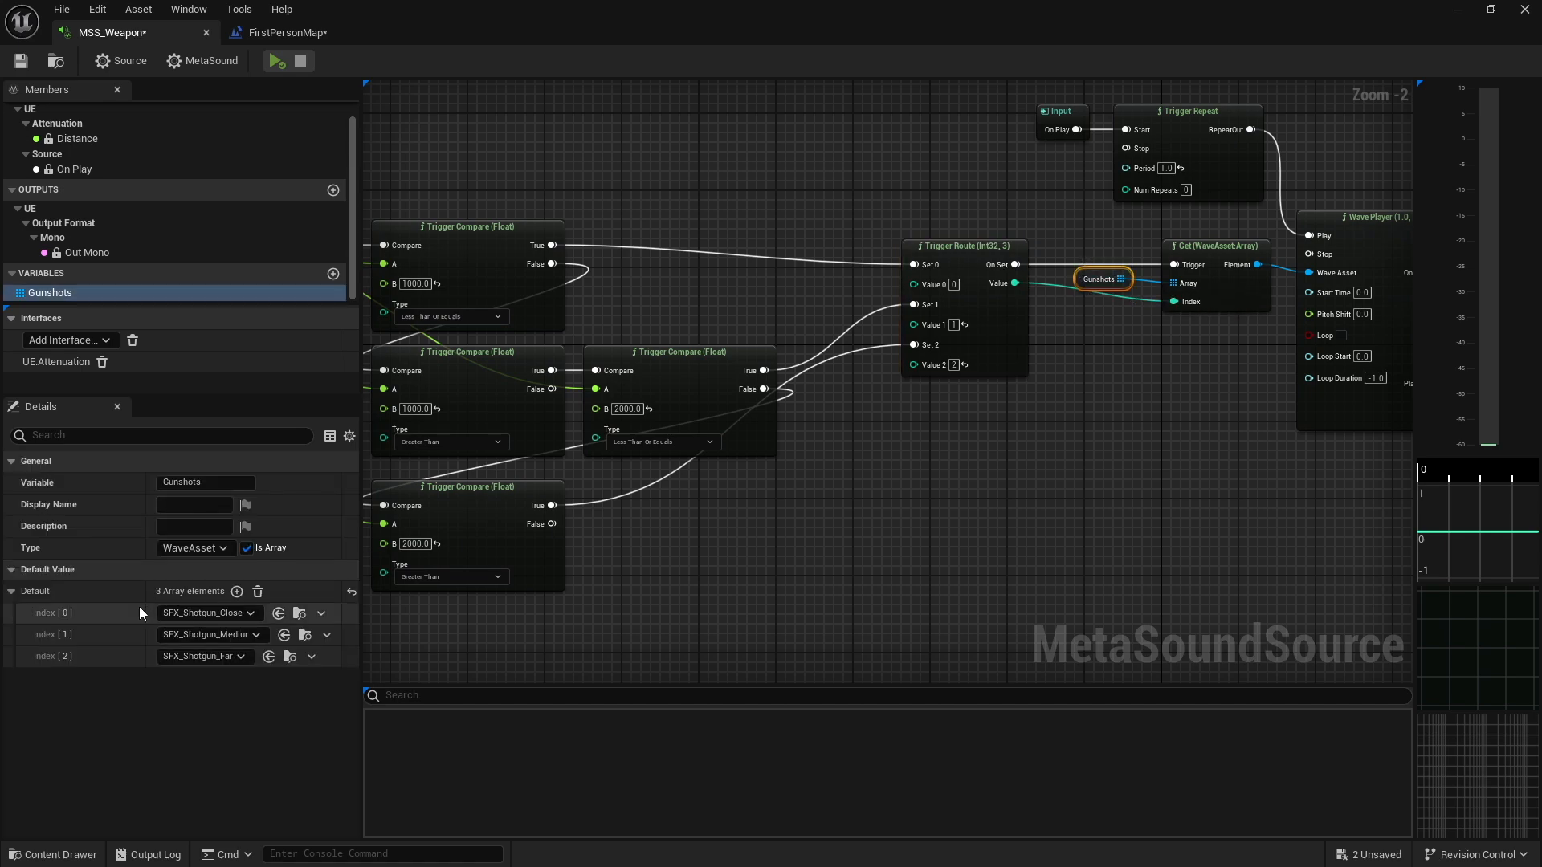
pyautogui.moveTo(1089, 368)
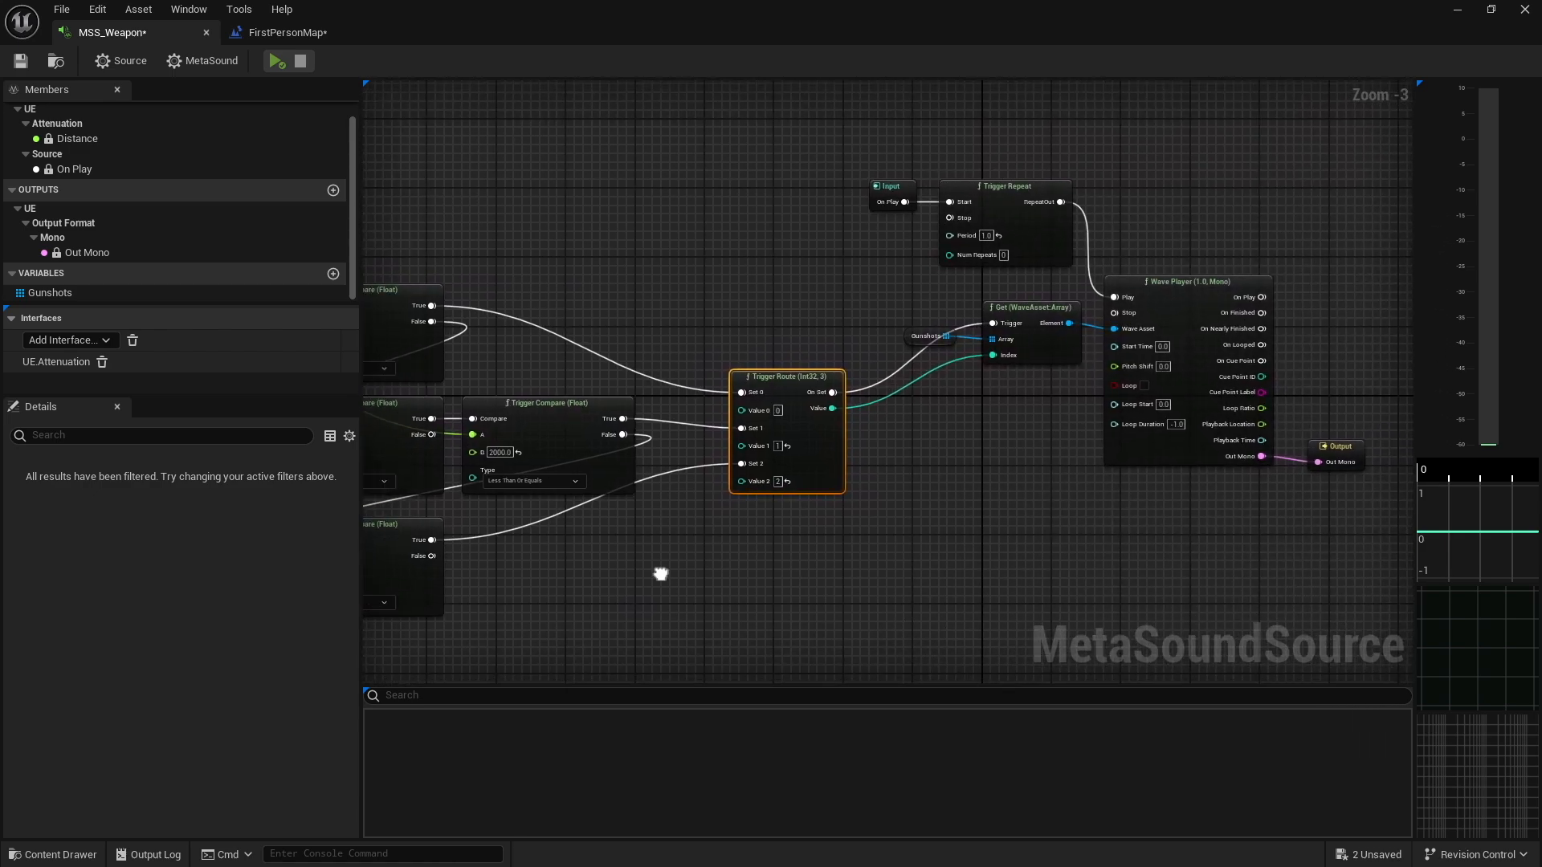
# Set MSS_Weapon's Virtualization Mode to Play when Silent in the Source settings
pyautogui.click(119, 60)
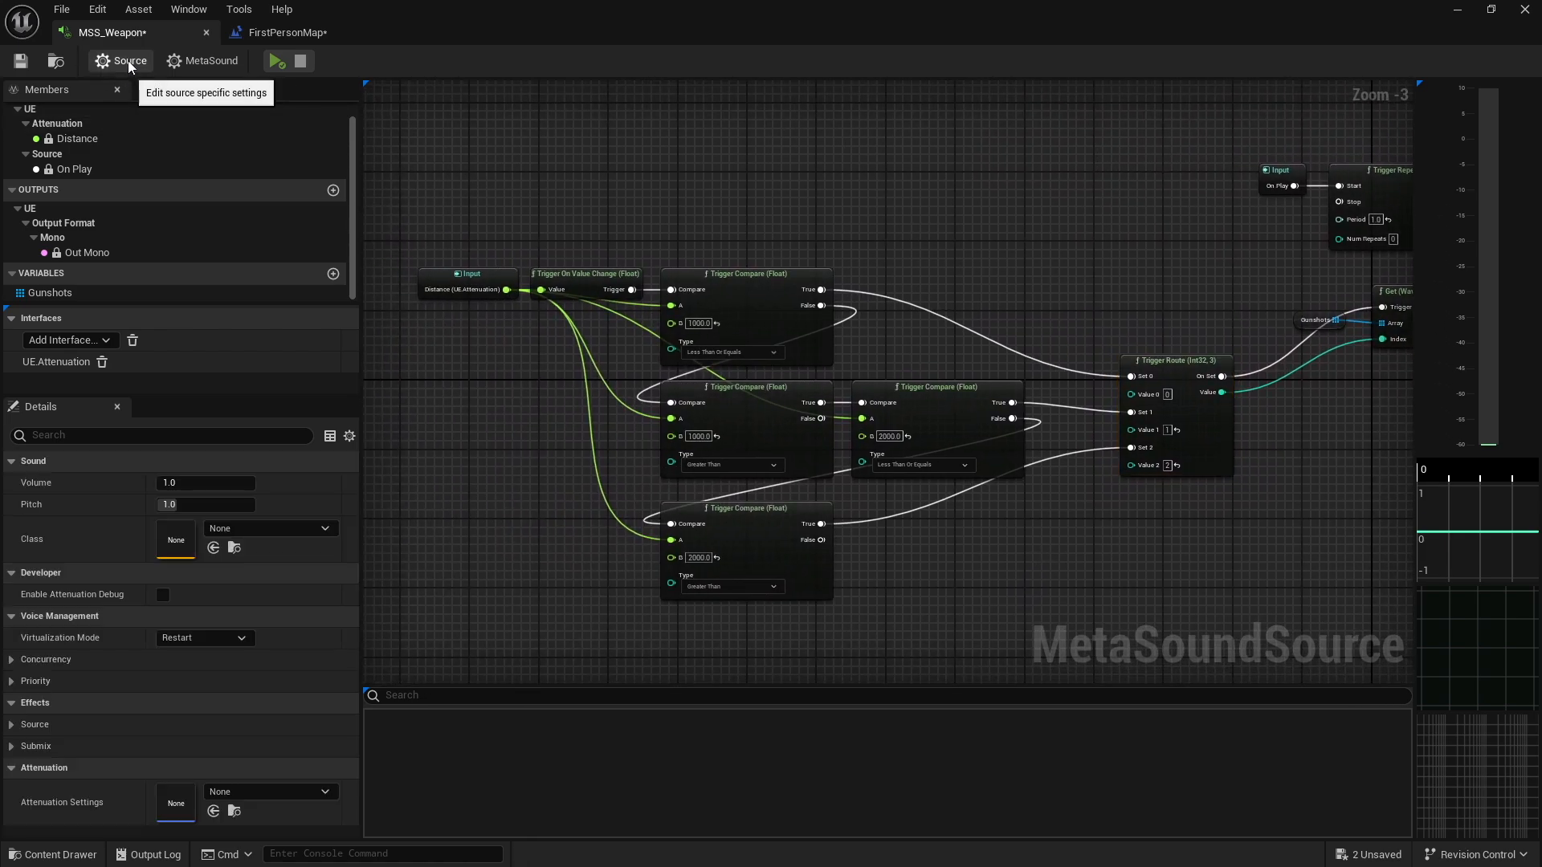
pyautogui.click(204, 637)
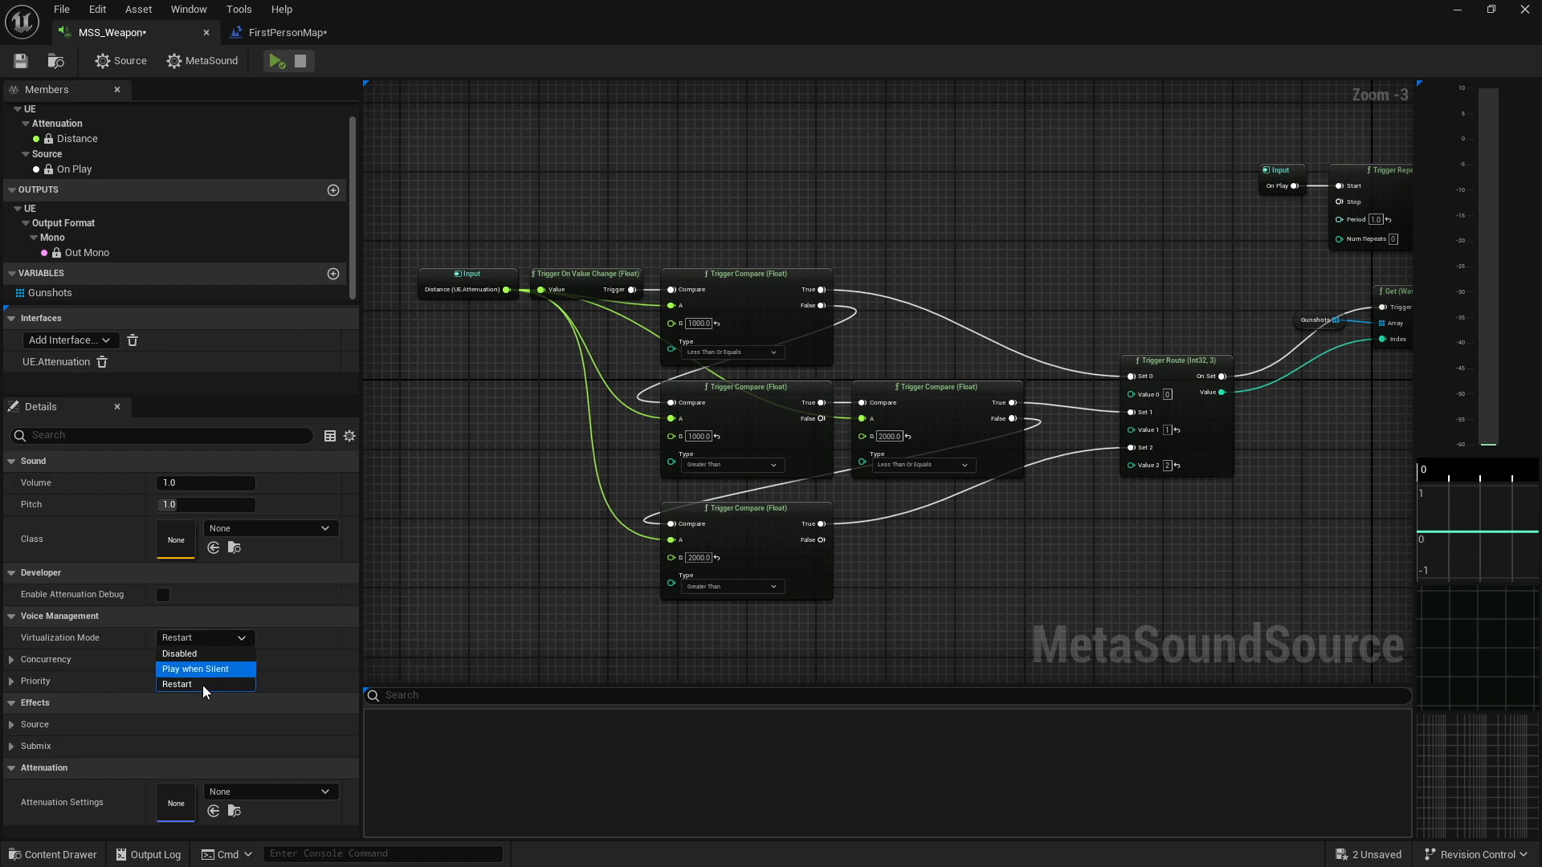
pyautogui.moveTo(209, 678)
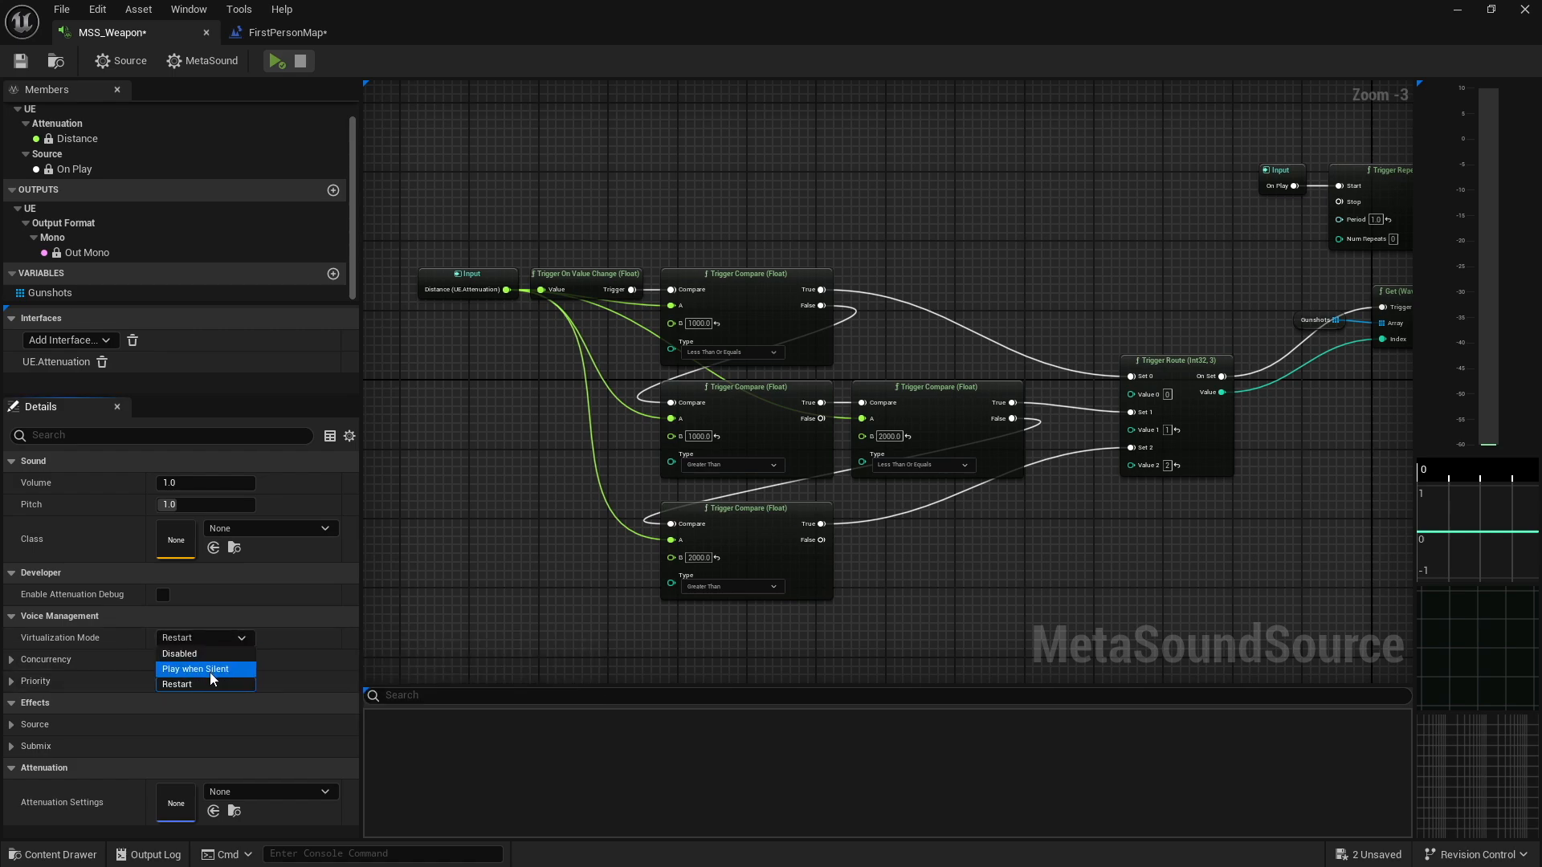
pyautogui.click(194, 668)
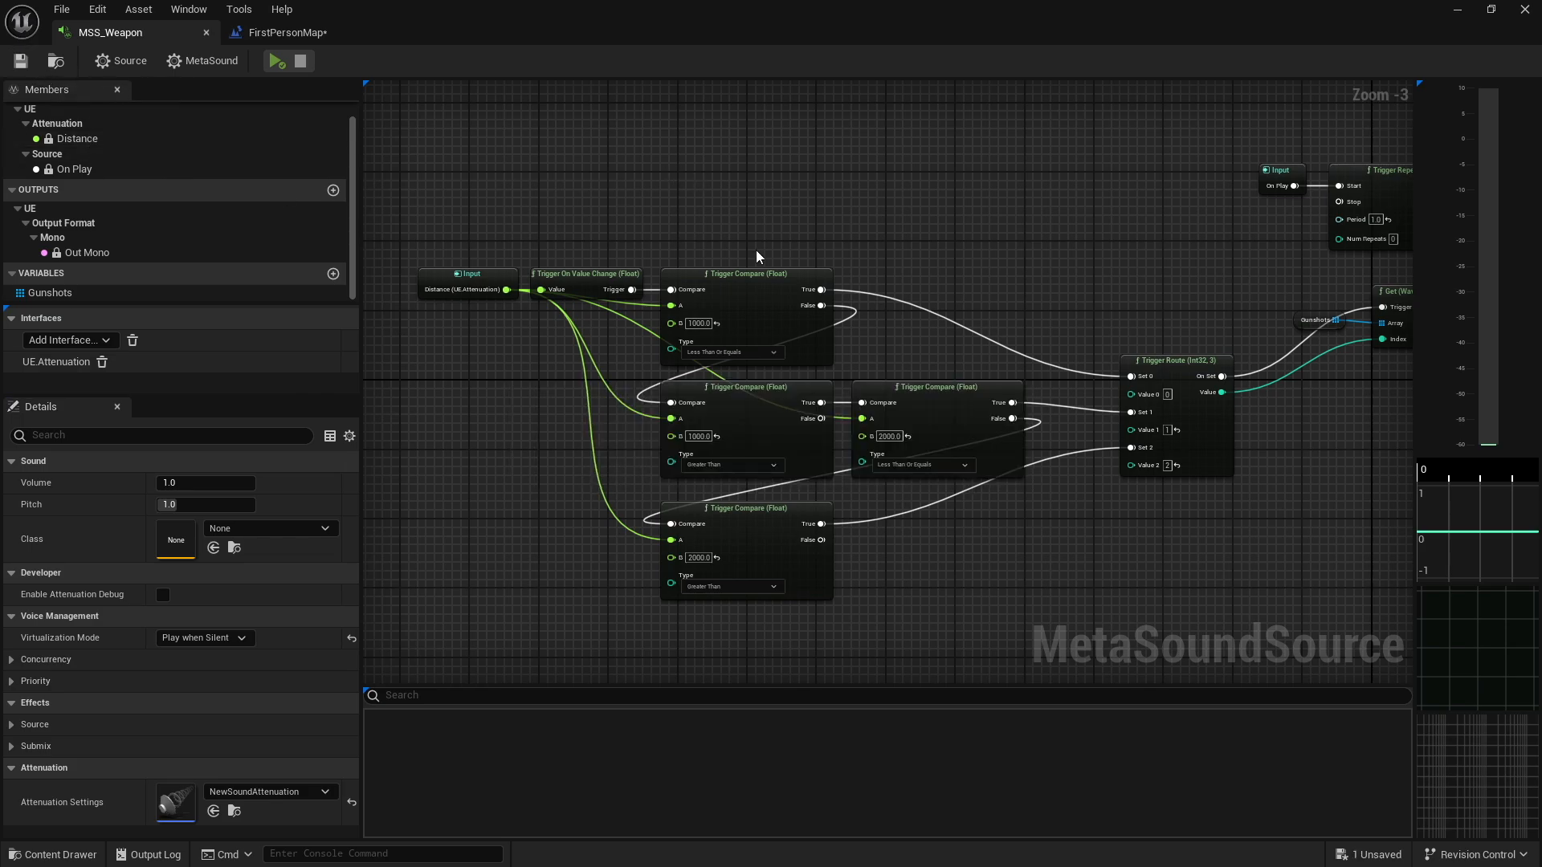
pyautogui.moveTo(1072, 257)
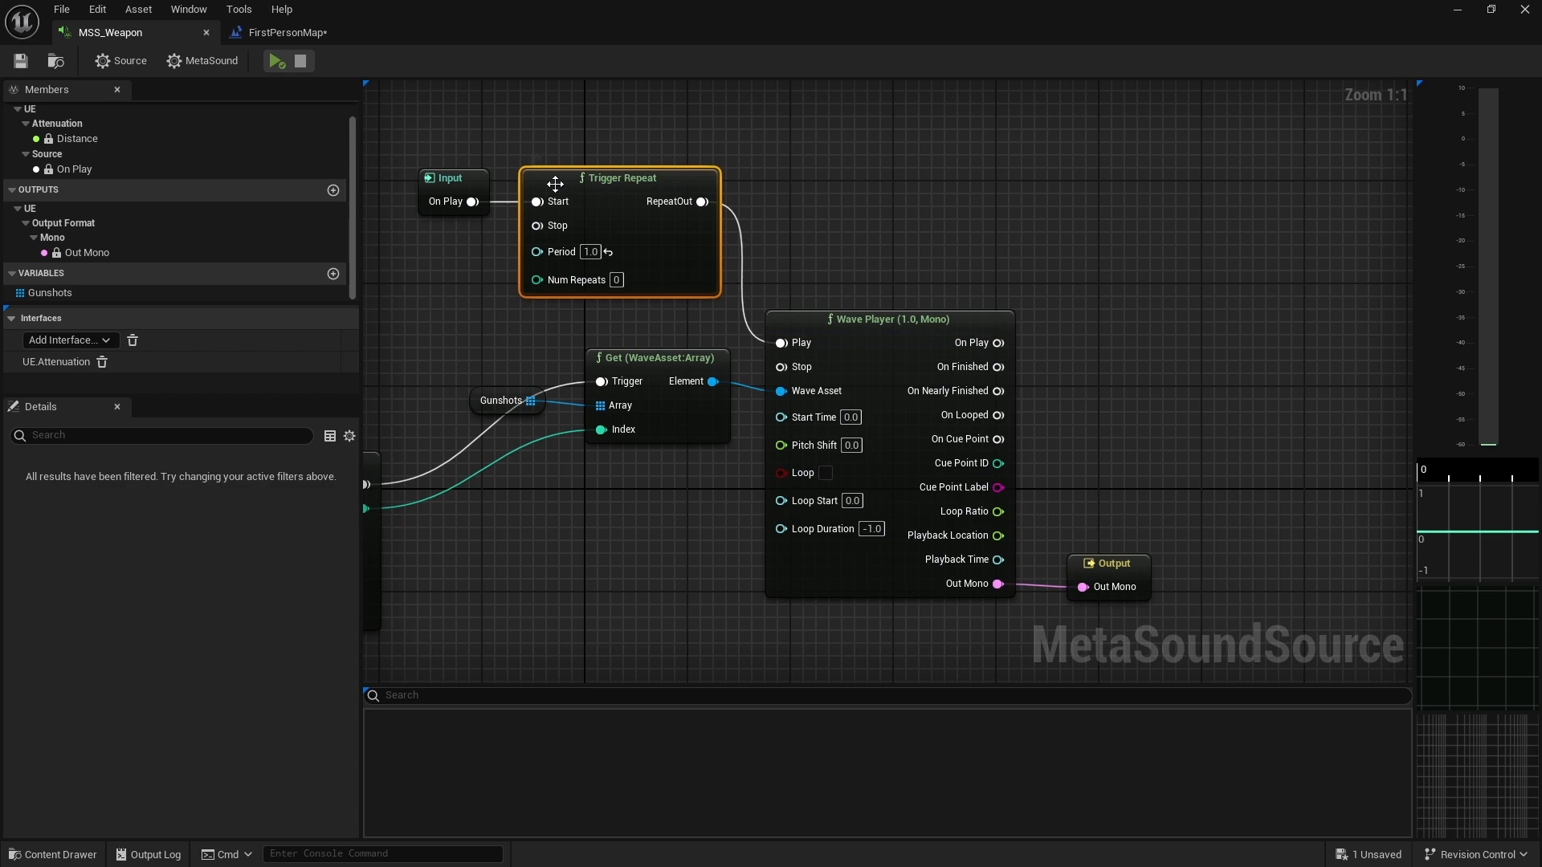
pyautogui.moveTo(658, 246)
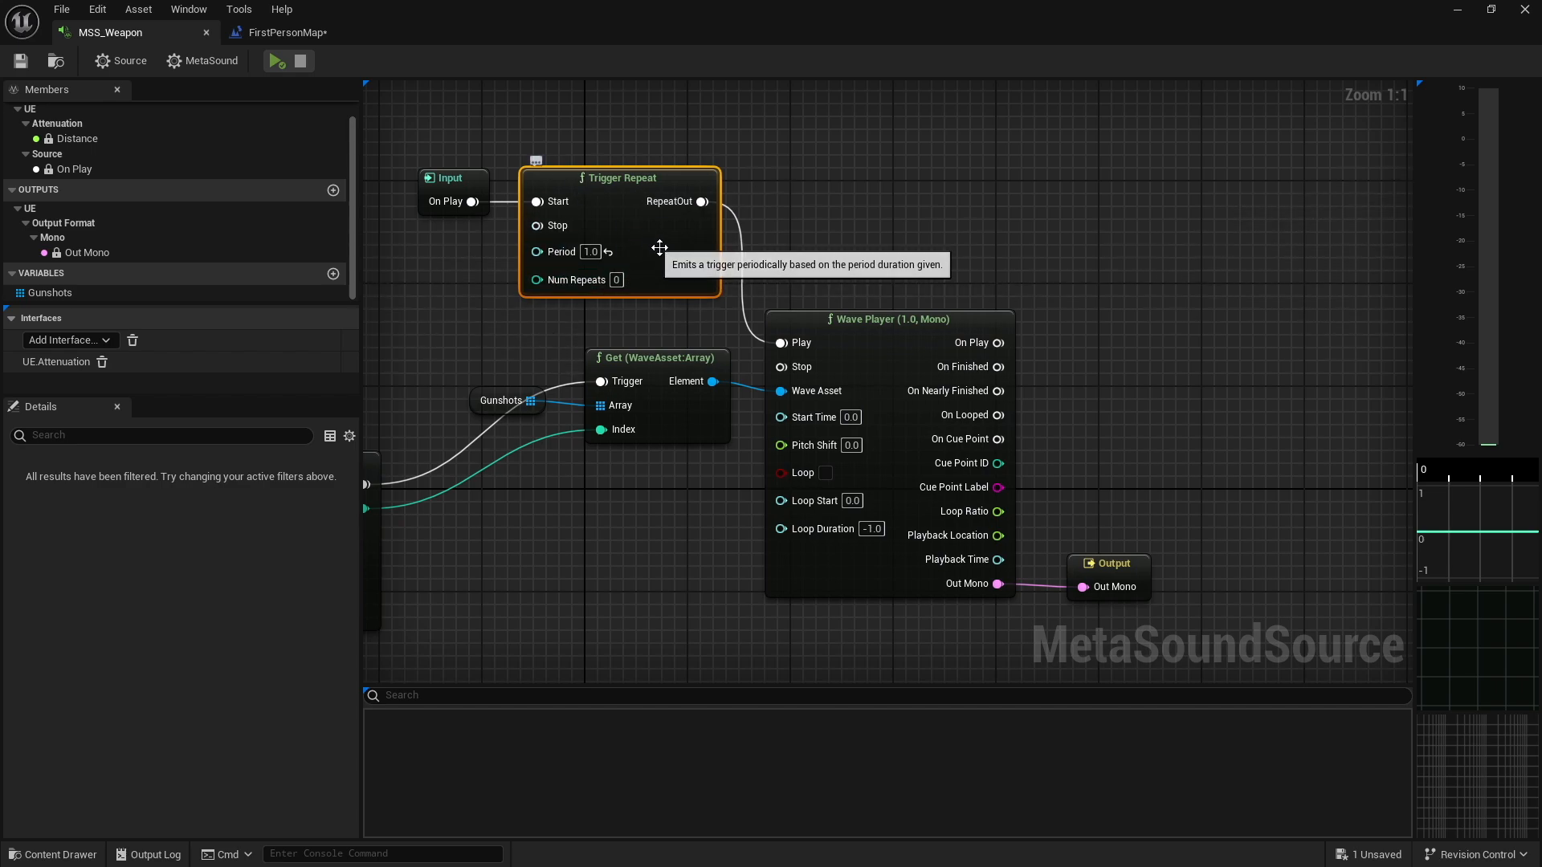
pyautogui.moveTo(859, 230)
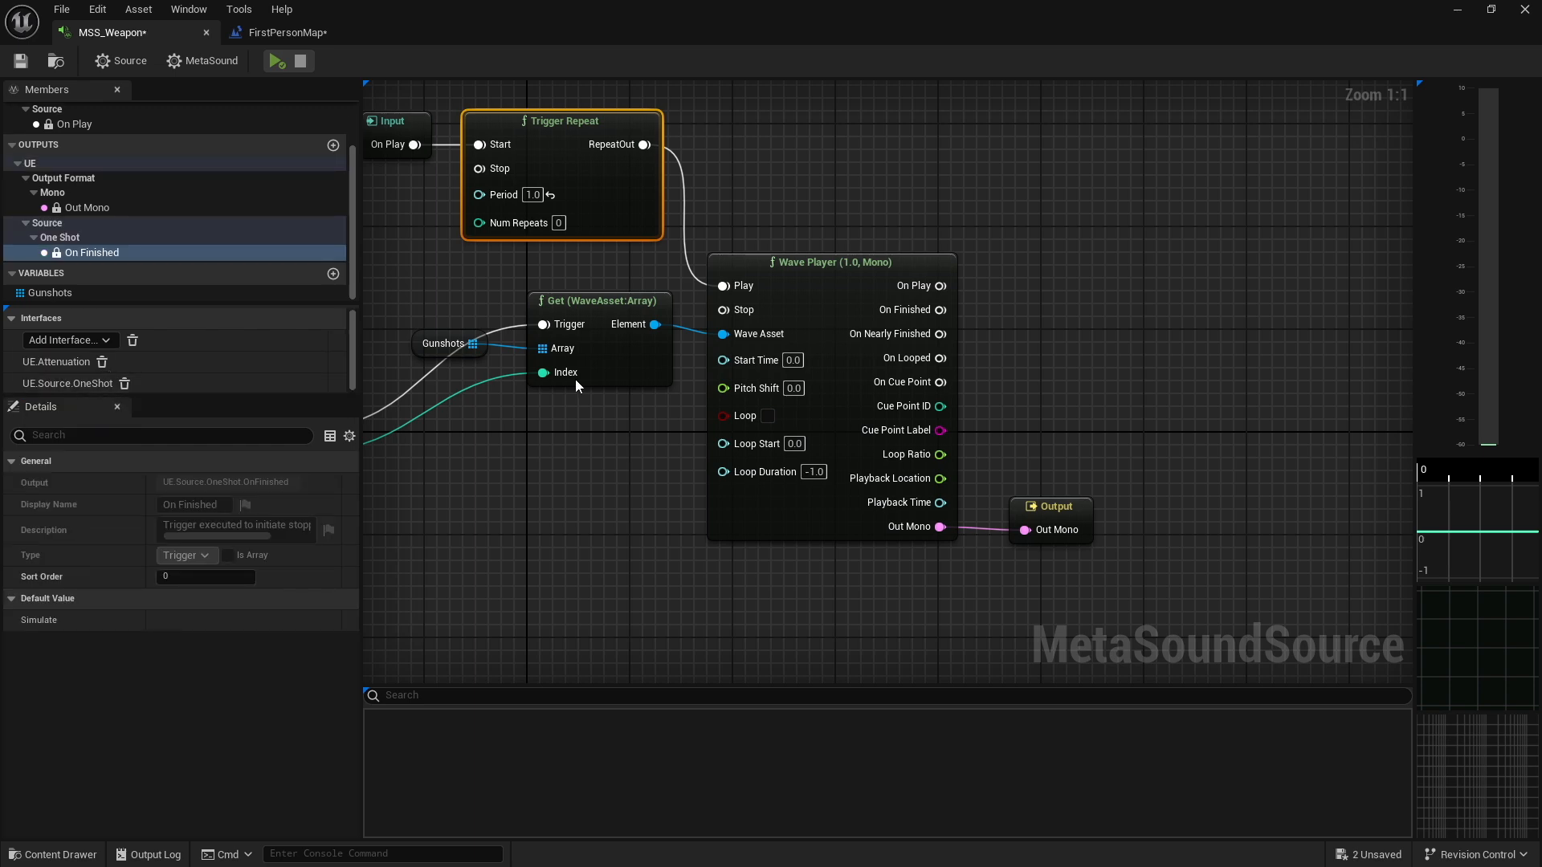
pyautogui.moveTo(912, 310)
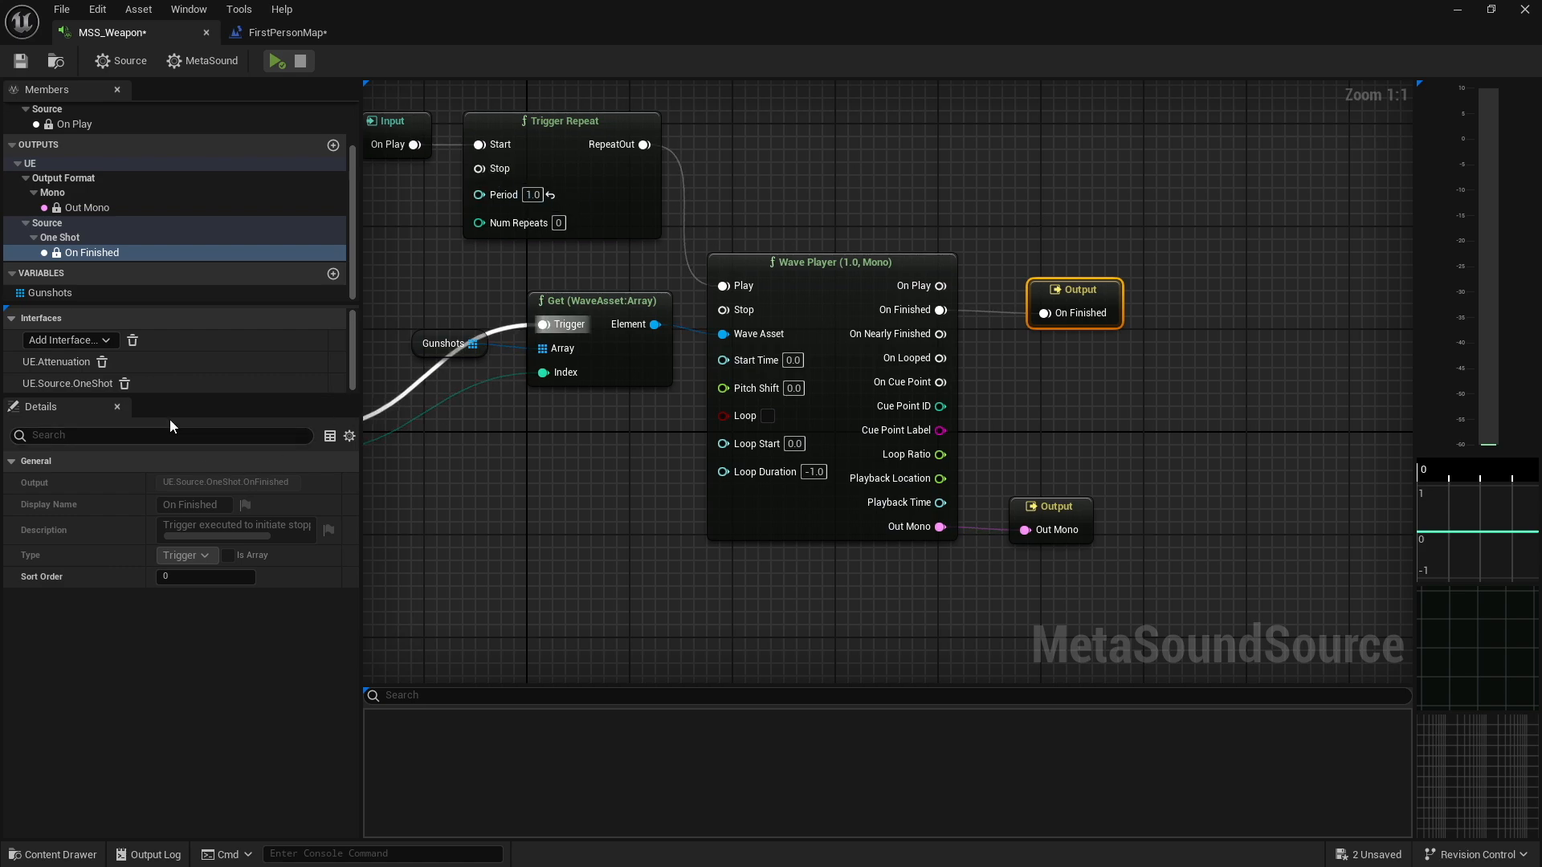
pyautogui.click(123, 382)
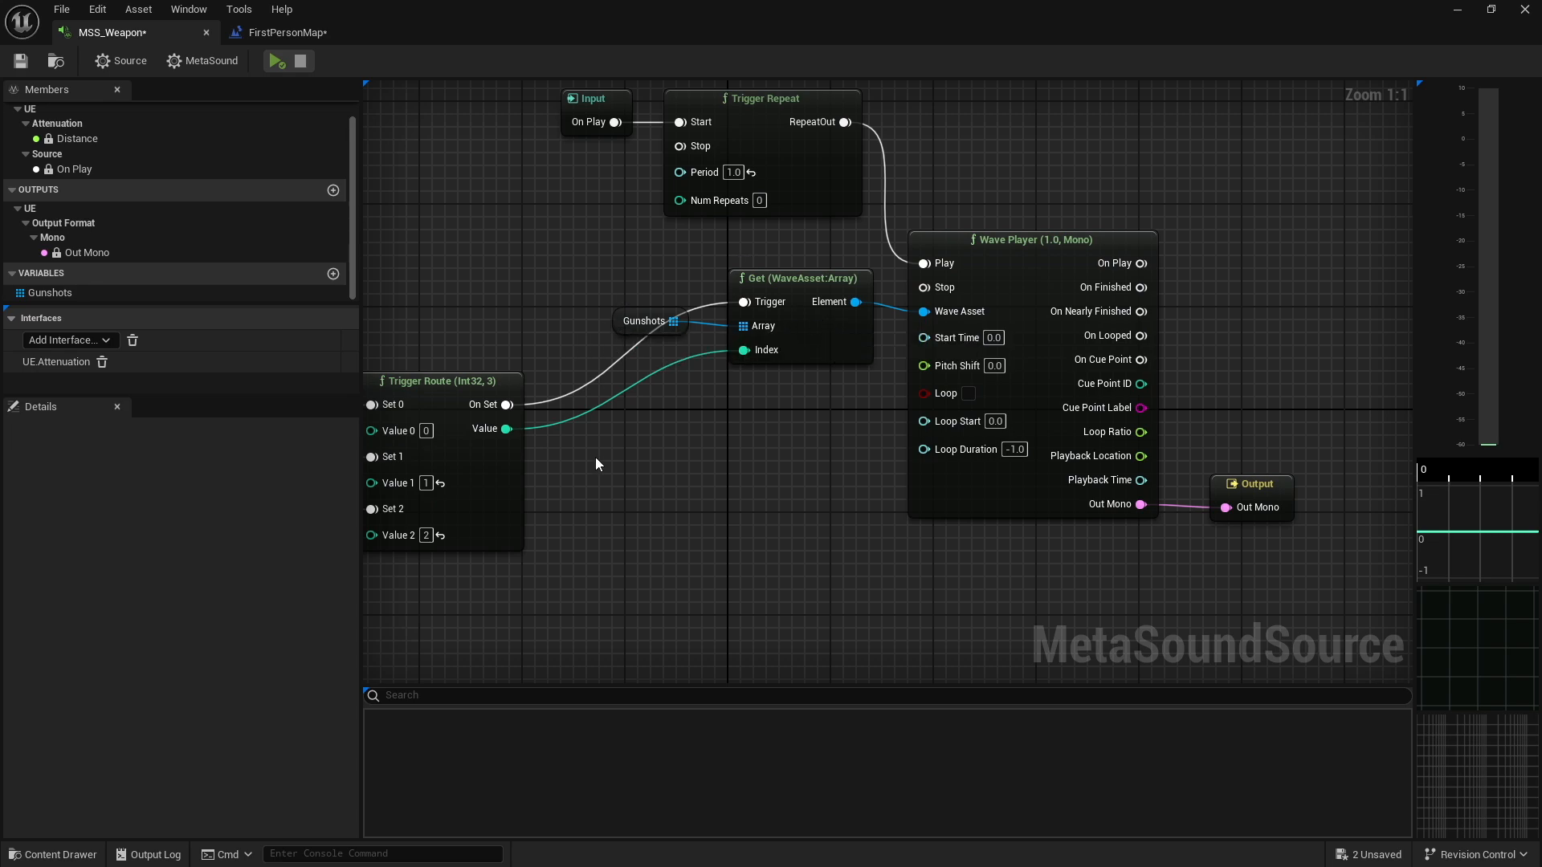
pyautogui.scroll(-3)
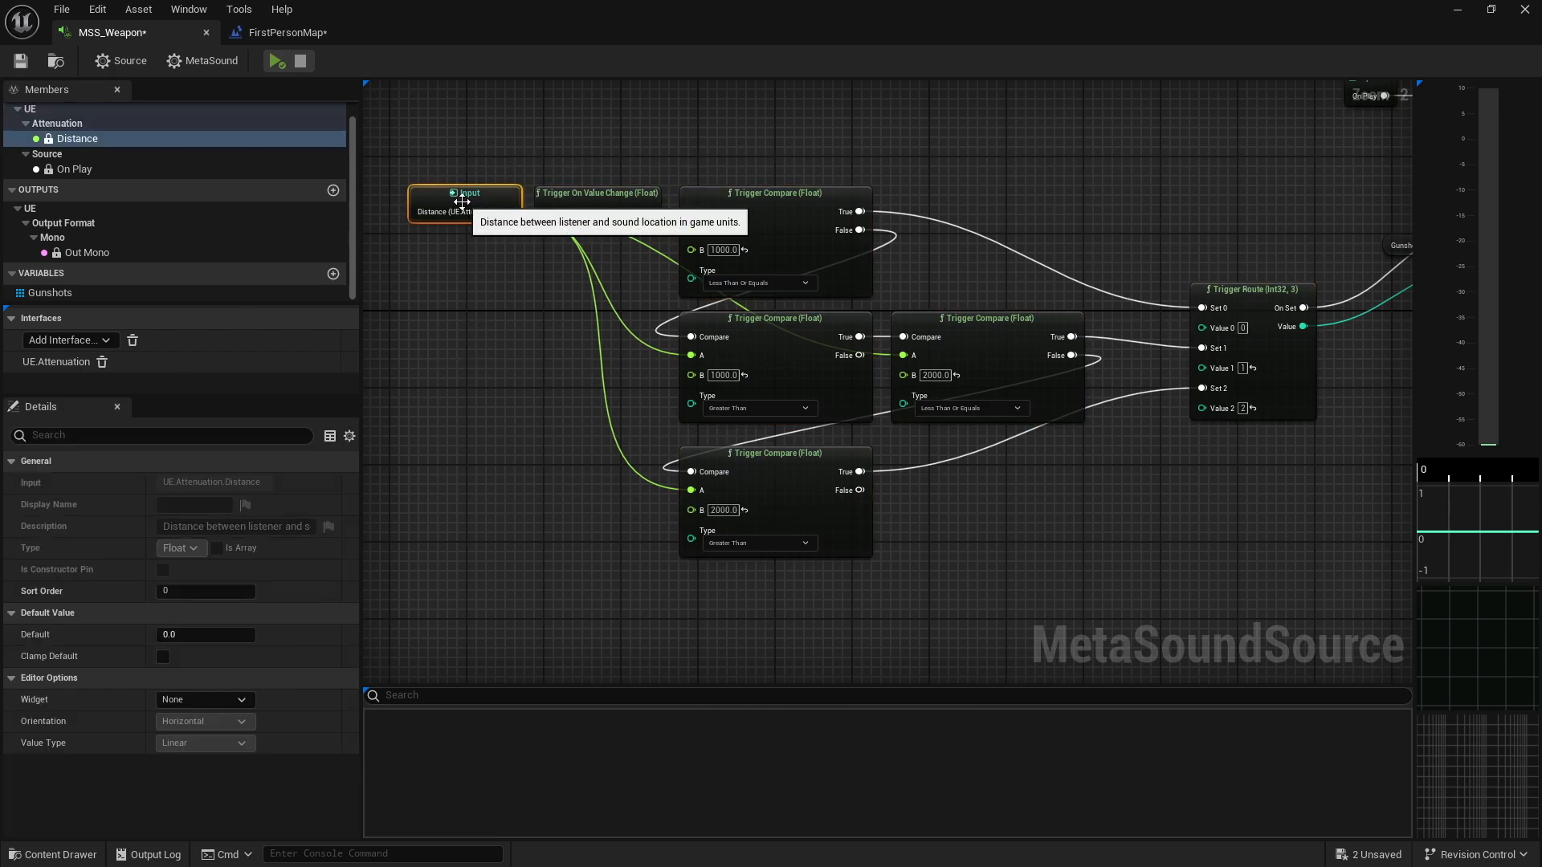
pyautogui.moveTo(491, 323)
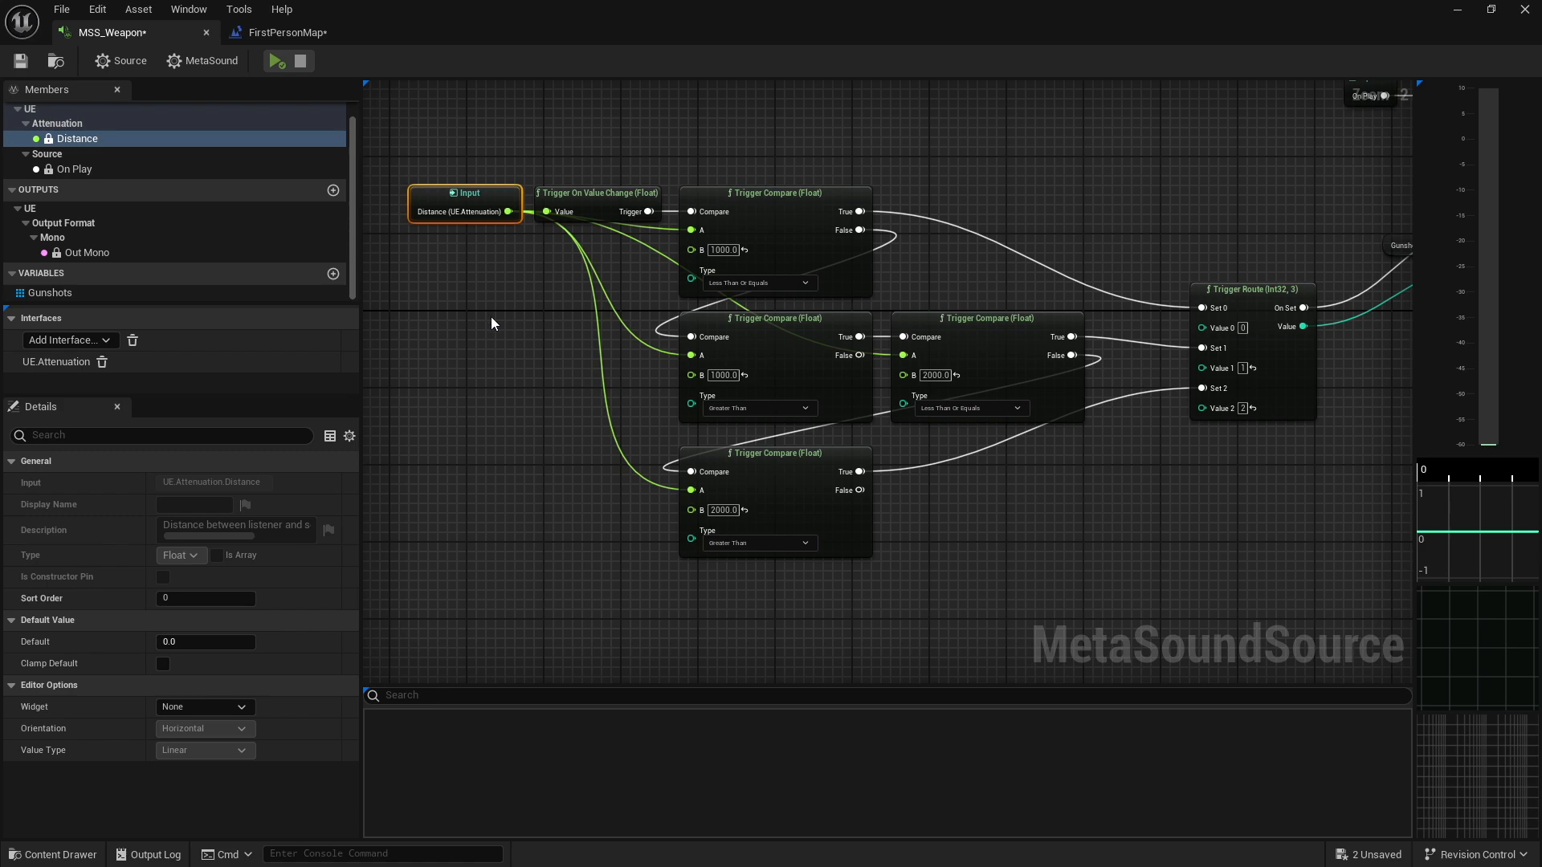
pyautogui.moveTo(581, 25)
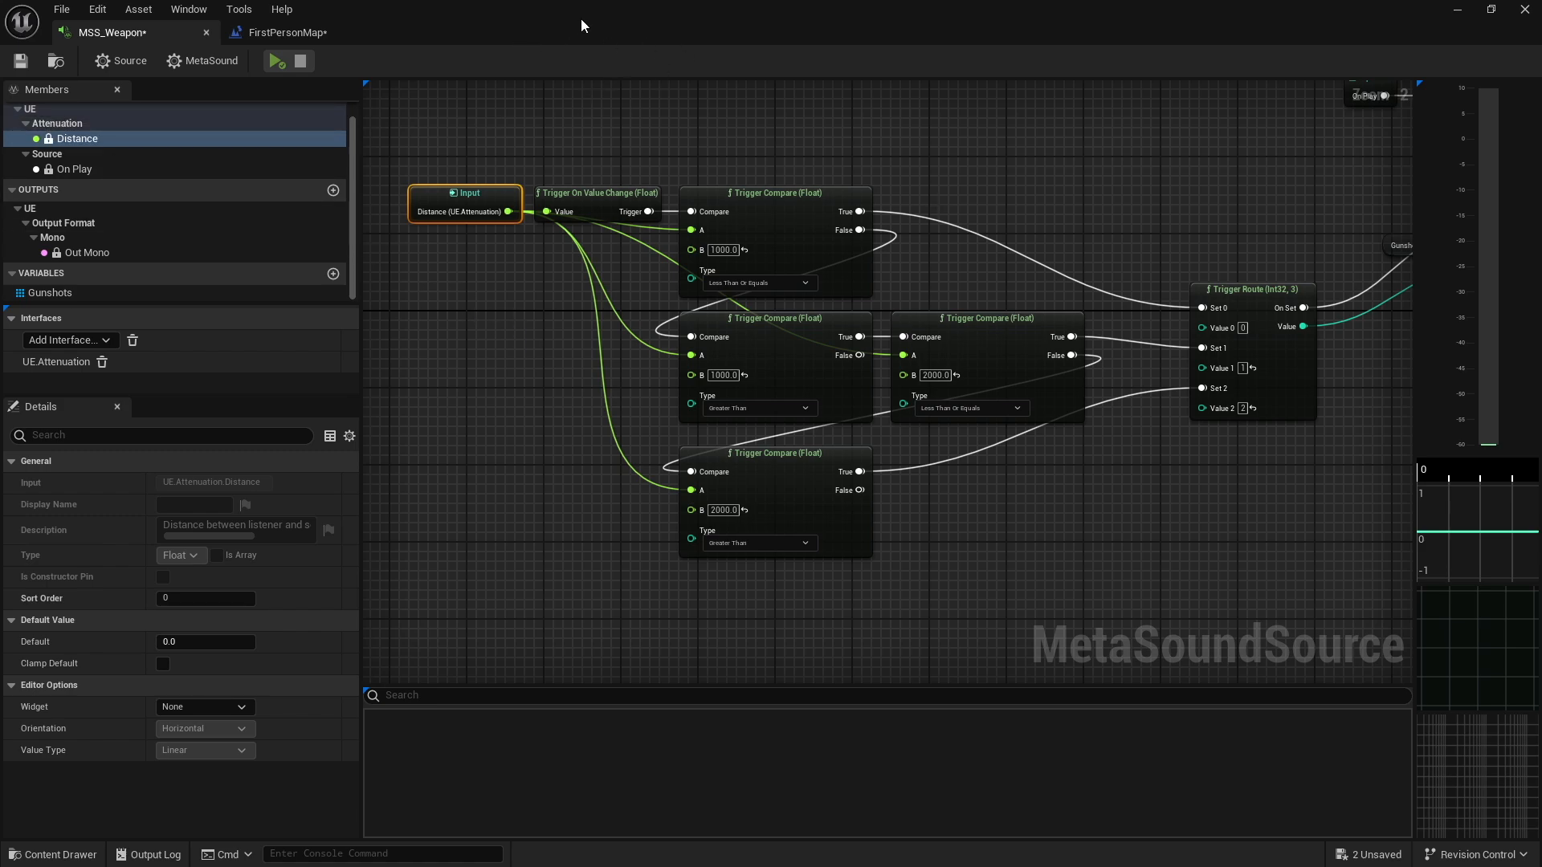
pyautogui.click(285, 32)
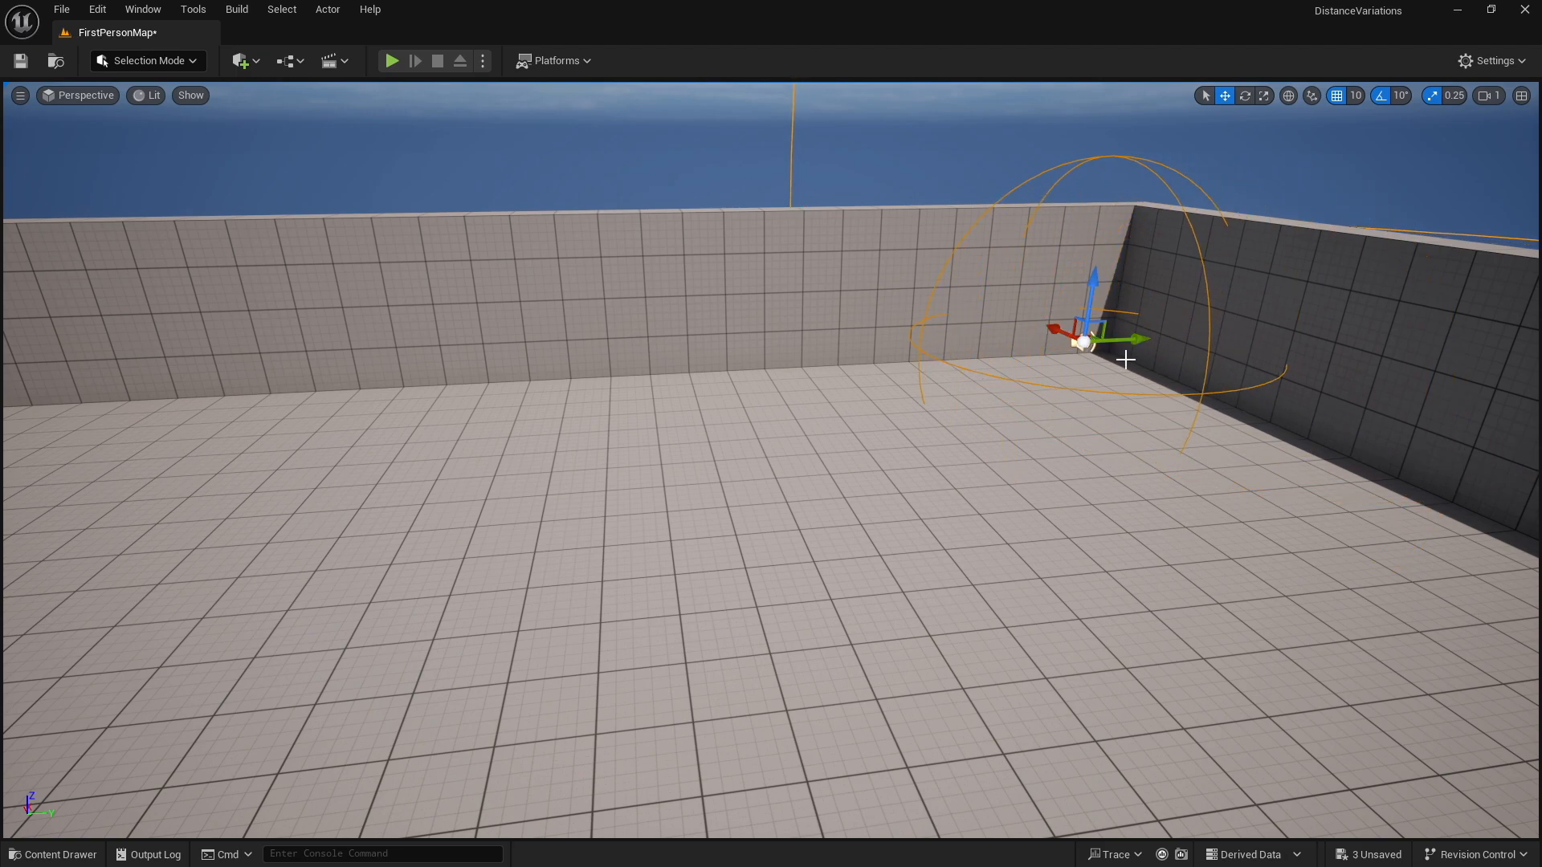
pyautogui.moveTo(391, 61)
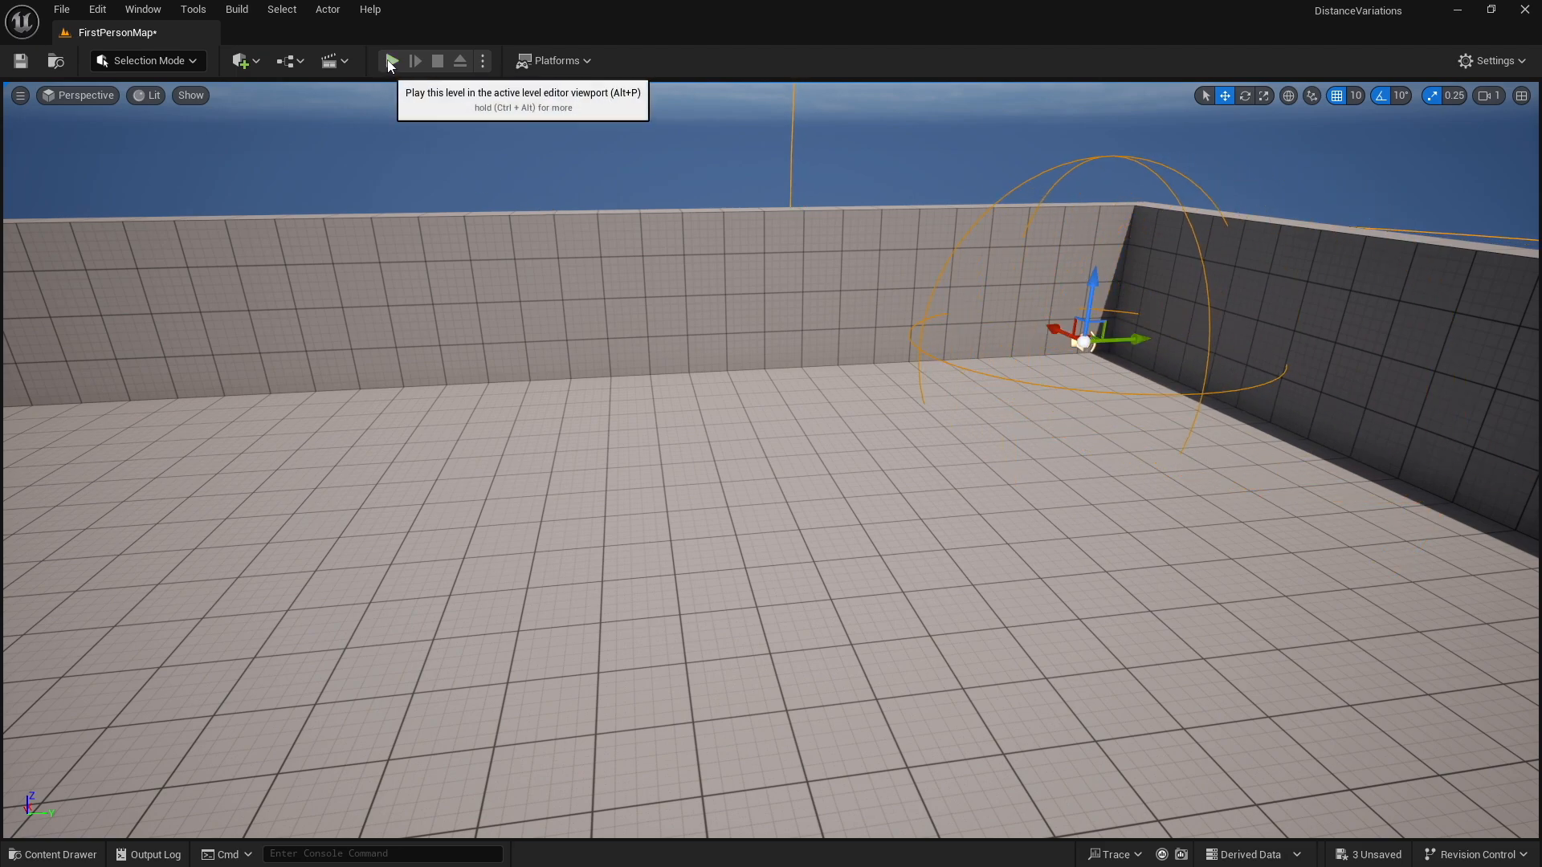
# Play FirstPersonMap to hear the MSS_Weapon gunshots, then stop the session
pyautogui.click(391, 61)
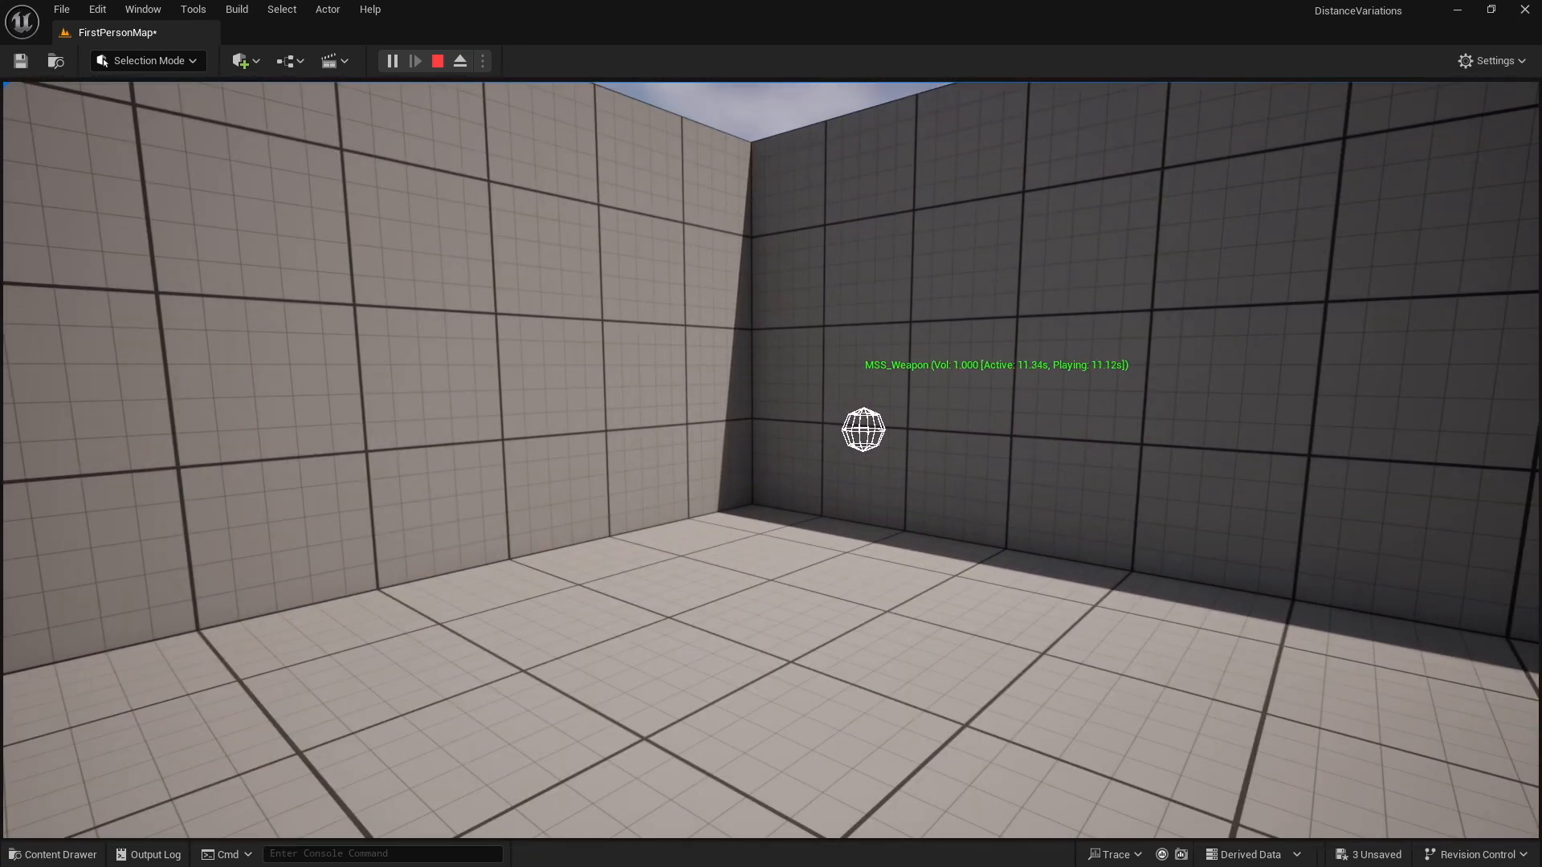
pyautogui.click(437, 61)
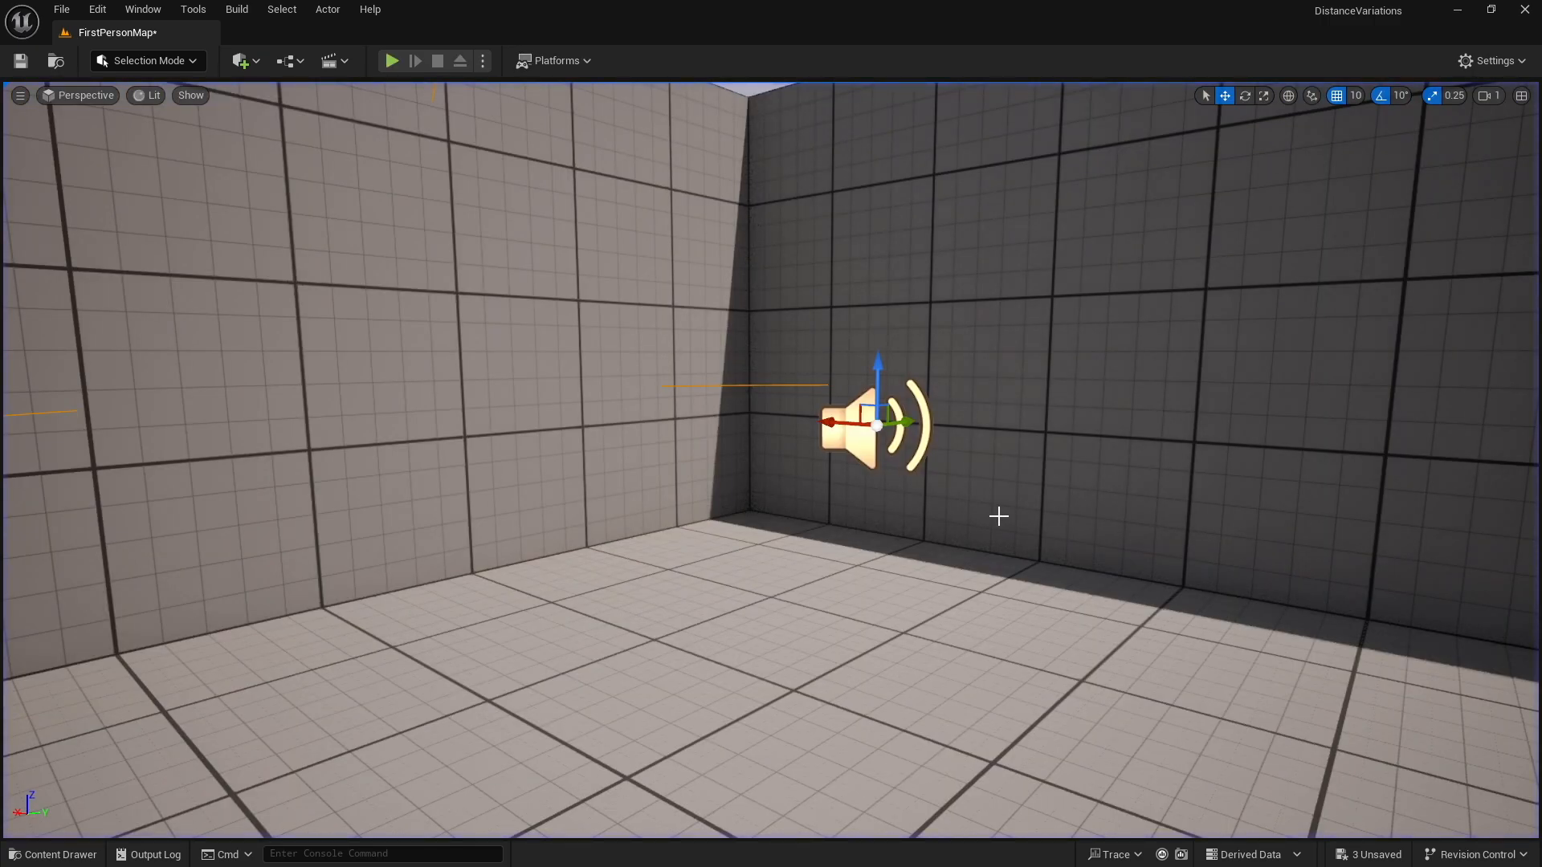
pyautogui.moveTo(1020, 491)
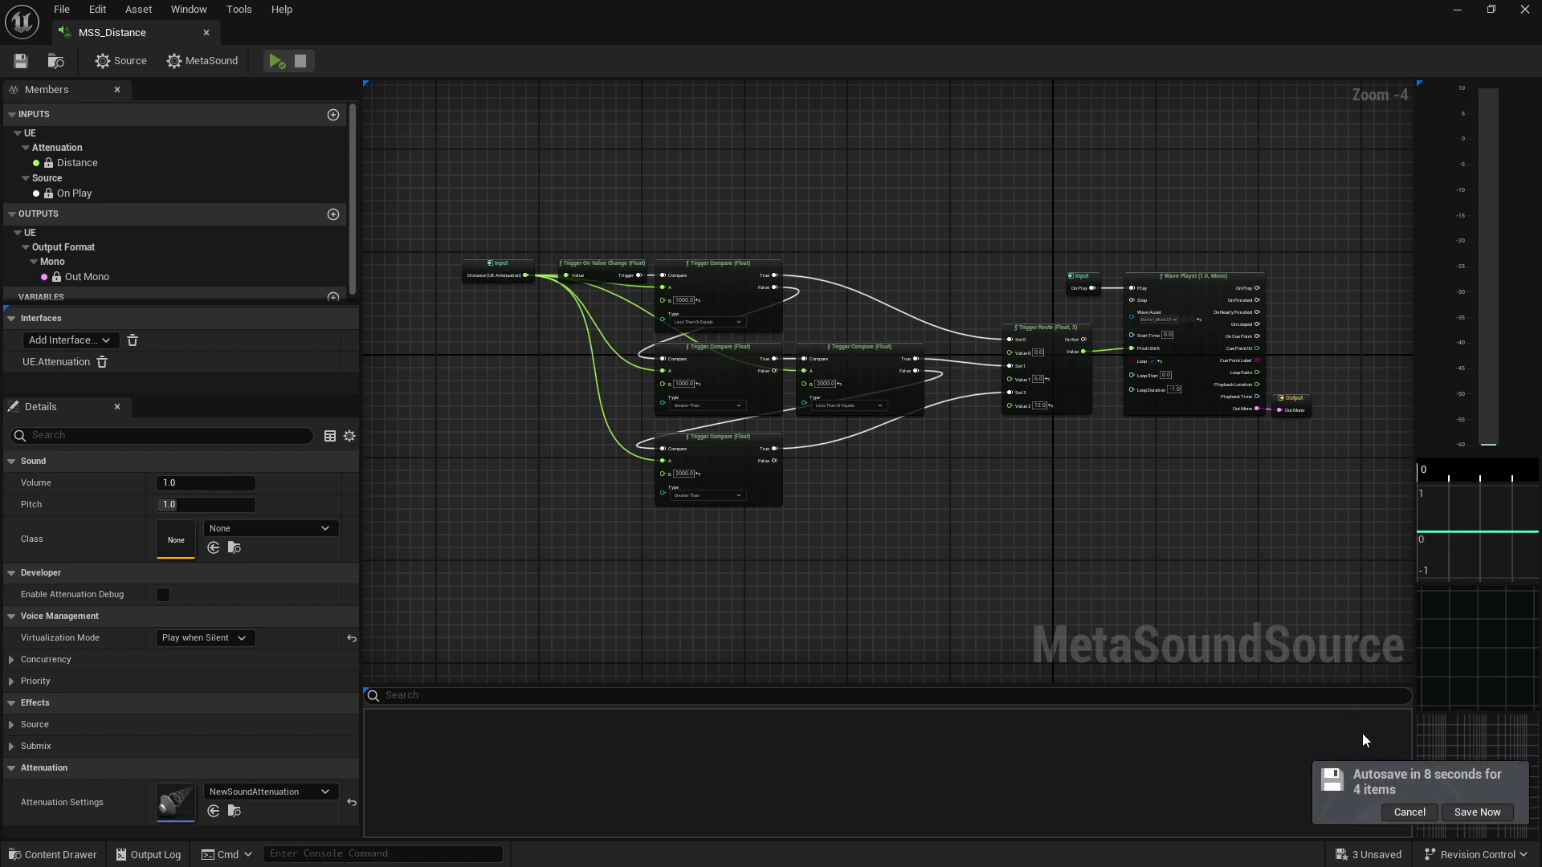
# Cancel the autosave prompt and zoom into MSS_Distance's Trigger Route and Wave Player nodes
pyautogui.click(1476, 811)
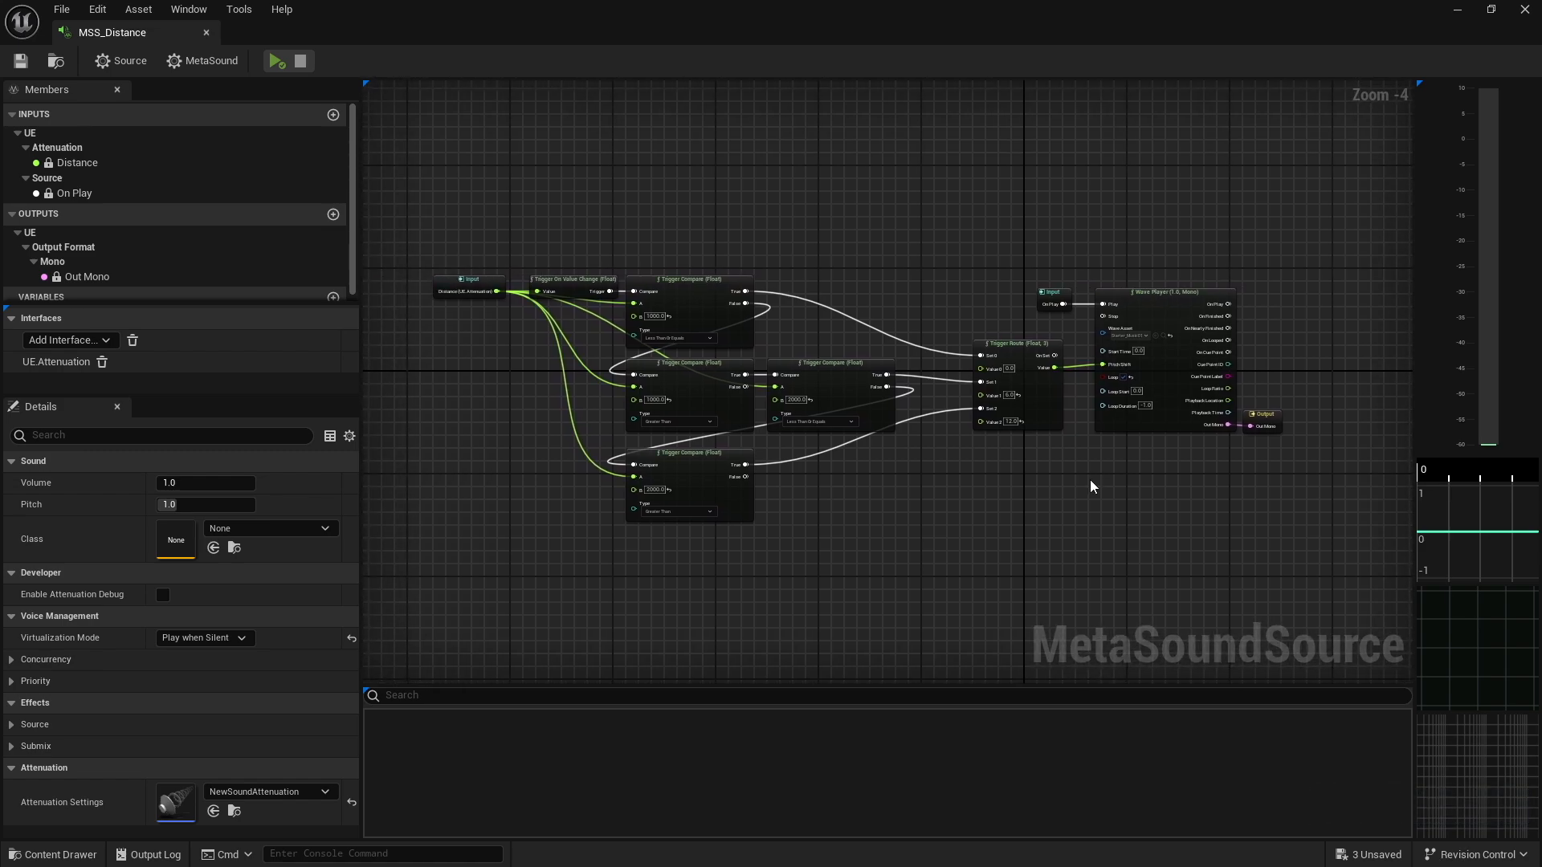
pyautogui.scroll(3)
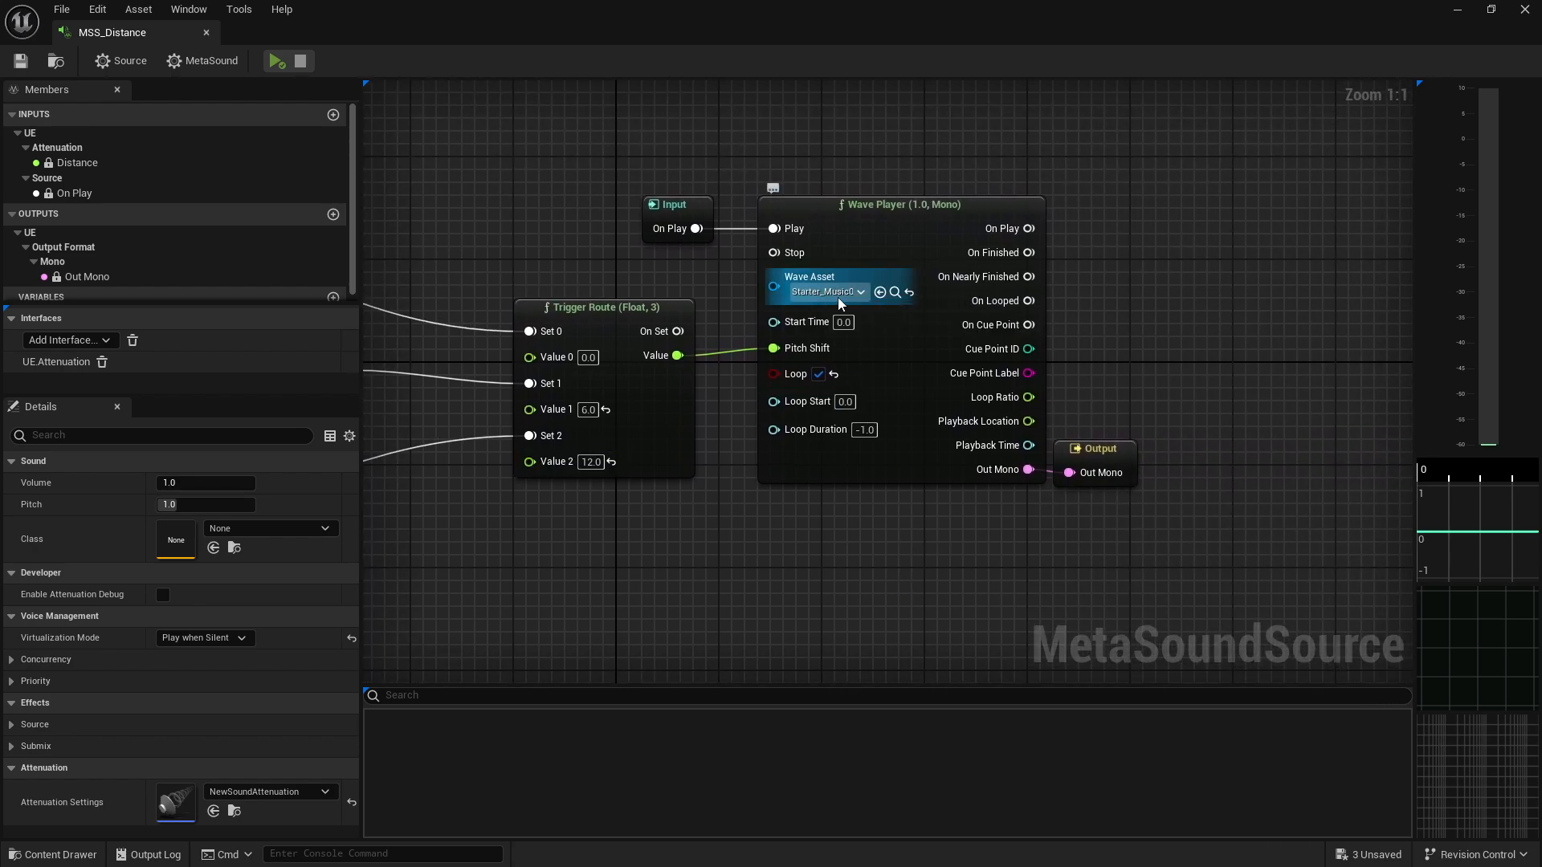
pyautogui.click(627, 551)
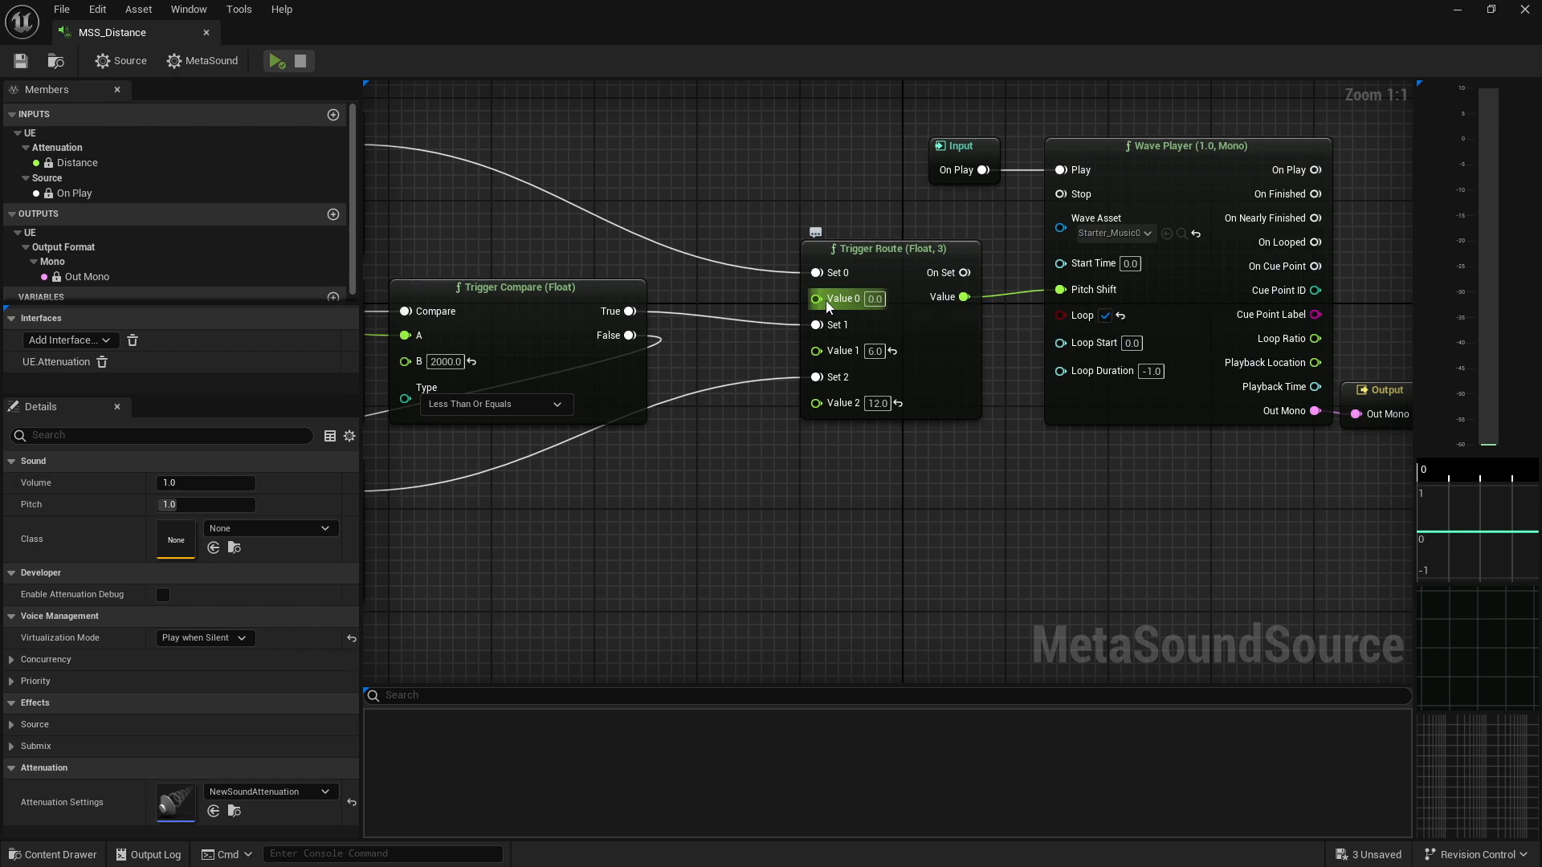
pyautogui.moveTo(842, 338)
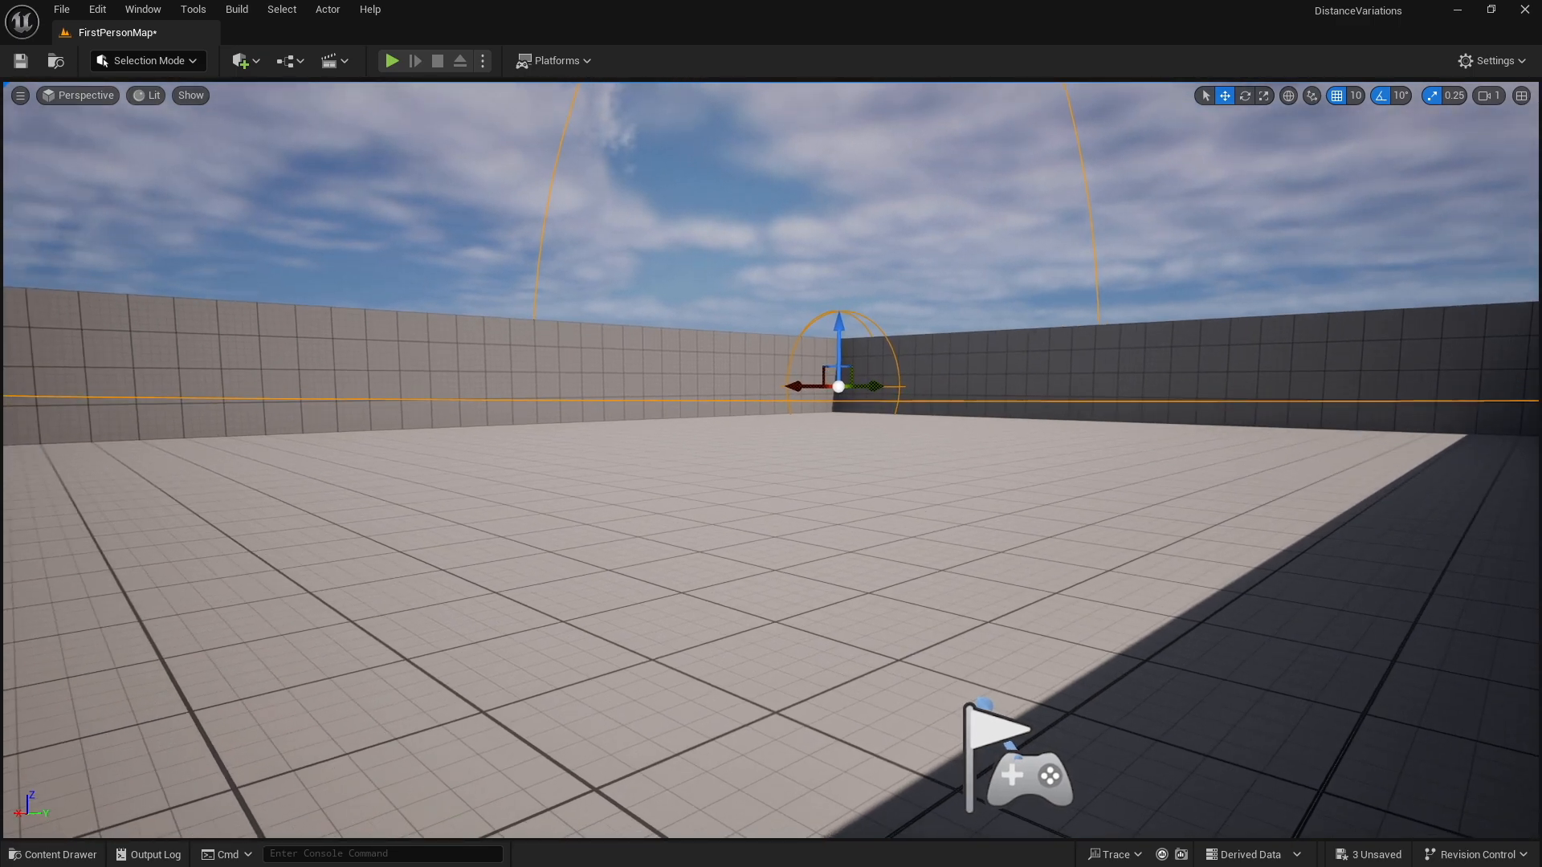
pyautogui.moveTo(393, 61)
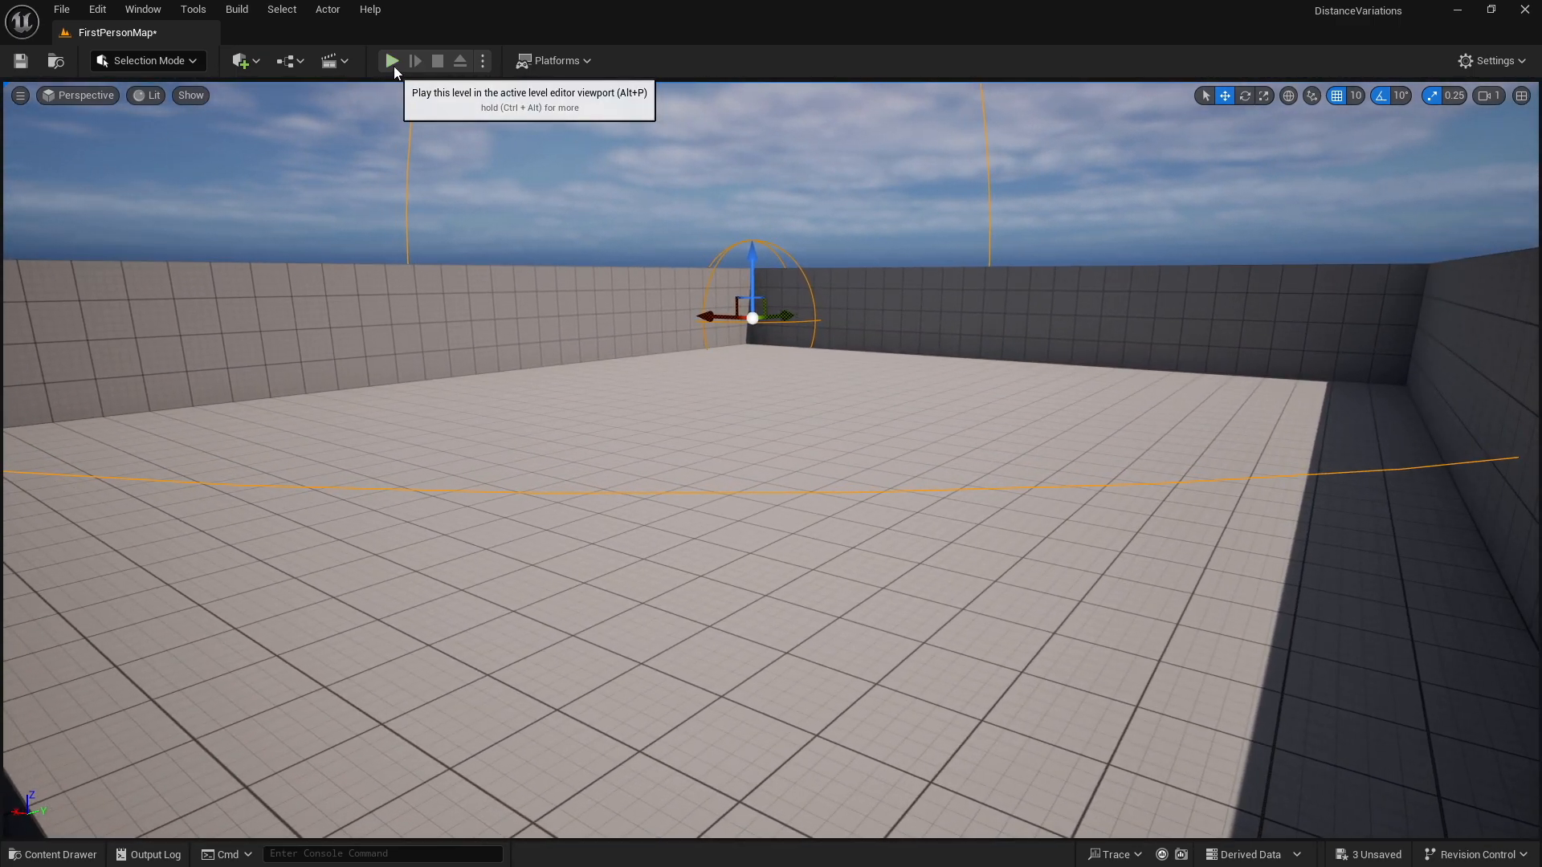
# Run a level playtest listening to MSS_Distance, then stop playing
pyautogui.click(391, 60)
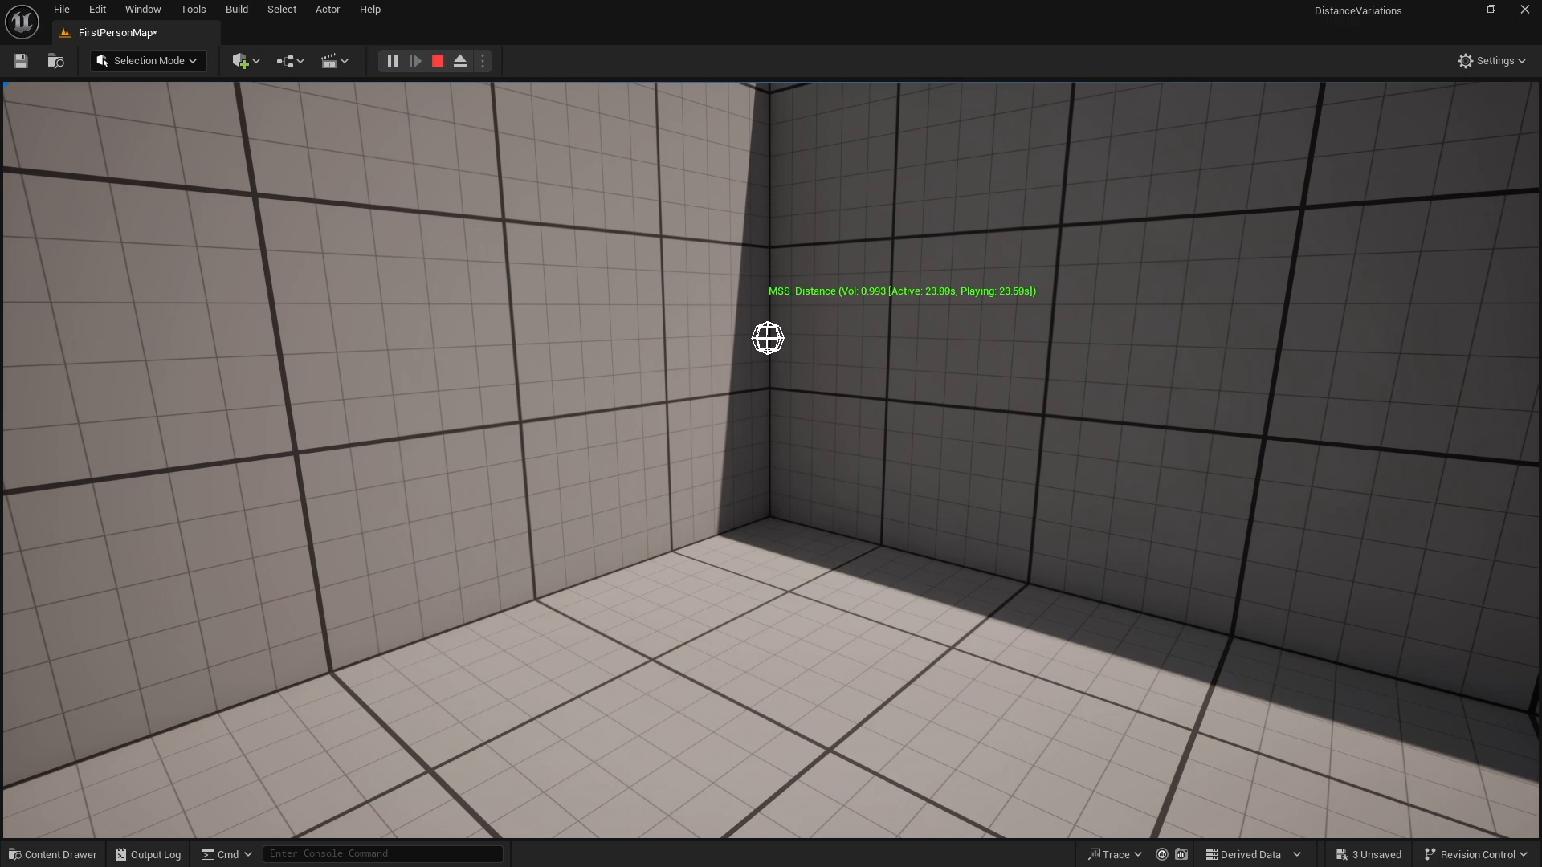
pyautogui.click(438, 61)
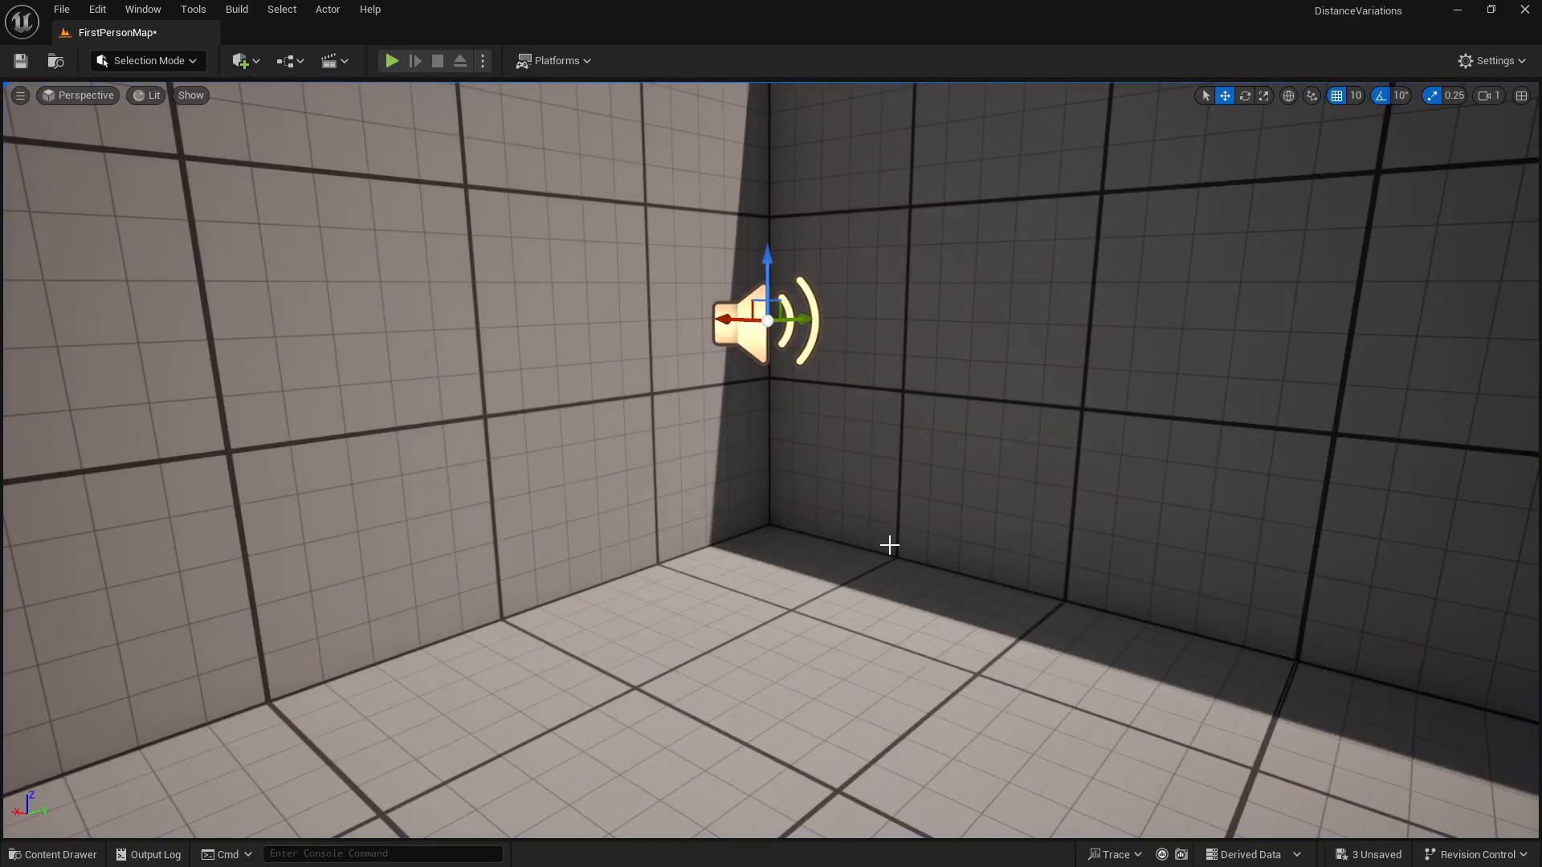
pyautogui.moveTo(806, 639)
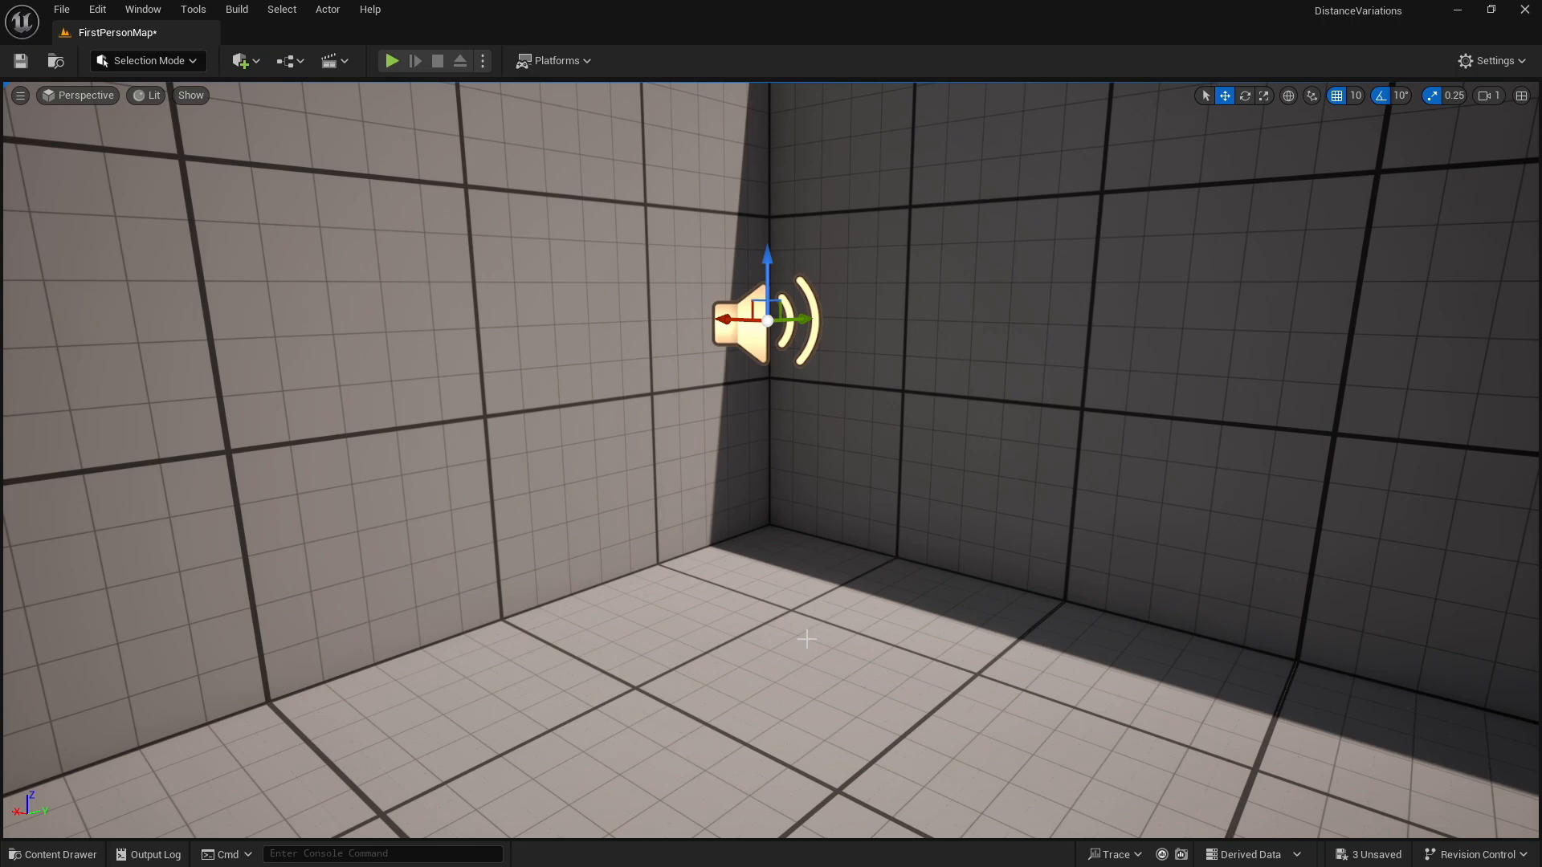